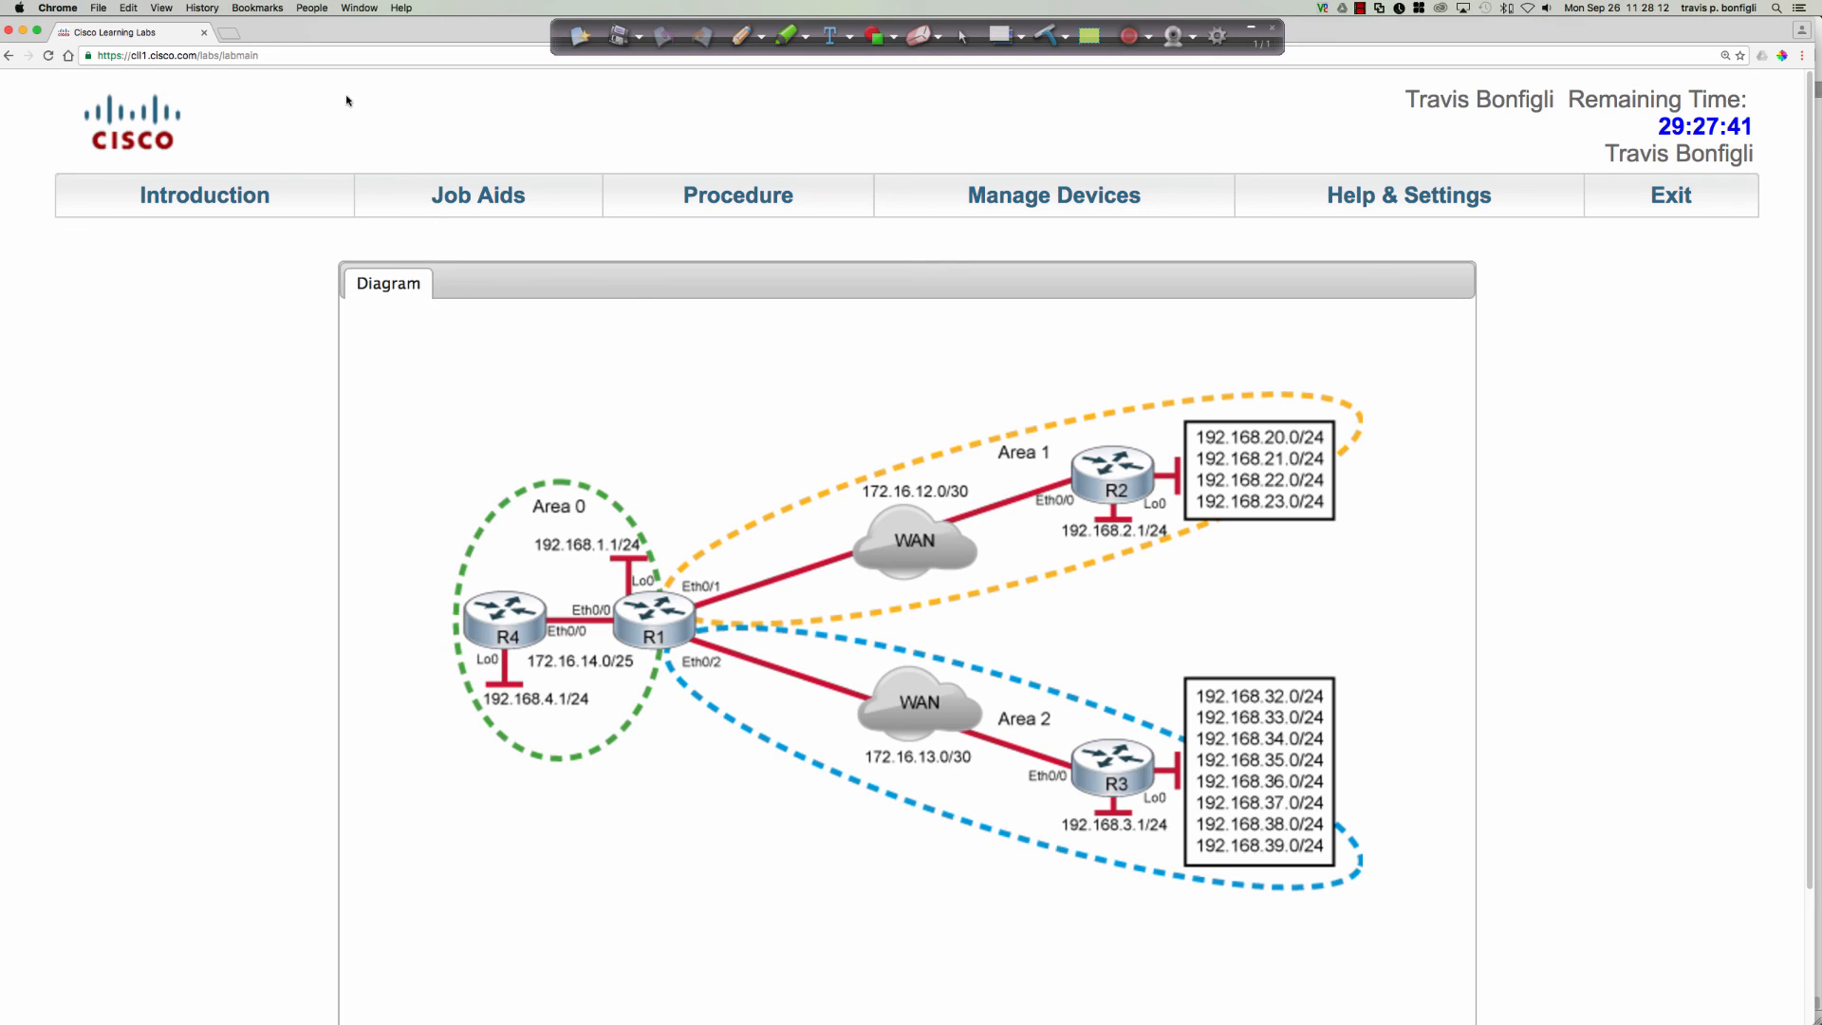
pyautogui.moveTo(1239, 478)
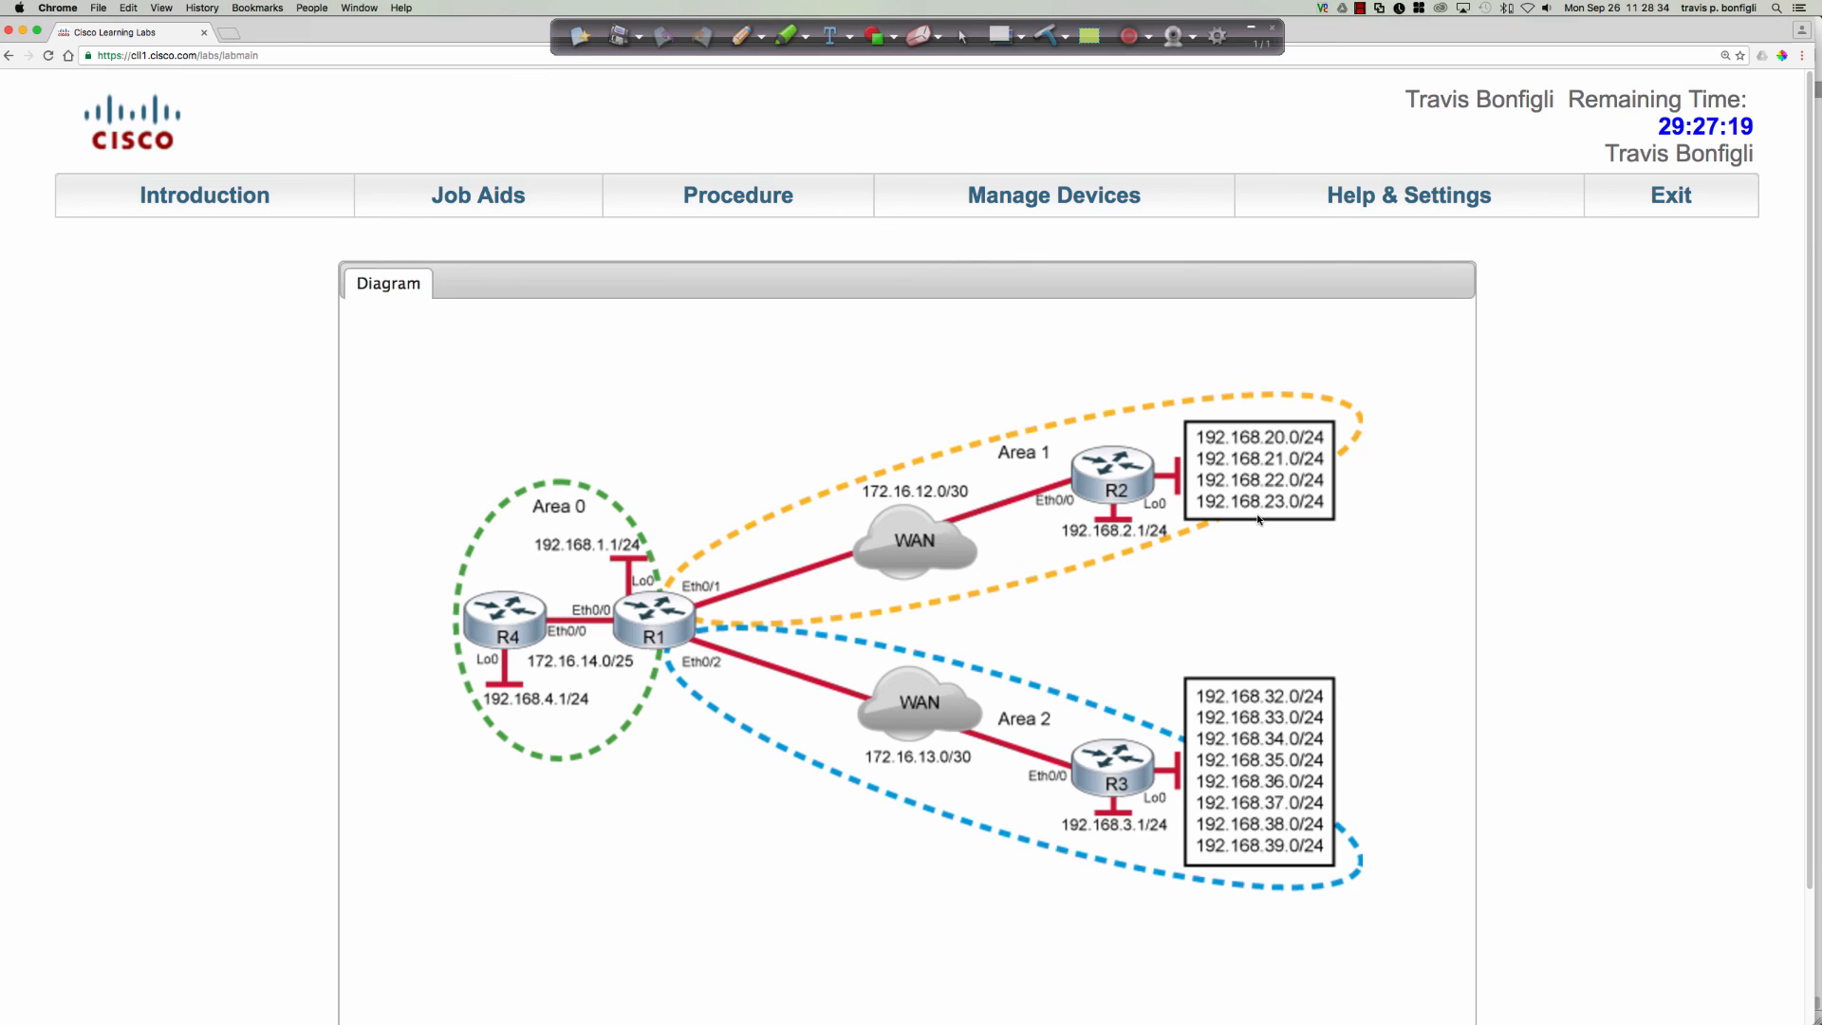
pyautogui.moveTo(765, 614)
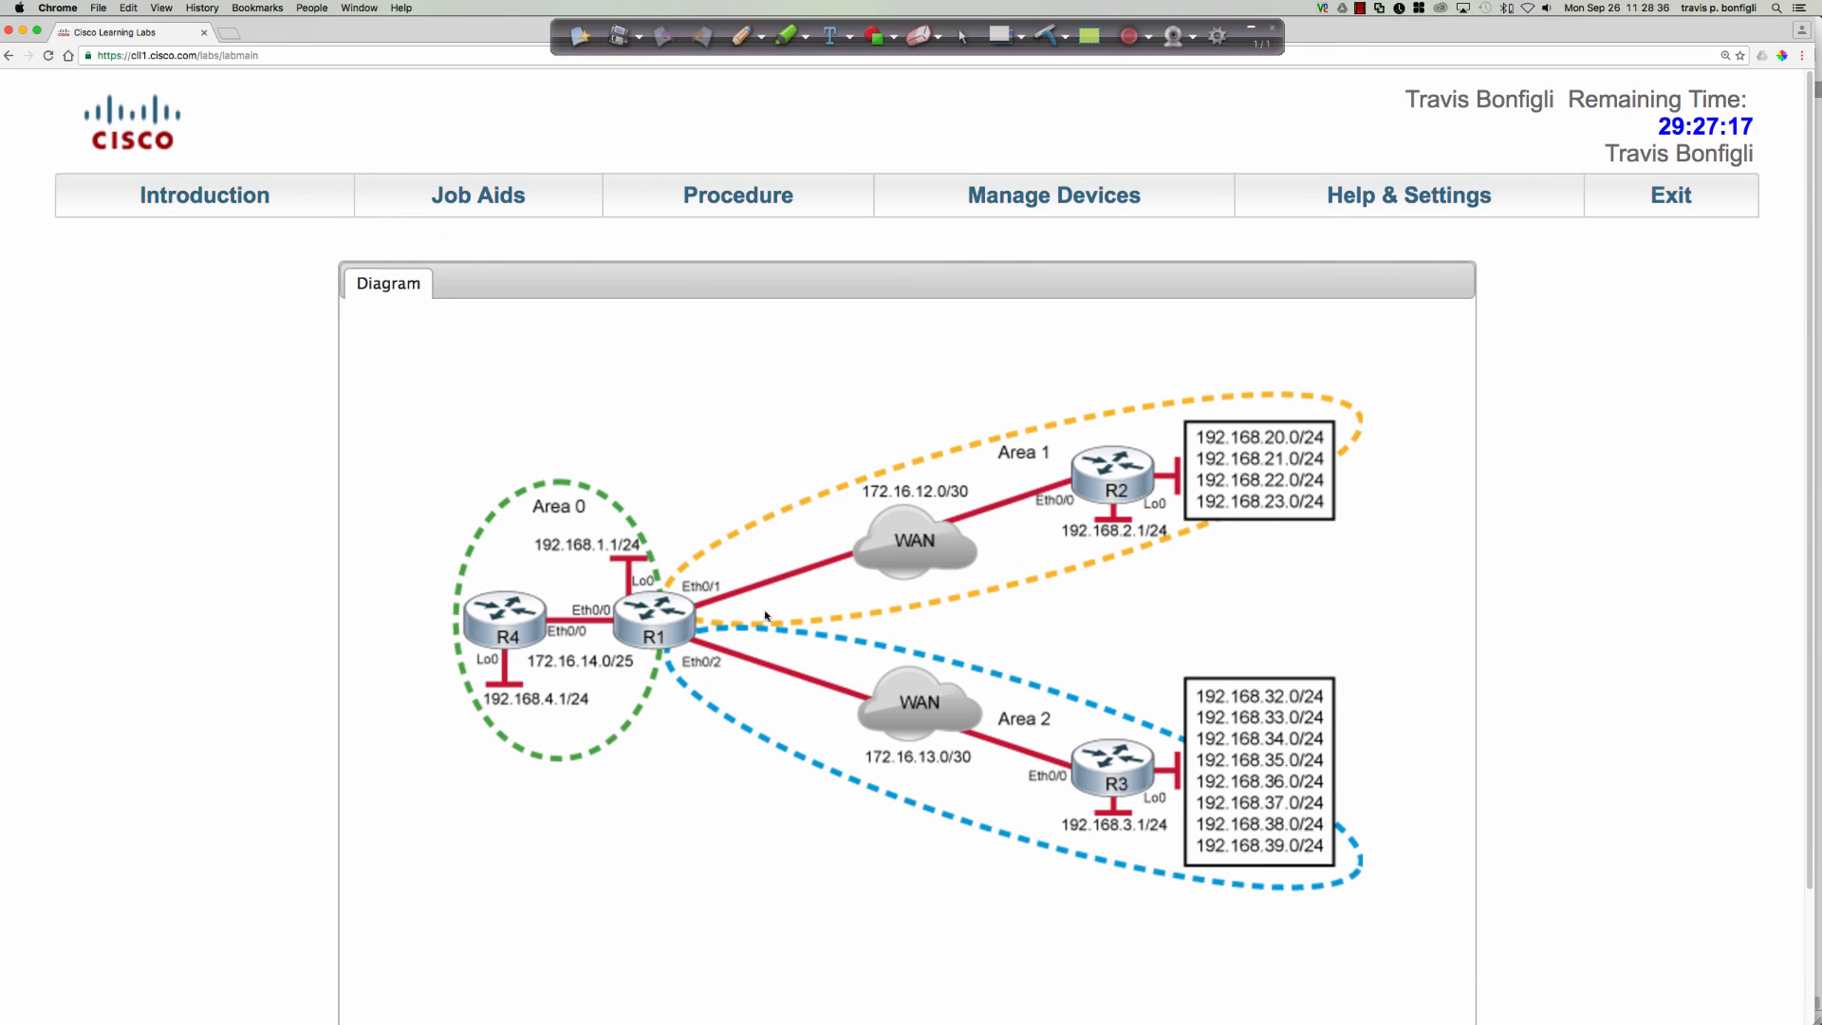
pyautogui.moveTo(668, 614)
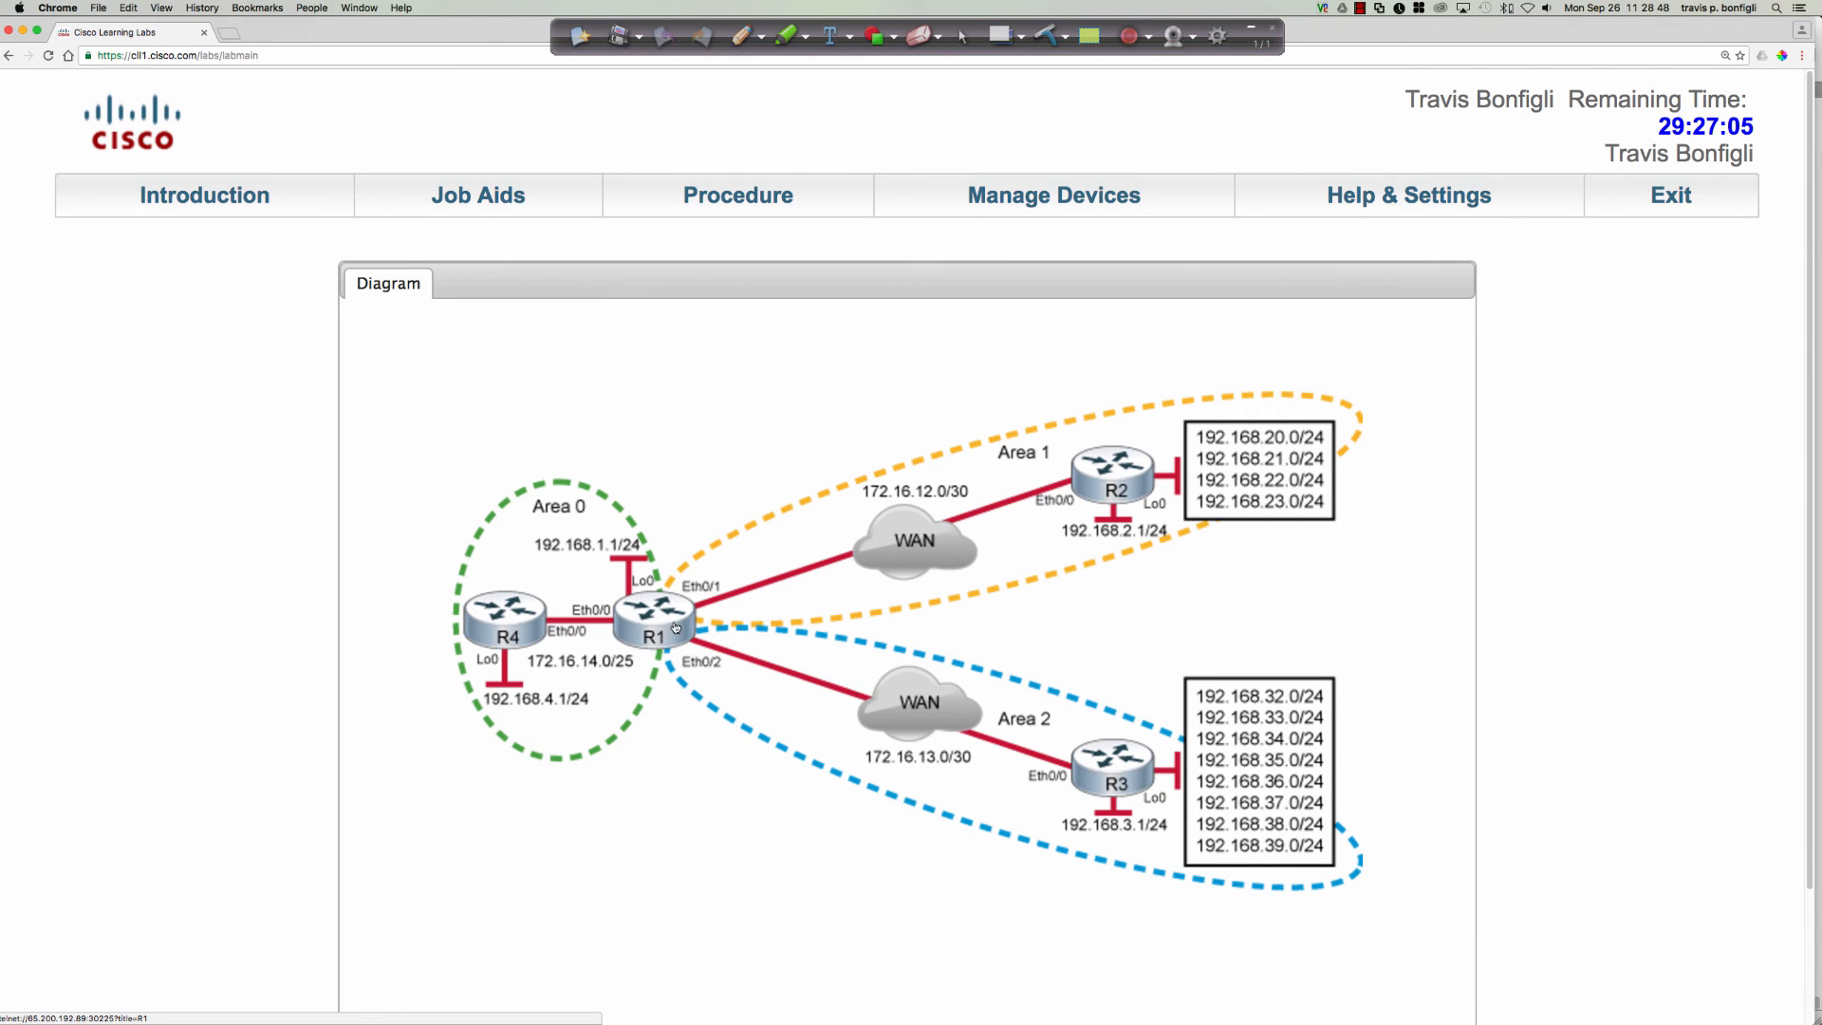
pyautogui.moveTo(818, 580)
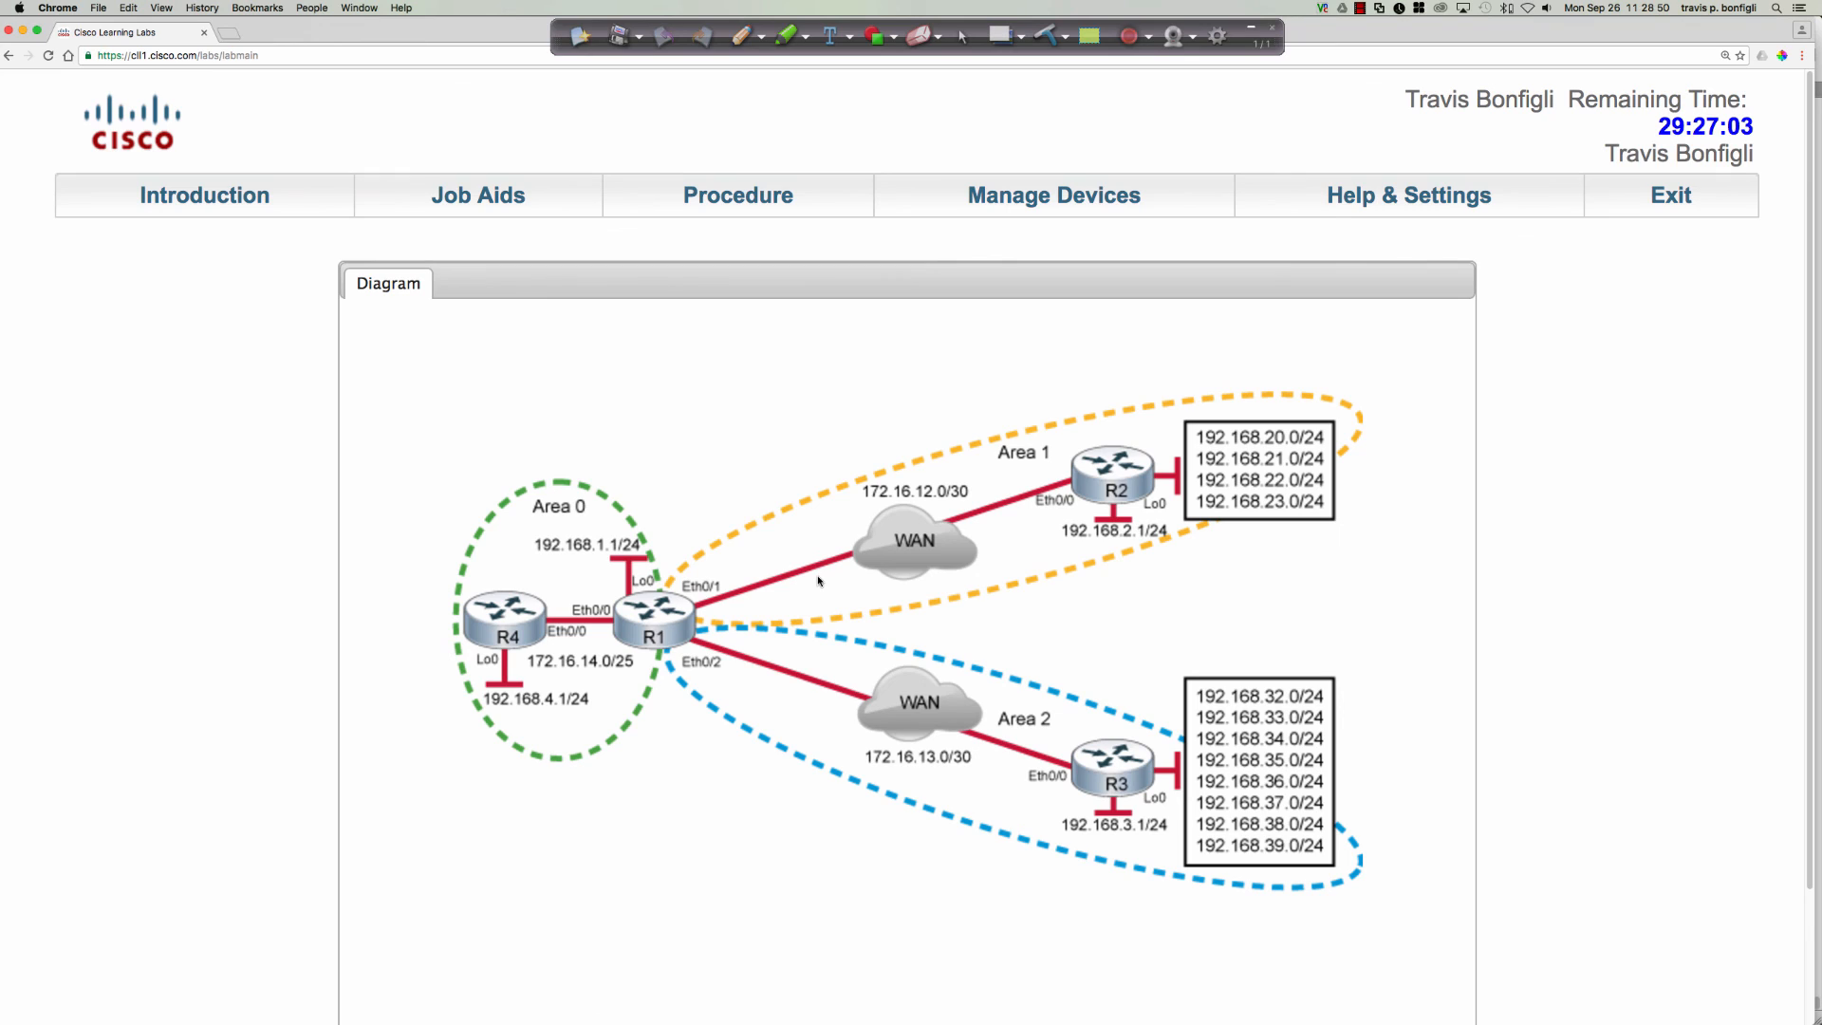
pyautogui.moveTo(541, 607)
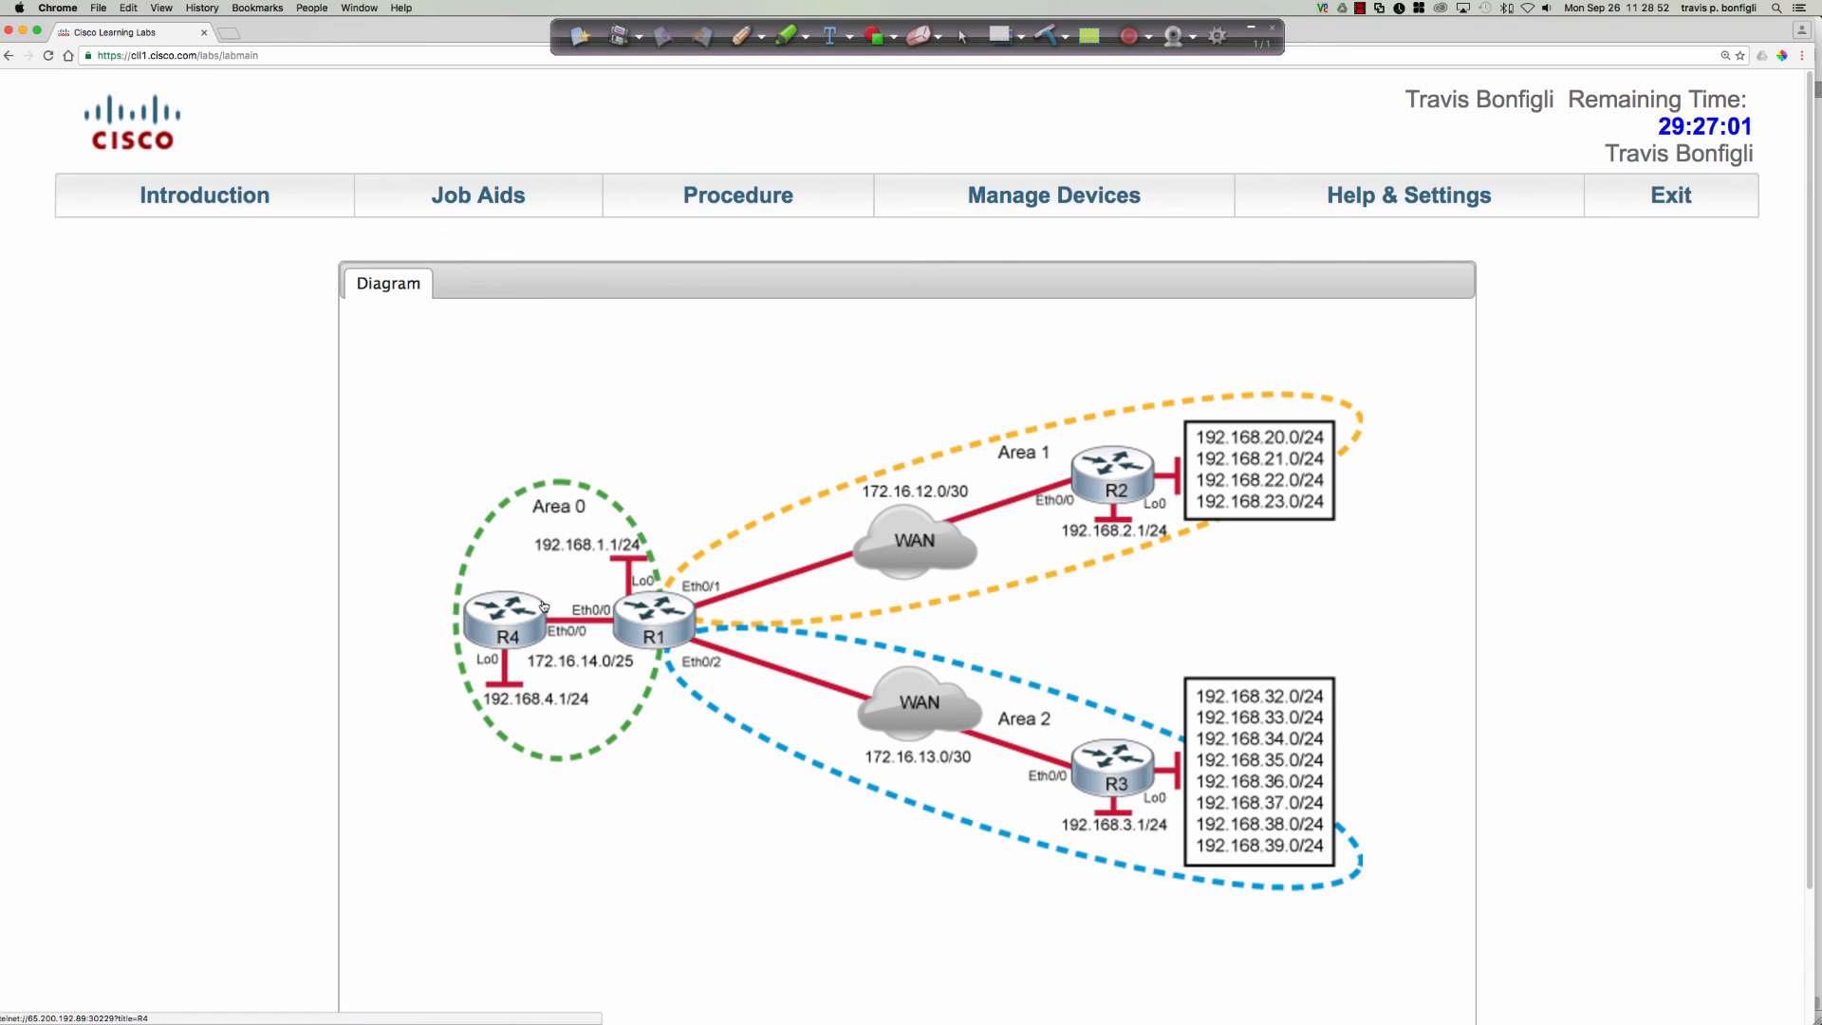
pyautogui.moveTo(1093, 554)
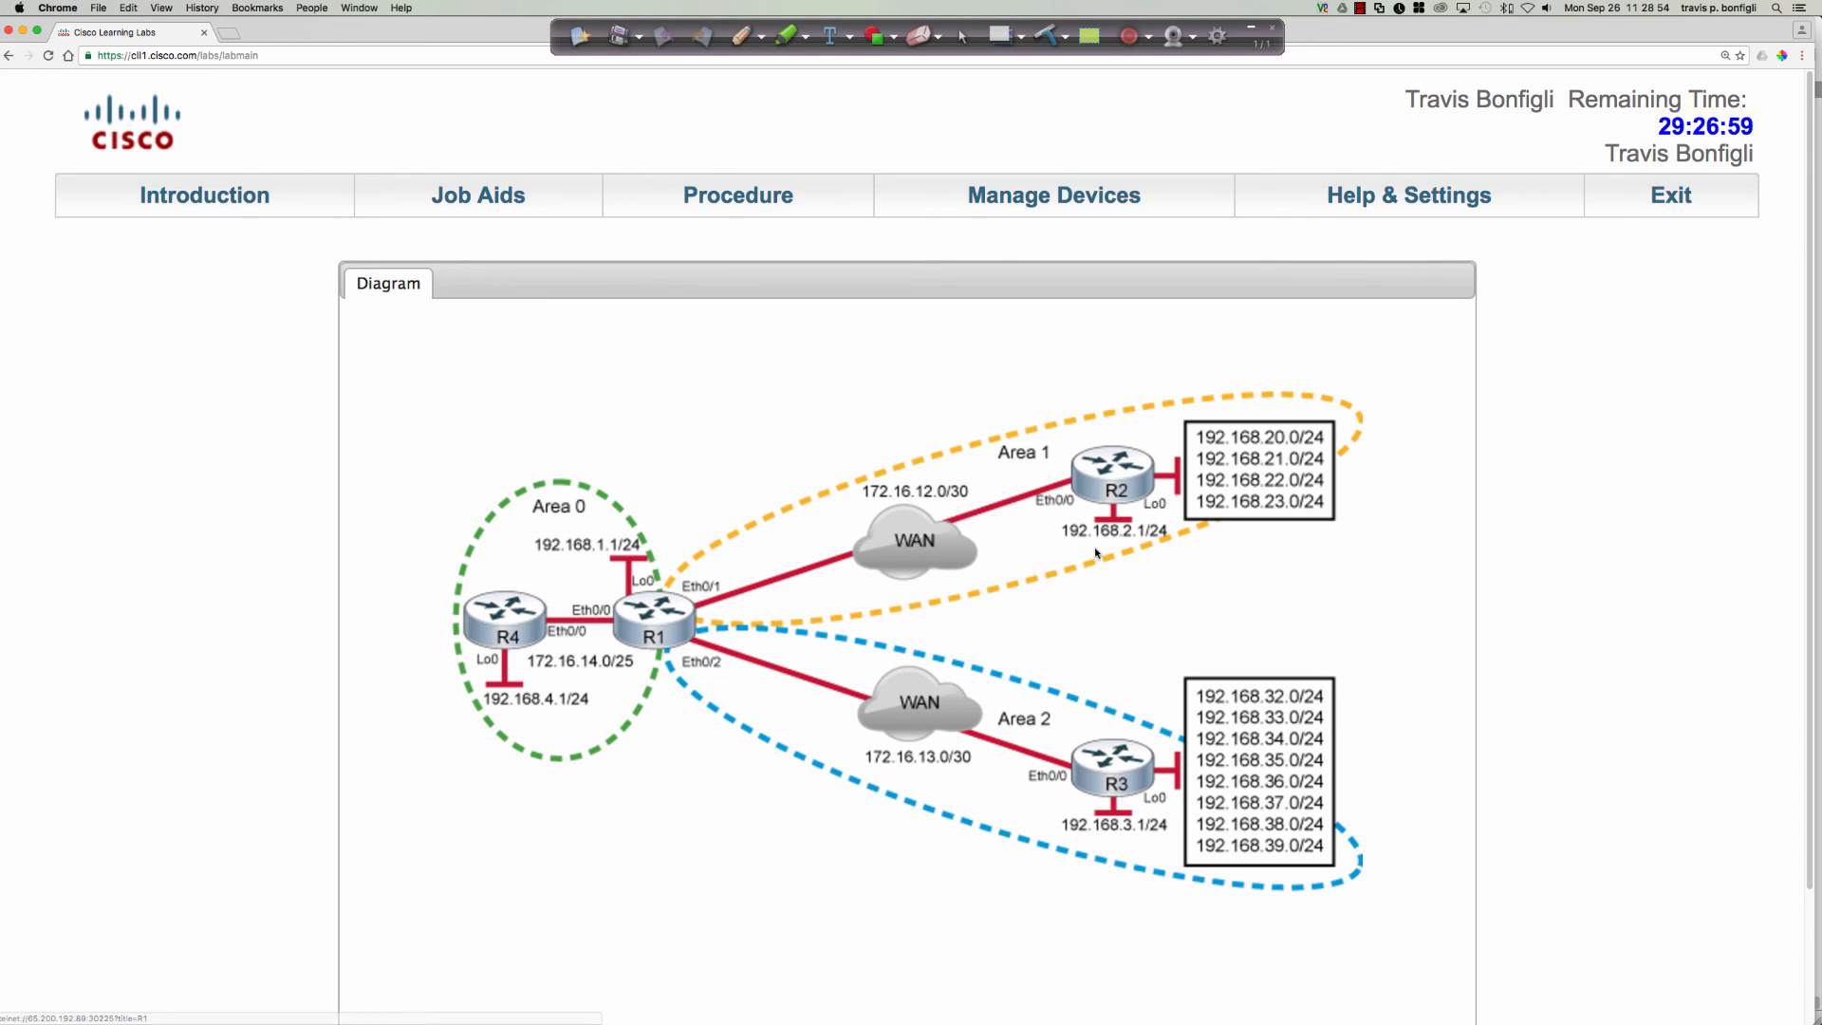
pyautogui.moveTo(979, 531)
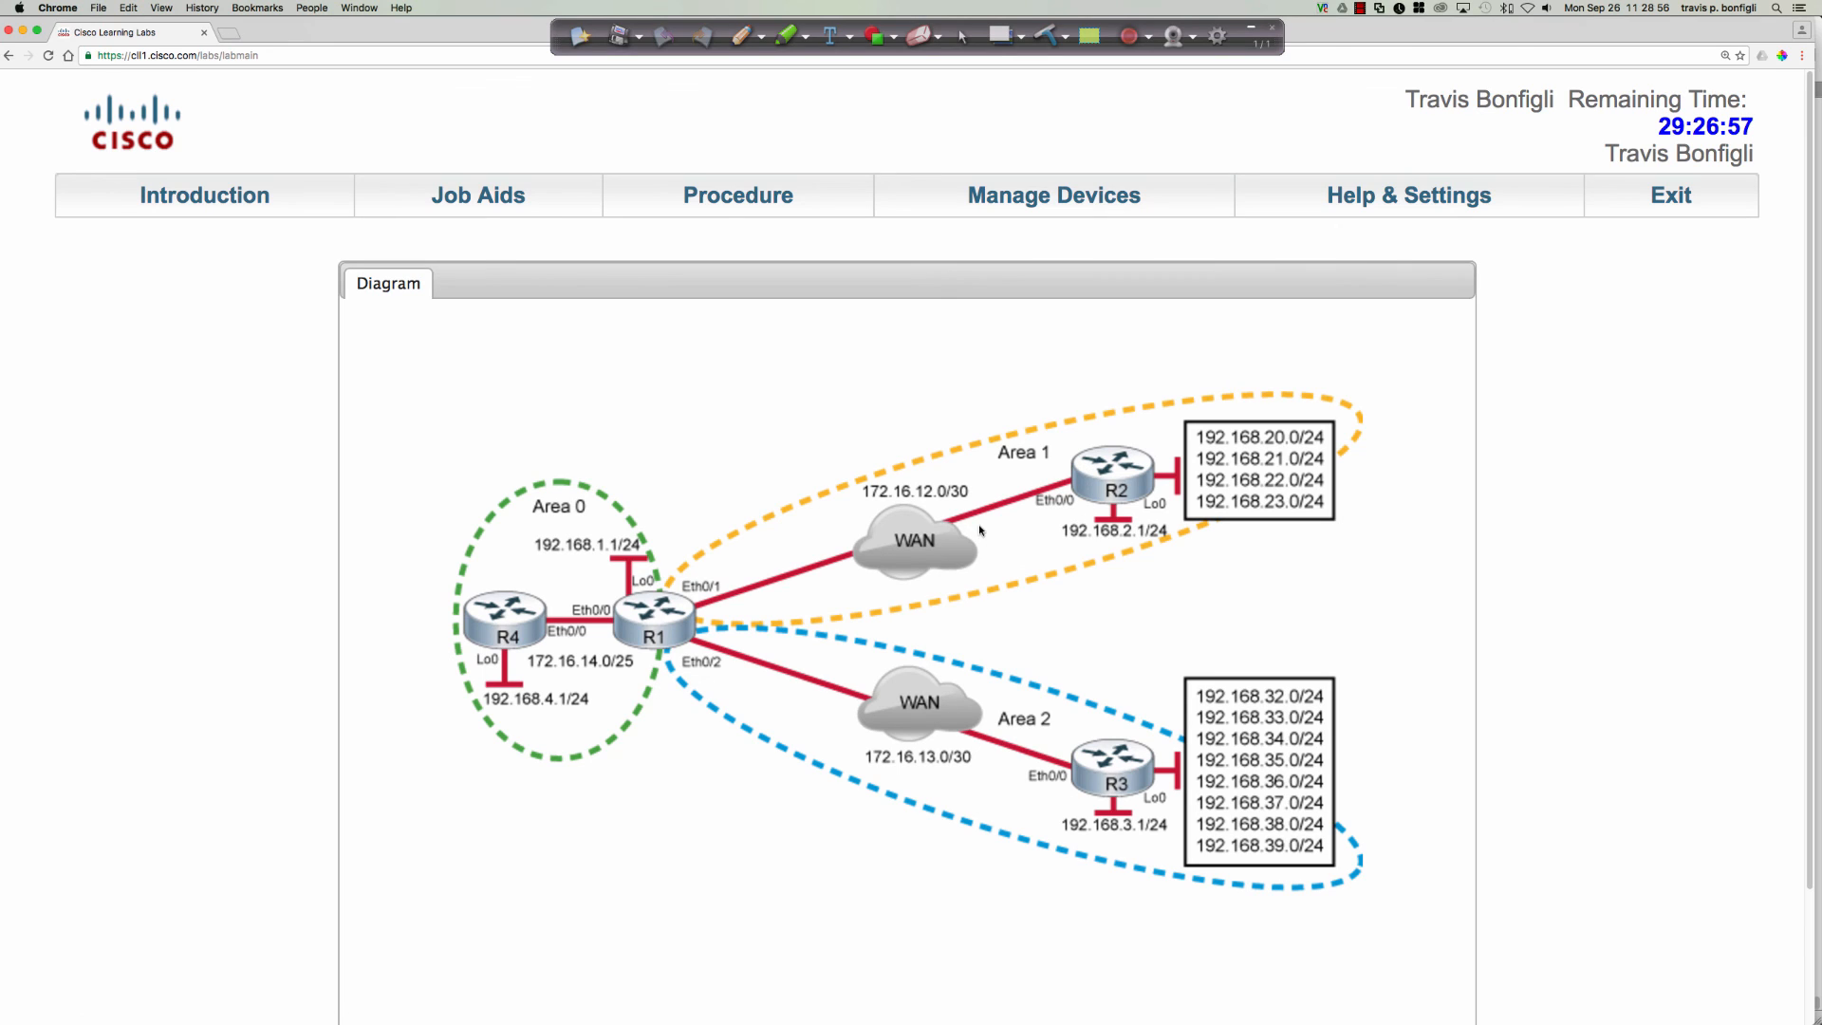
pyautogui.moveTo(936, 718)
pyautogui.write('sh ip')
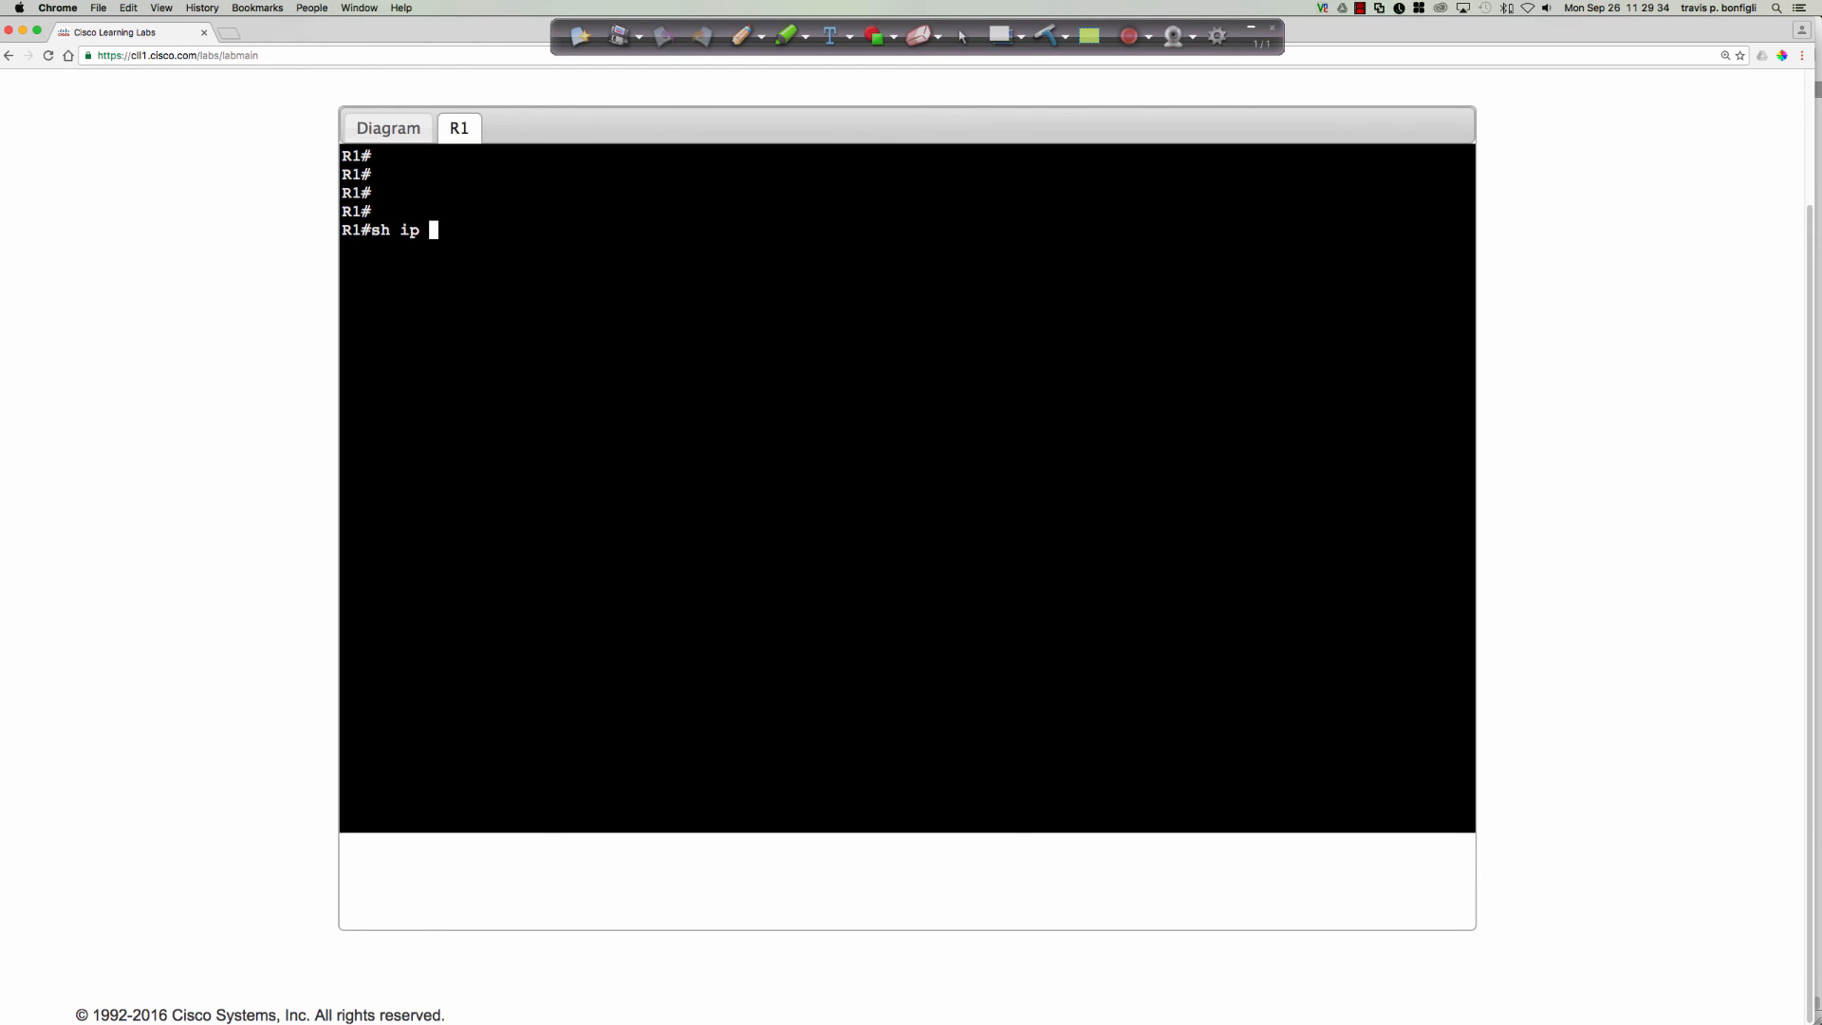
# - Run 'show ip route ospf' on R1 and page through the full per-area /24 route list
pyautogui.write('route ospf')
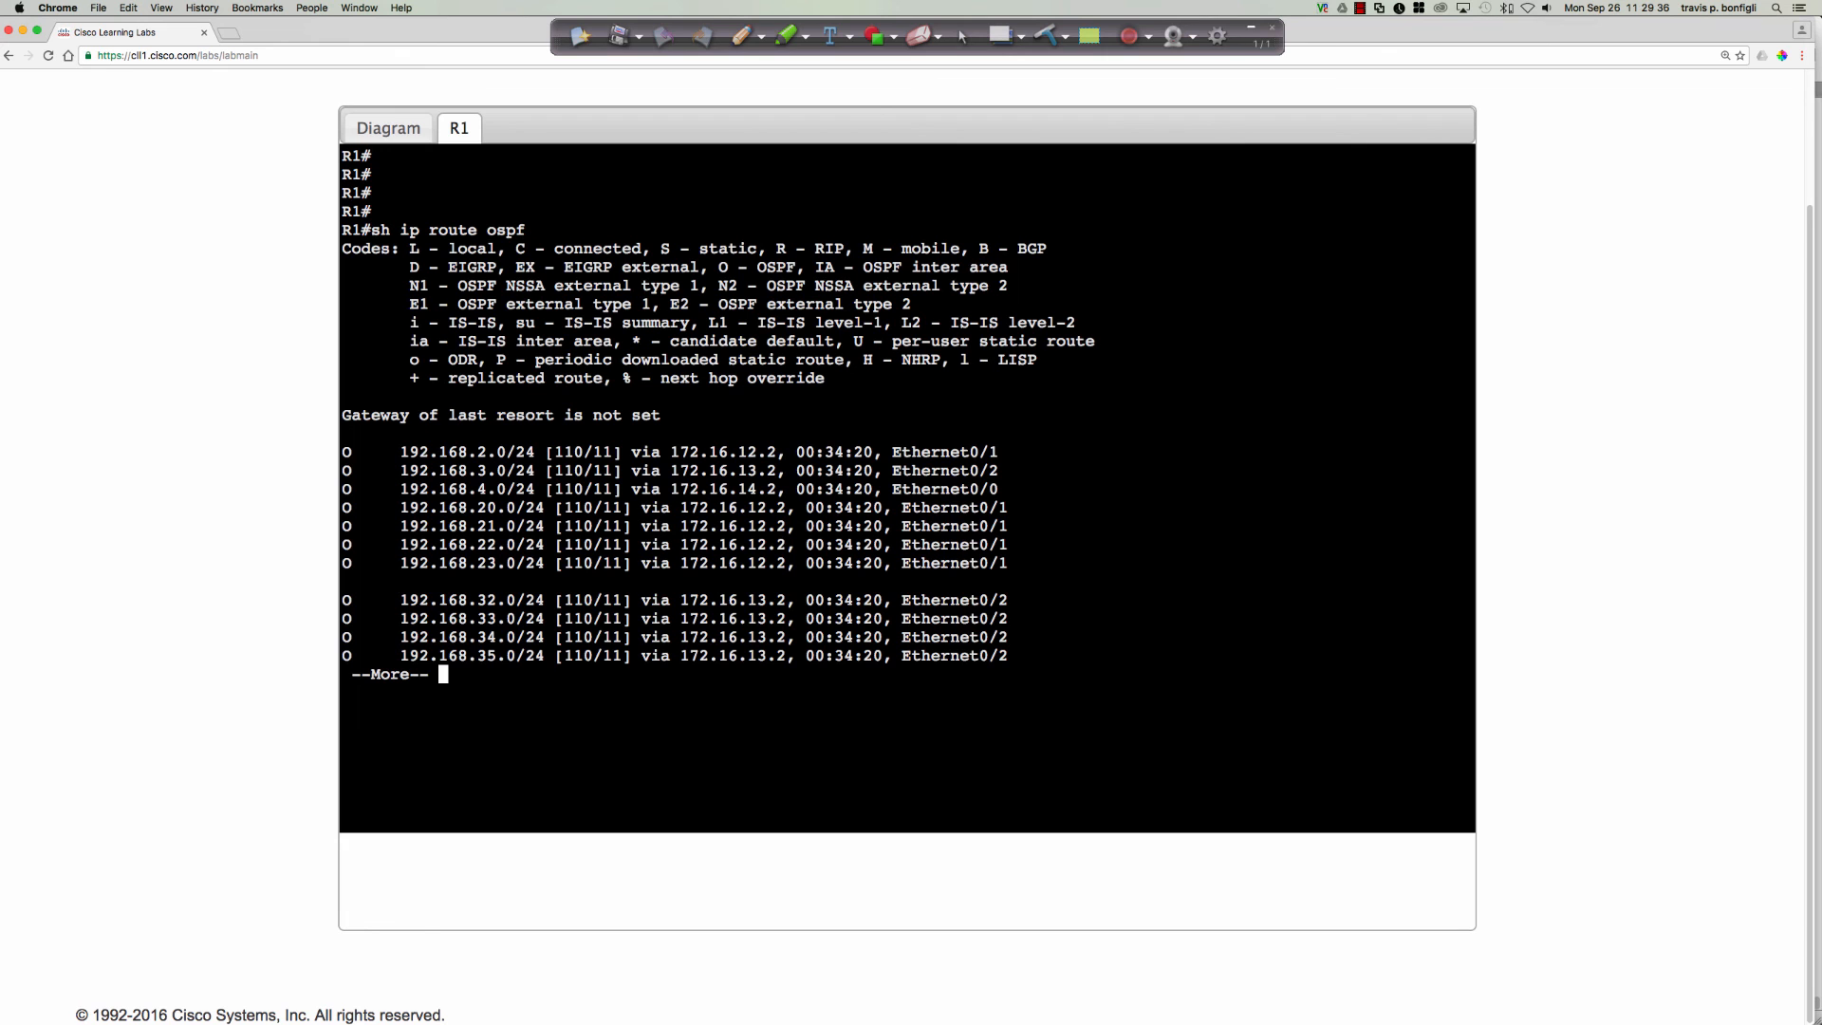
pyautogui.press('space')
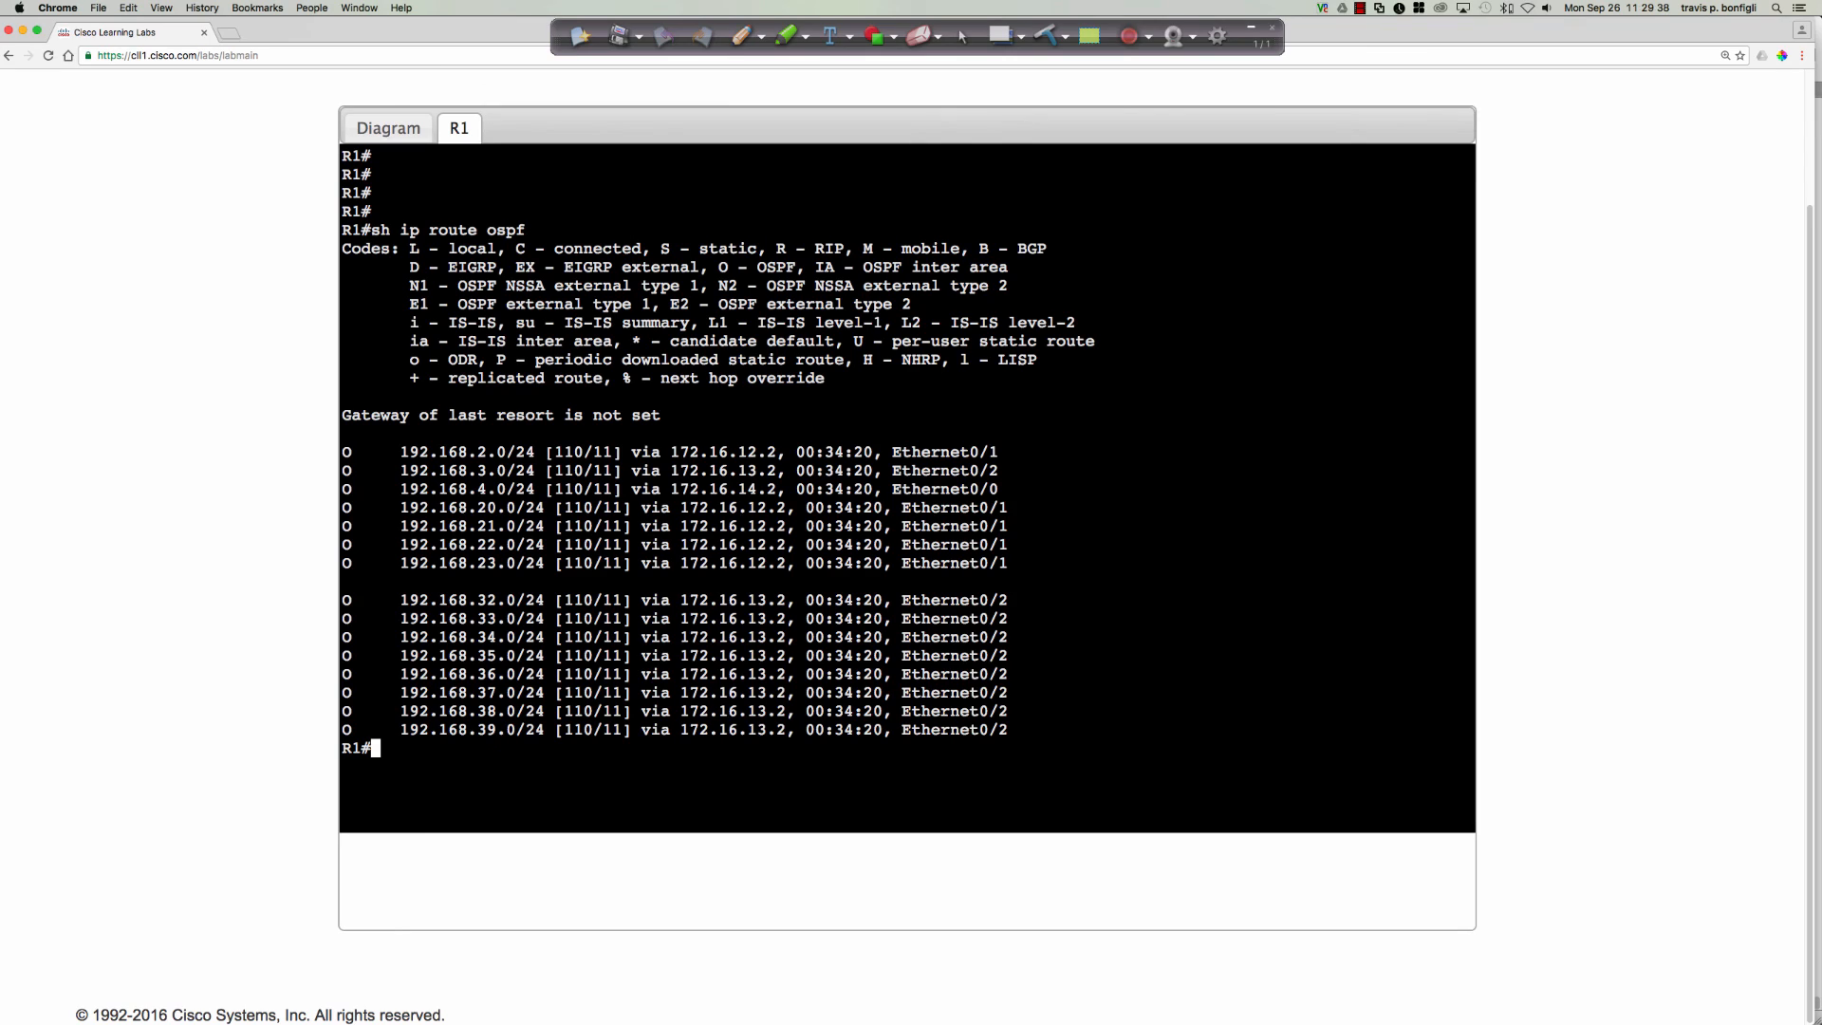
pyautogui.press('Return')
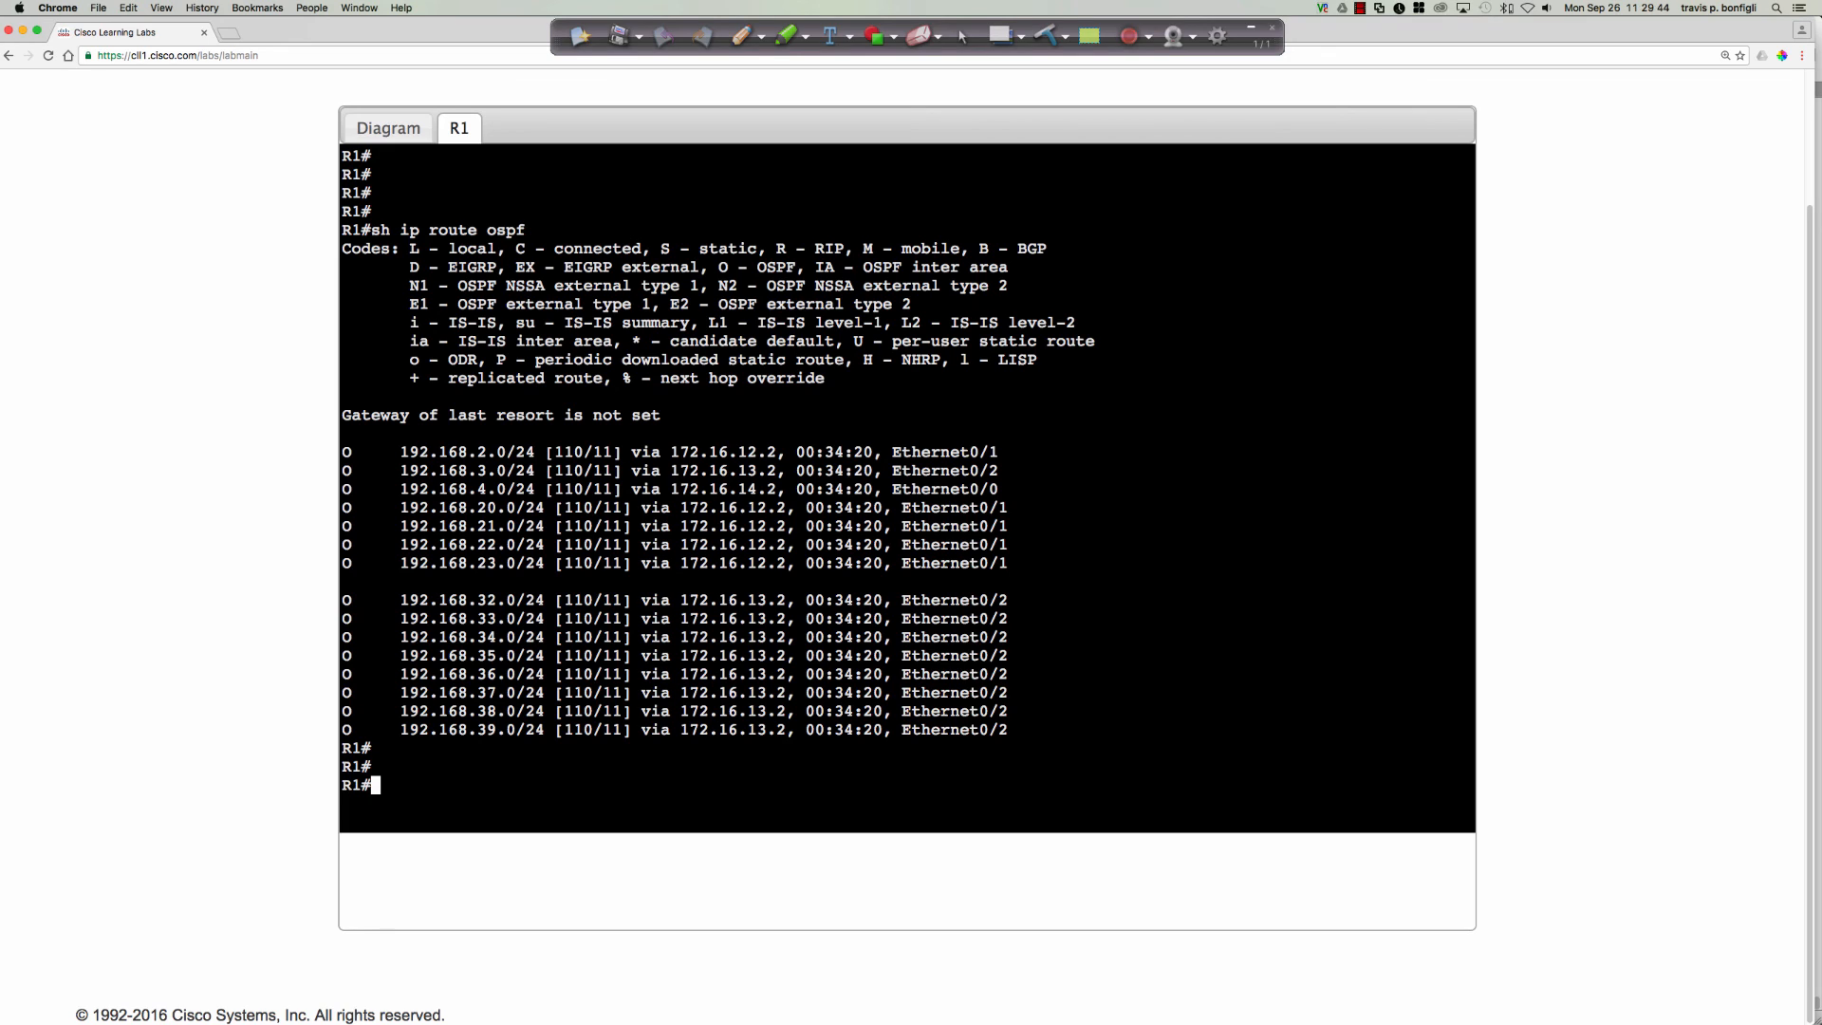
pyautogui.write('sh ip osf')
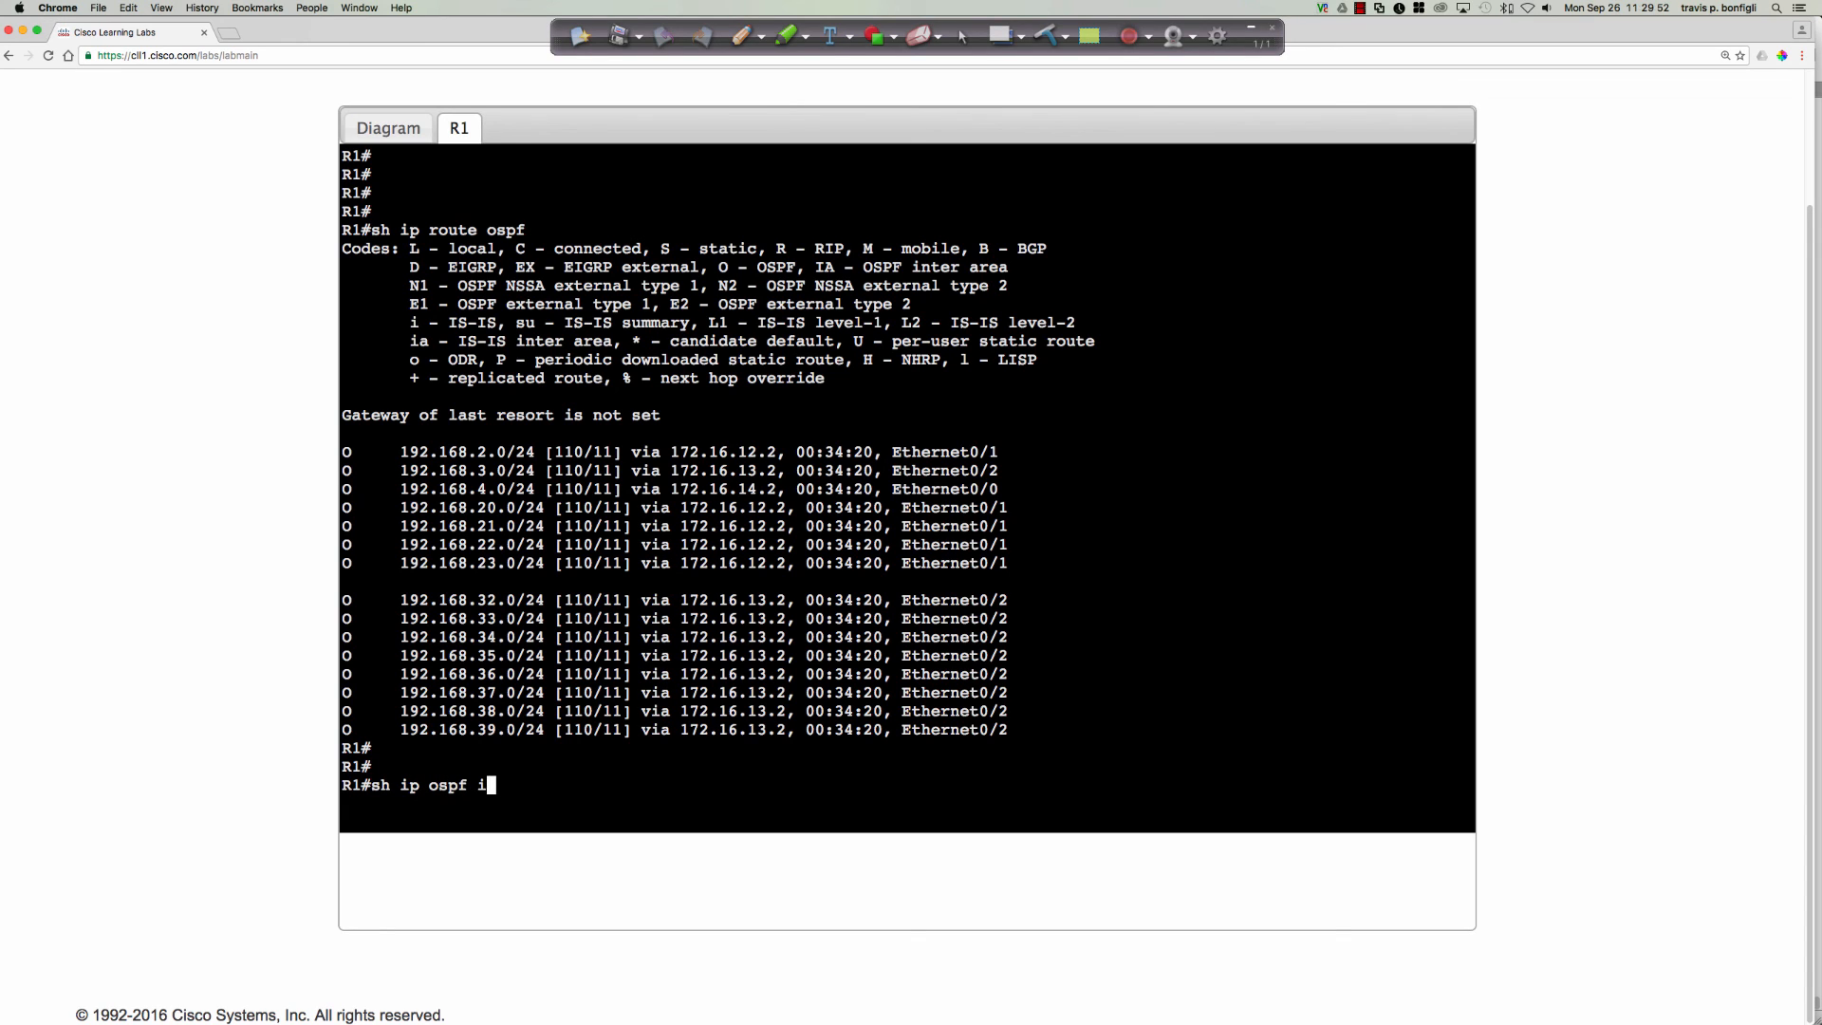
# - Run 'show ip ospf interface' on R1, paging through and highlighting Ethernet0/1's Area 1 entry
pyautogui.write('nt')
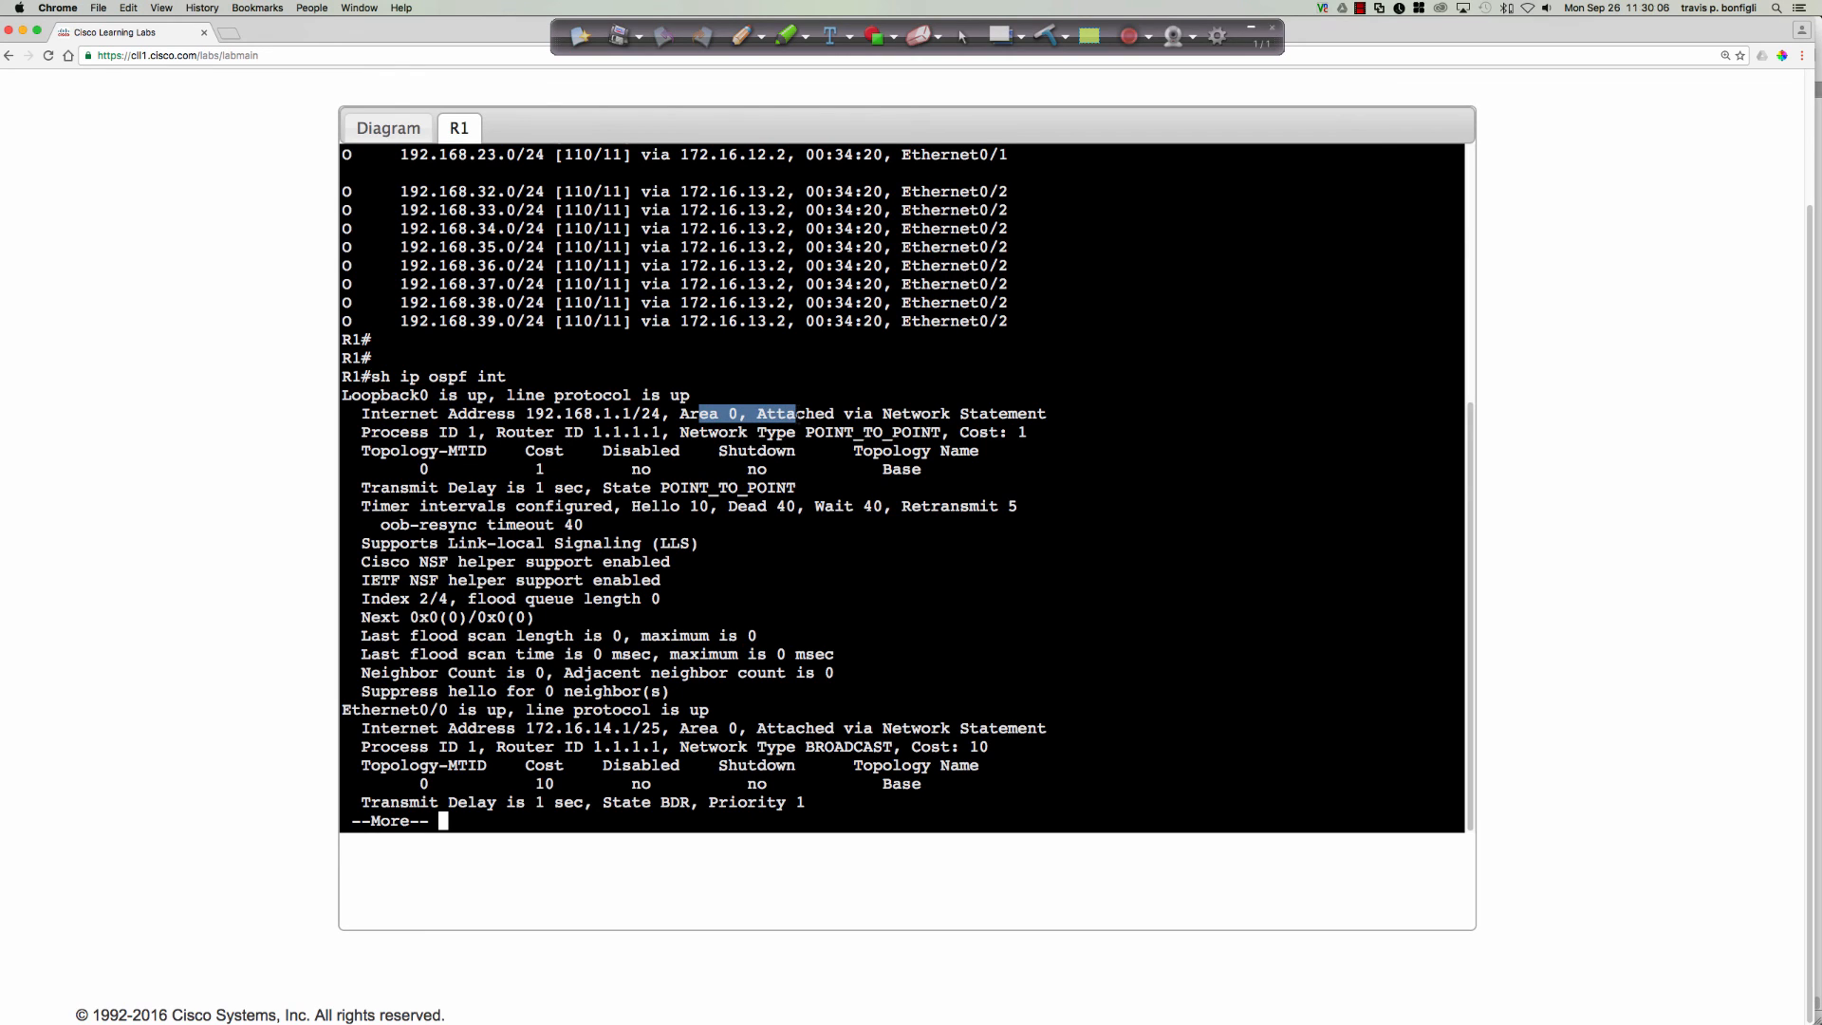
pyautogui.press('space')
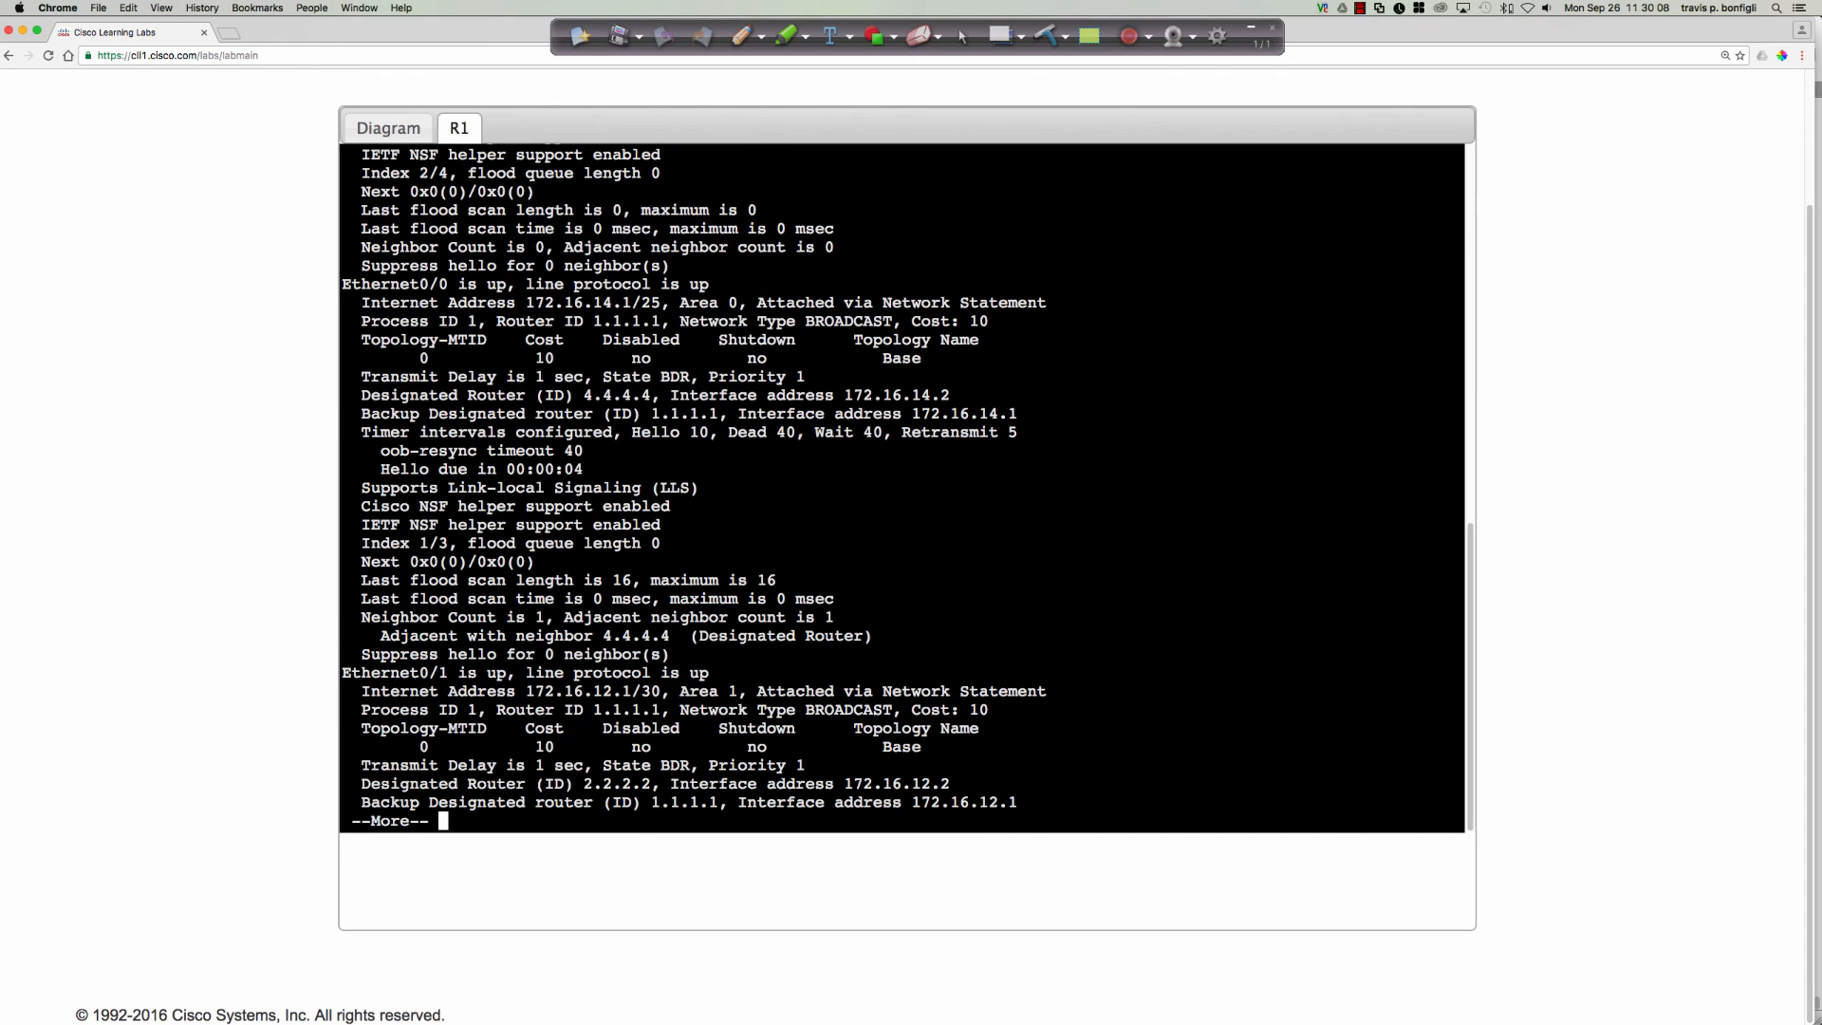
pyautogui.doubleClick(710, 690)
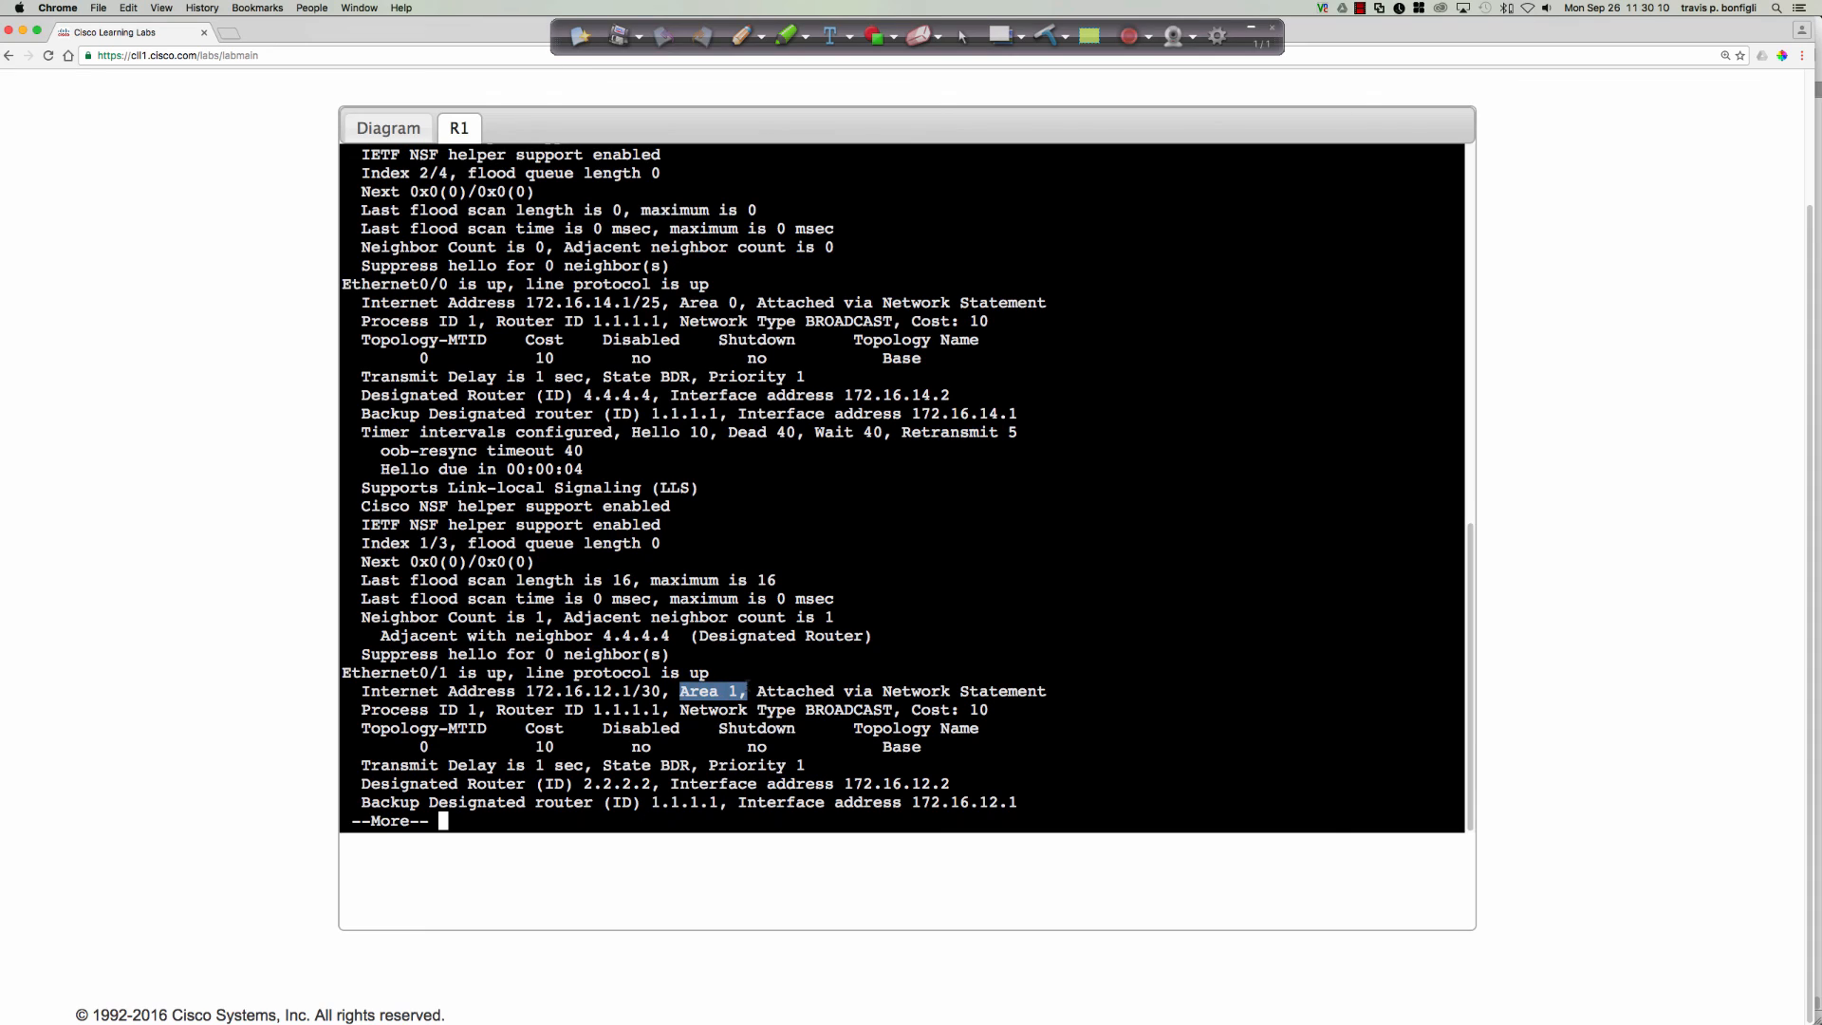
pyautogui.press('space')
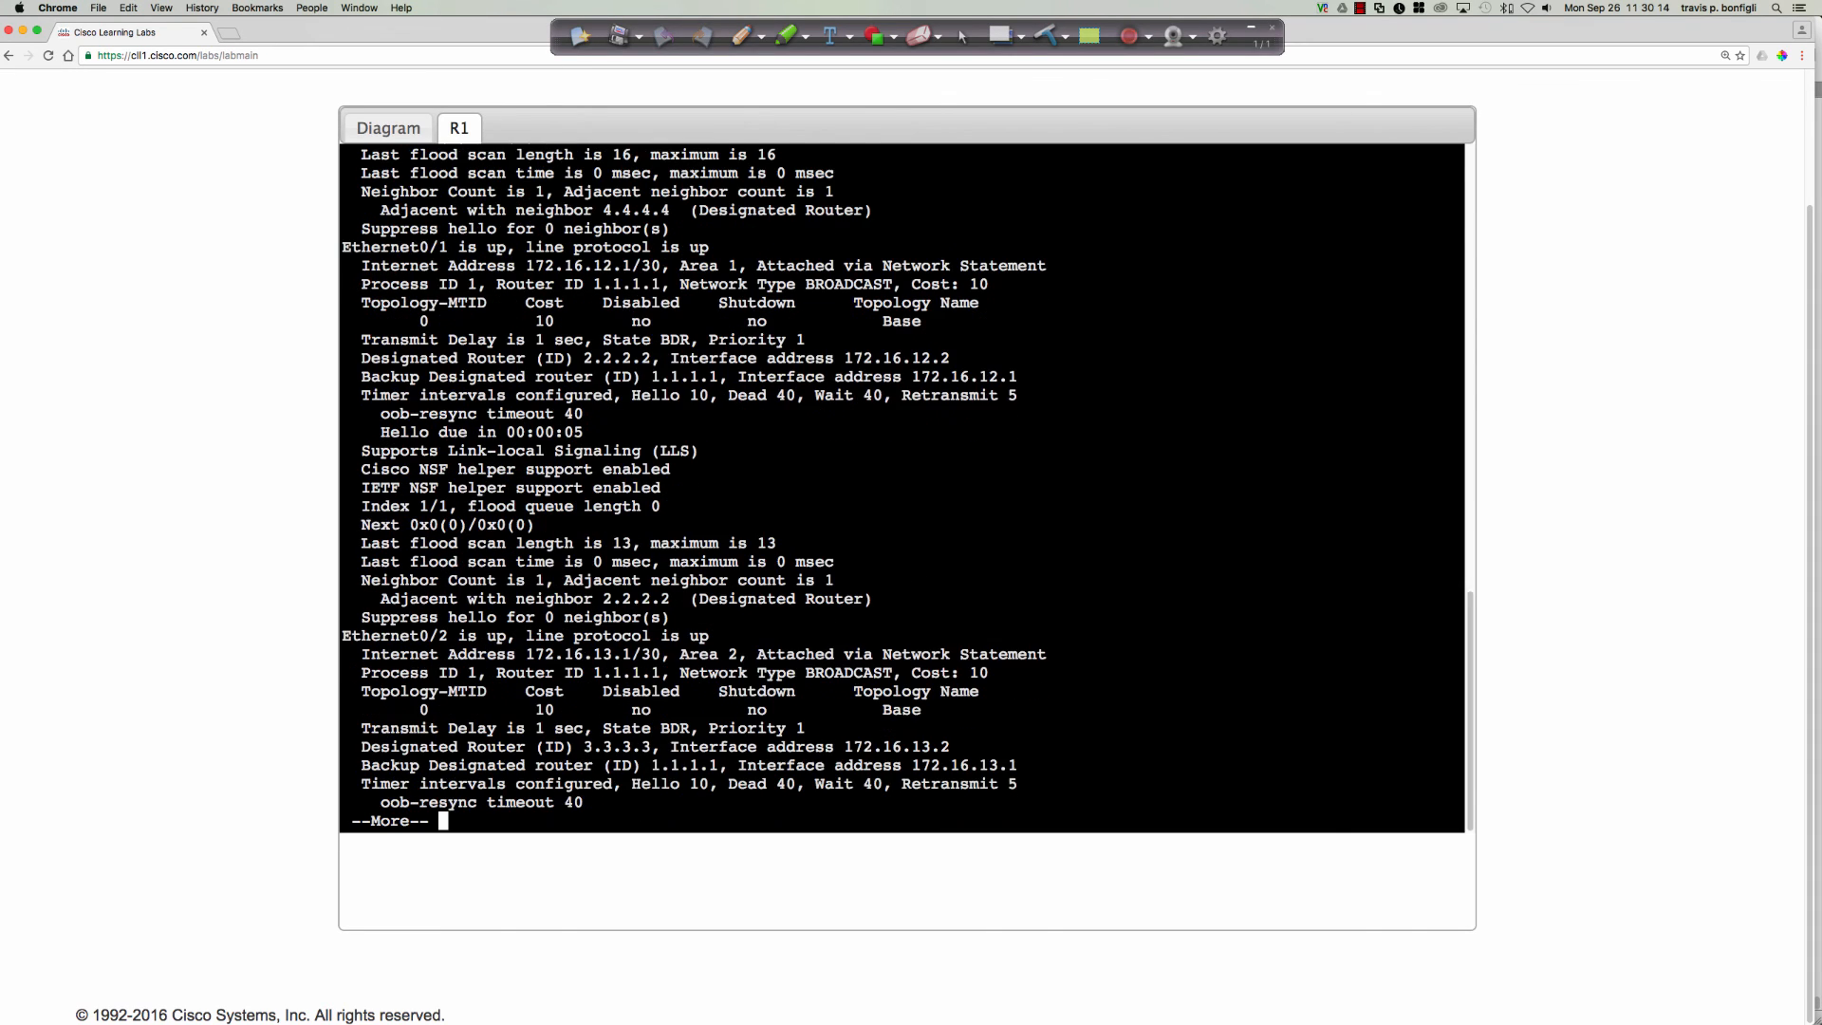
pyautogui.press('space')
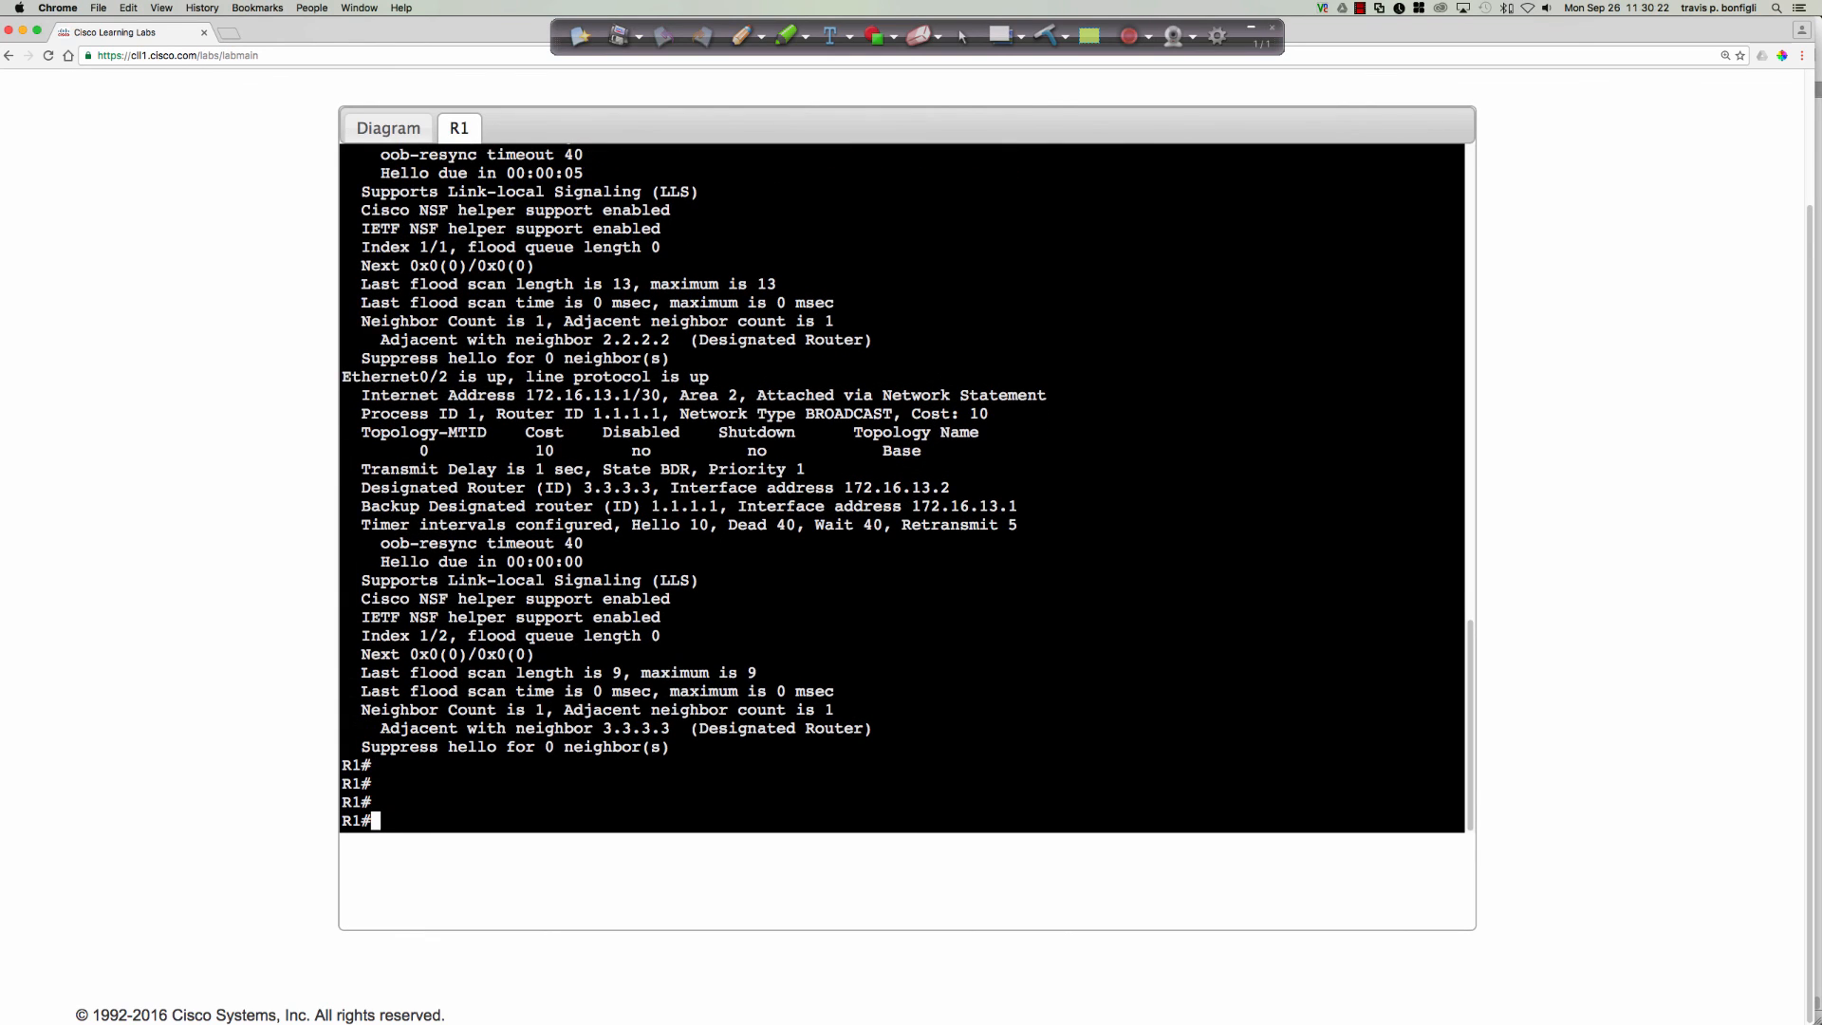
pyautogui.write('sh ip proto')
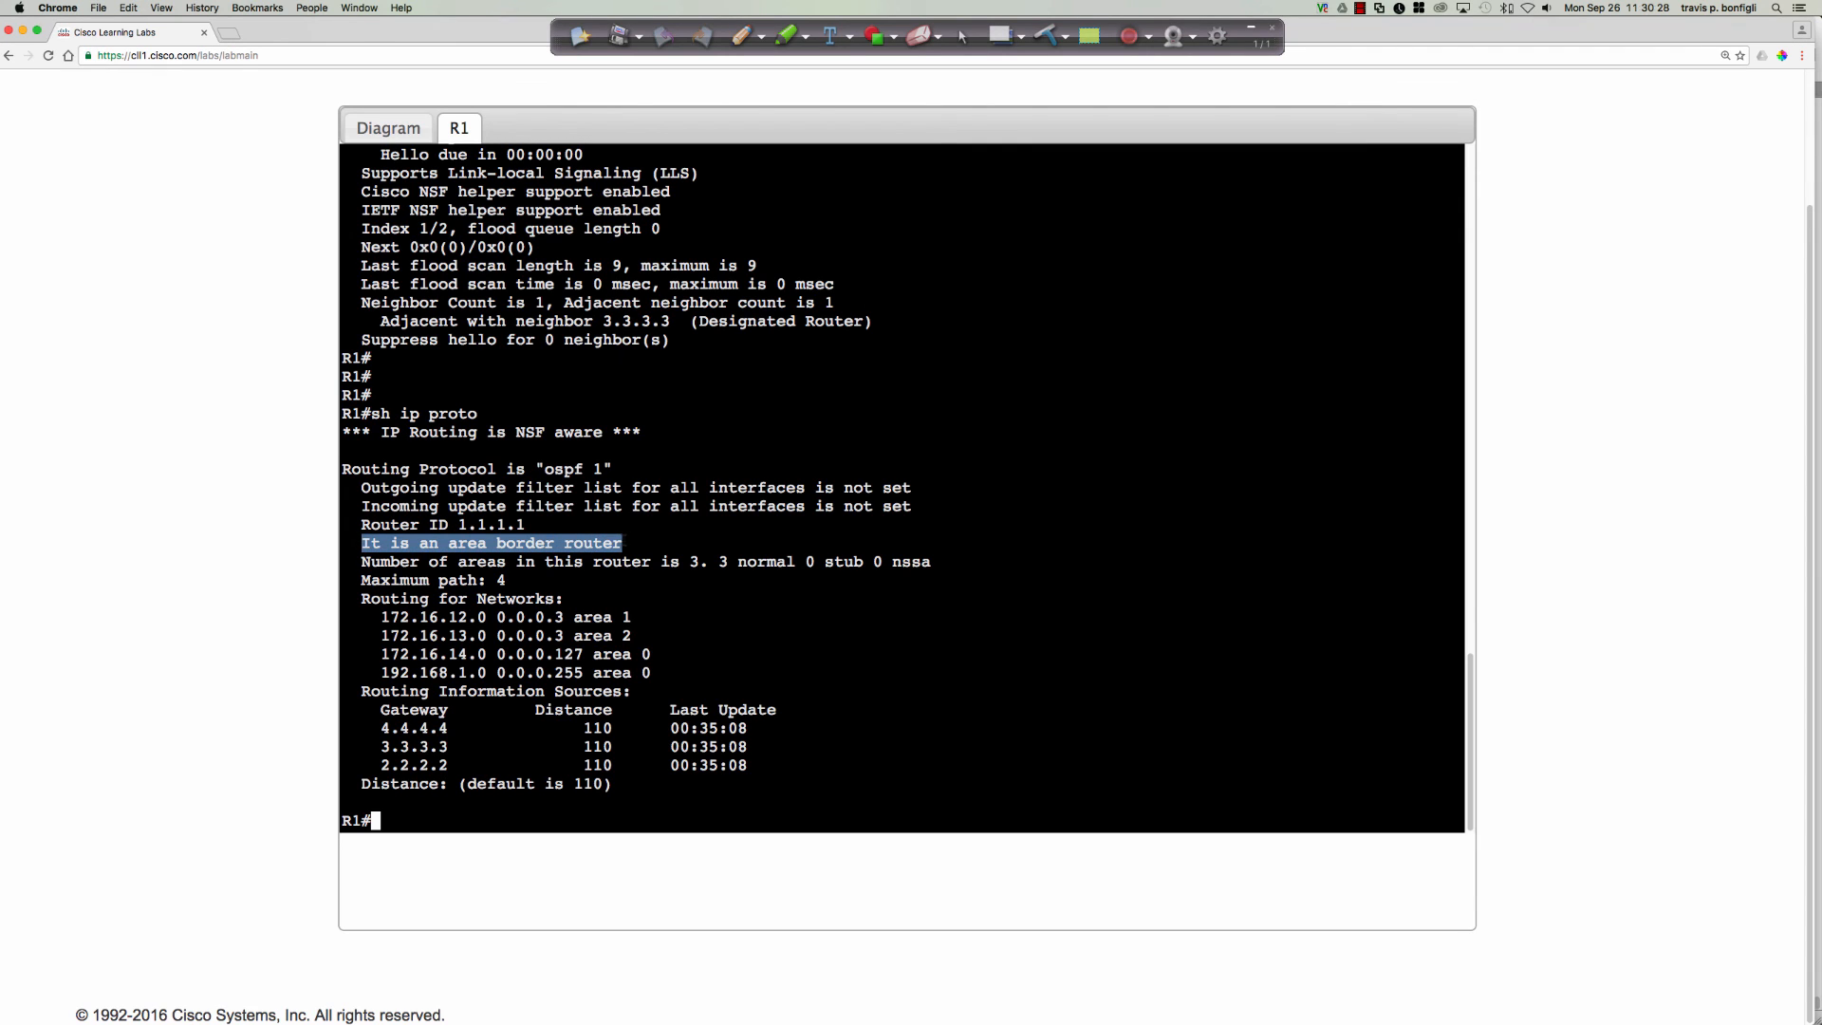
# - Check the topology diagram, then return to R1's console at a fresh prompt
pyautogui.click(387, 127)
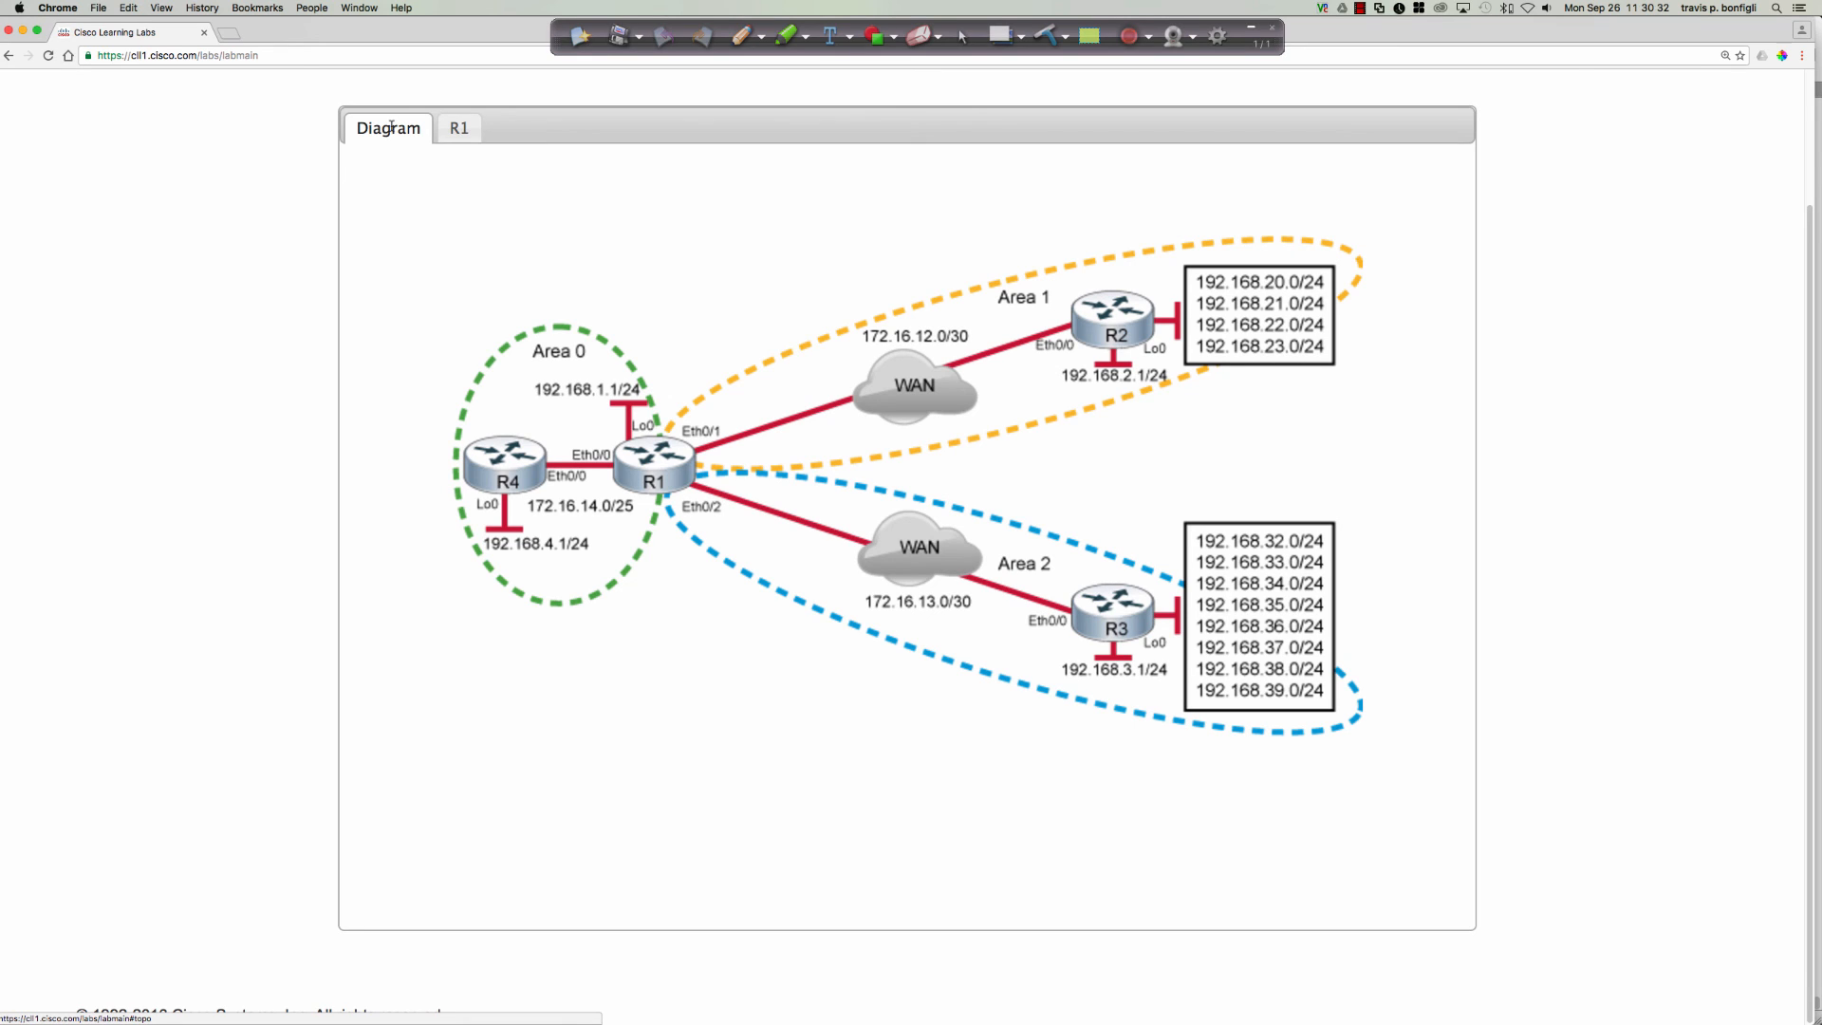
pyautogui.click(459, 127)
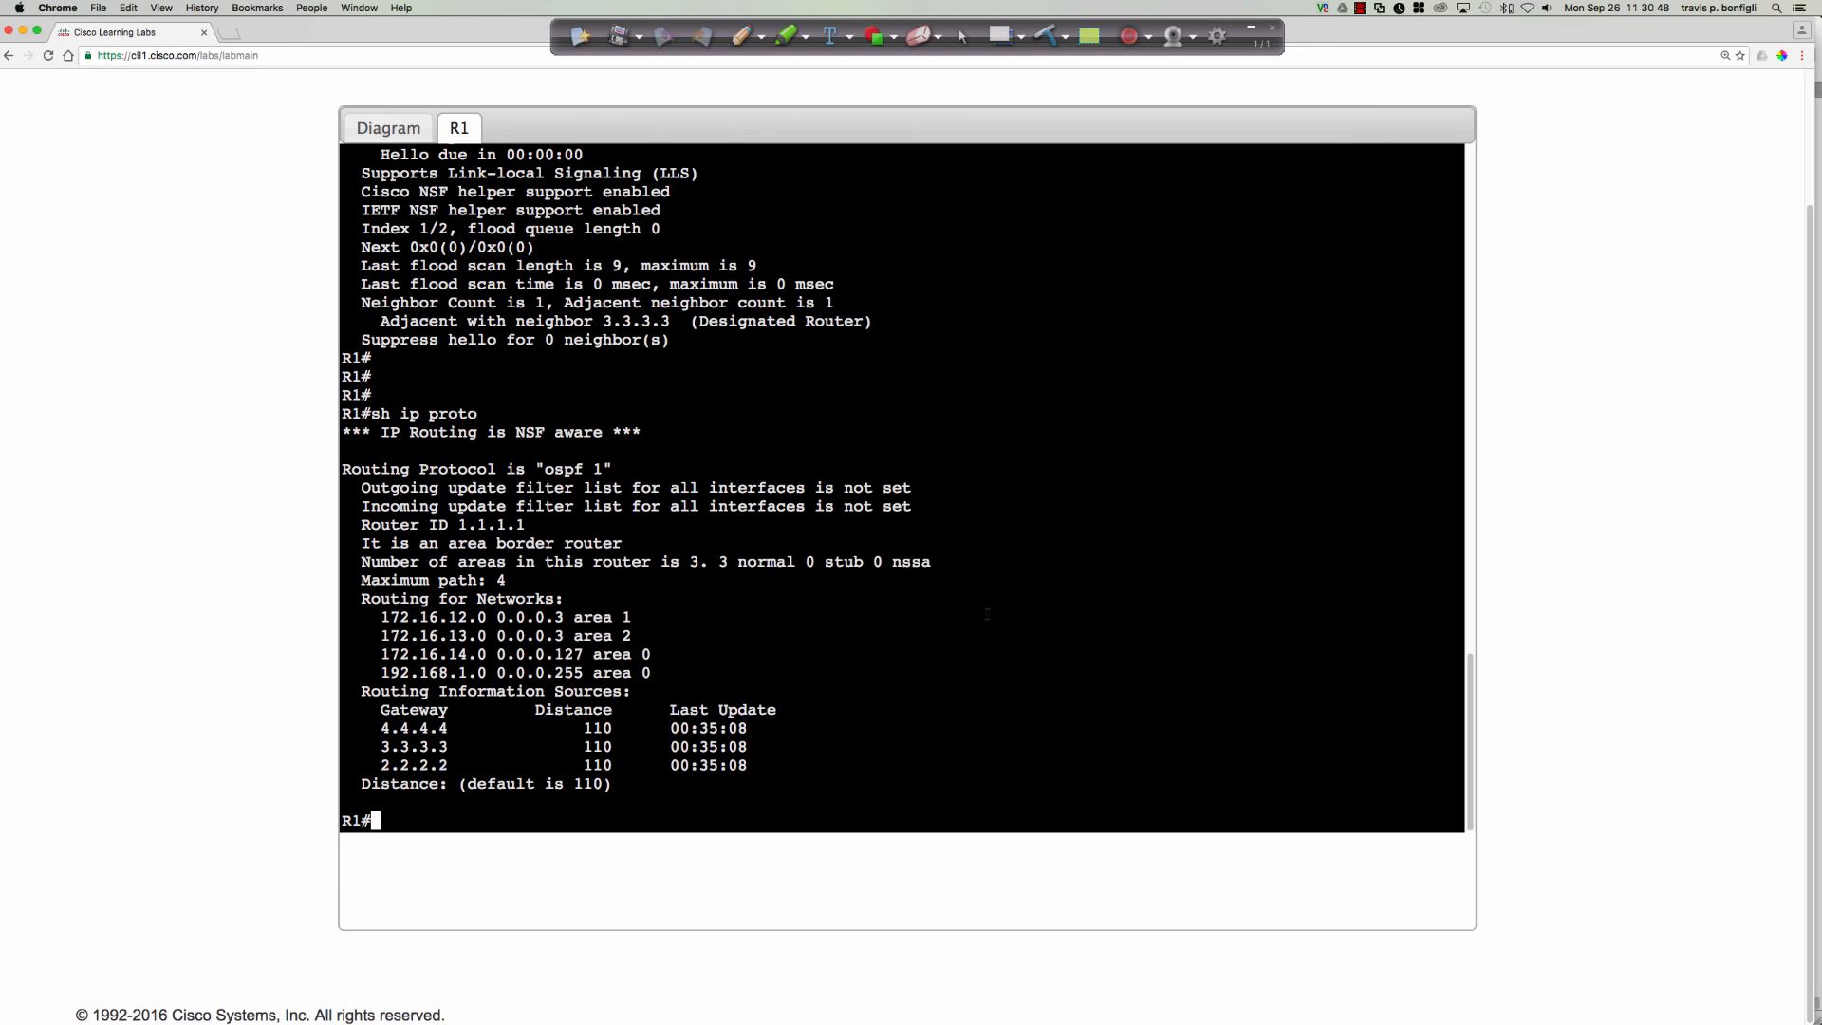
pyautogui.press('Return')
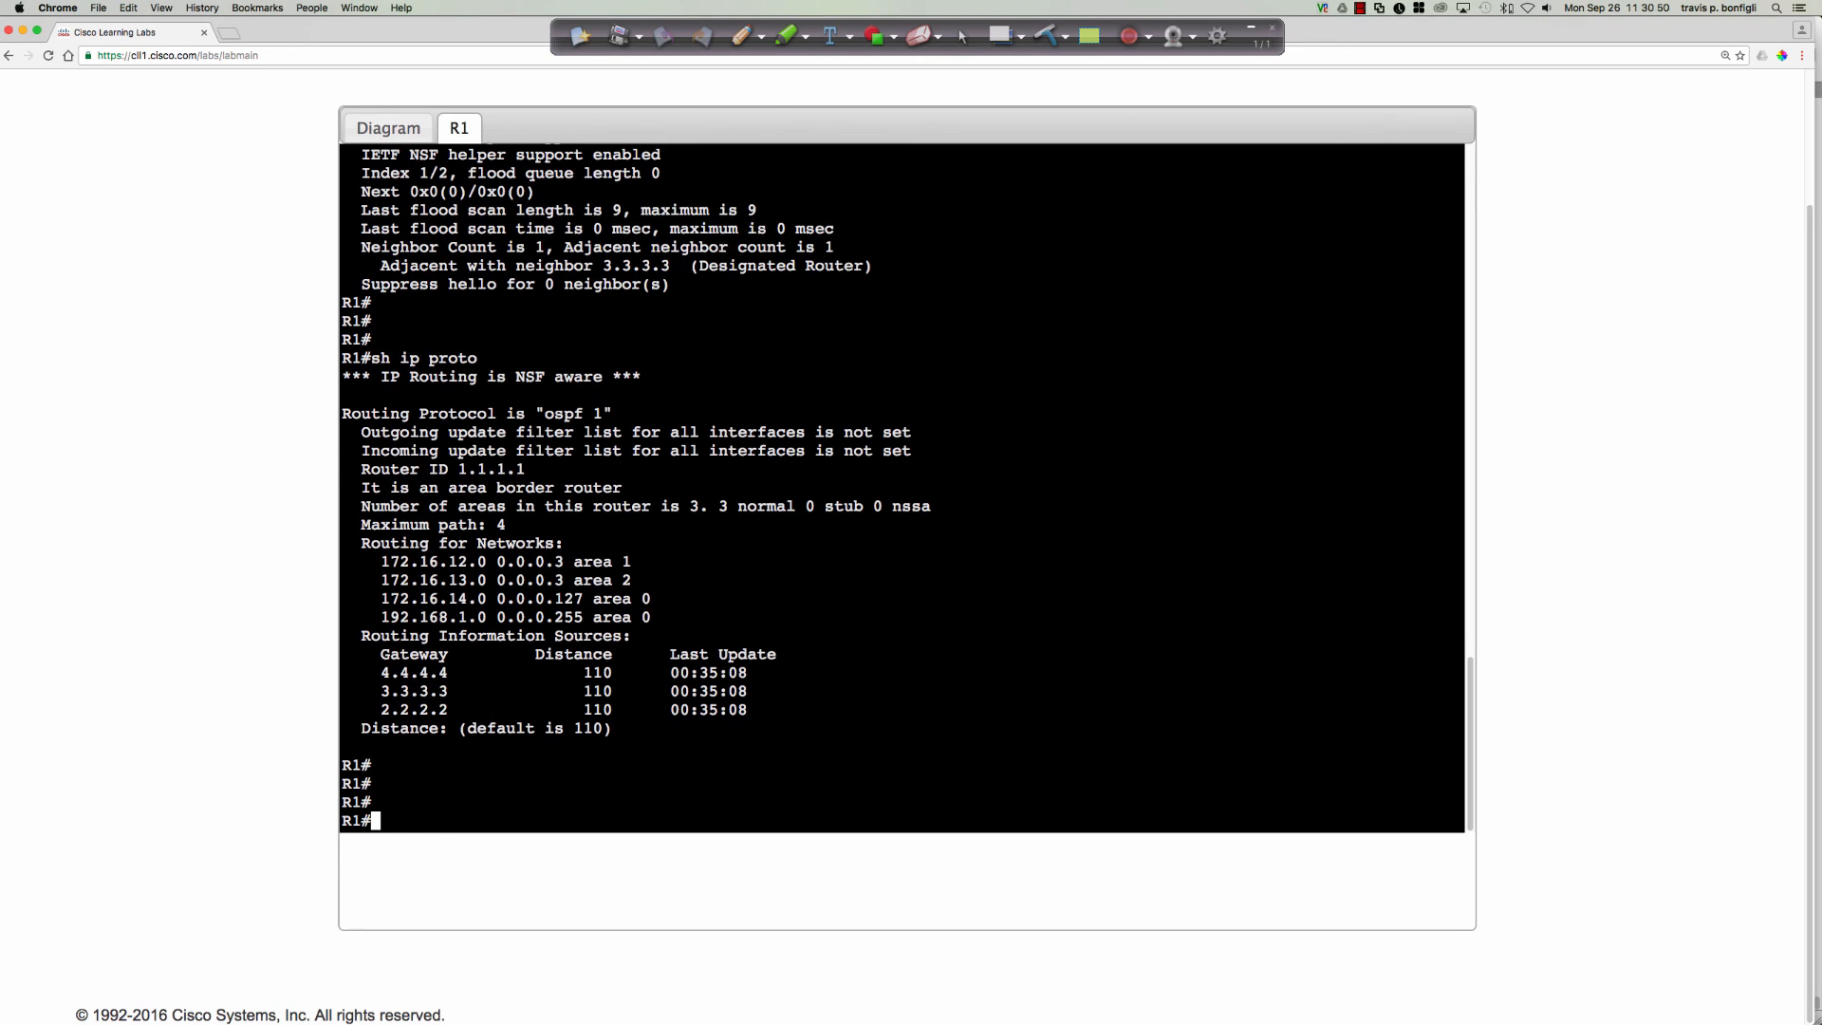
# - Run 'show ip ospf database' on R1 to list summary link states per area
pyautogui.write('sh ip ospf dat')
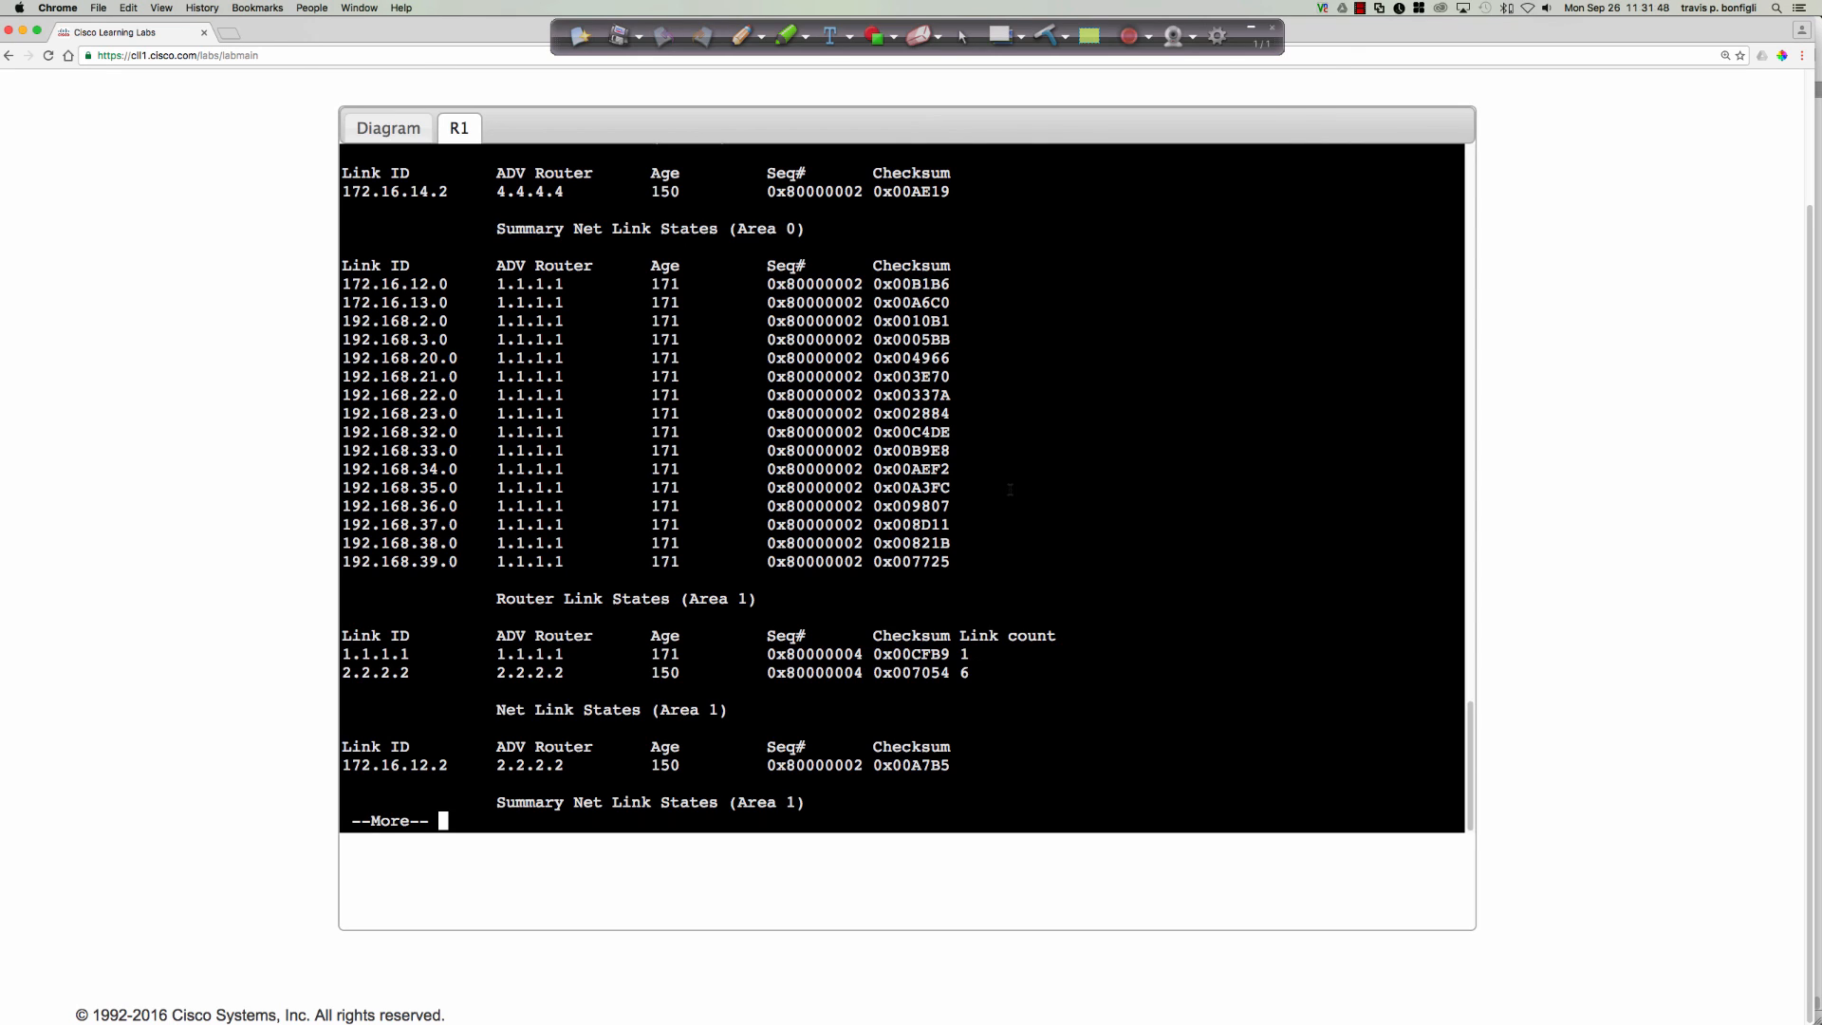
# - End the paged OSPF database output and return to R1's prompt
pyautogui.press('space')
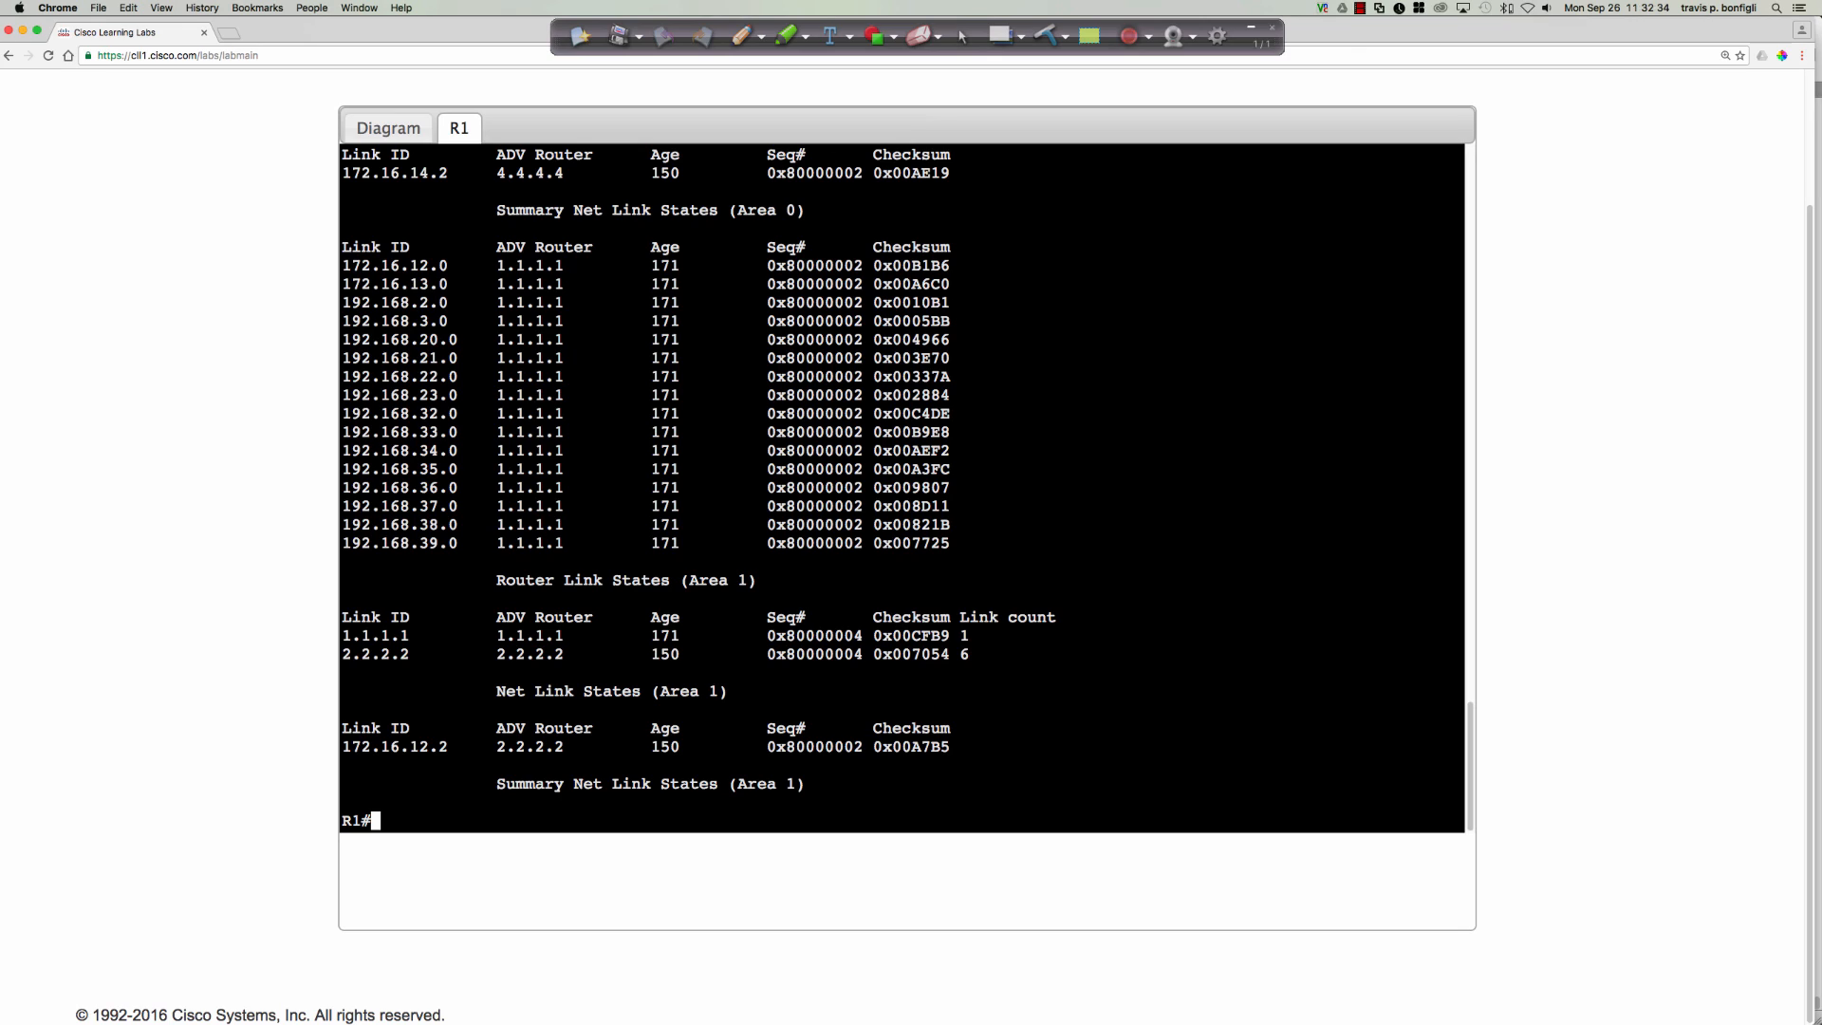
pyautogui.click(387, 127)
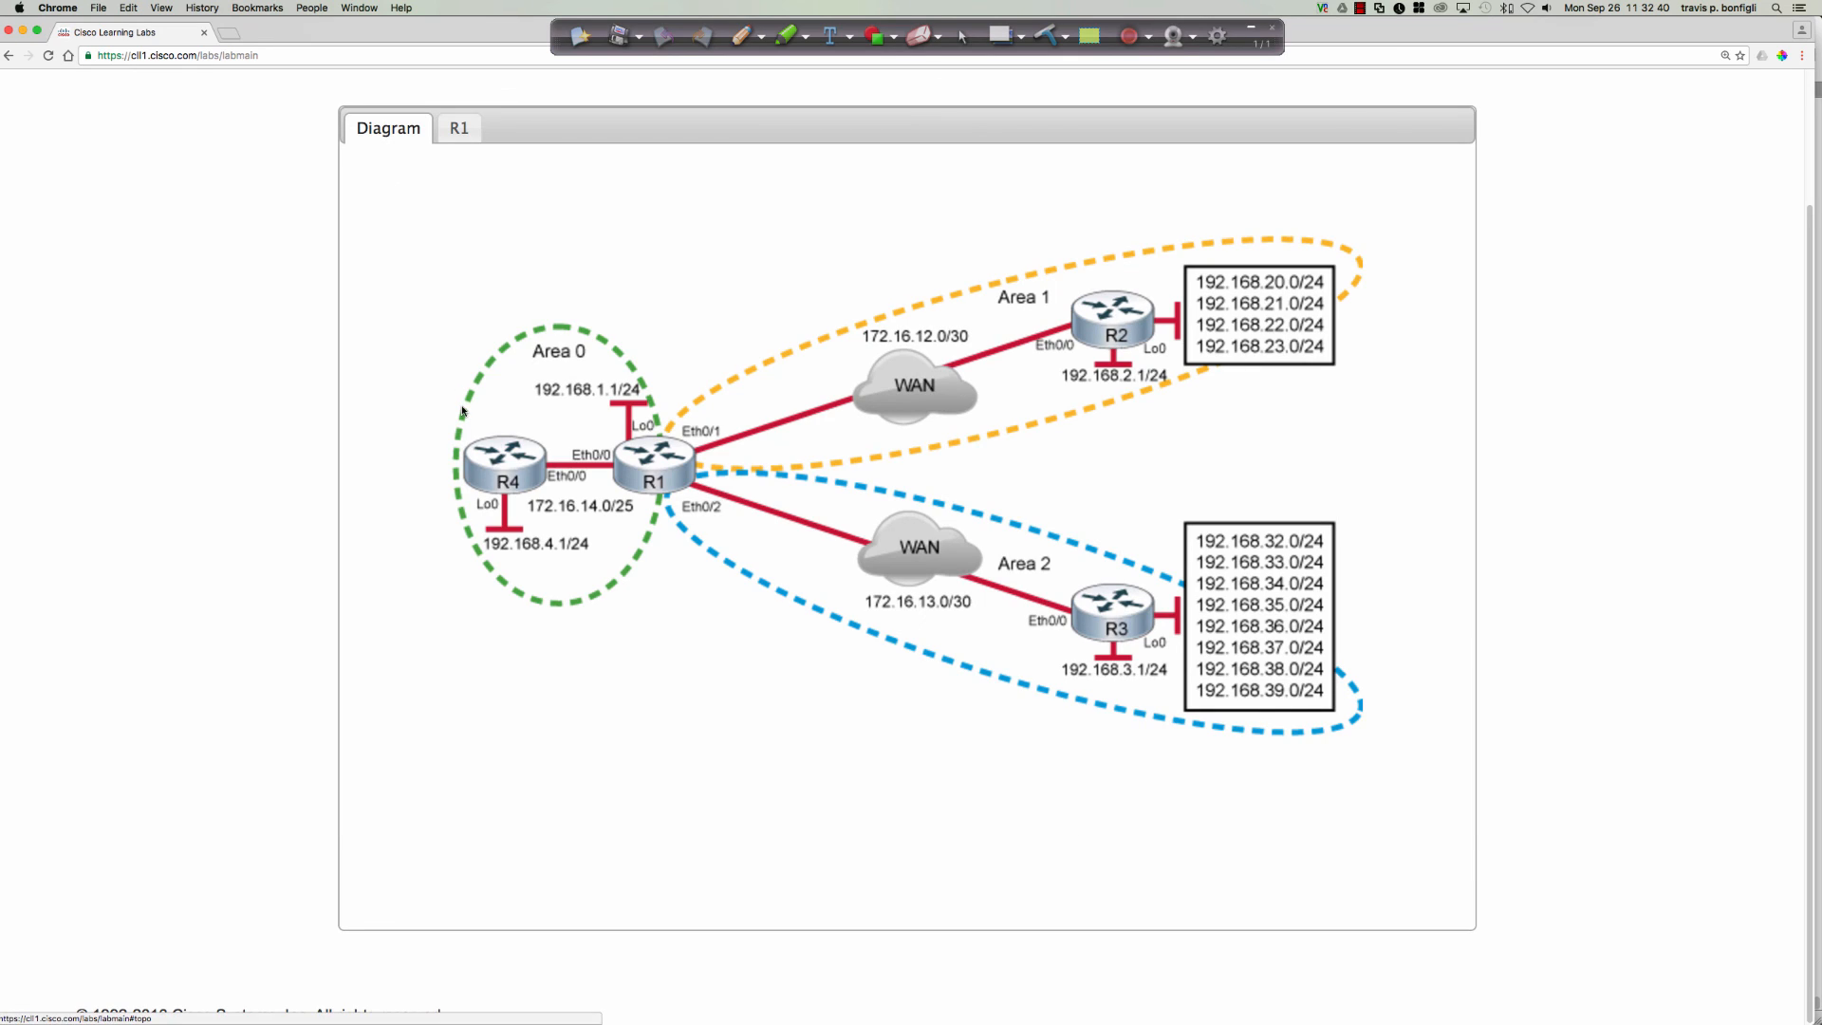
pyautogui.moveTo(508, 463)
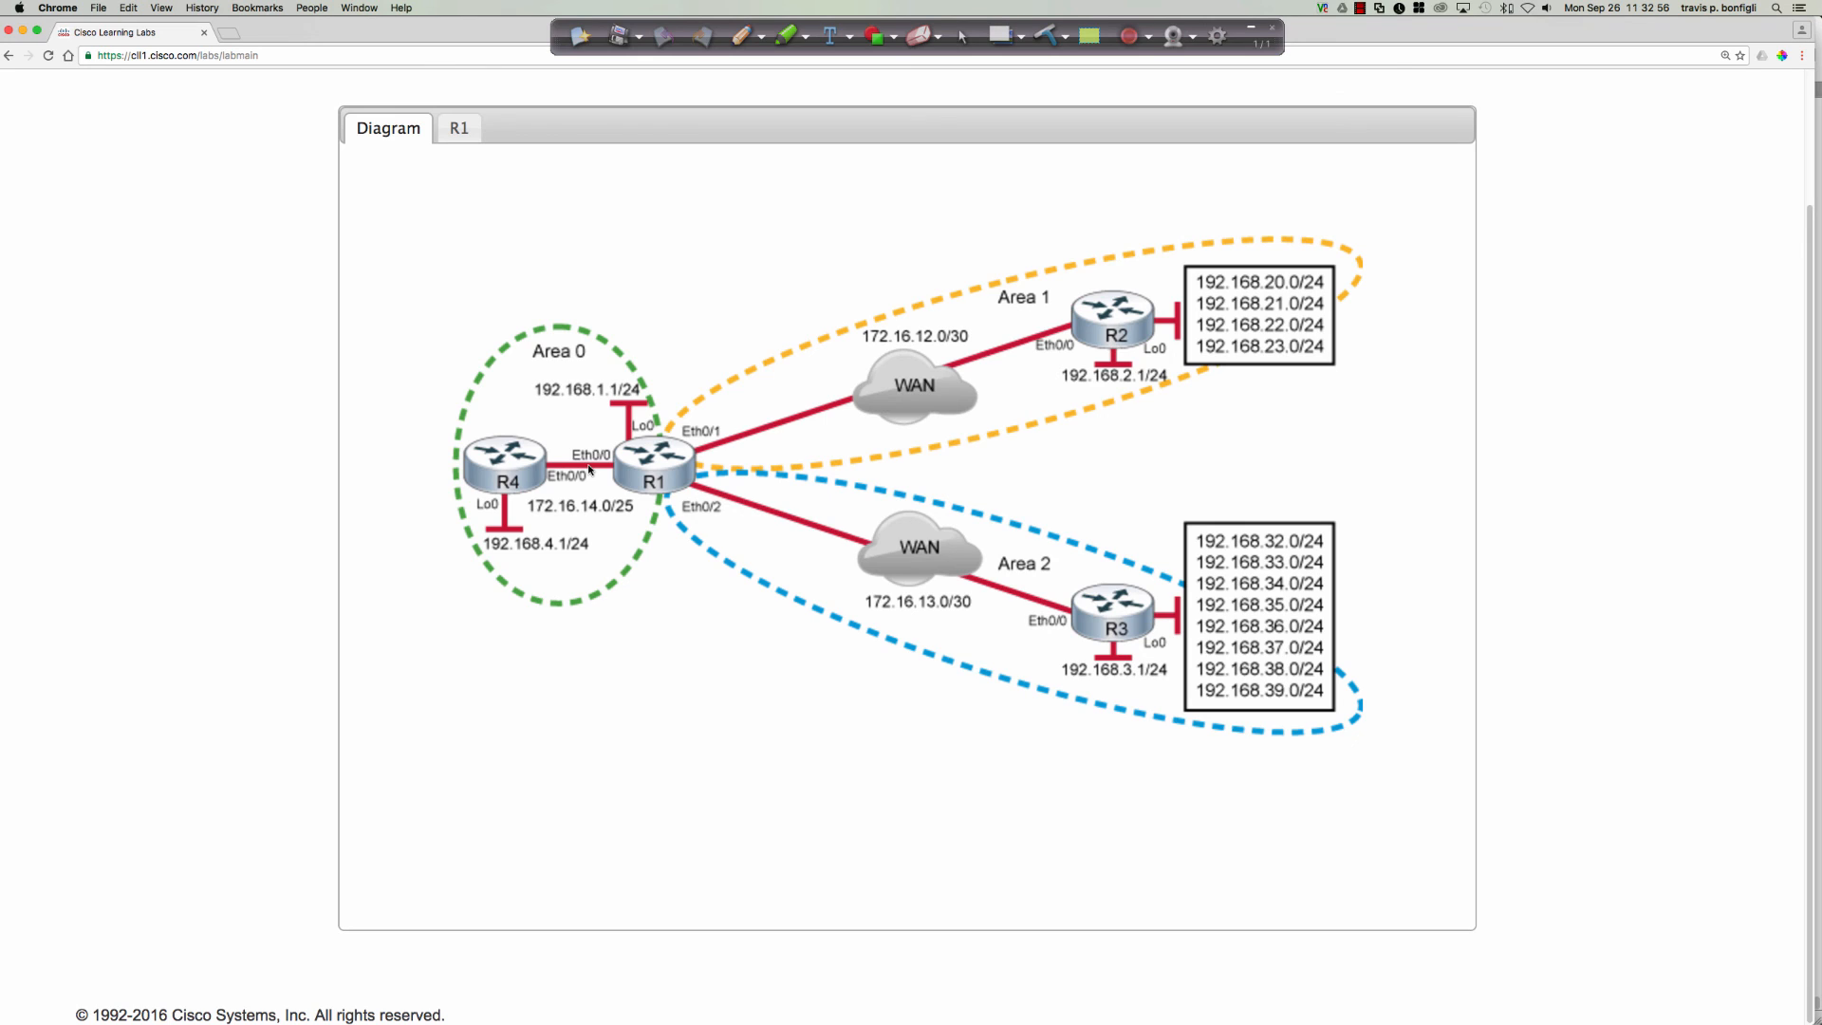
pyautogui.moveTo(622, 471)
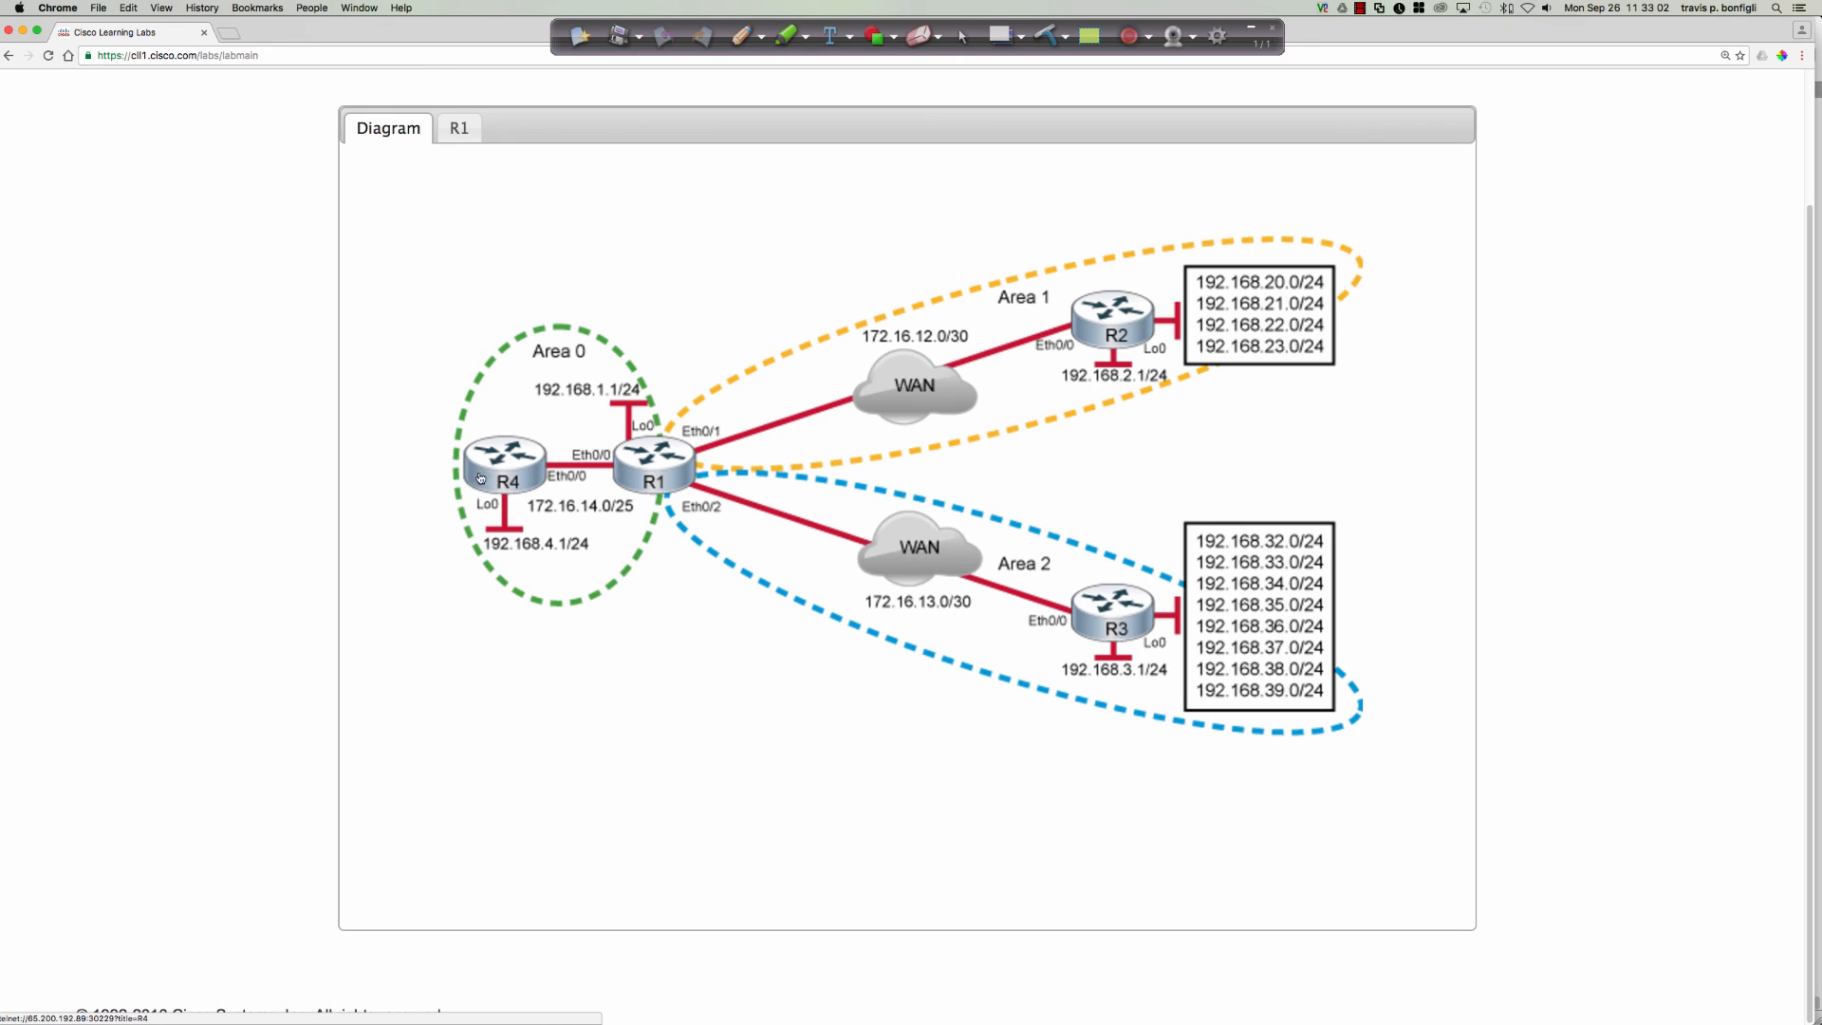
pyautogui.moveTo(665, 469)
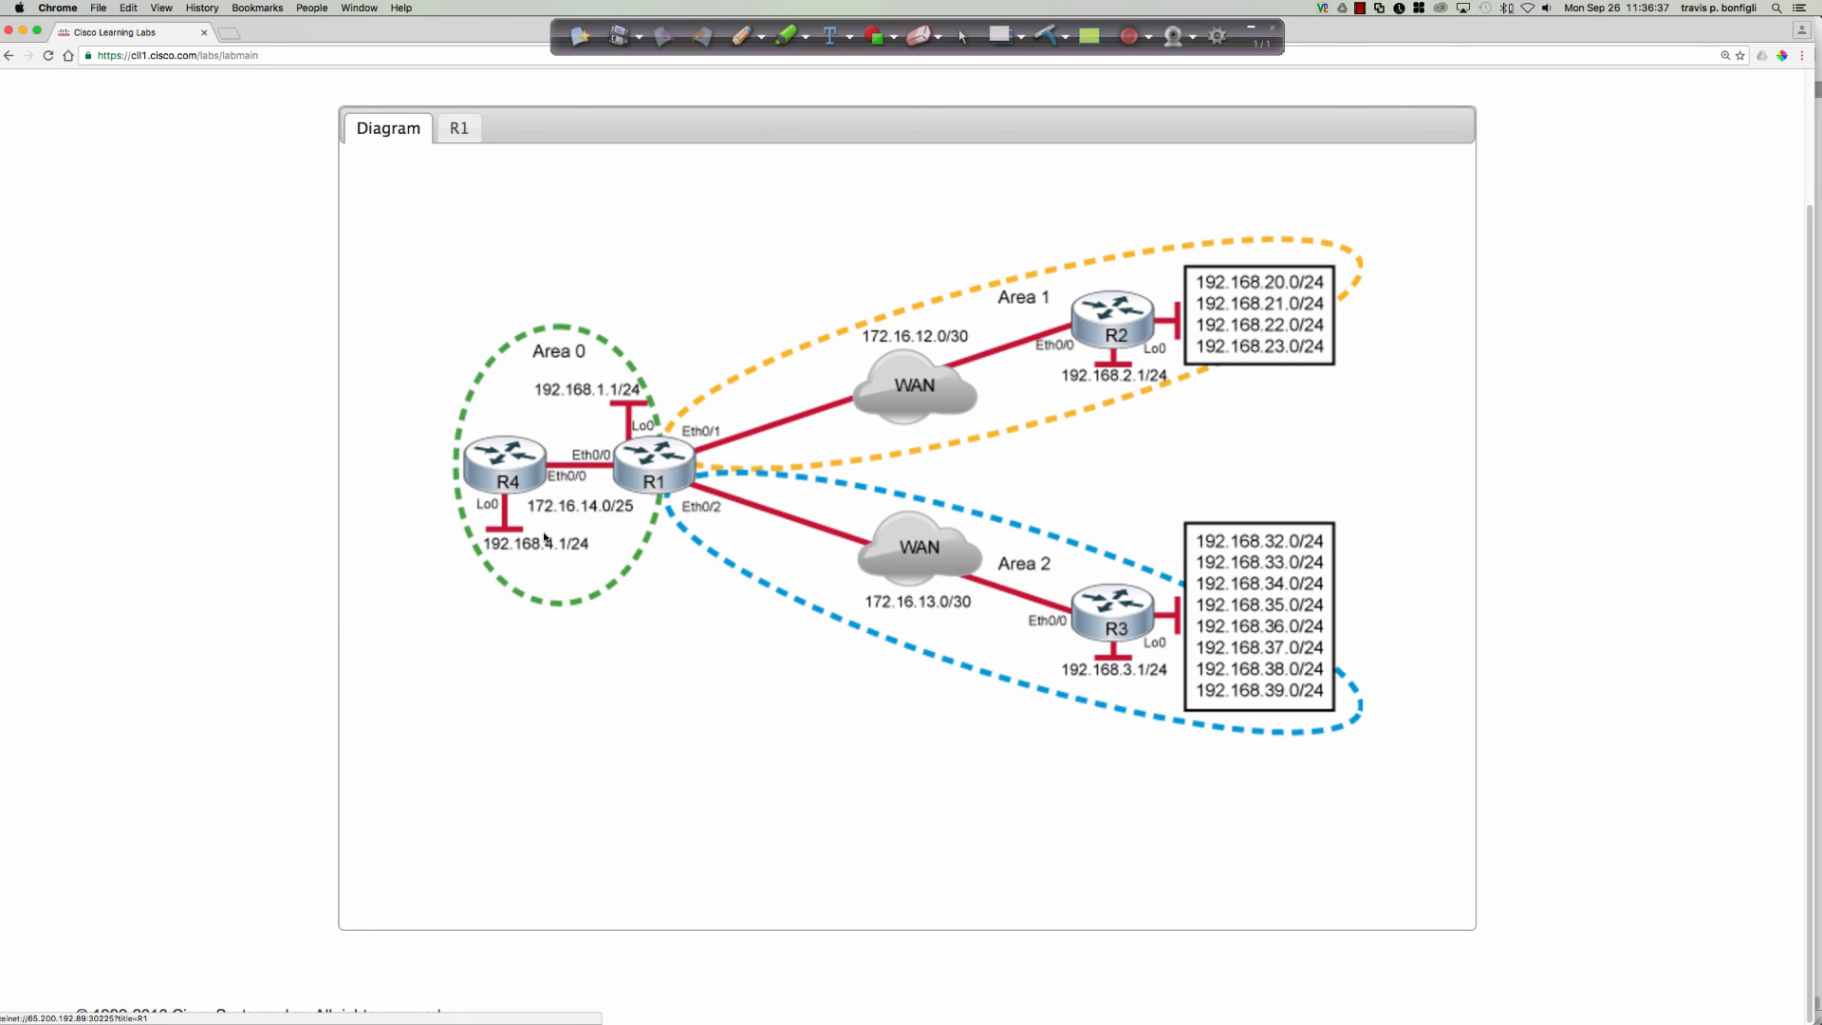
pyautogui.moveTo(289, 547)
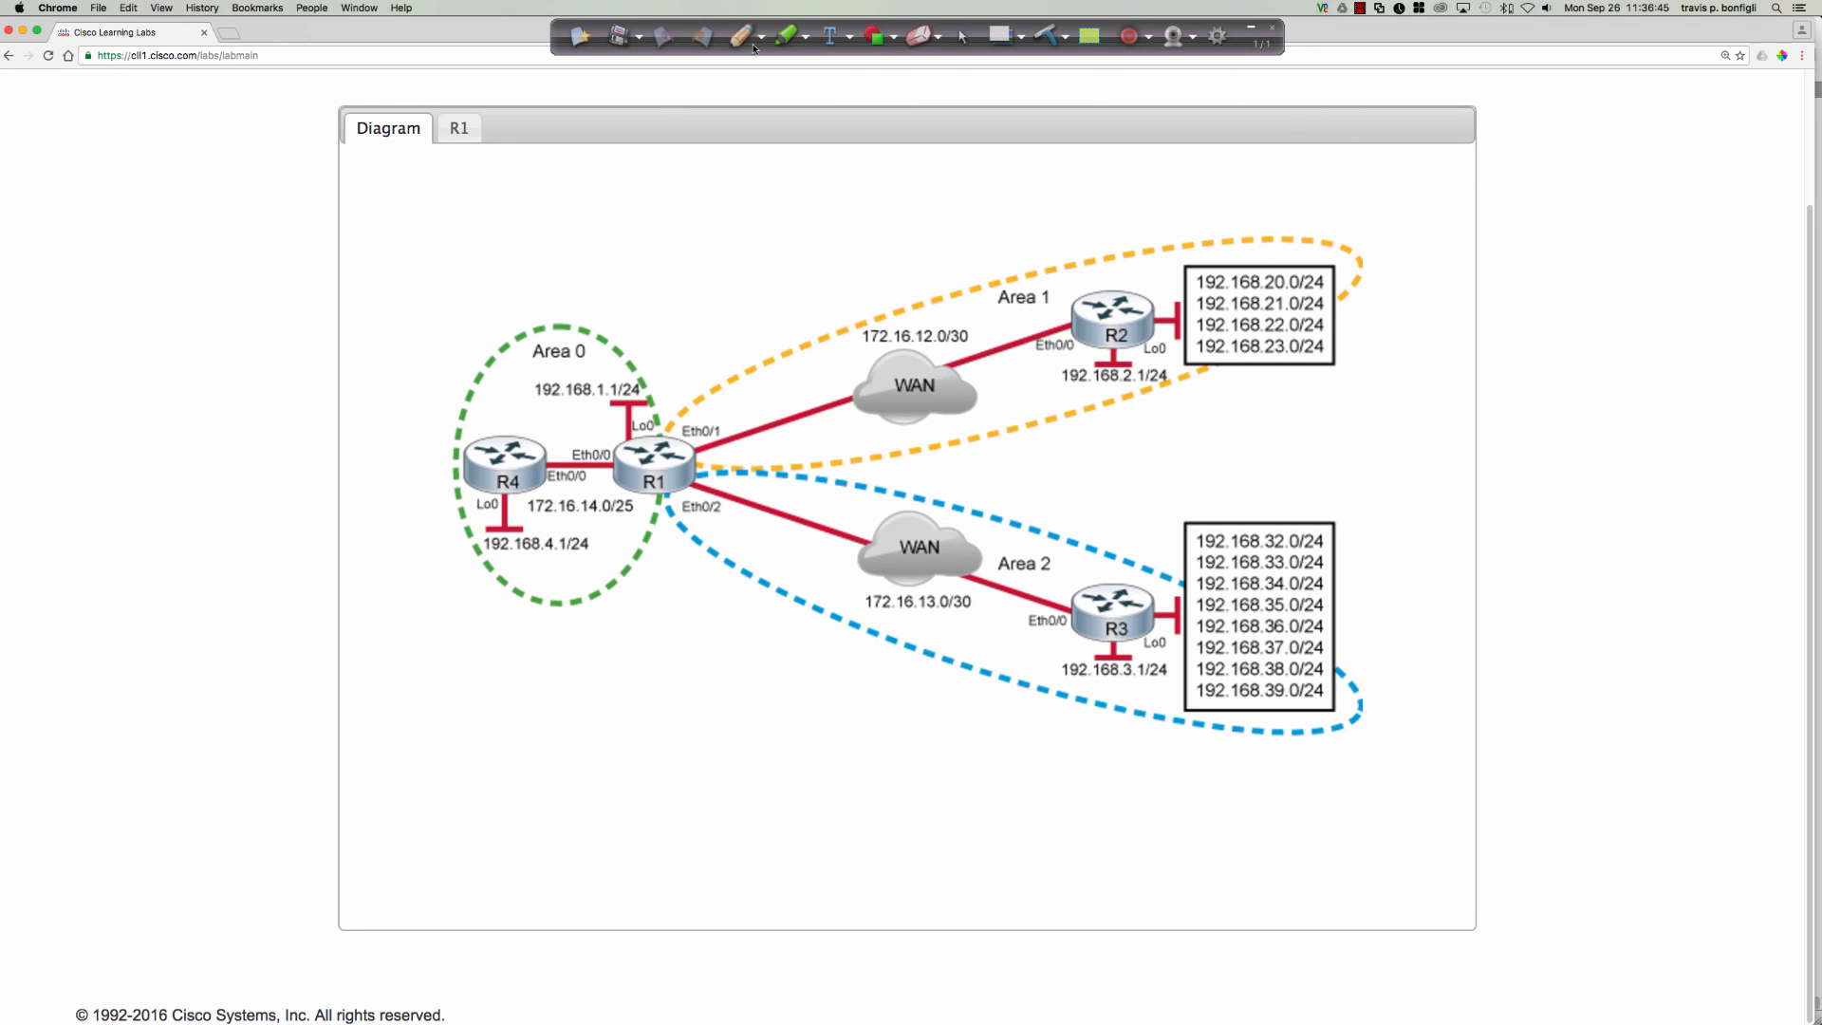
# - Activate the Ink2Go pen to annotate area 1's networks in binary on the diagram
pyautogui.click(741, 36)
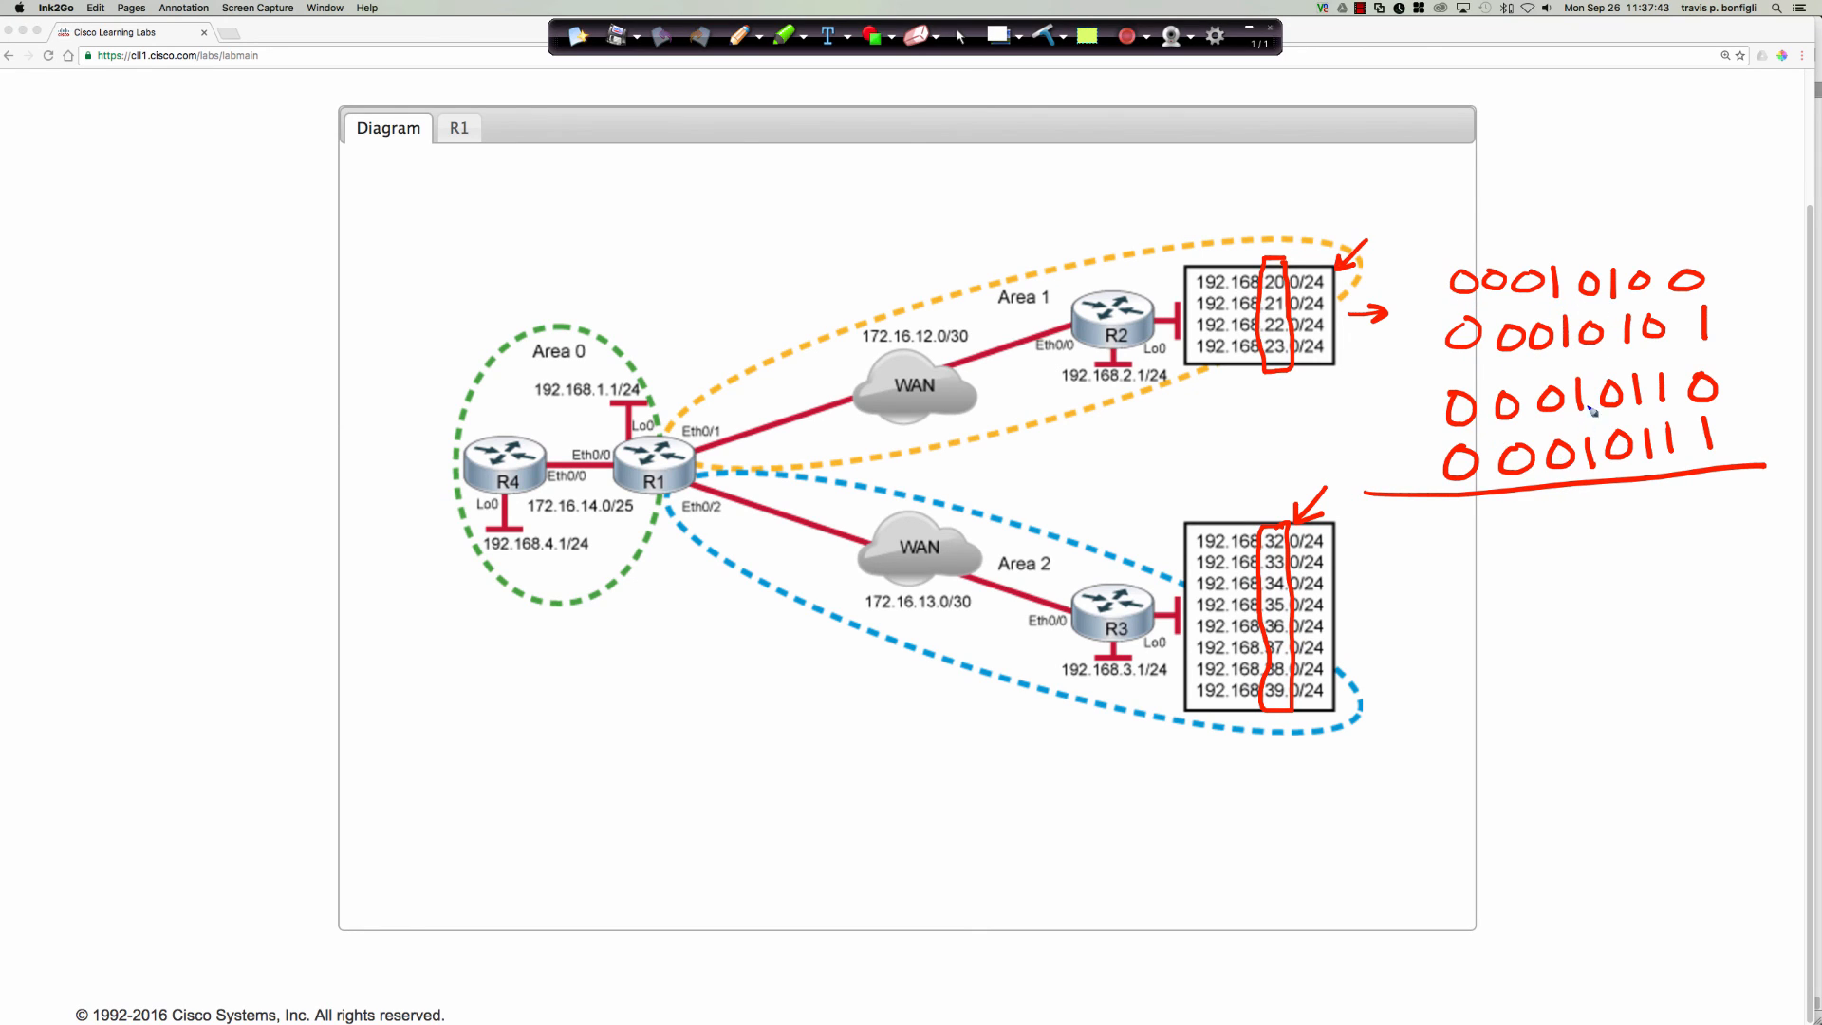
pyautogui.moveTo(1626, 220)
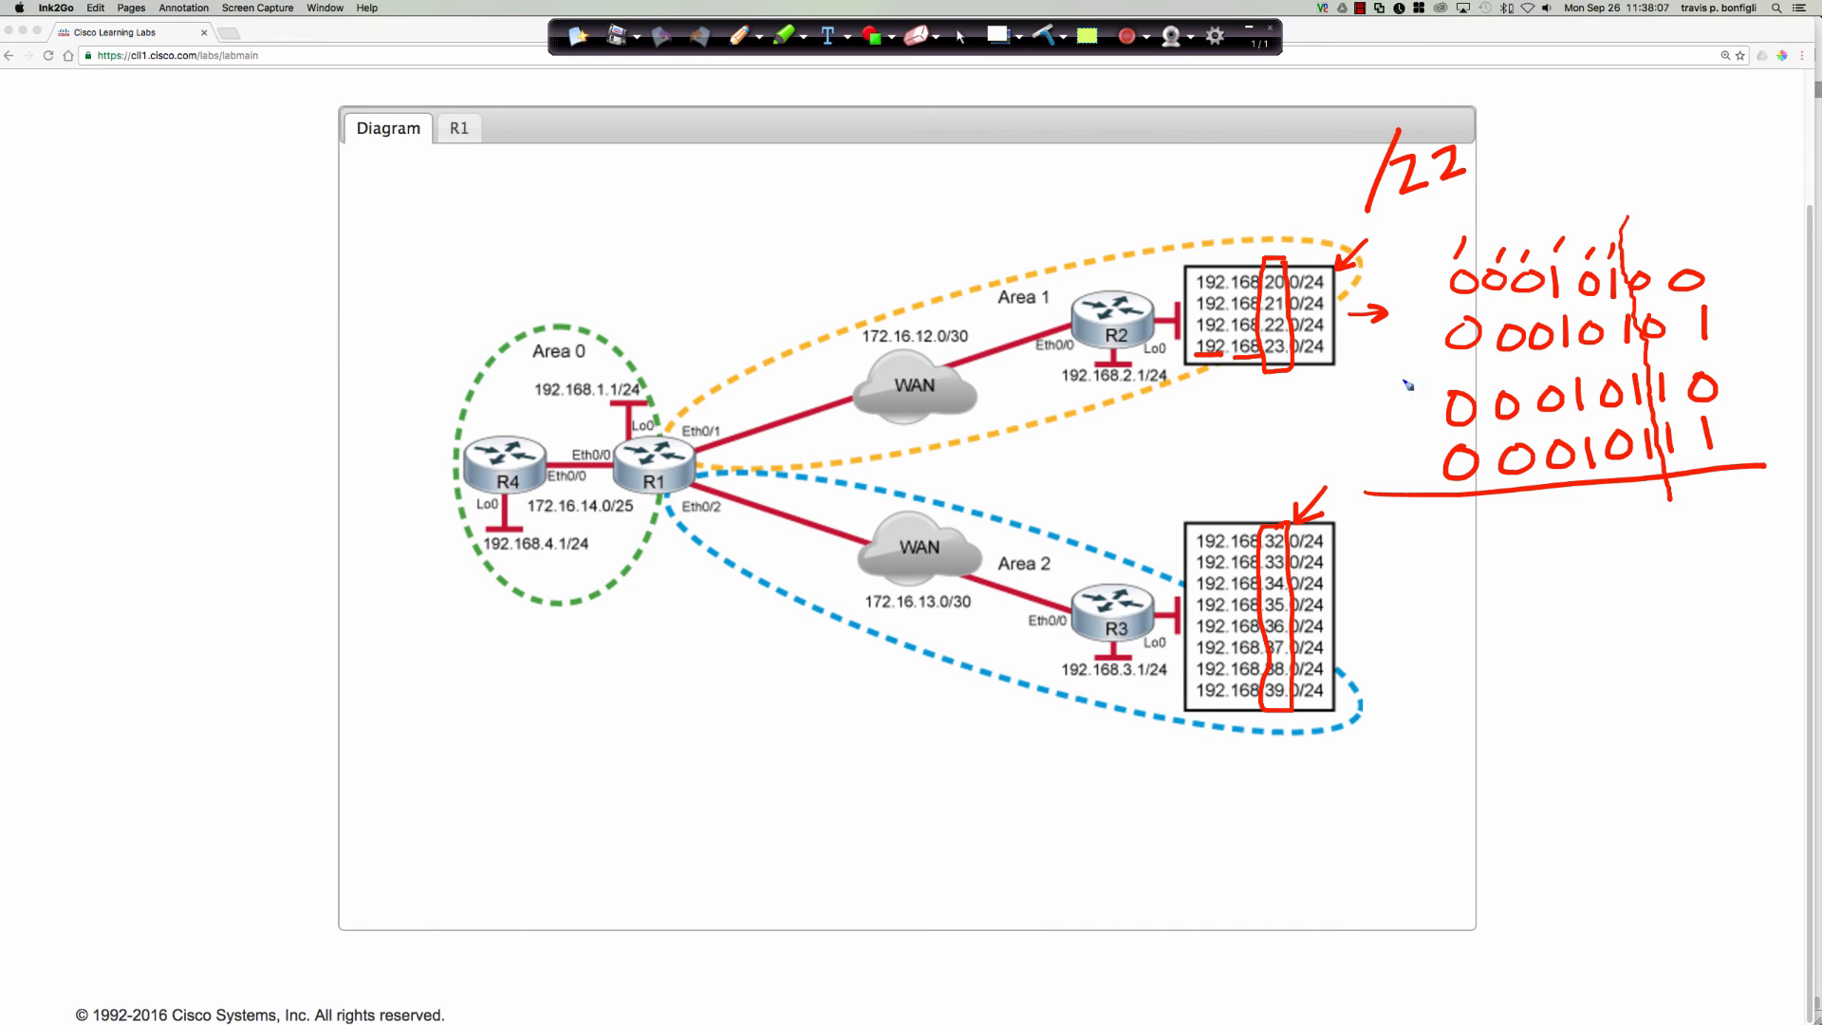
pyautogui.moveTo(1416, 241)
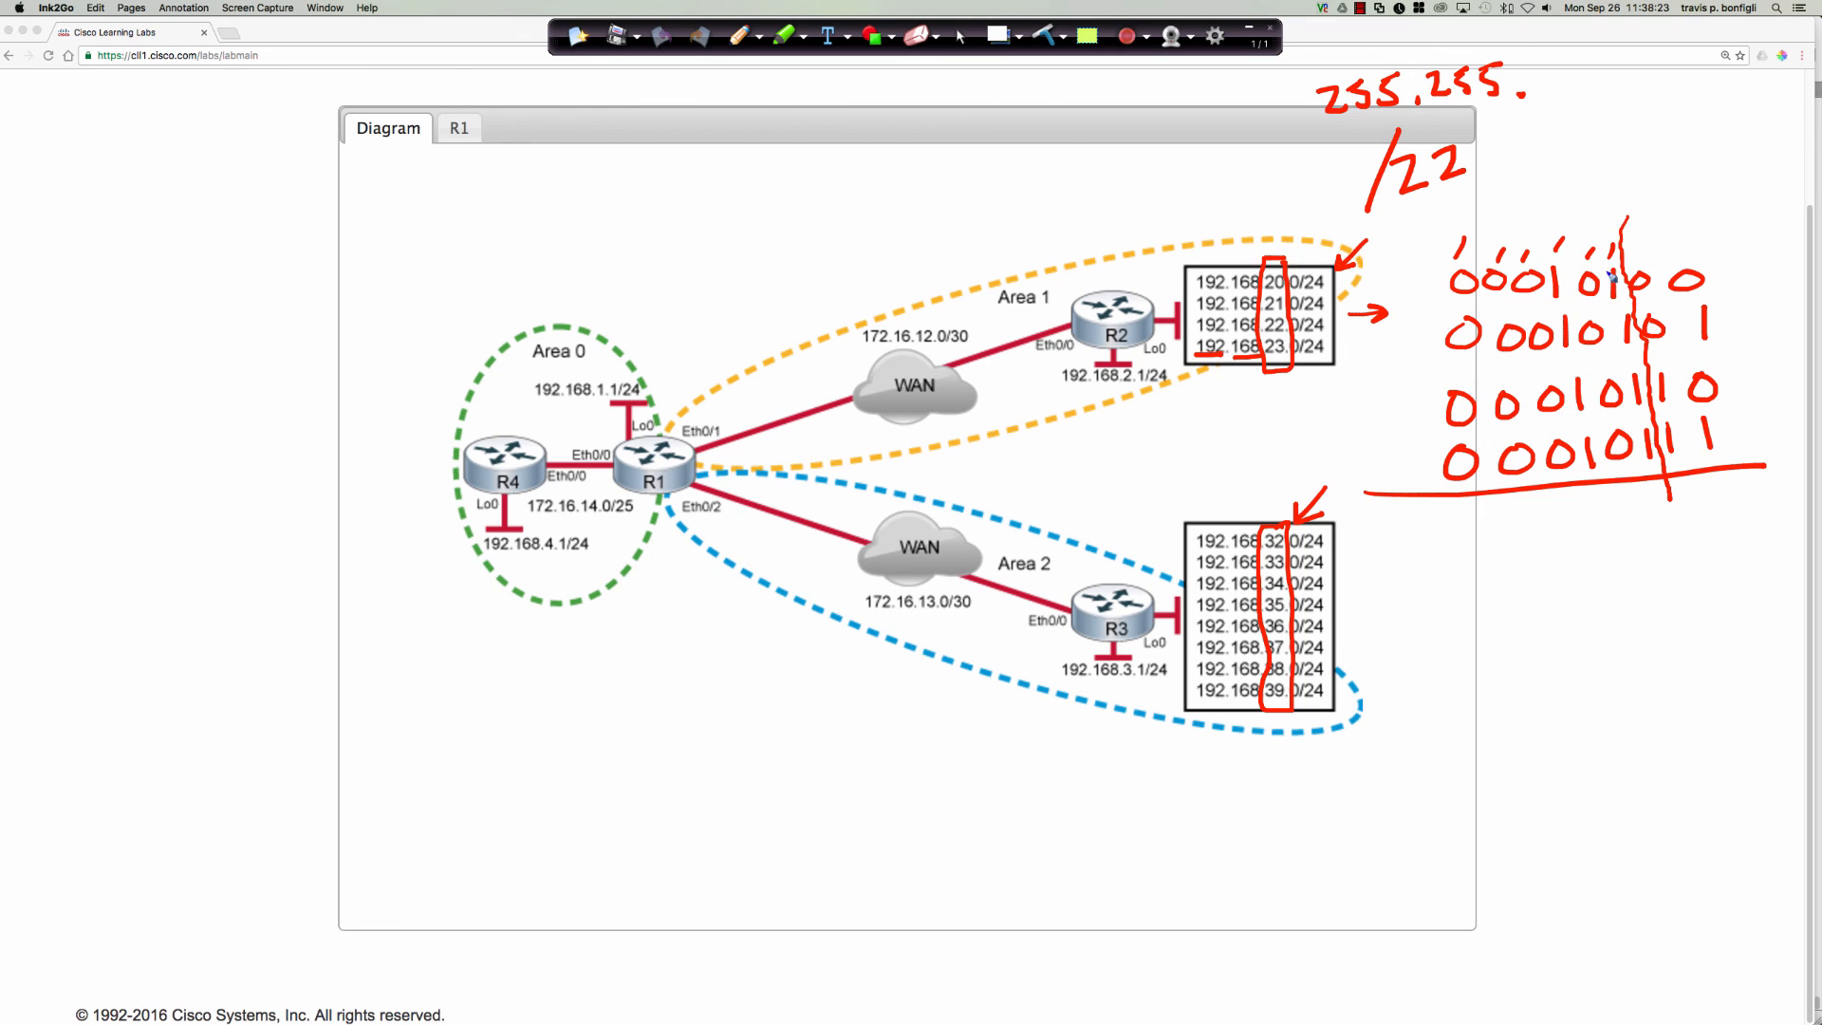
pyautogui.moveTo(1587, 236)
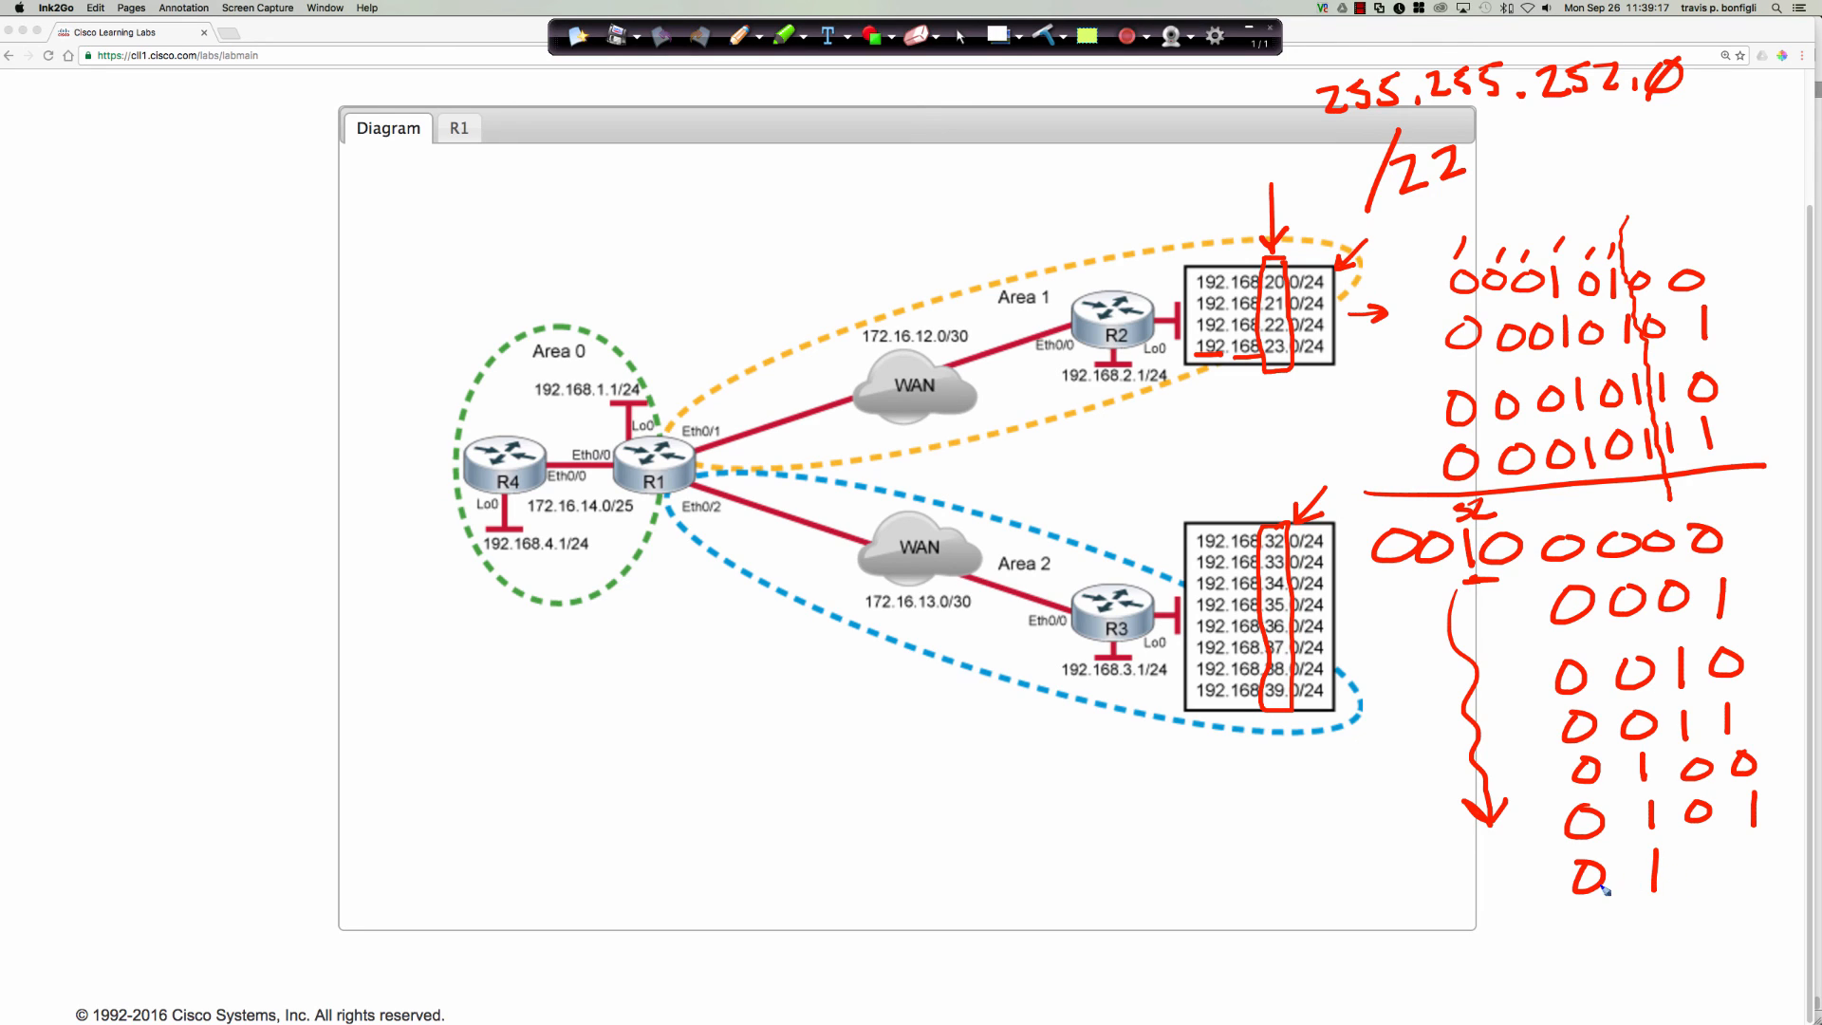
pyautogui.moveTo(1702, 854)
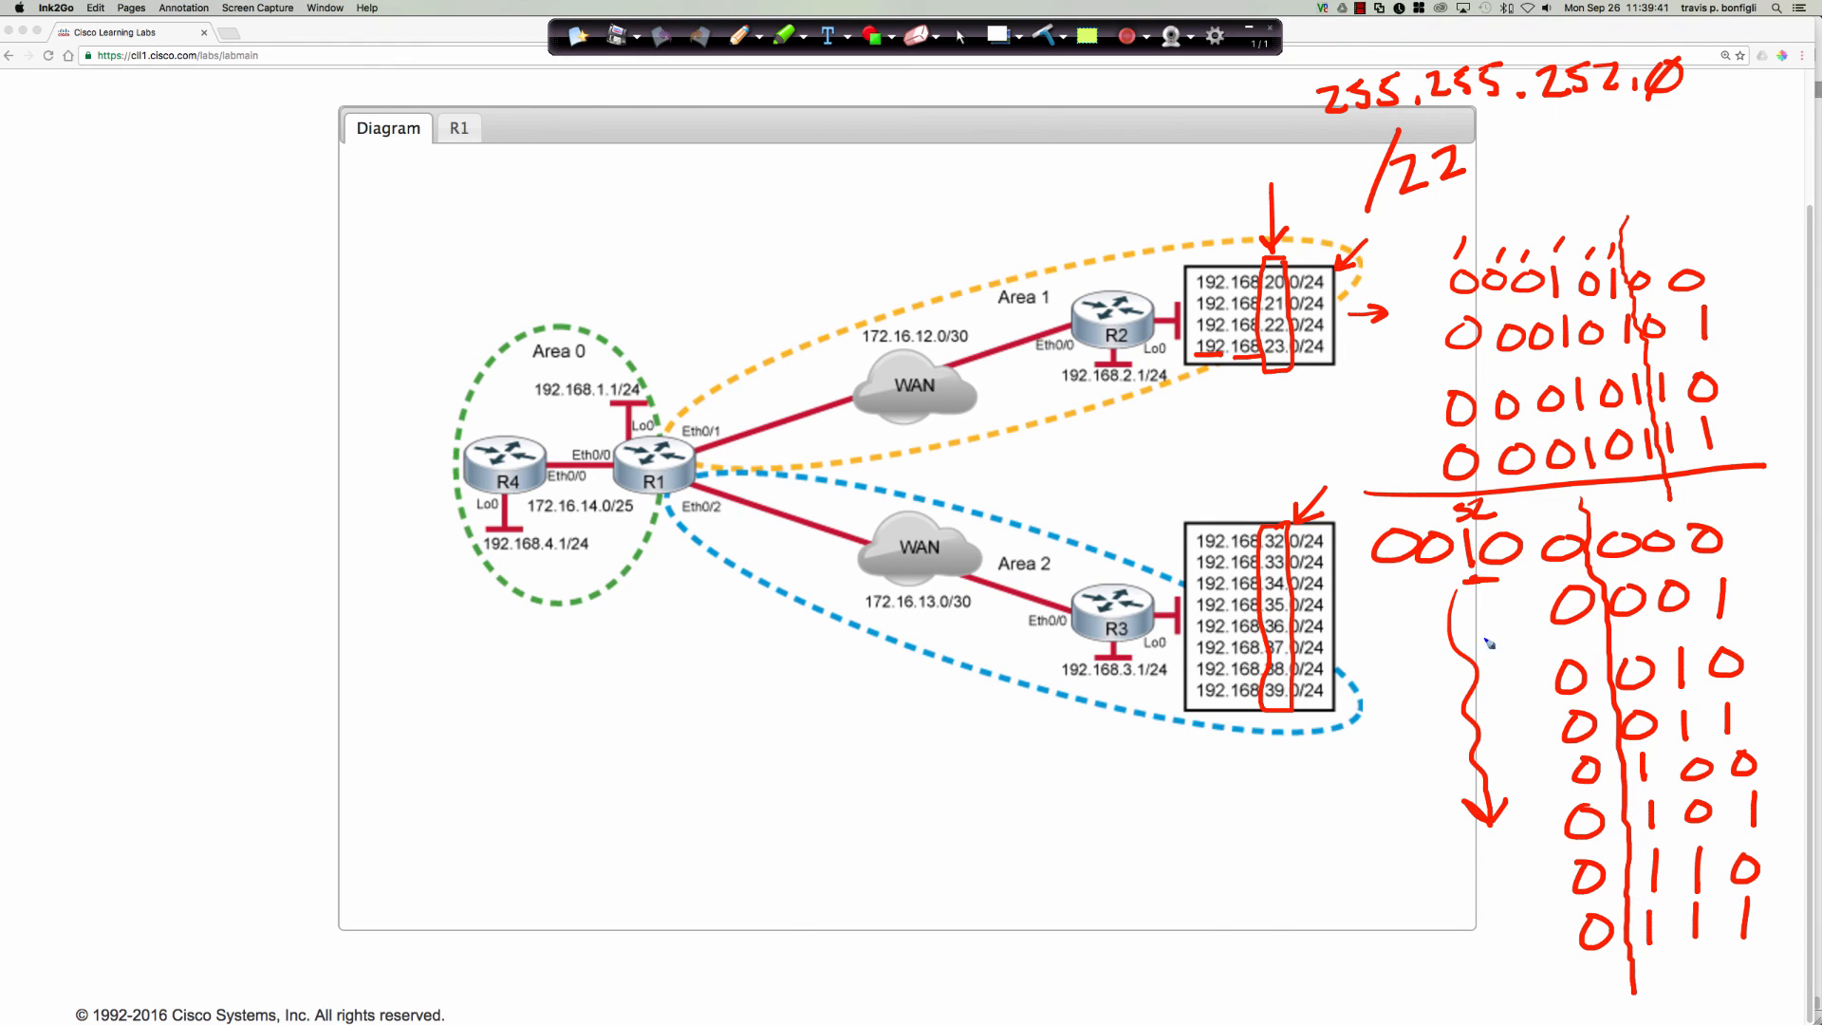
pyautogui.moveTo(1406, 596)
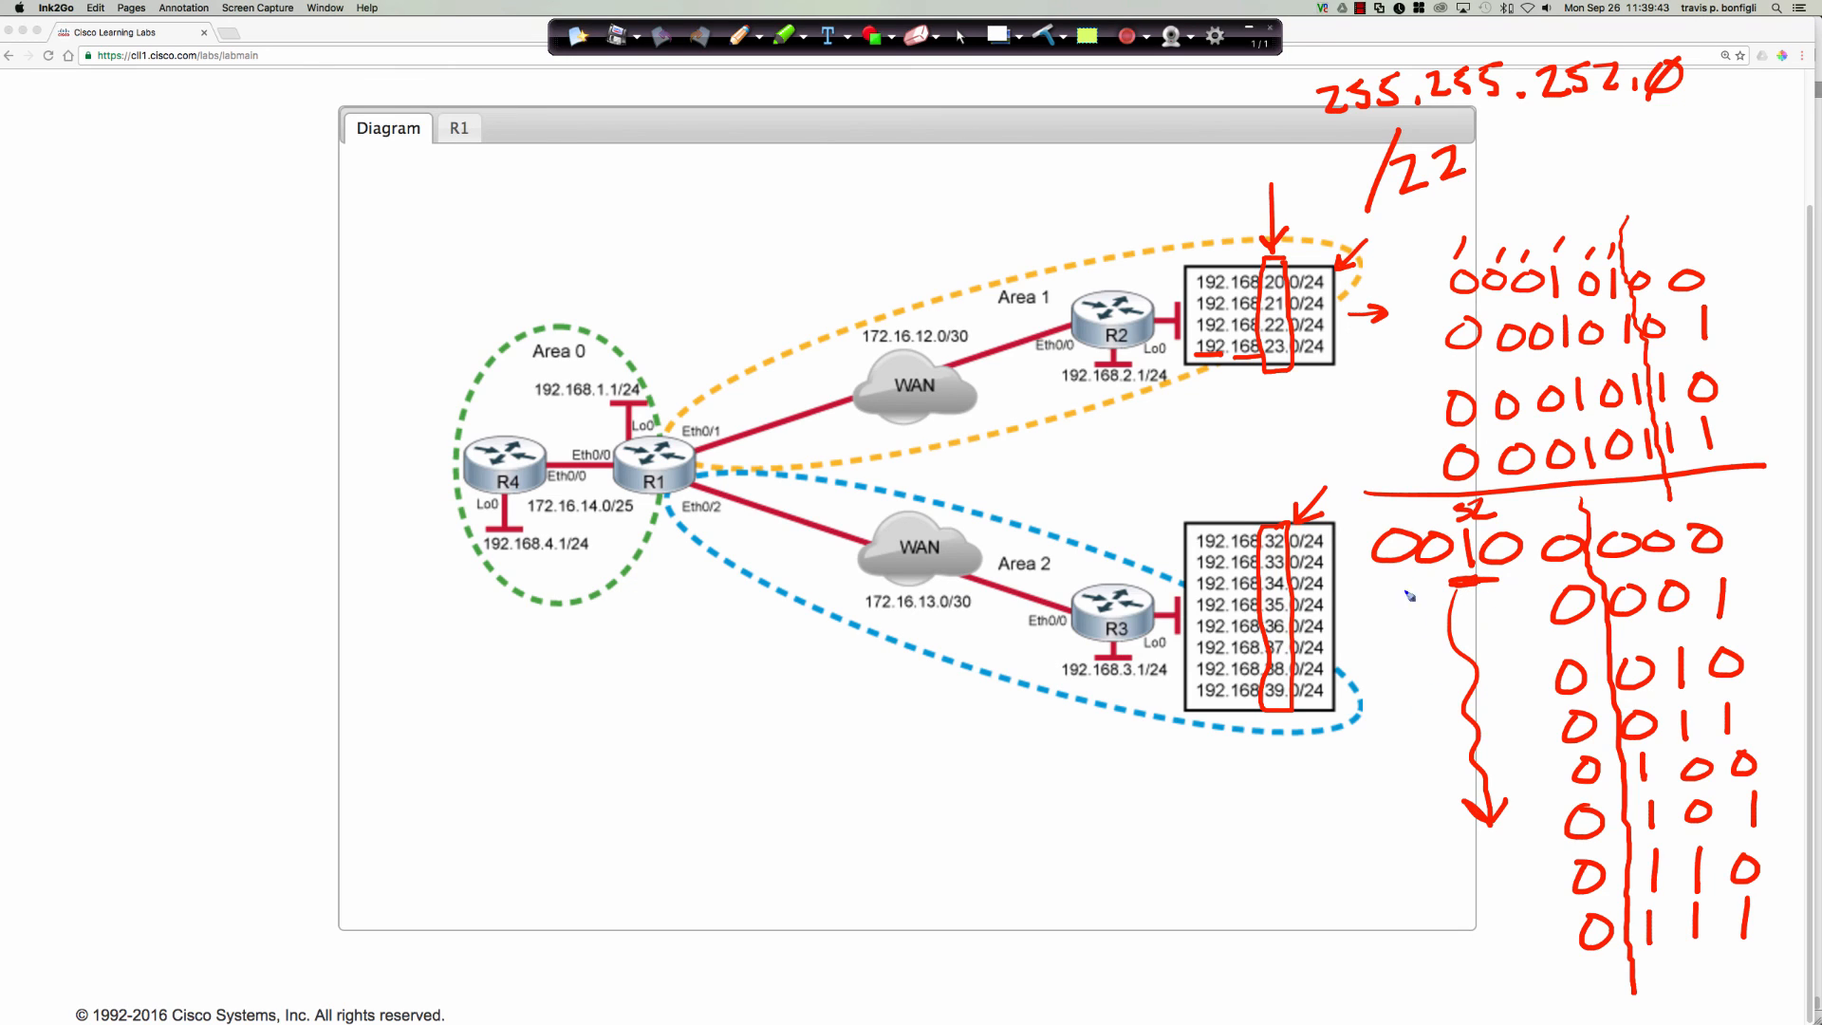
pyautogui.moveTo(1215, 514)
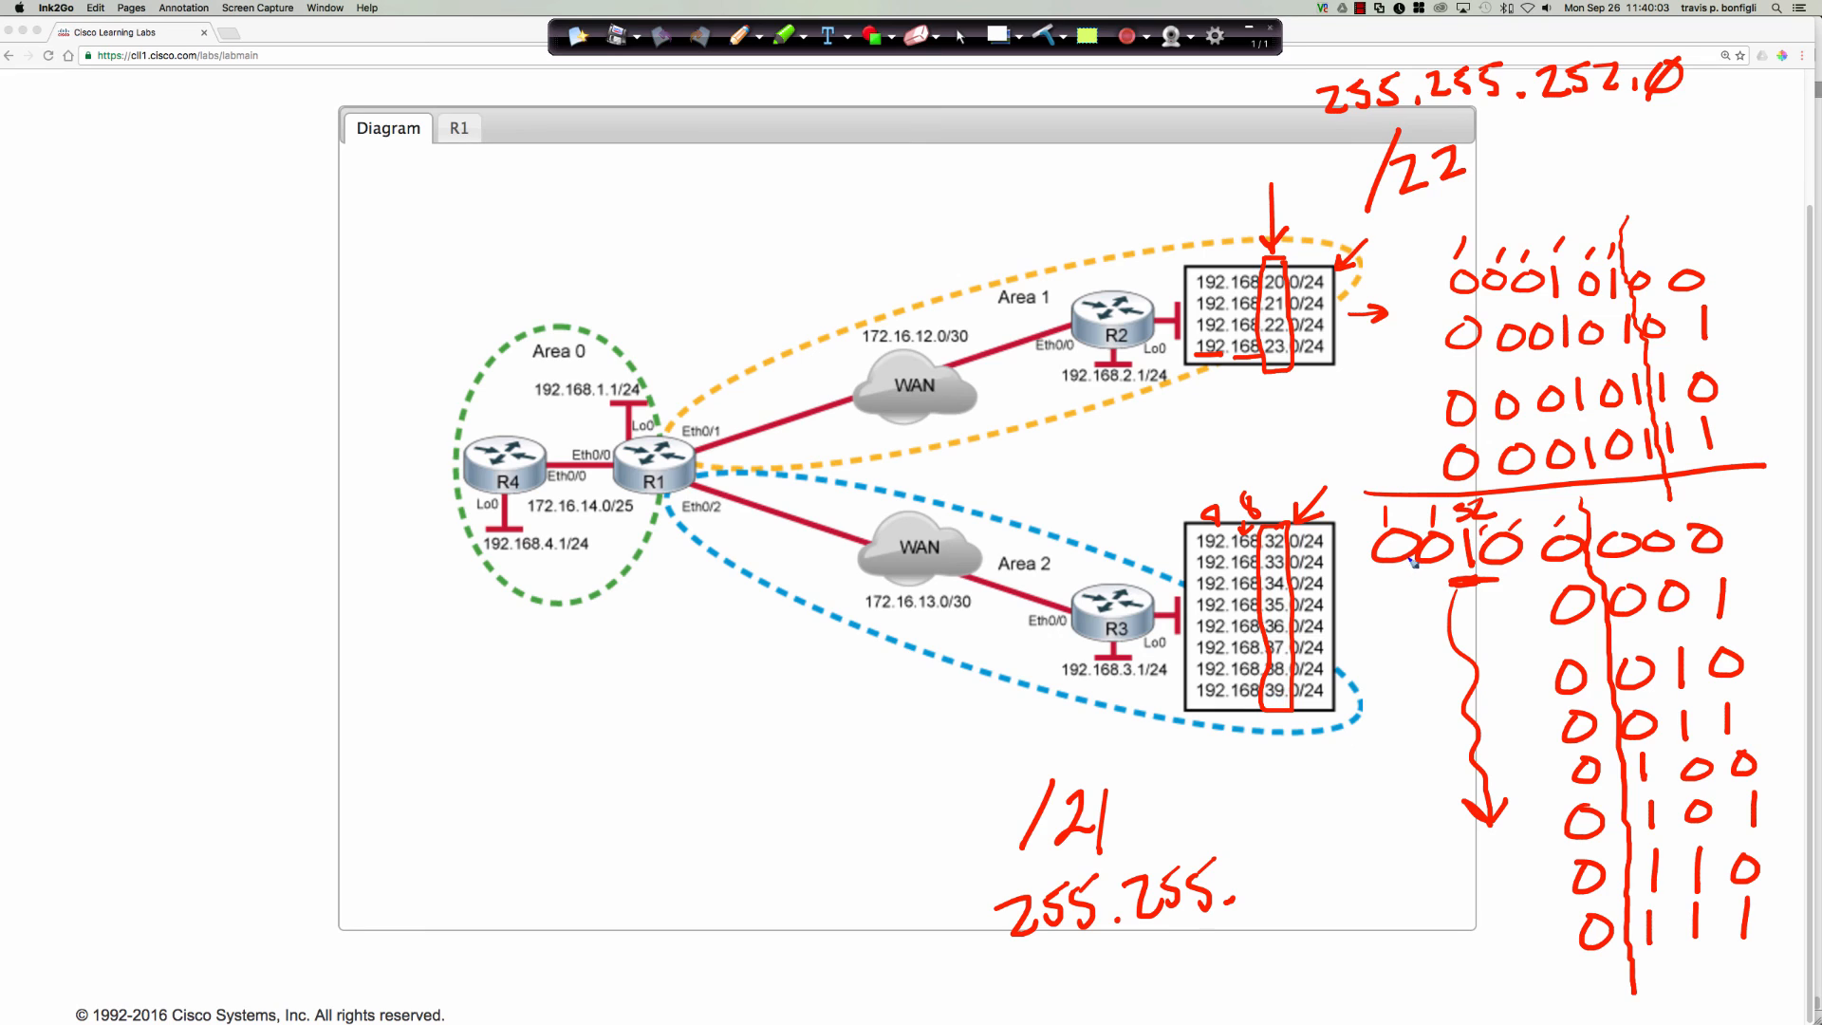
pyautogui.moveTo(1389, 570)
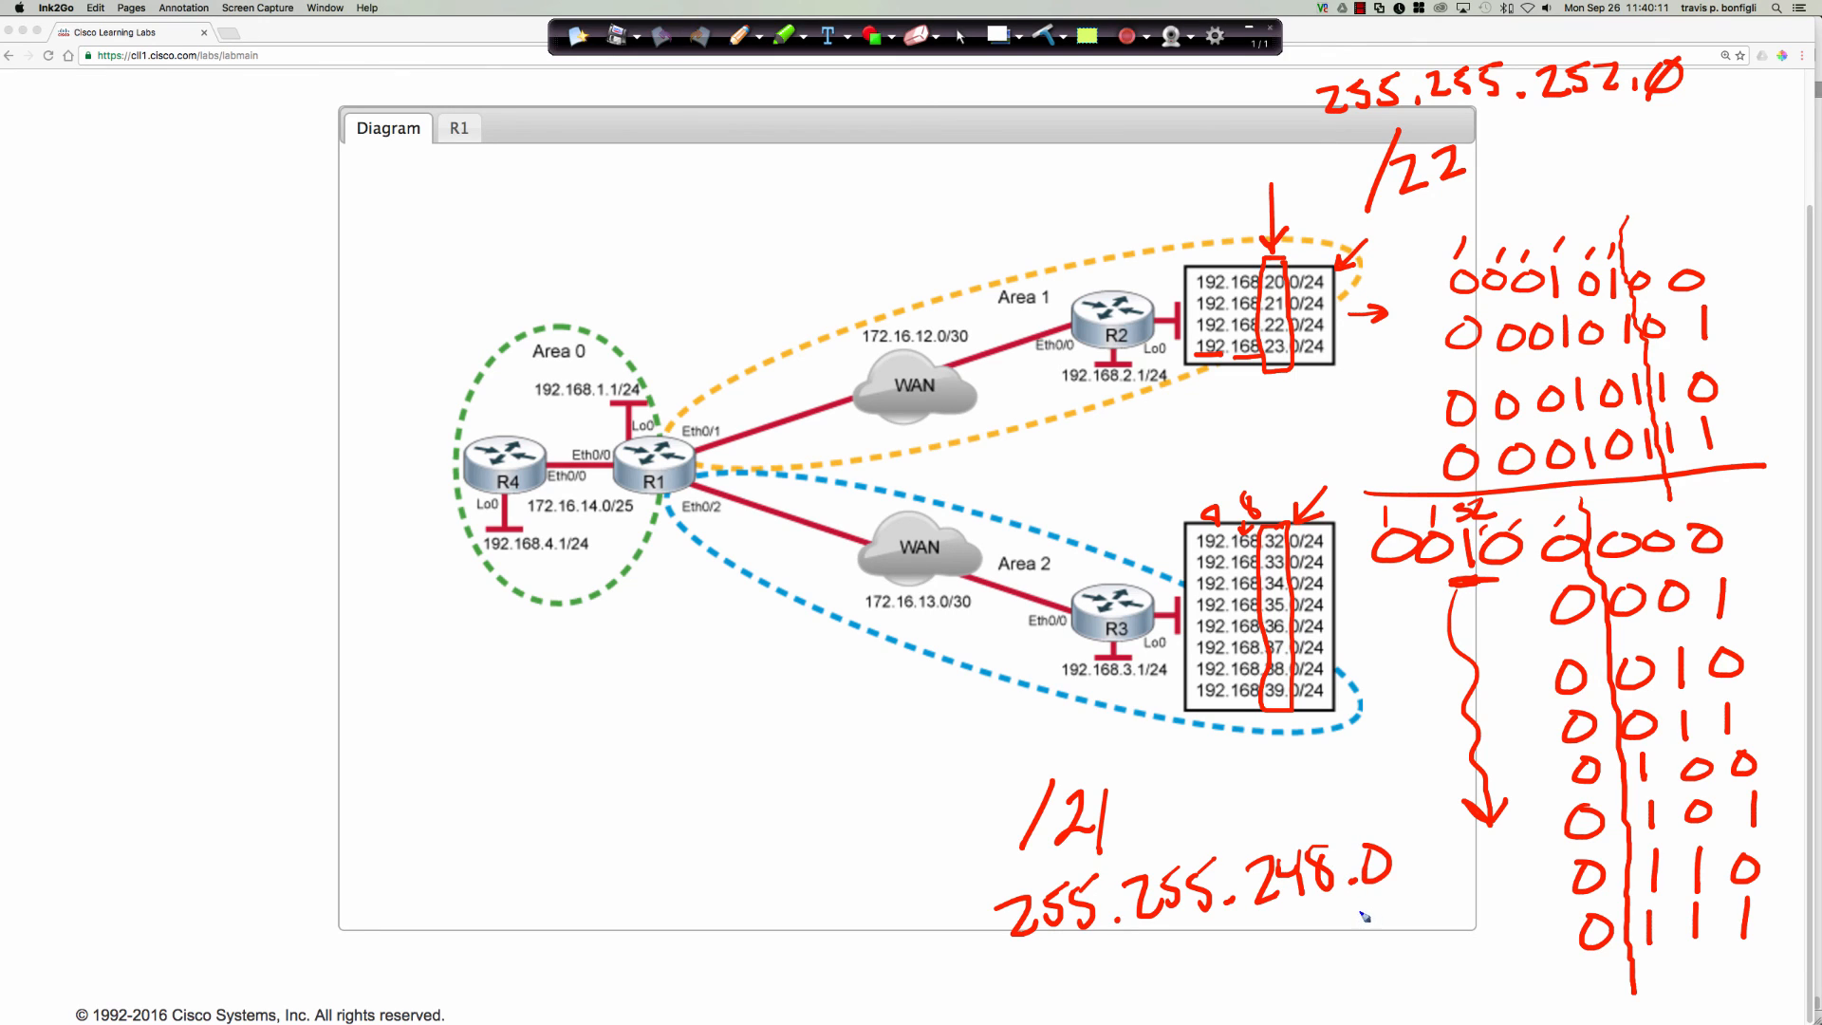
pyautogui.moveTo(969, 218)
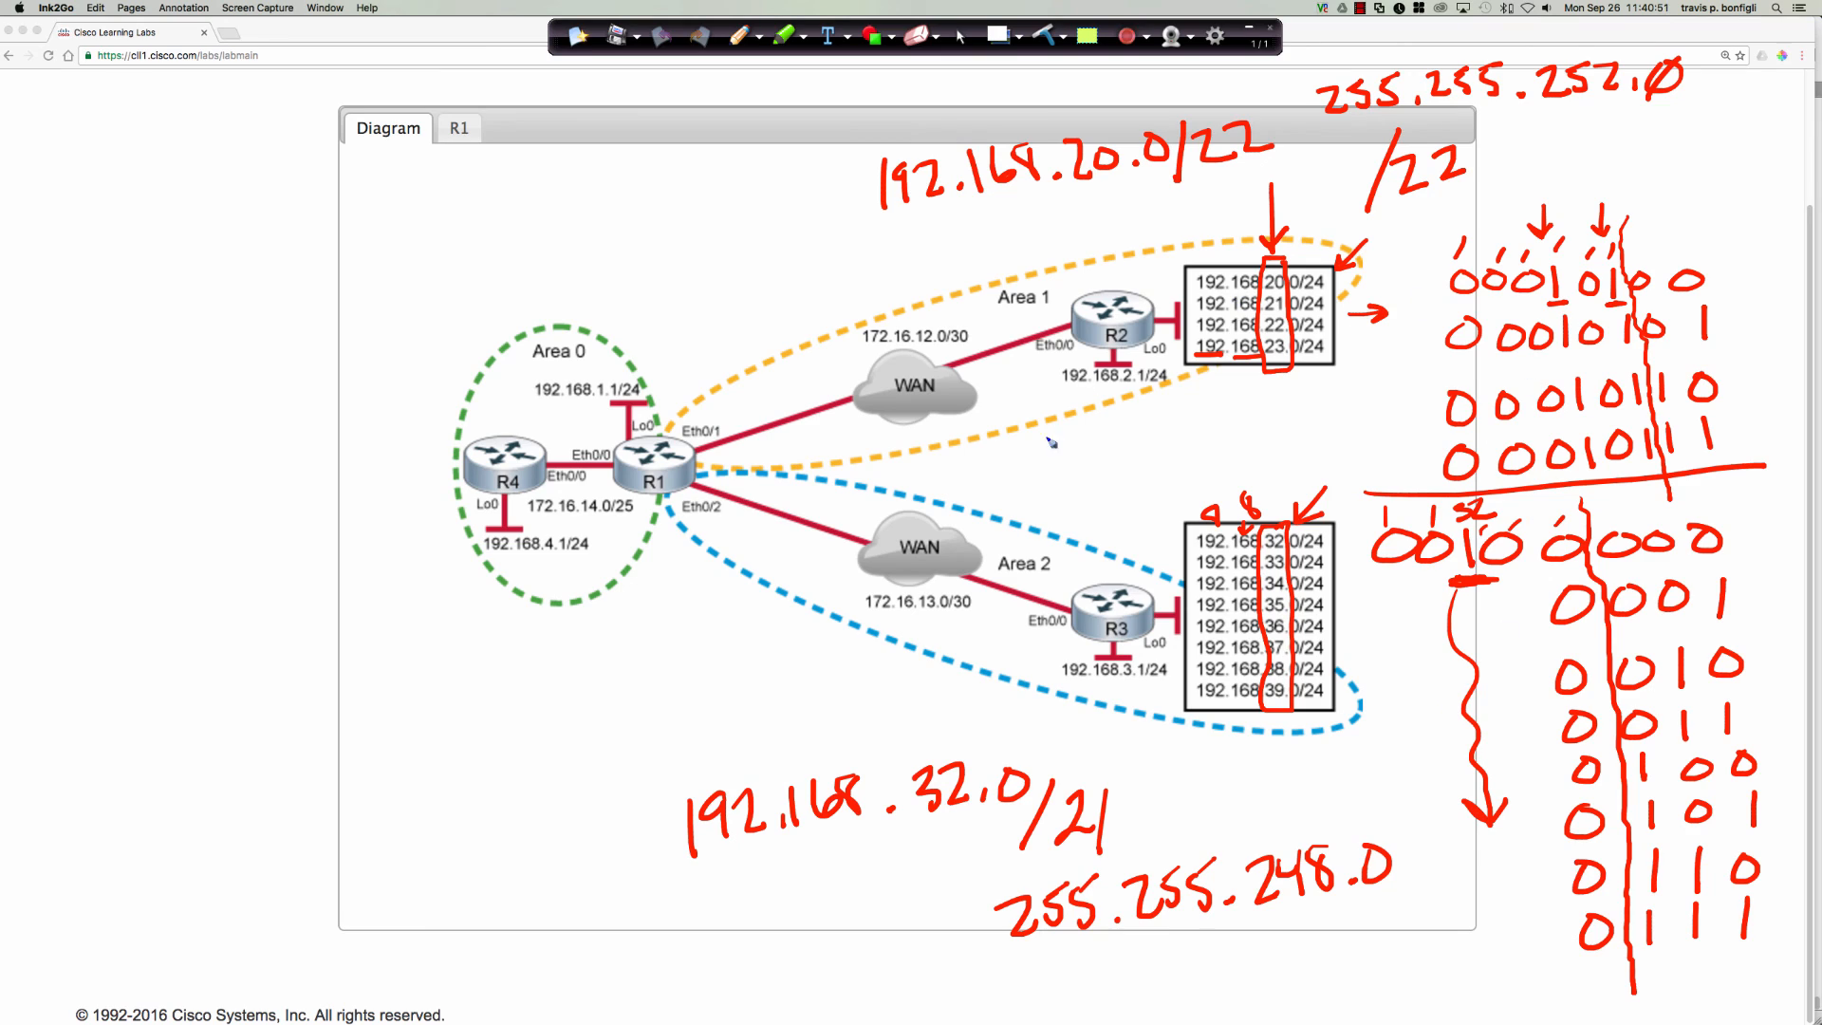
pyautogui.moveTo(1114, 435)
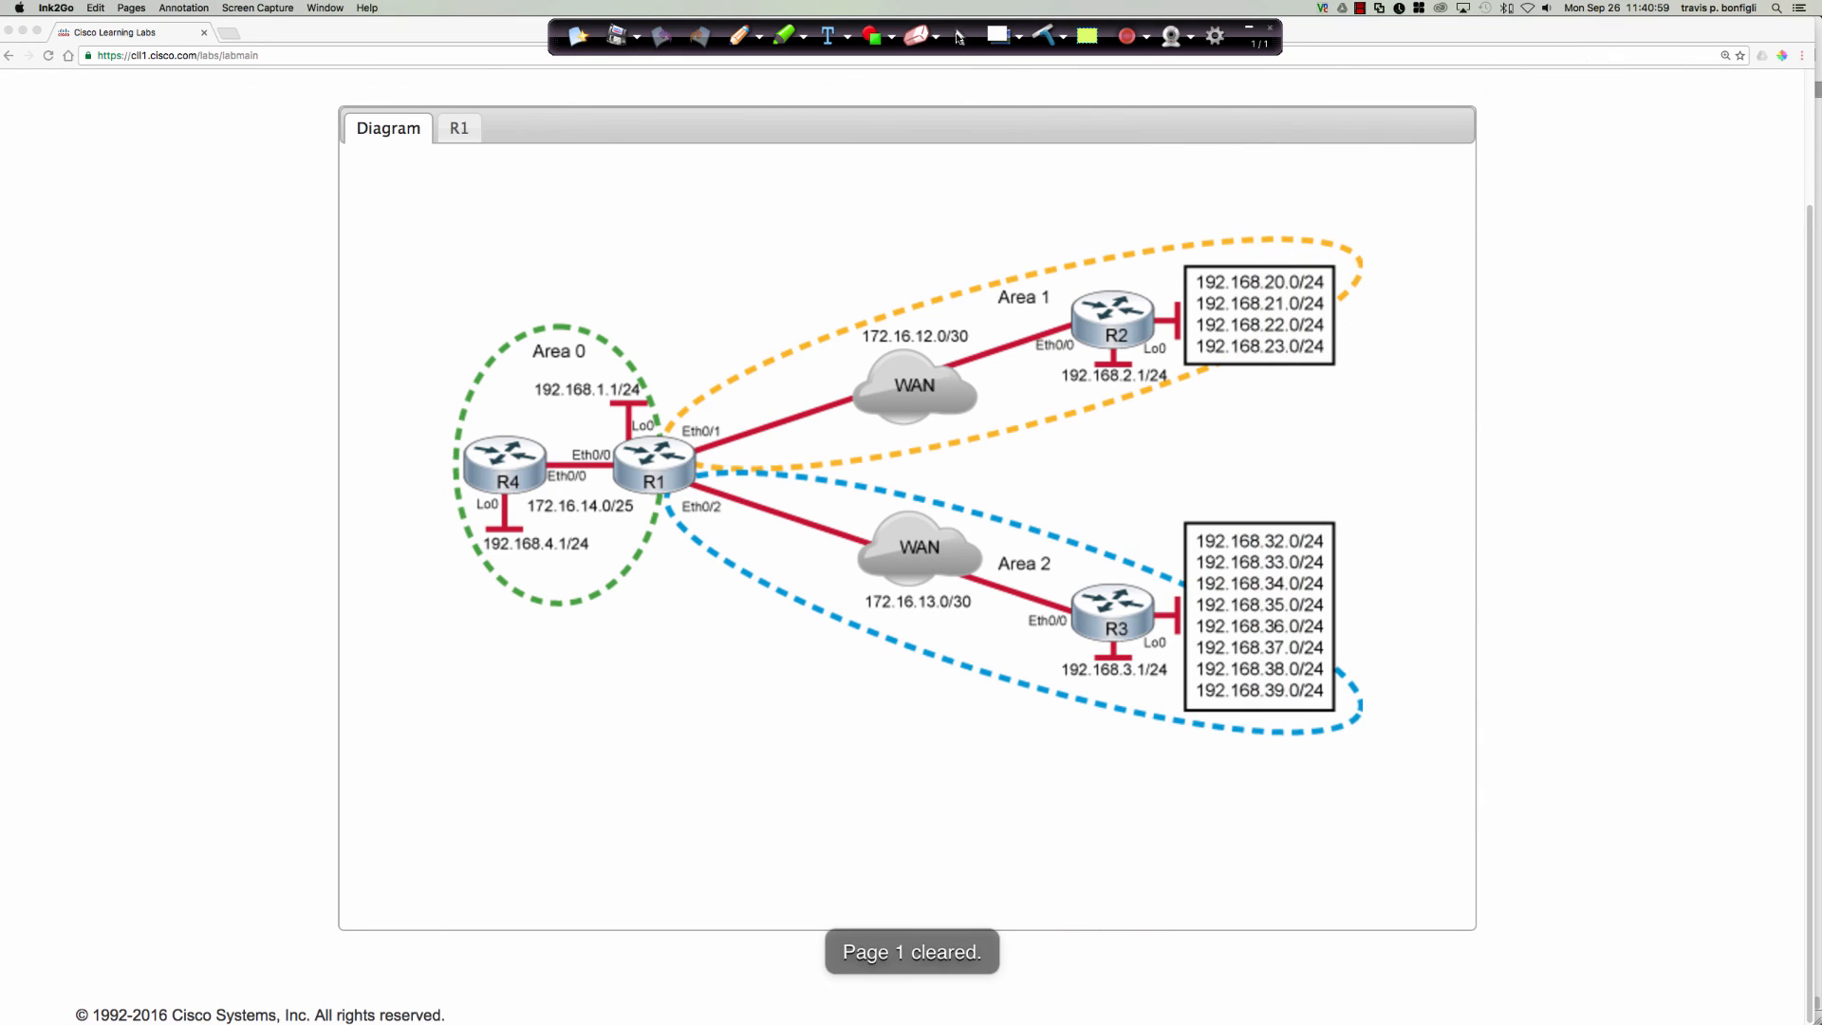
# - On R1 enter configuration mode and the router ospf 1 process
pyautogui.click(459, 127)
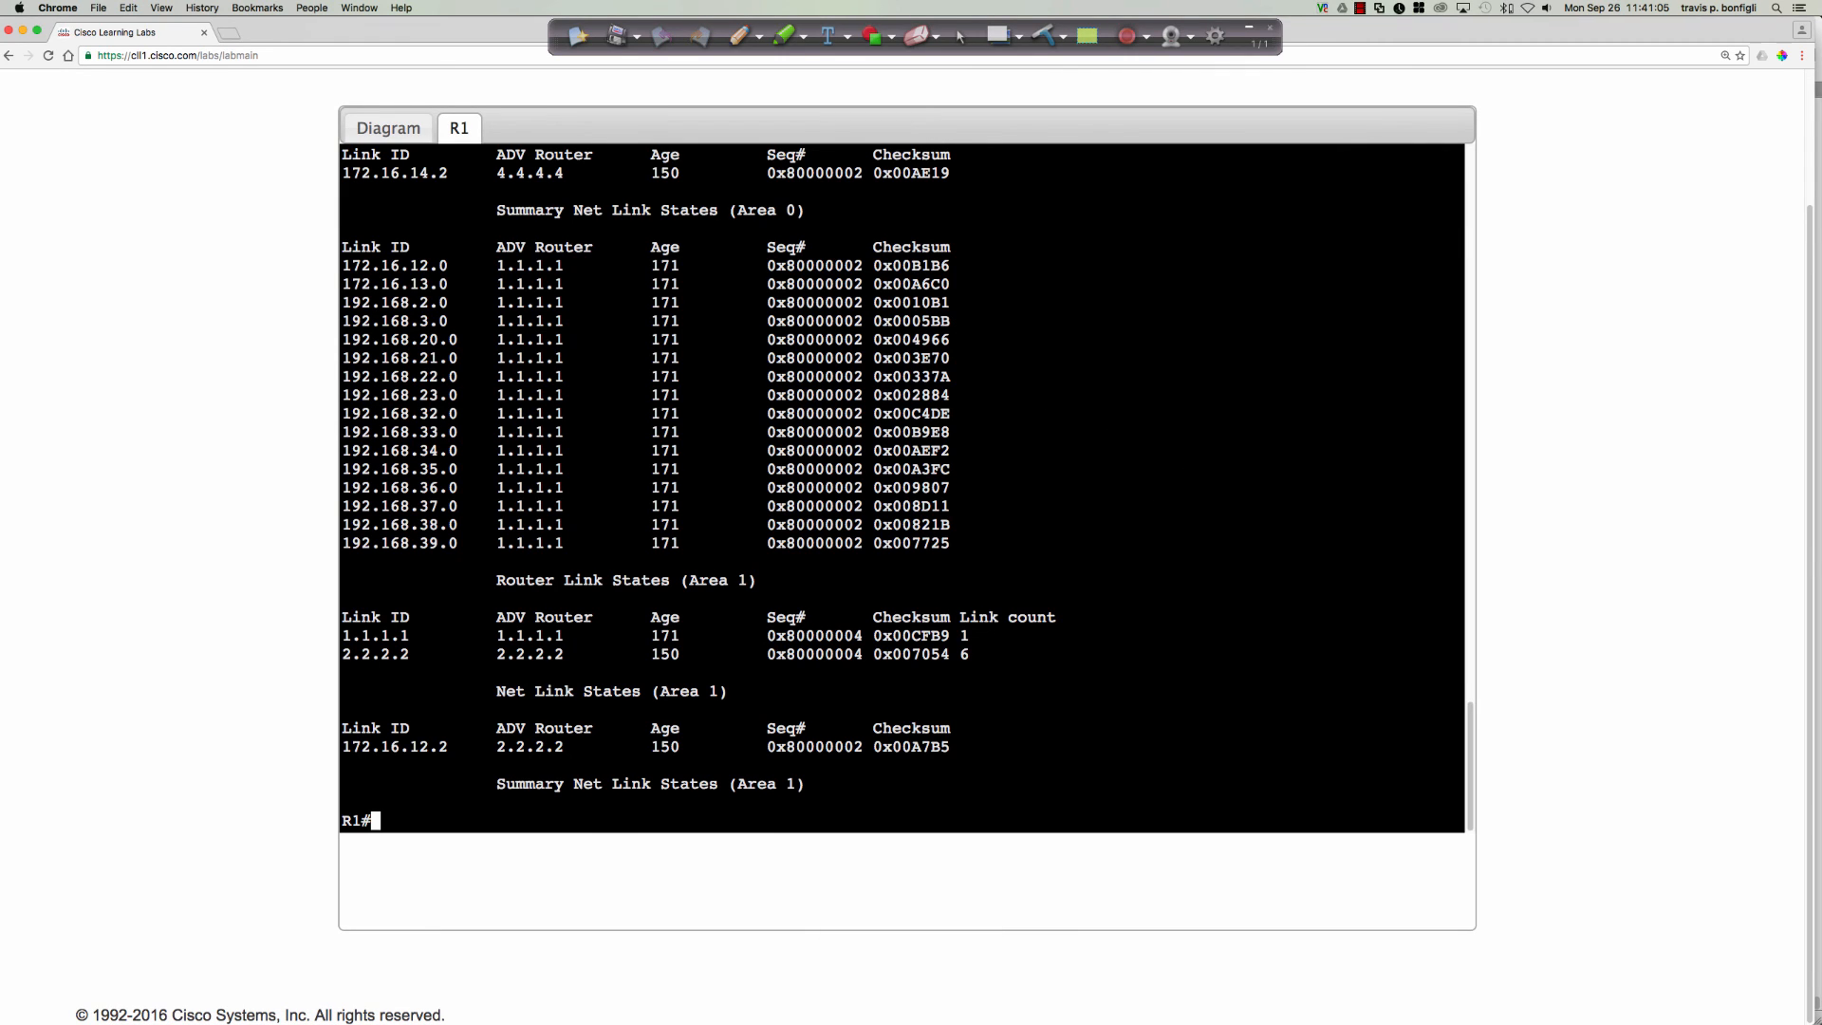
pyautogui.write('conf t')
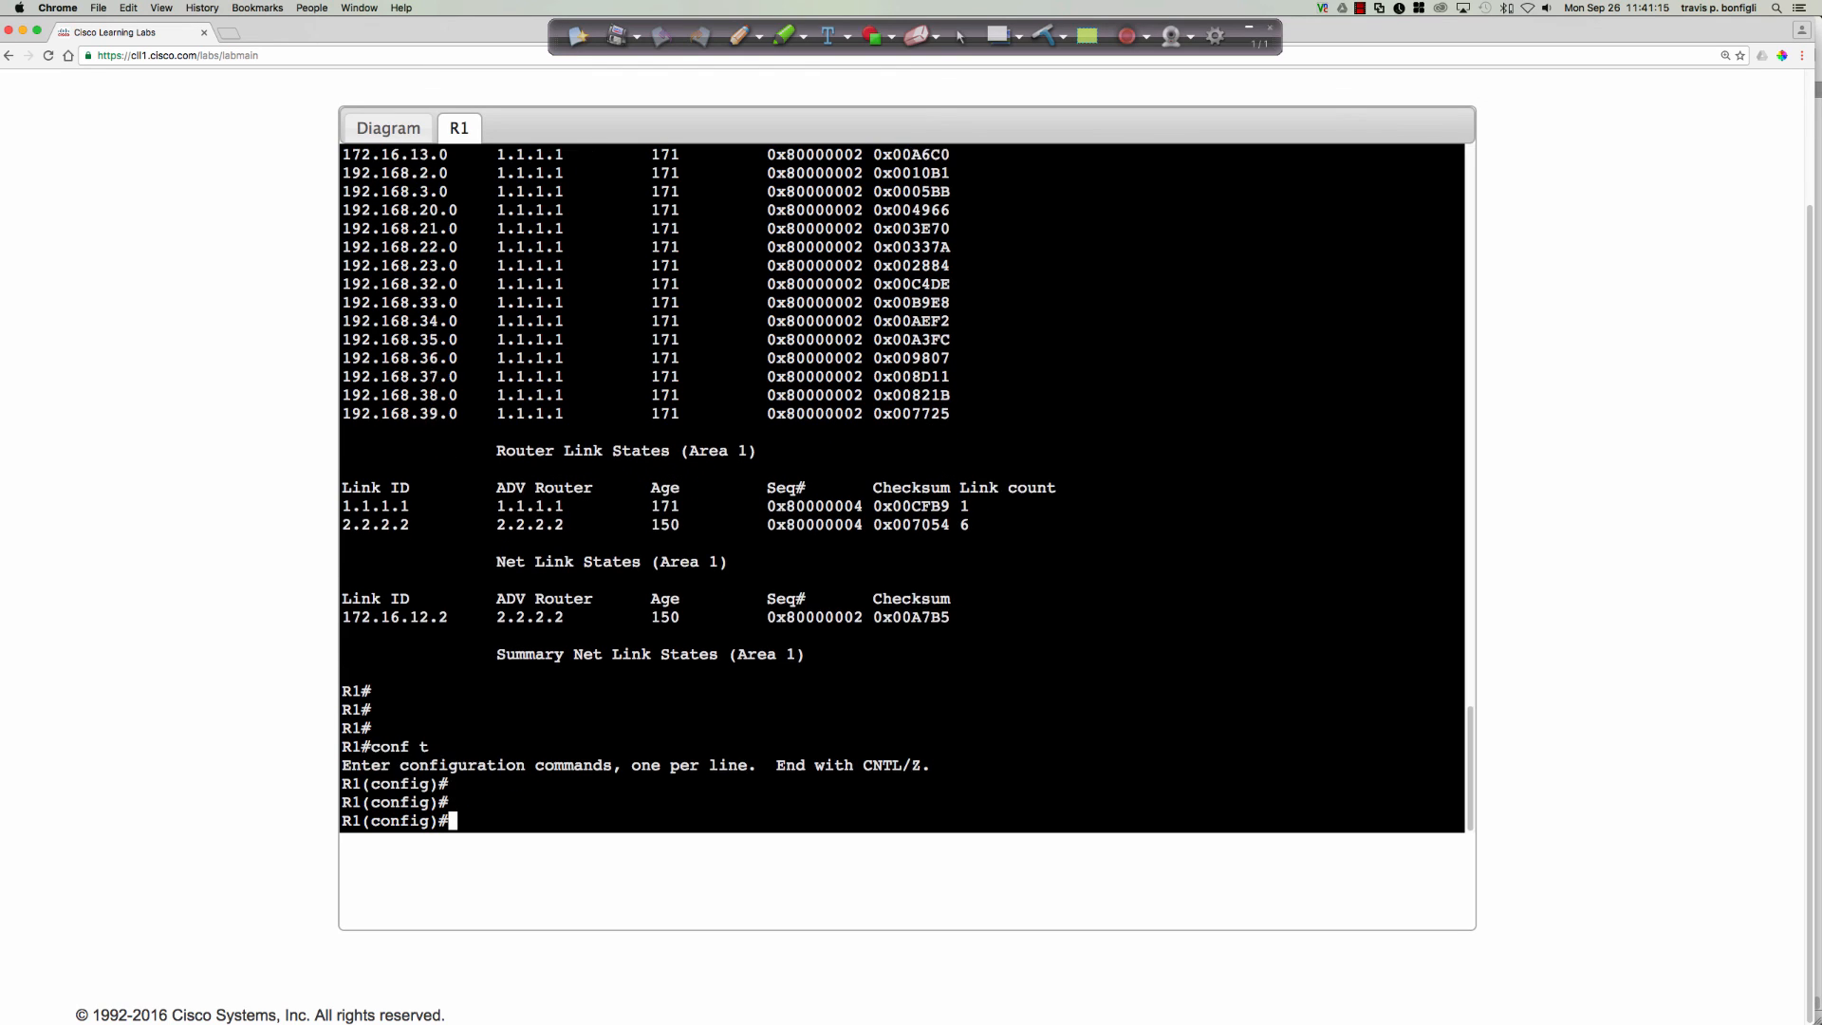
pyautogui.scroll(-3)
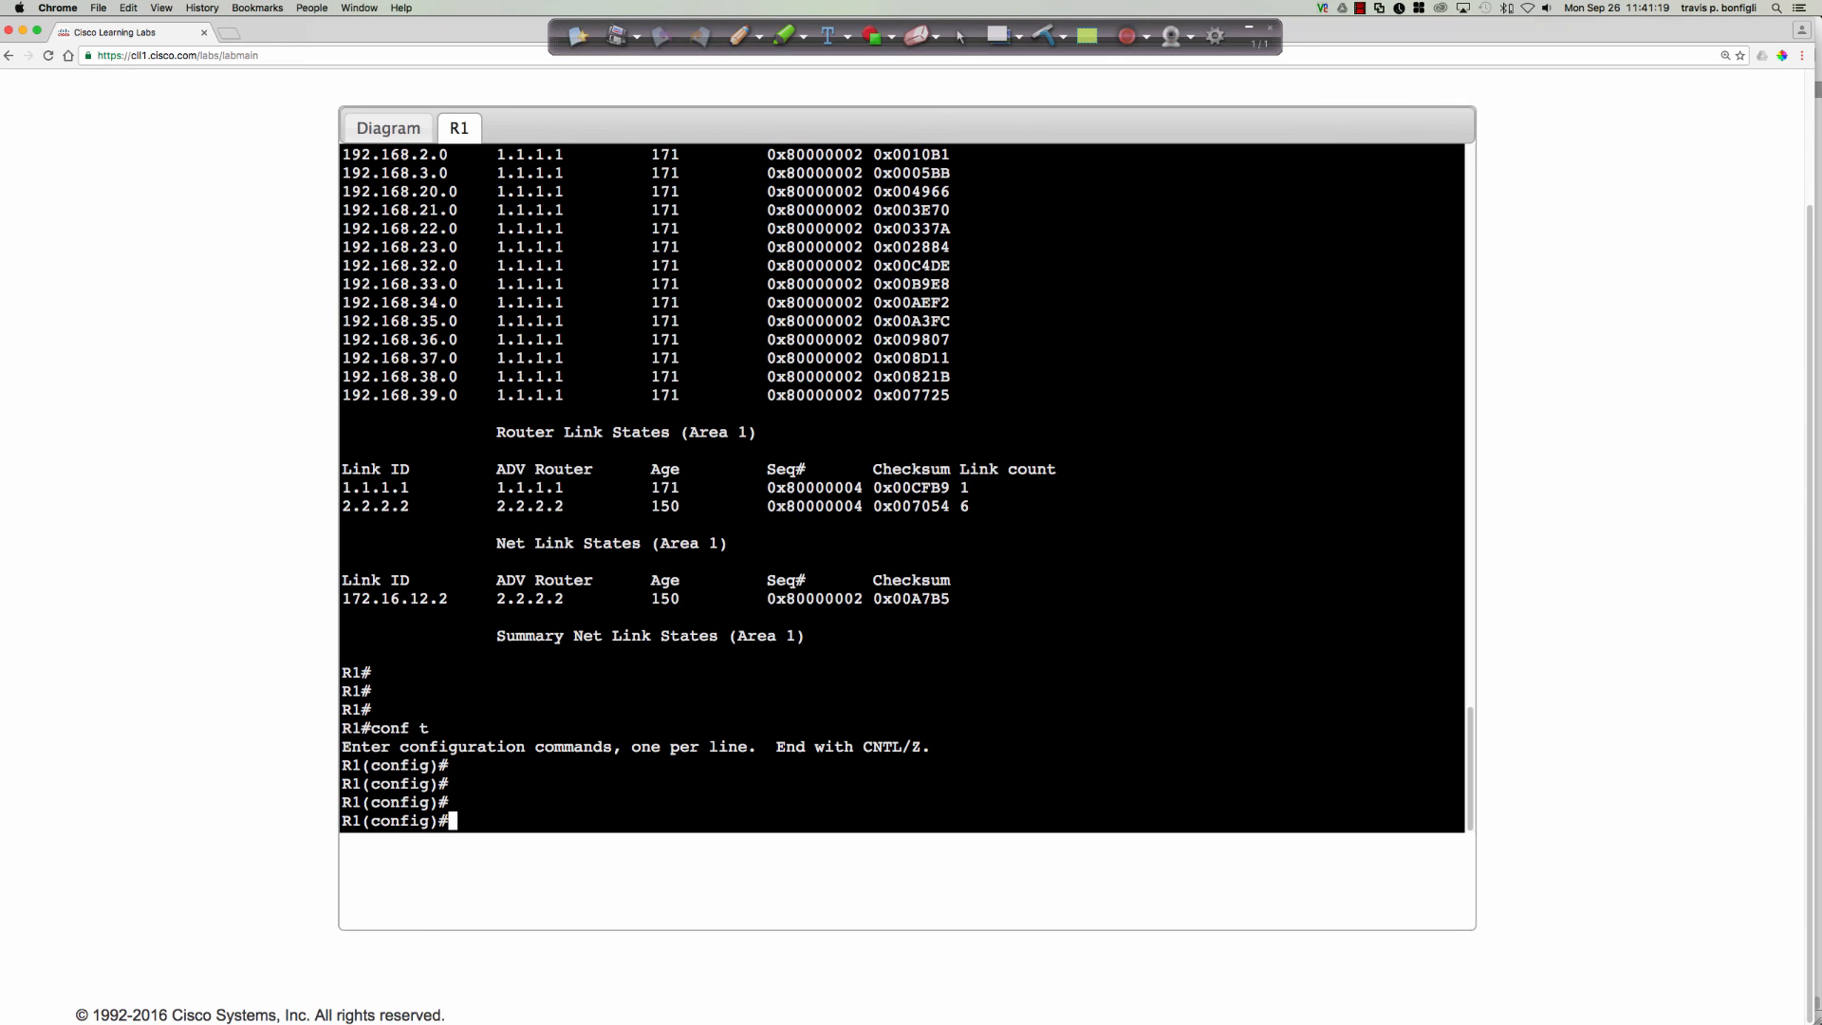
pyautogui.write('router ospf 1')
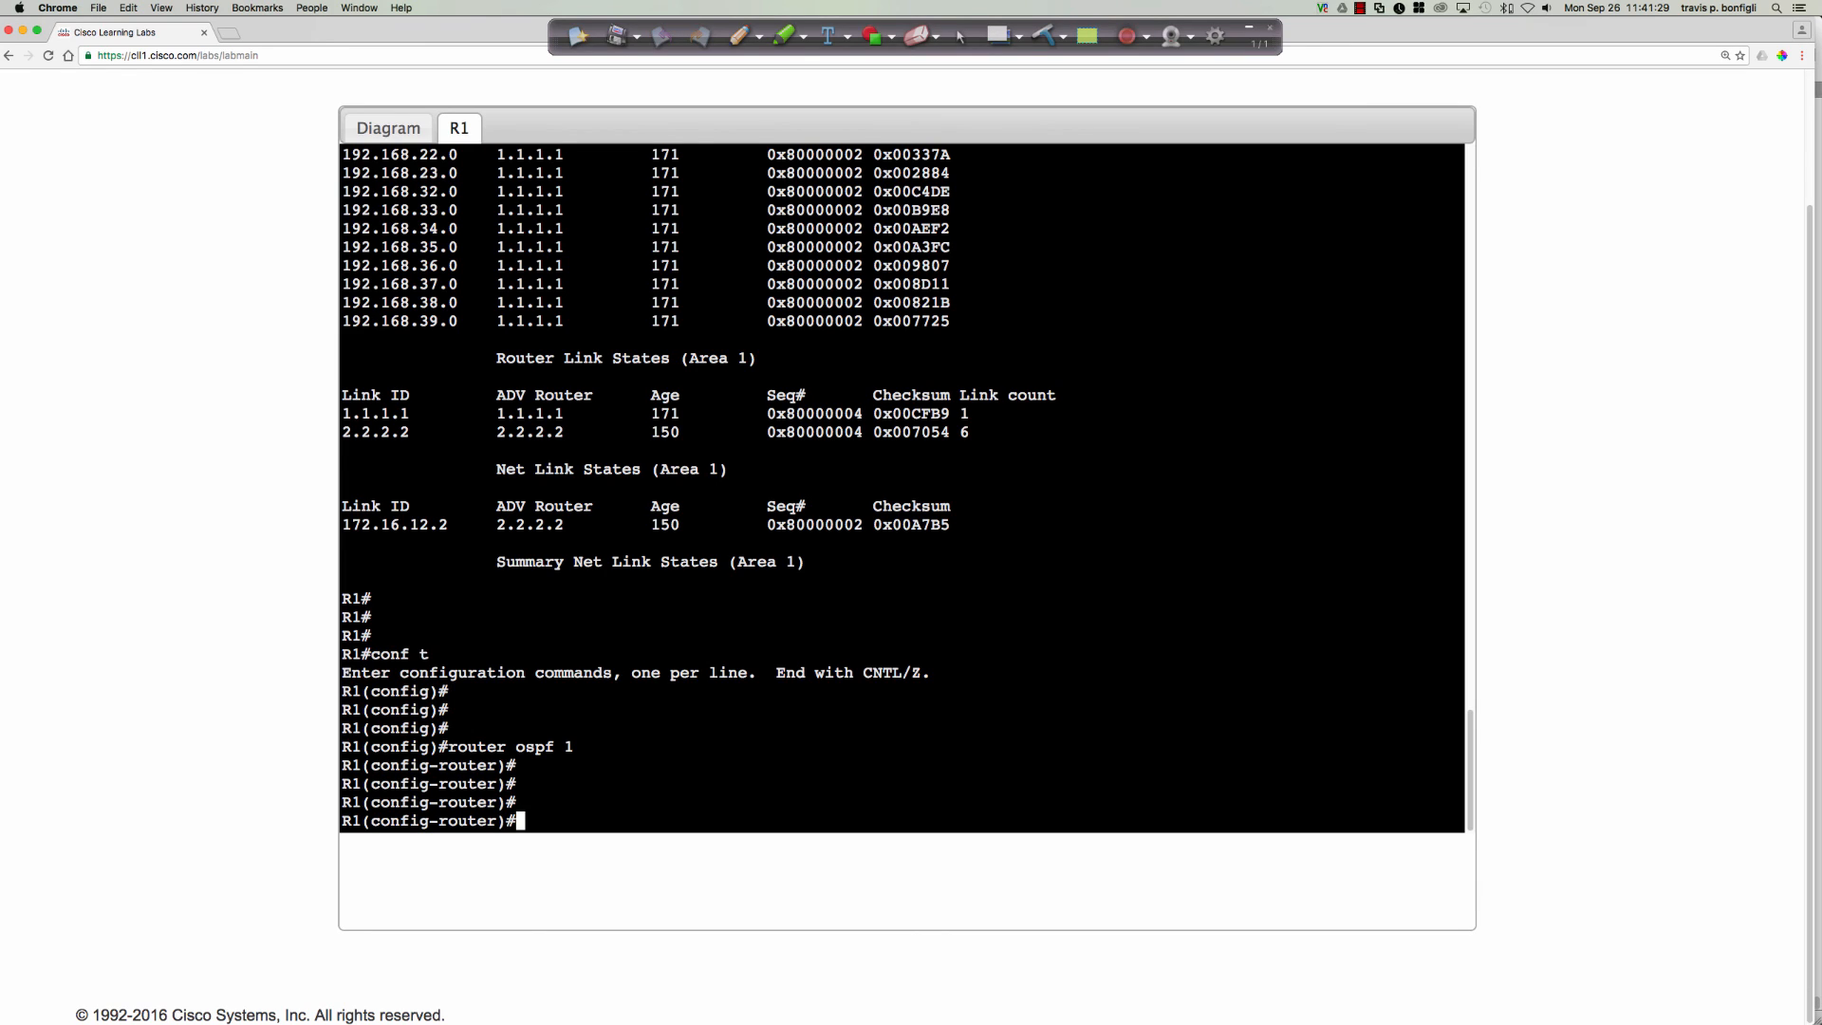
# - Apply 'area 1 range 192.168.20.0 255.255.252.0' under router ospf 1
pyautogui.write('area')
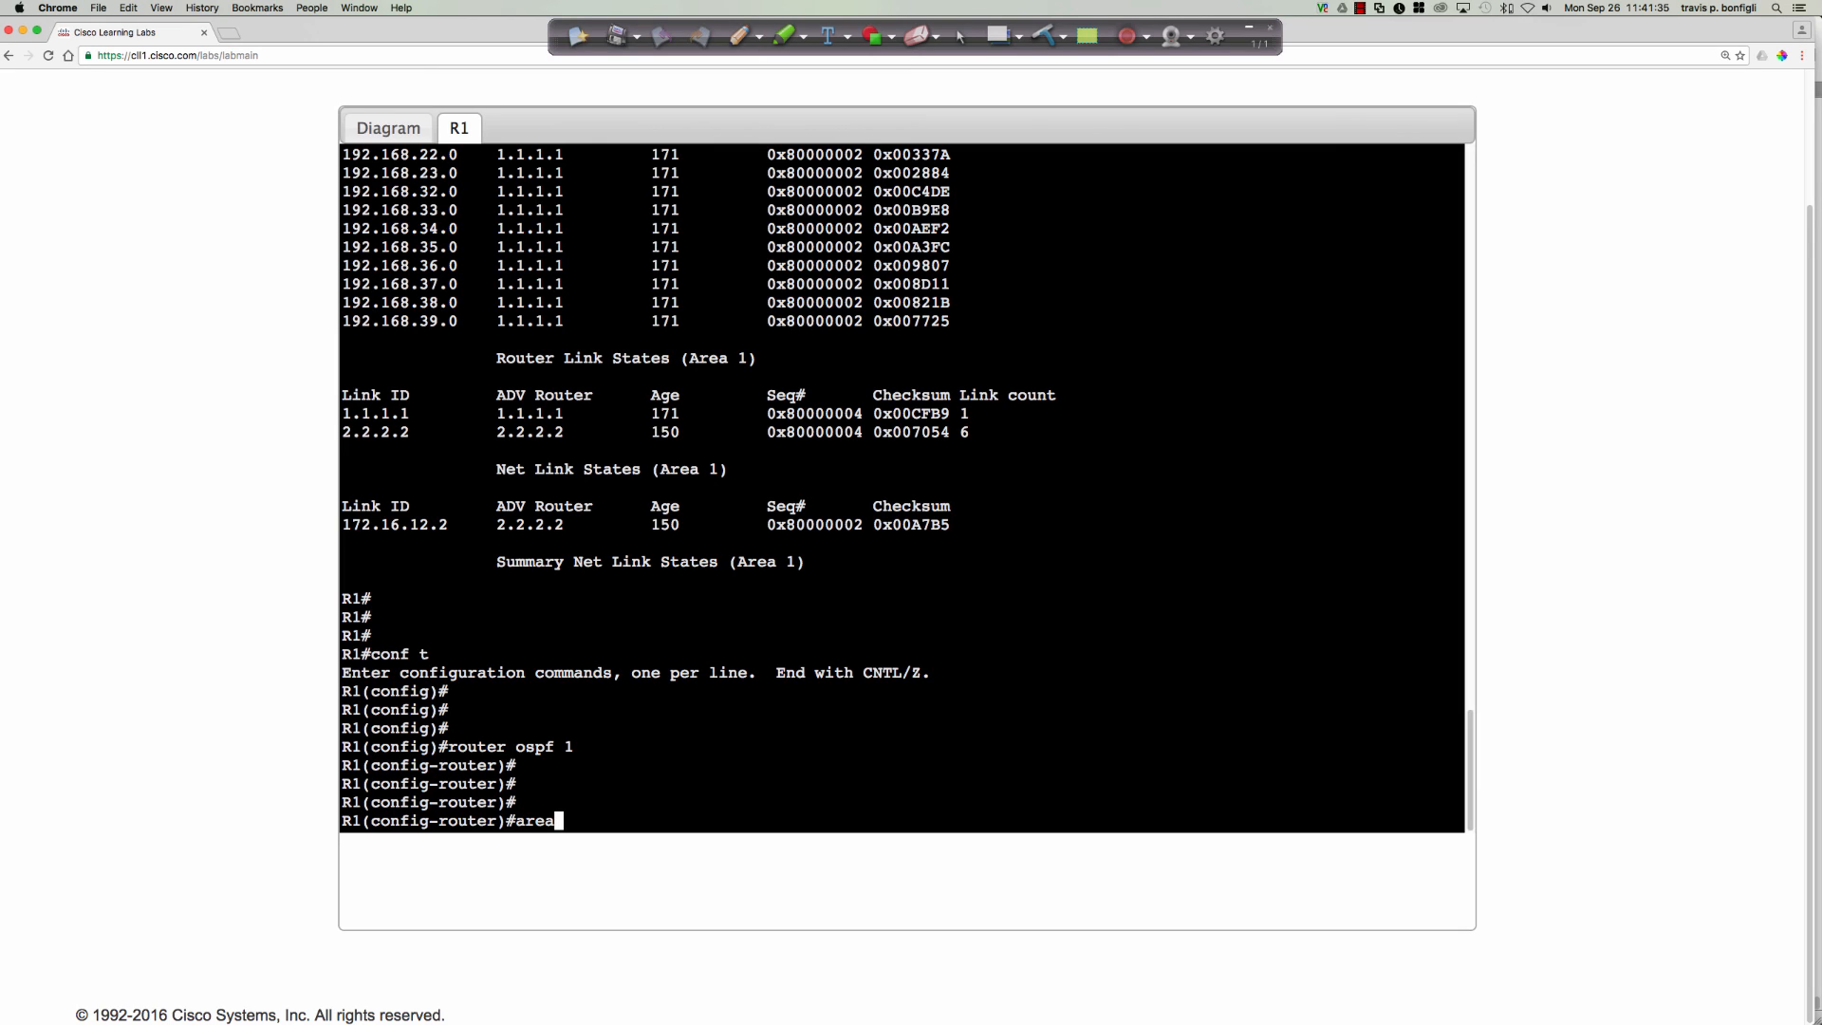
pyautogui.write('1 ra')
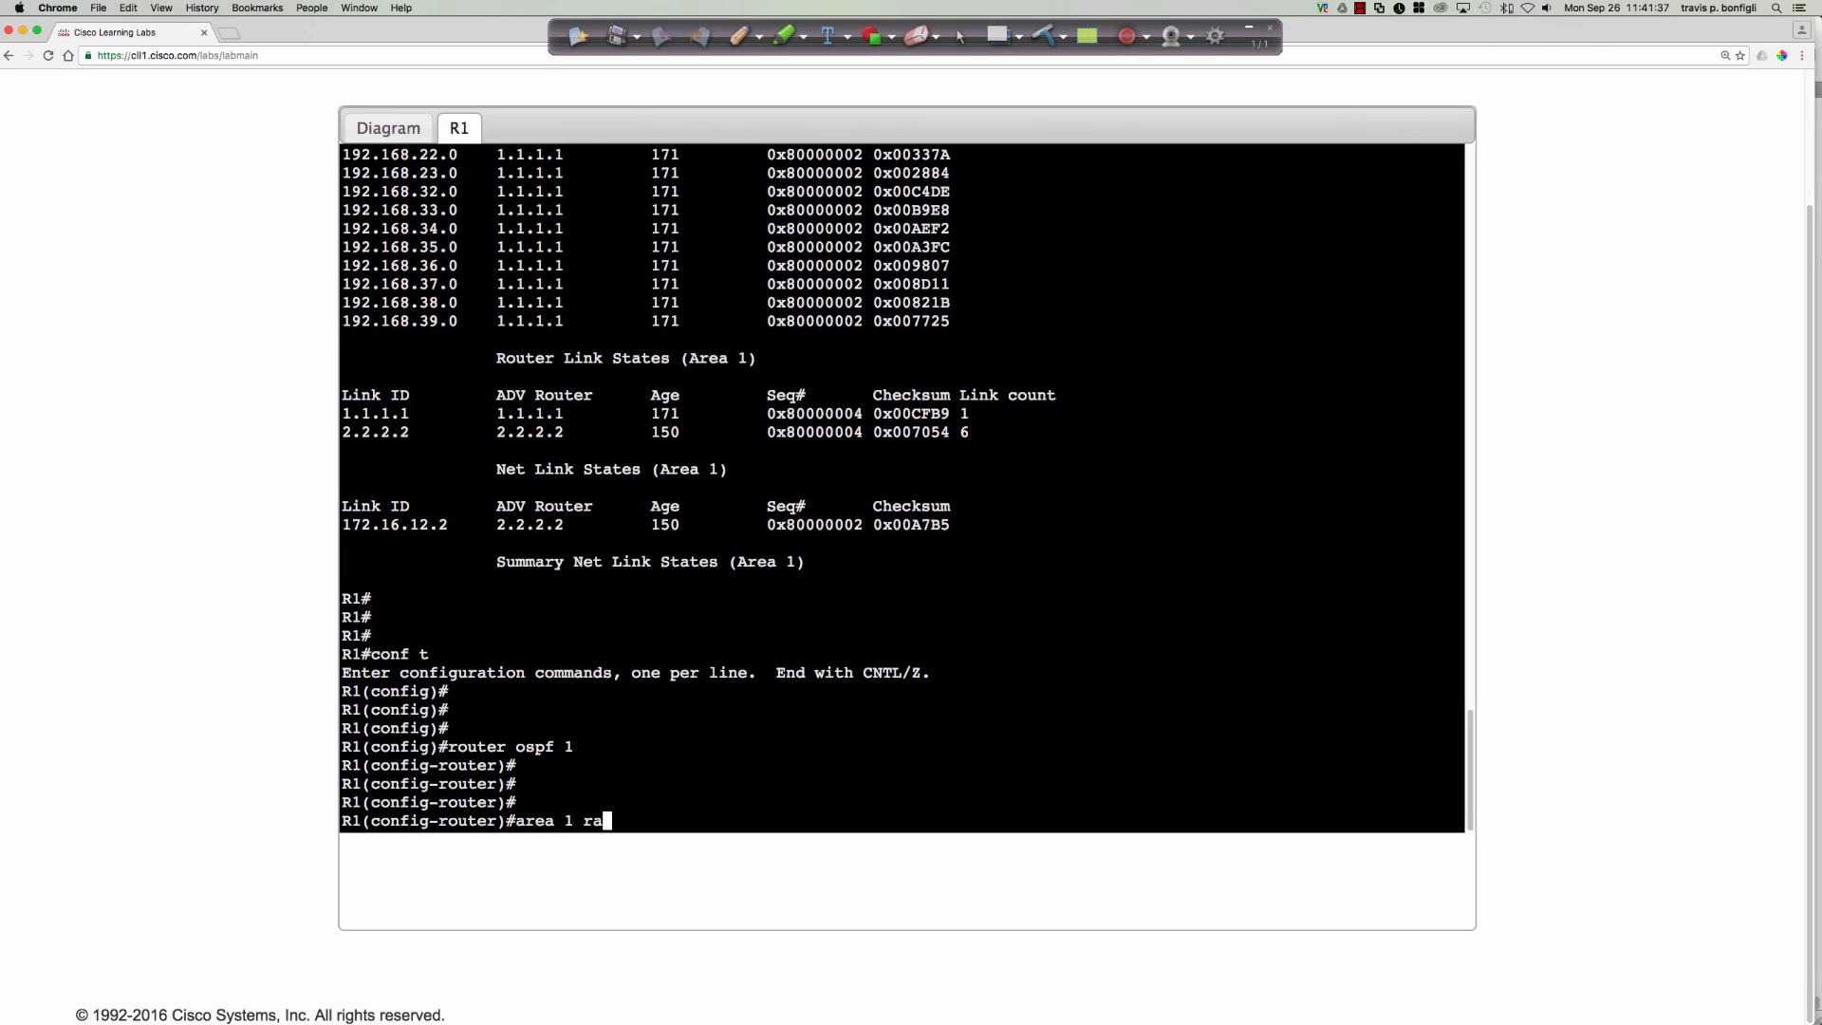
pyautogui.write('nge')
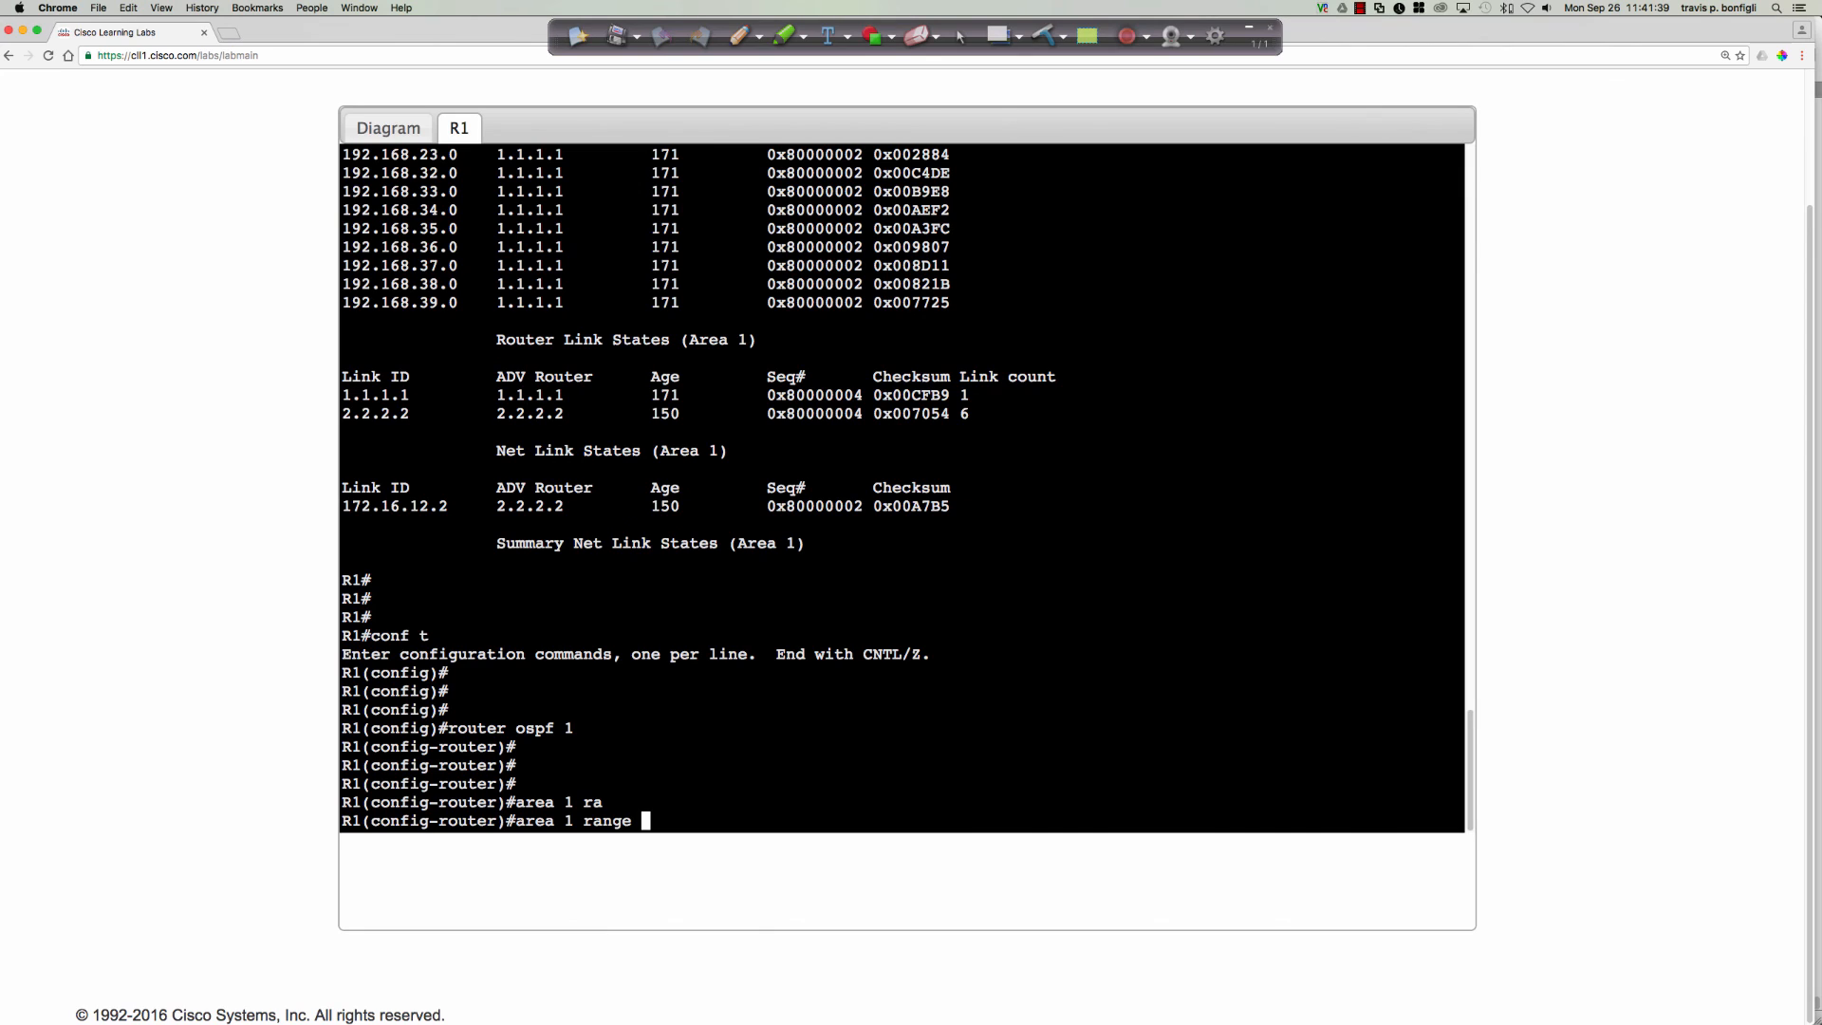
pyautogui.write('?')
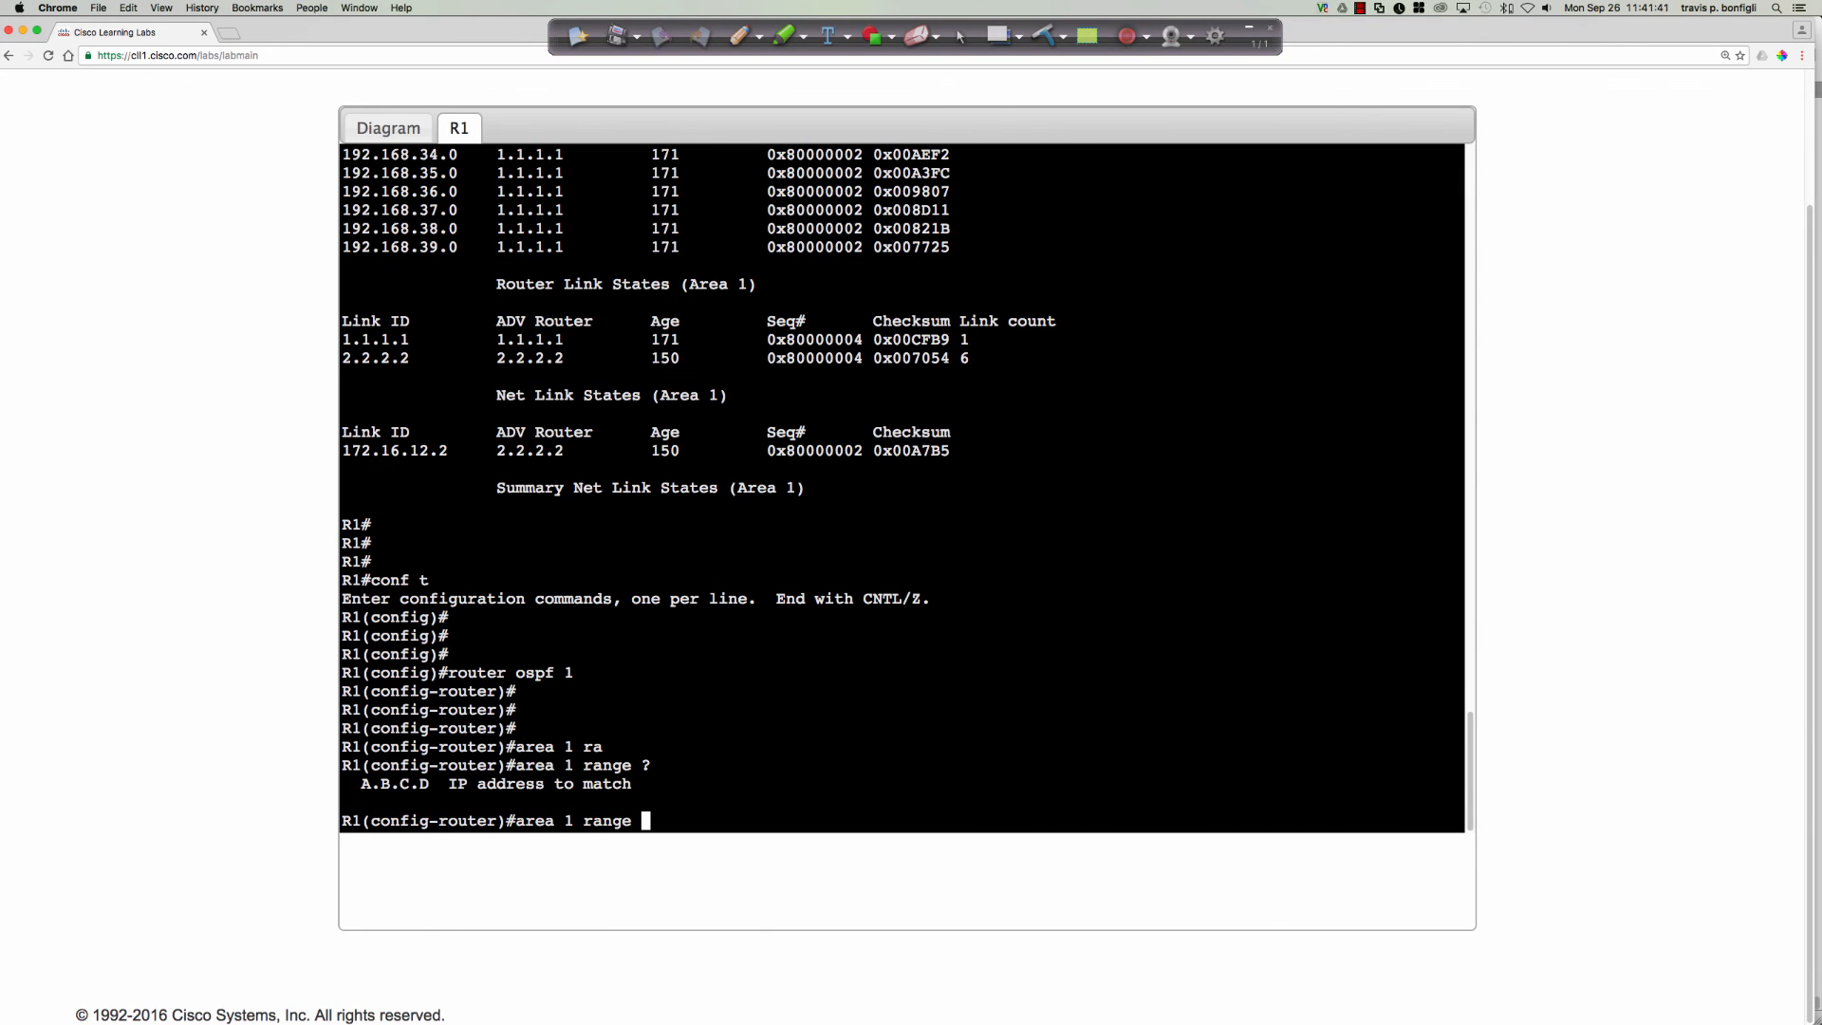
pyautogui.write('192.168.')
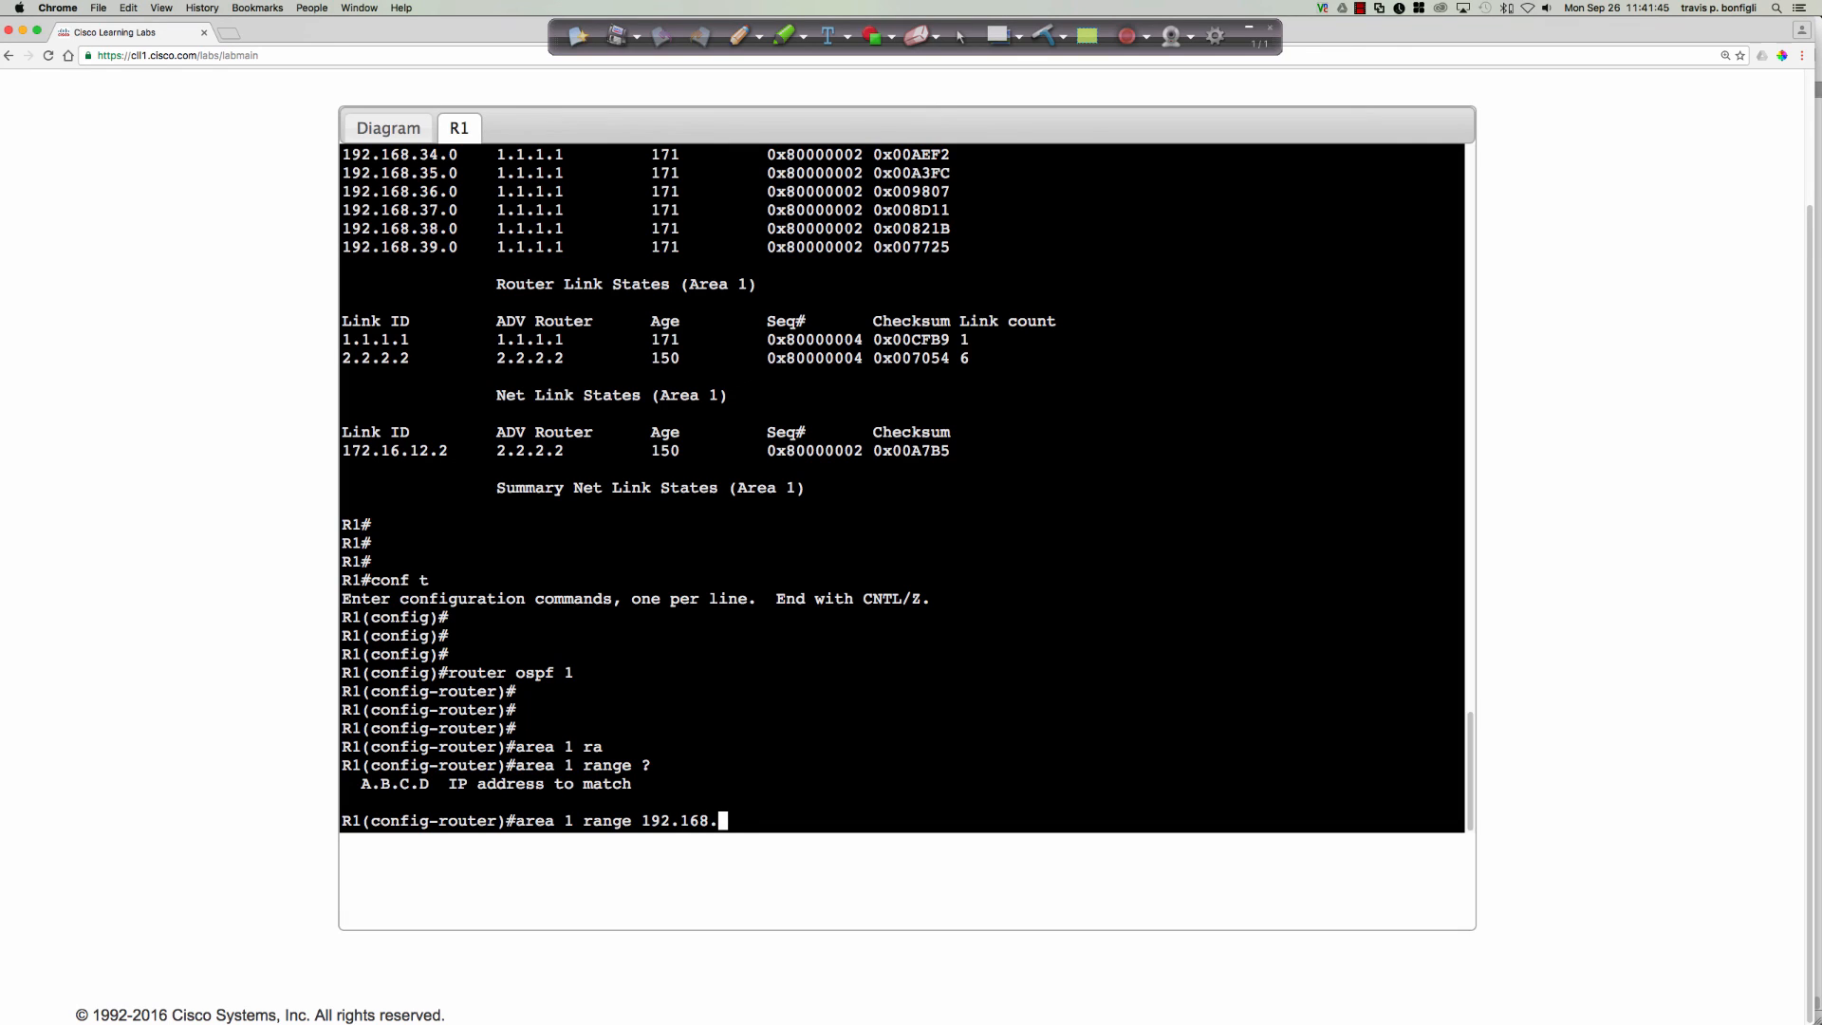
pyautogui.write('20.0 255.2')
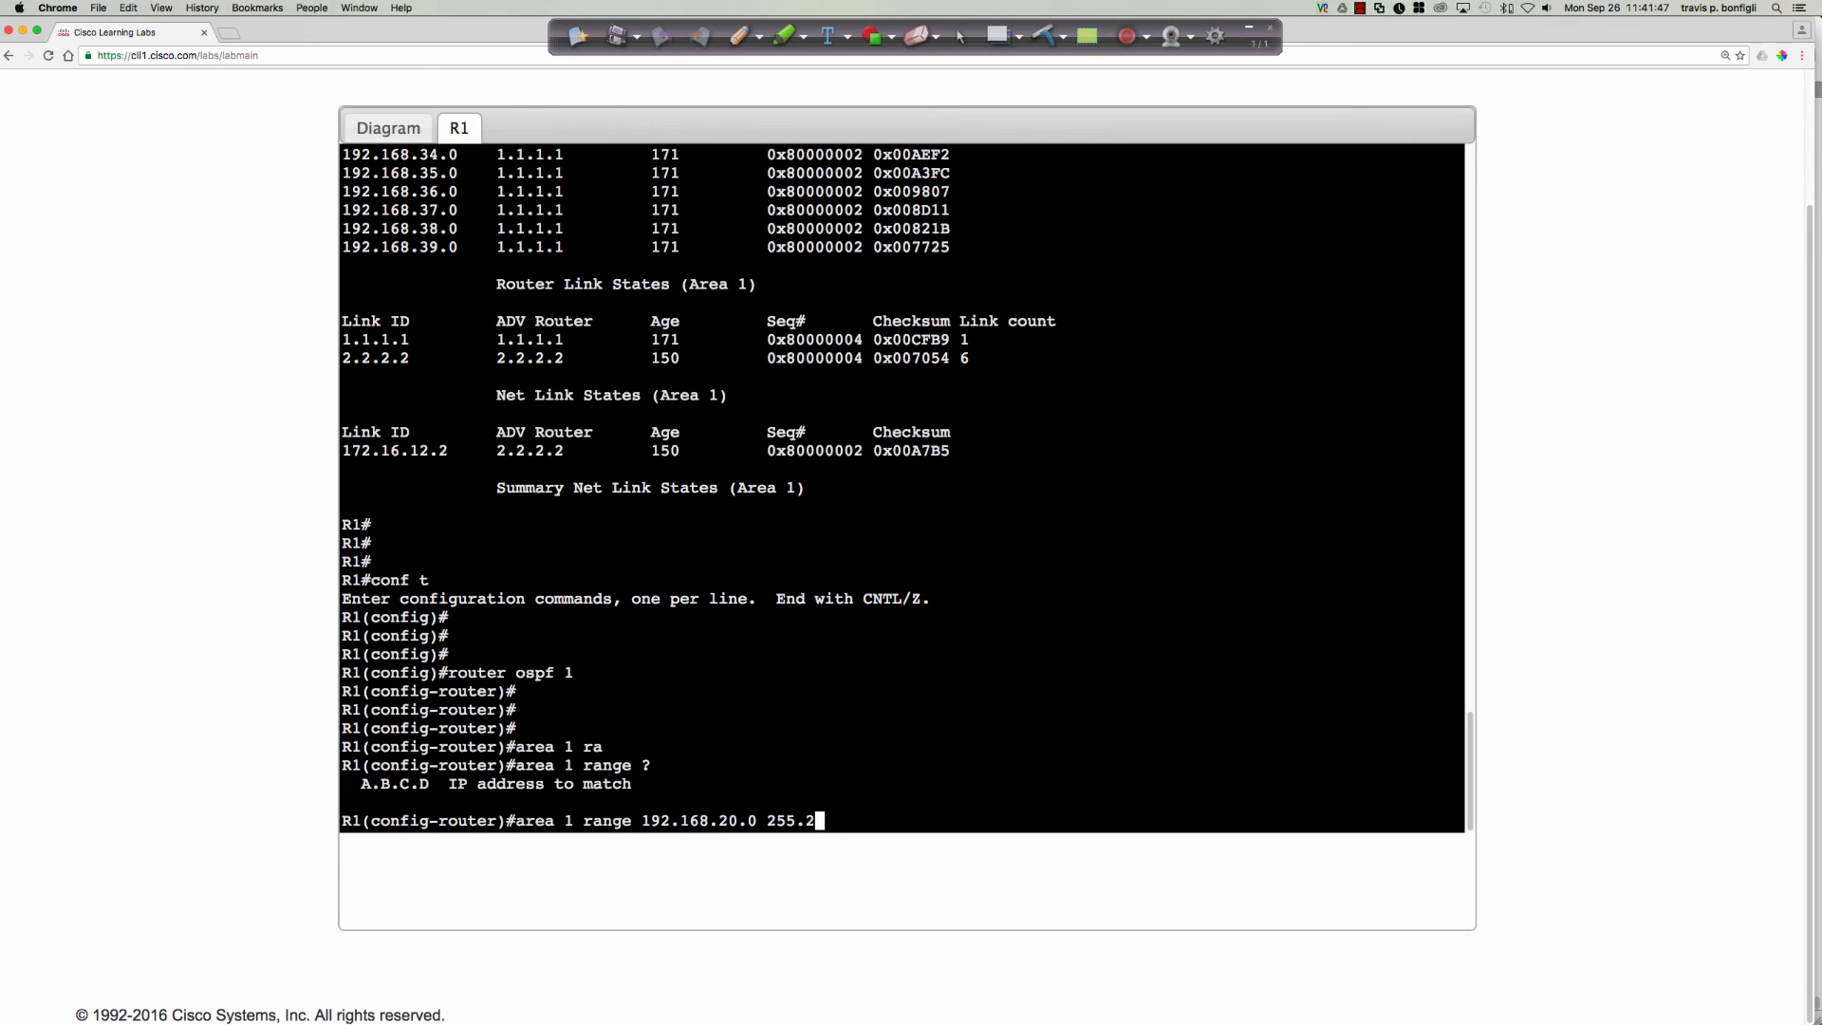
pyautogui.write('55.2')
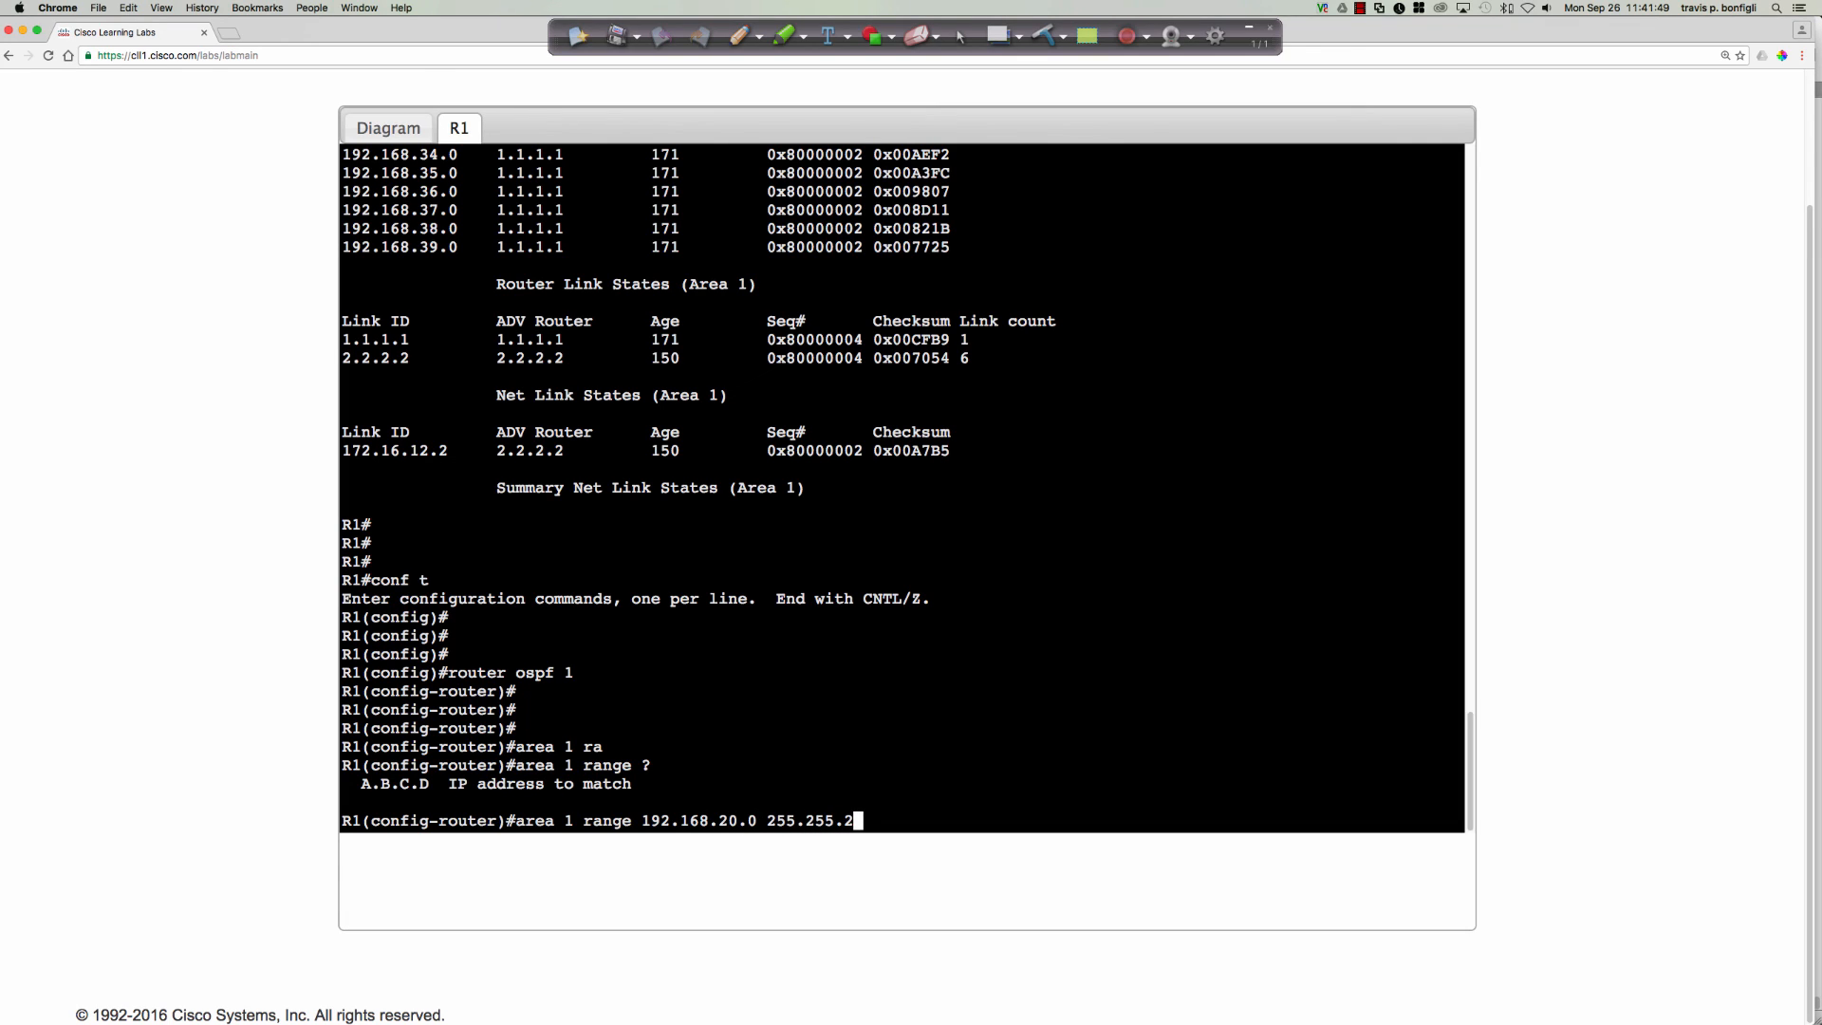
pyautogui.write('52.0')
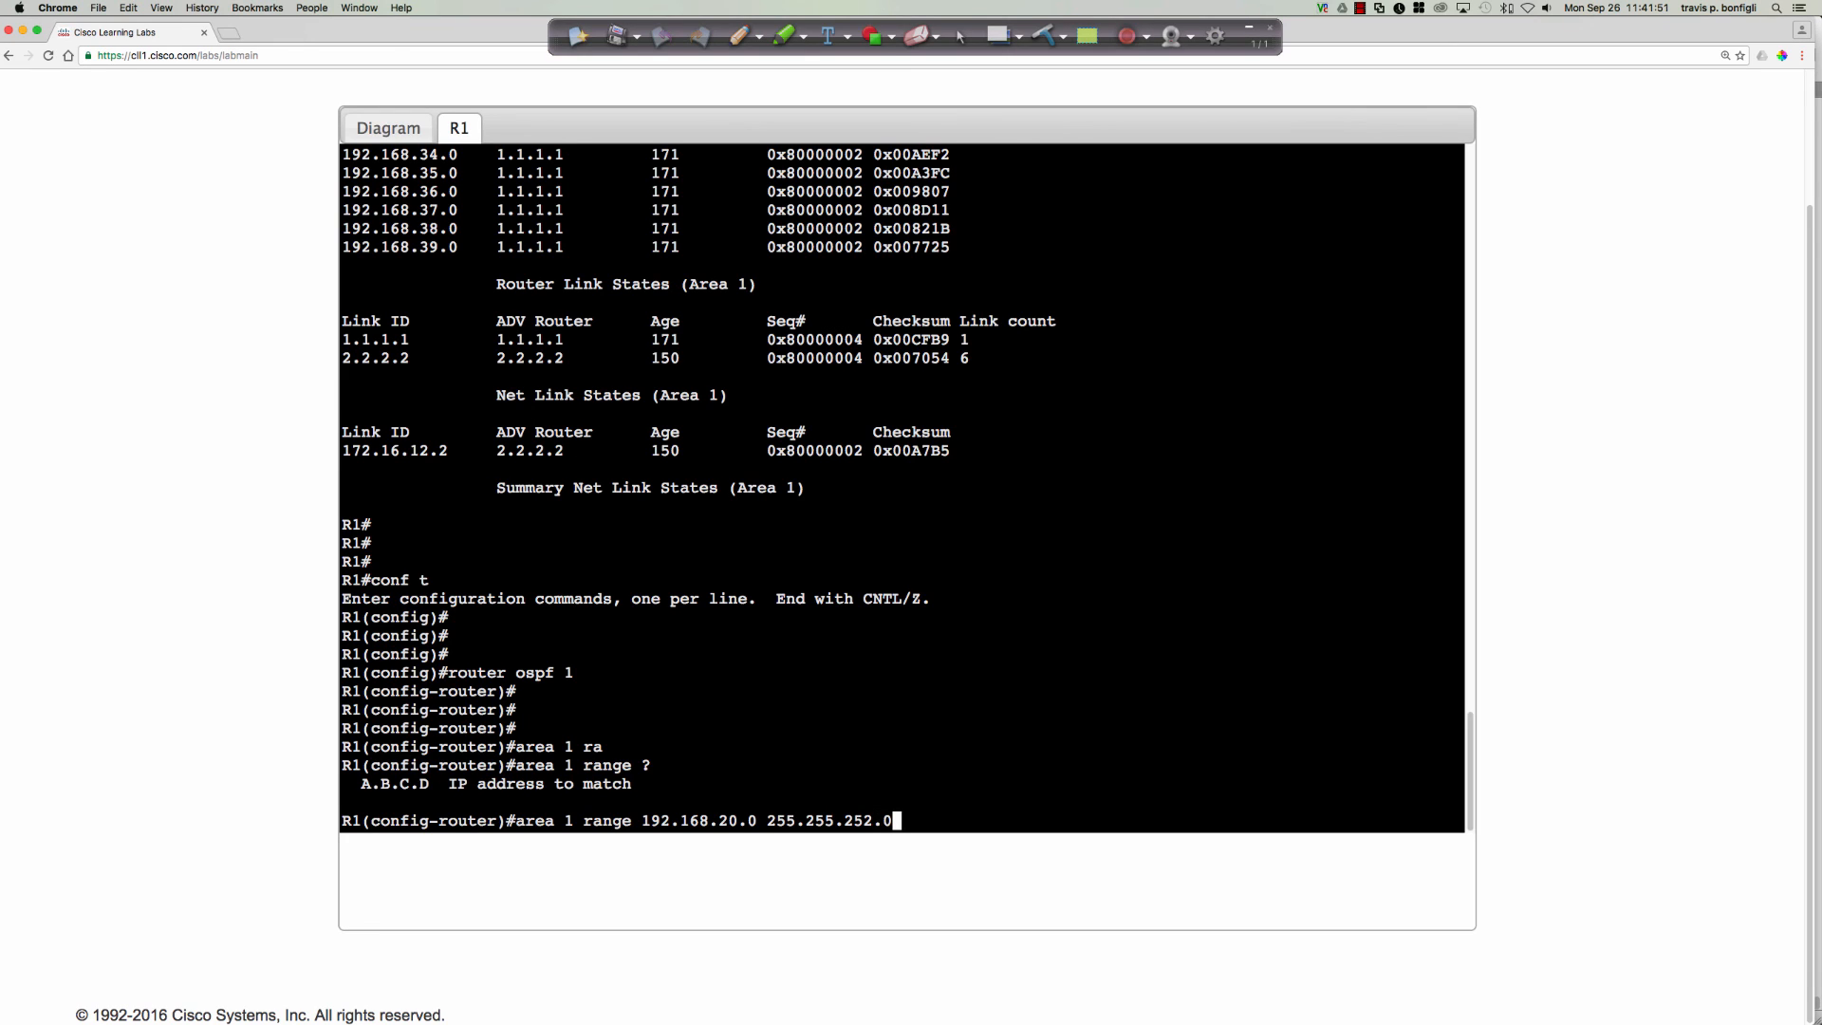
pyautogui.press('Return')
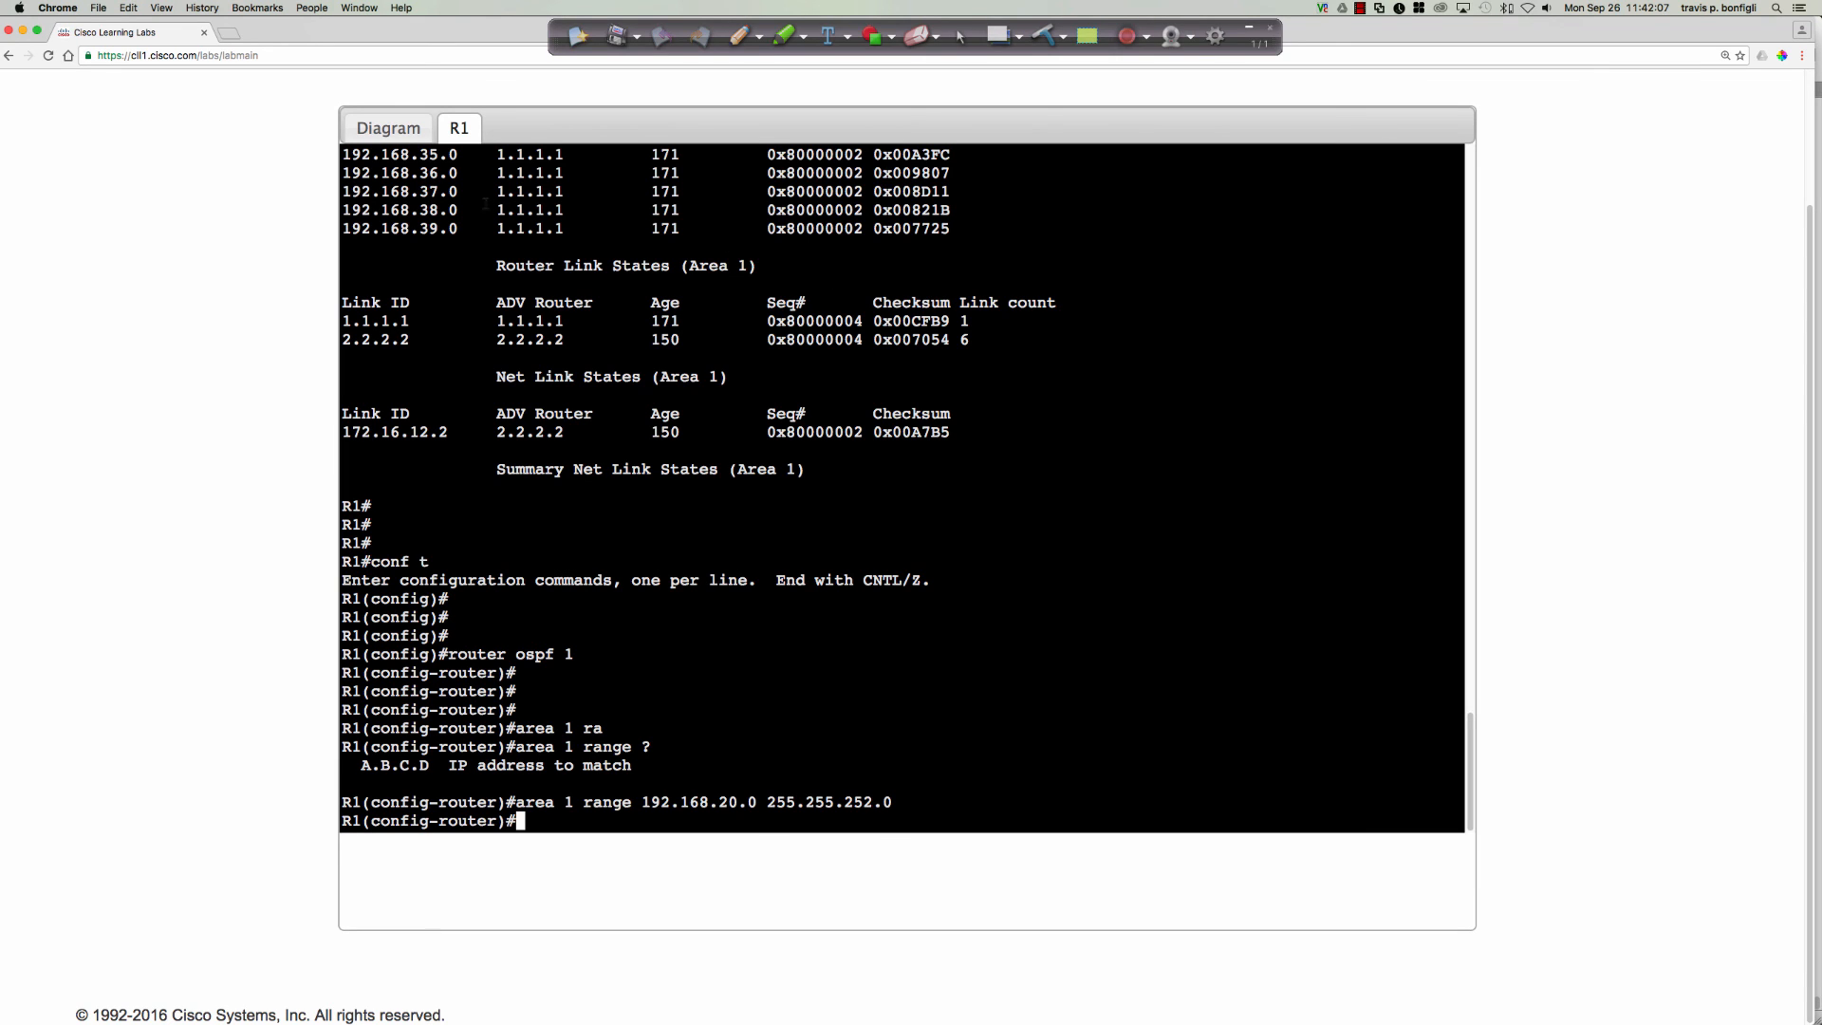
# - Open R4's console from the diagram and run 'show ip route ospf', paging through the routes
pyautogui.click(387, 127)
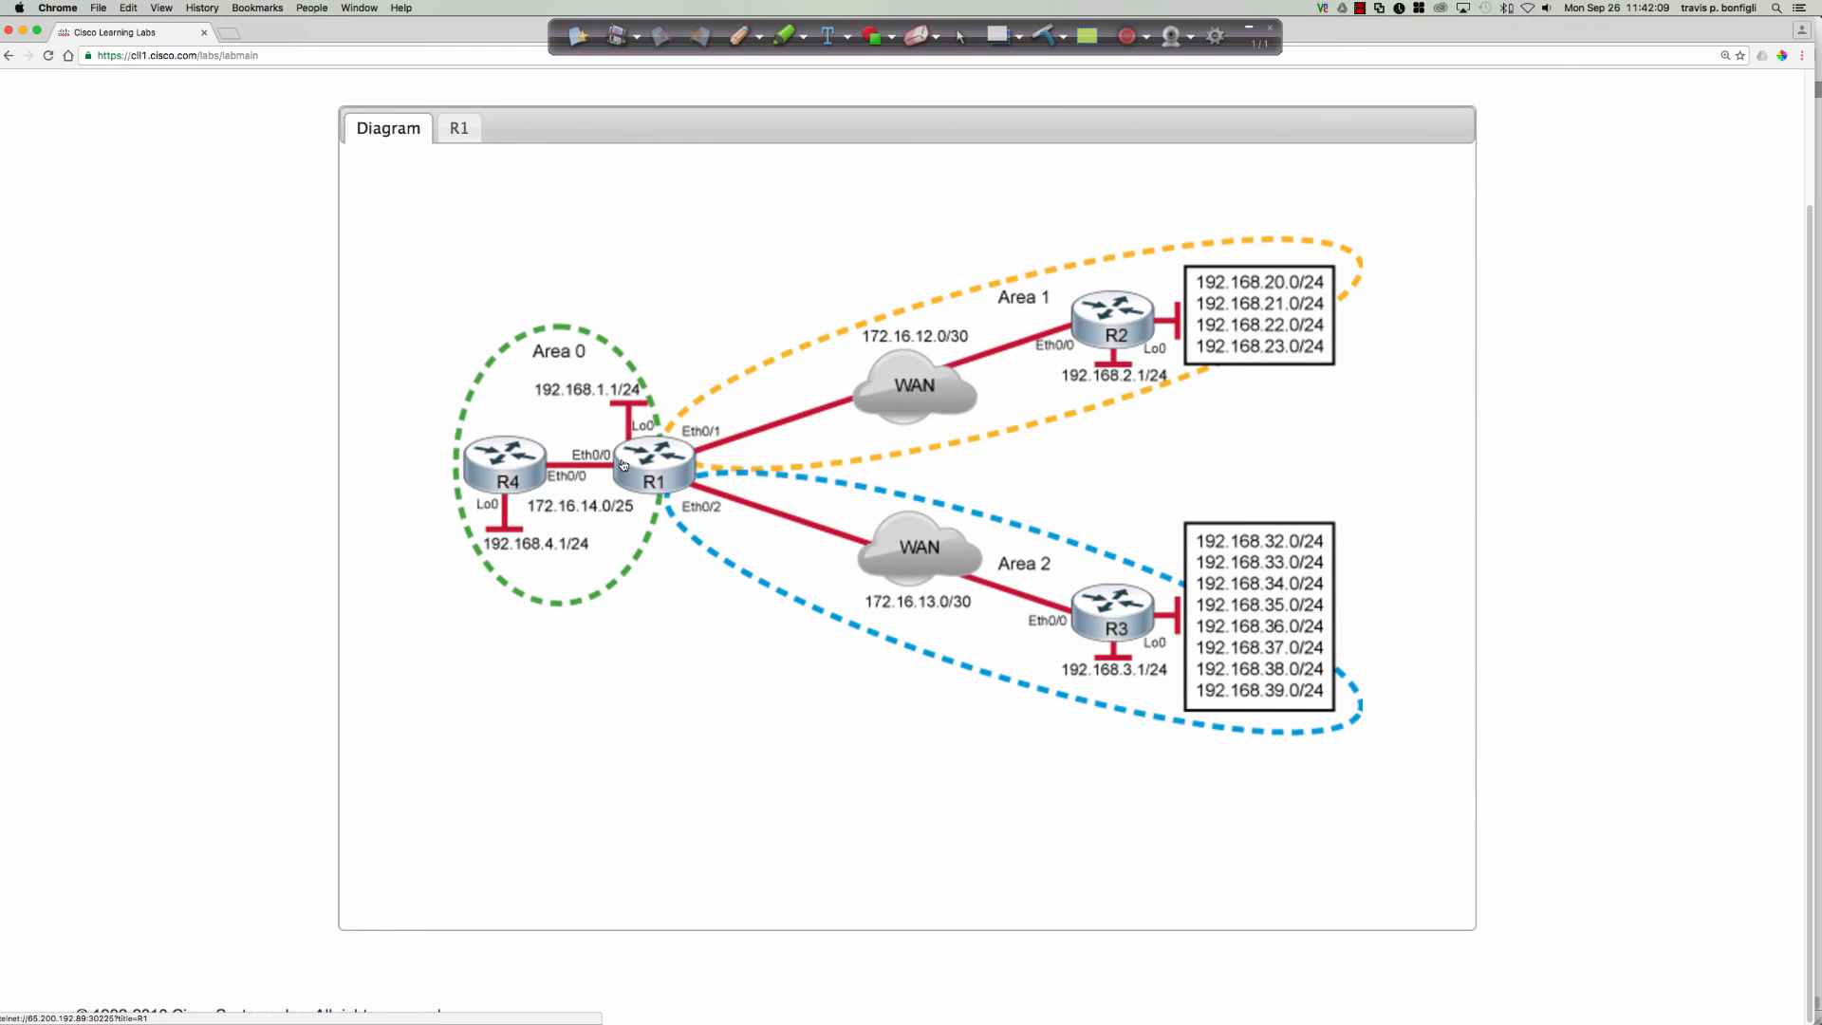
pyautogui.click(506, 127)
pyautogui.write('sh ip')
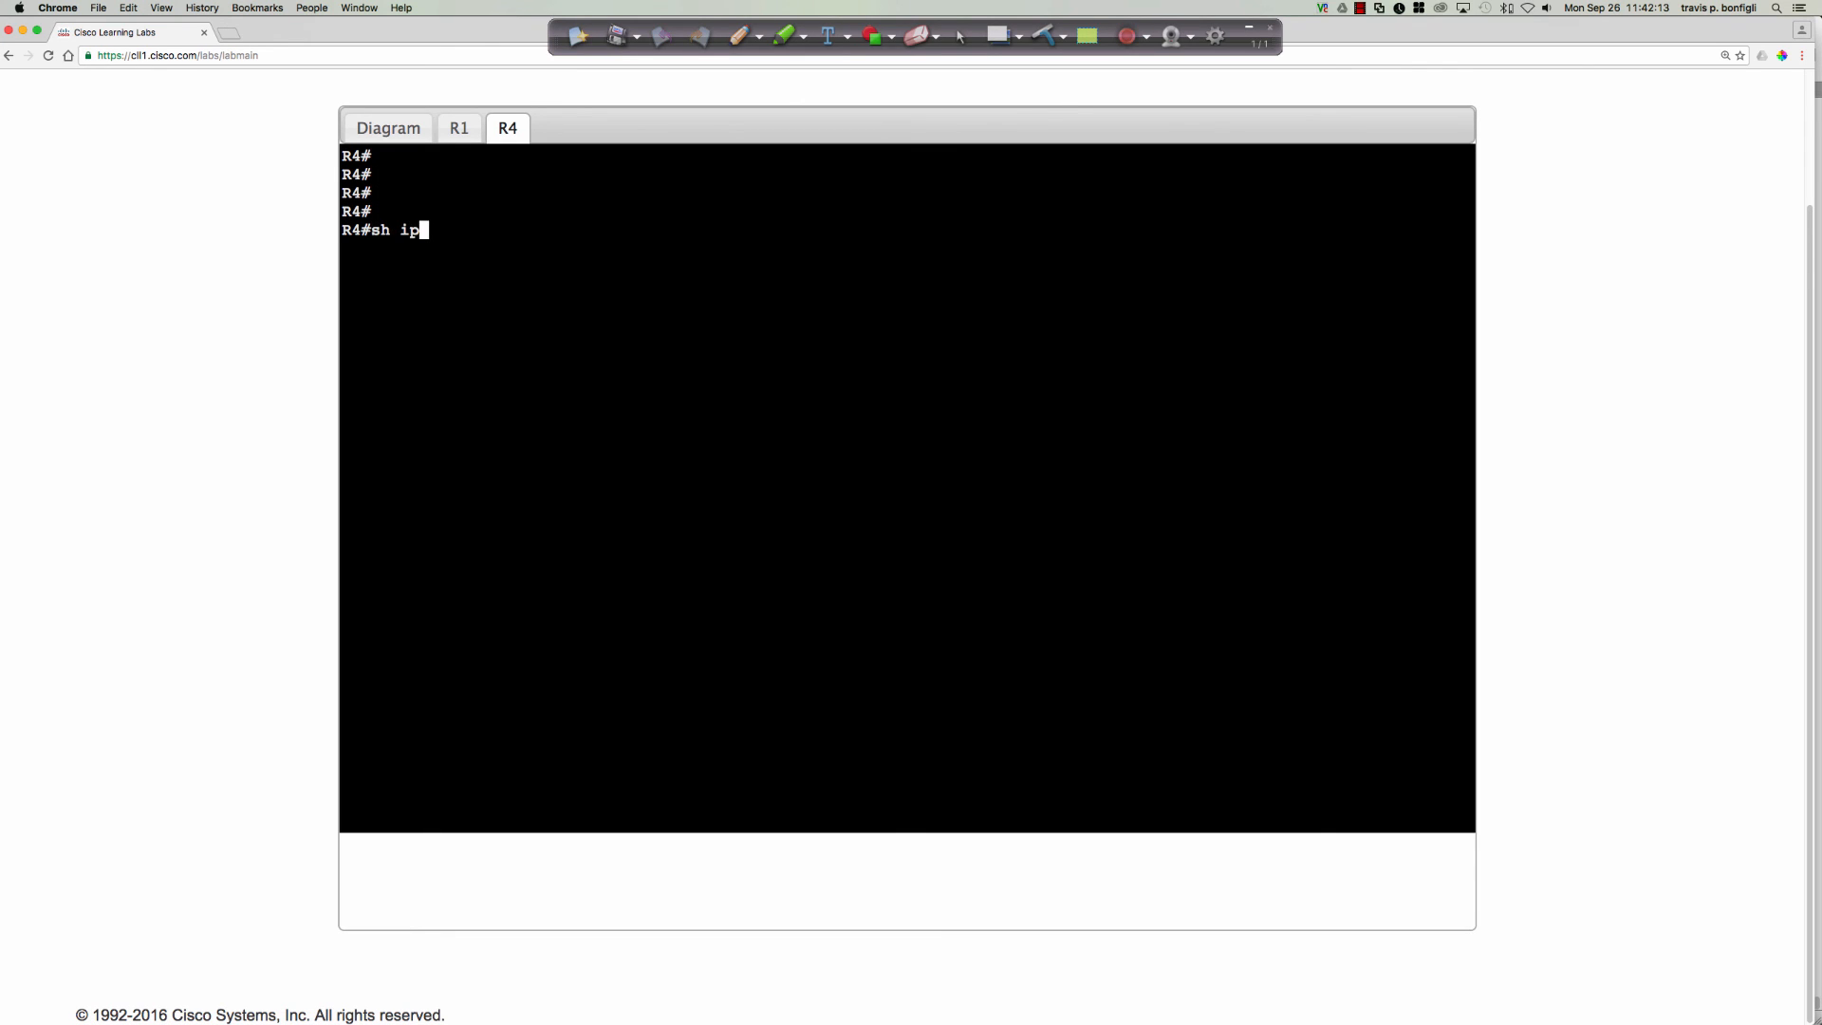
pyautogui.press('Return')
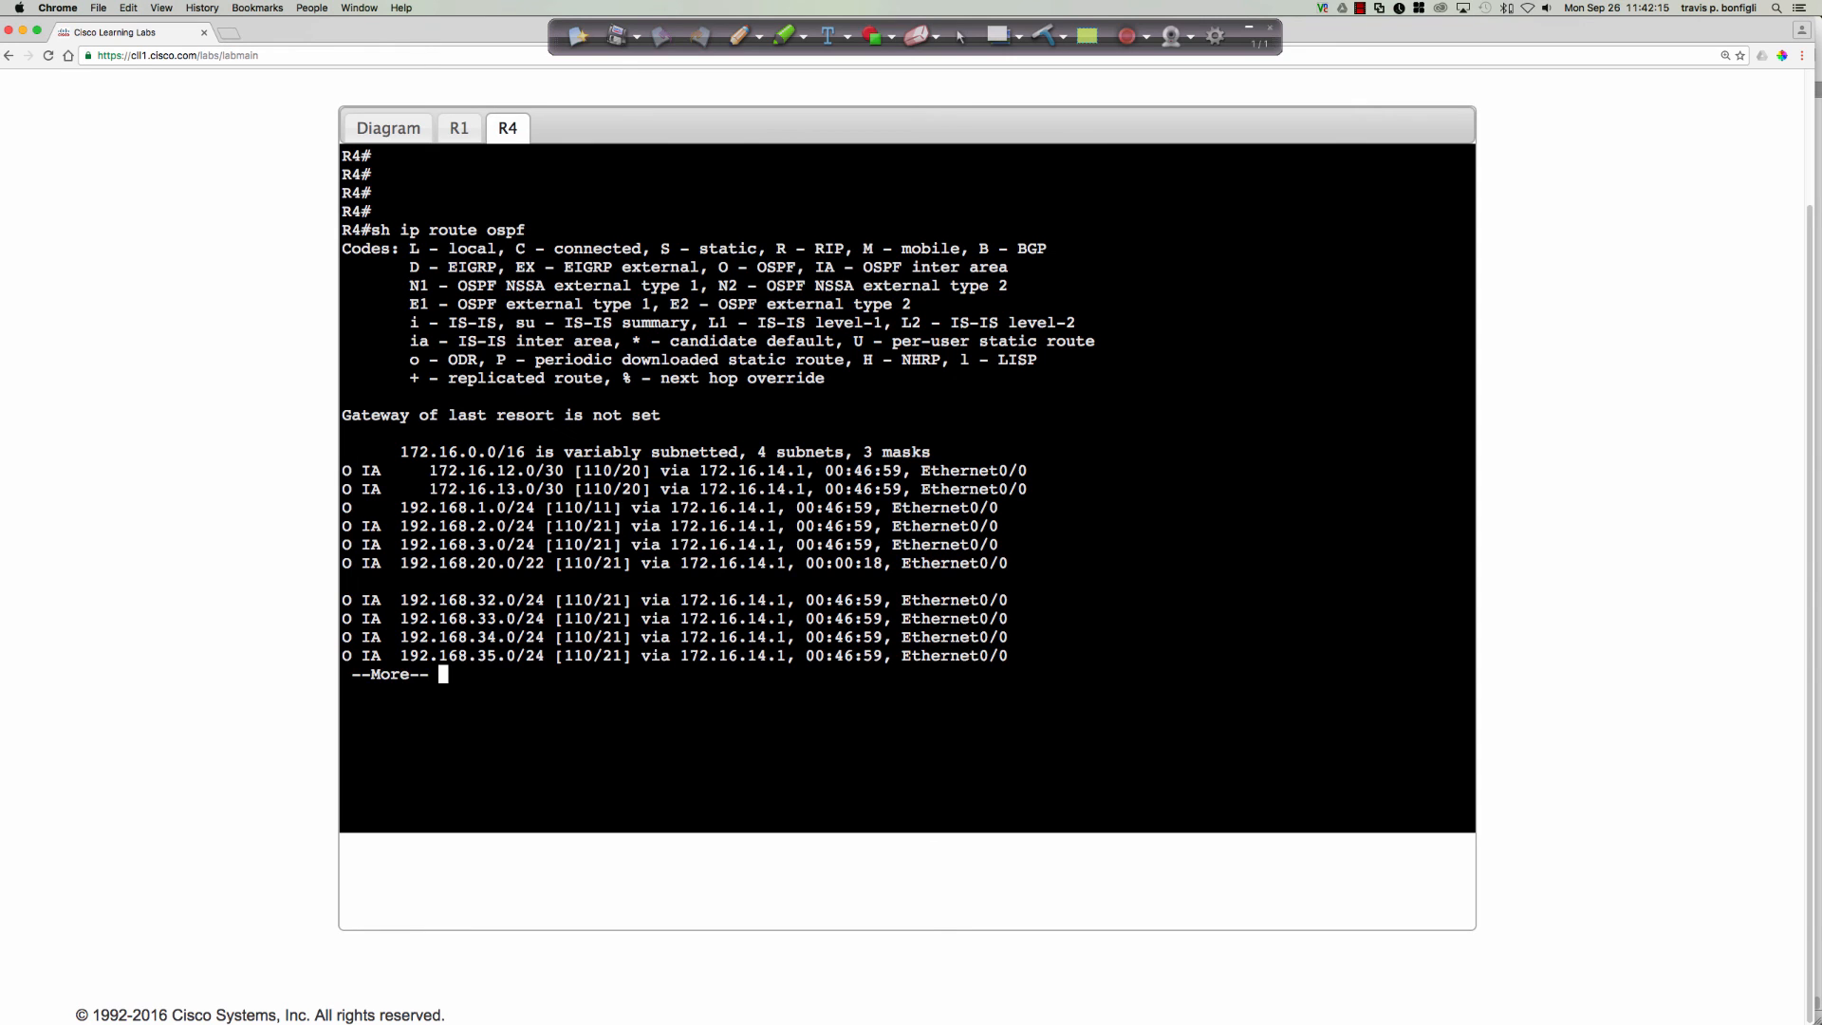
pyautogui.press('space')
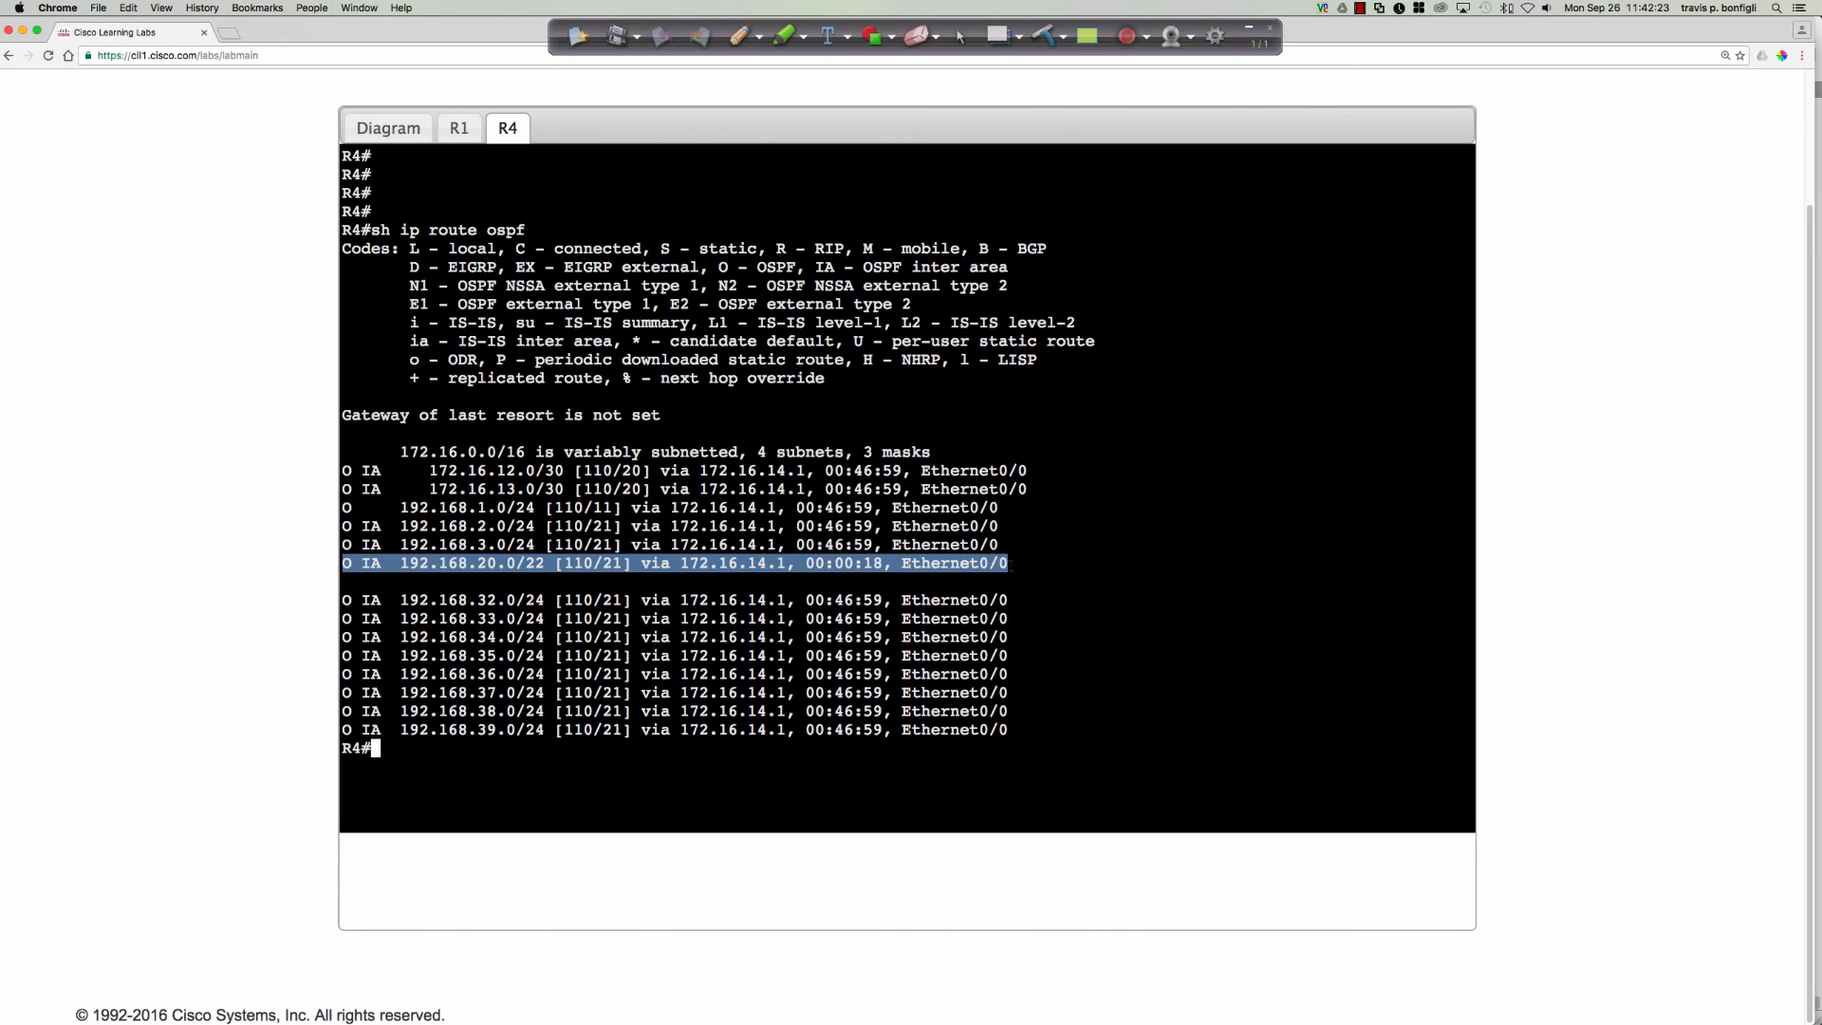
pyautogui.write('sh ip ospf daata')
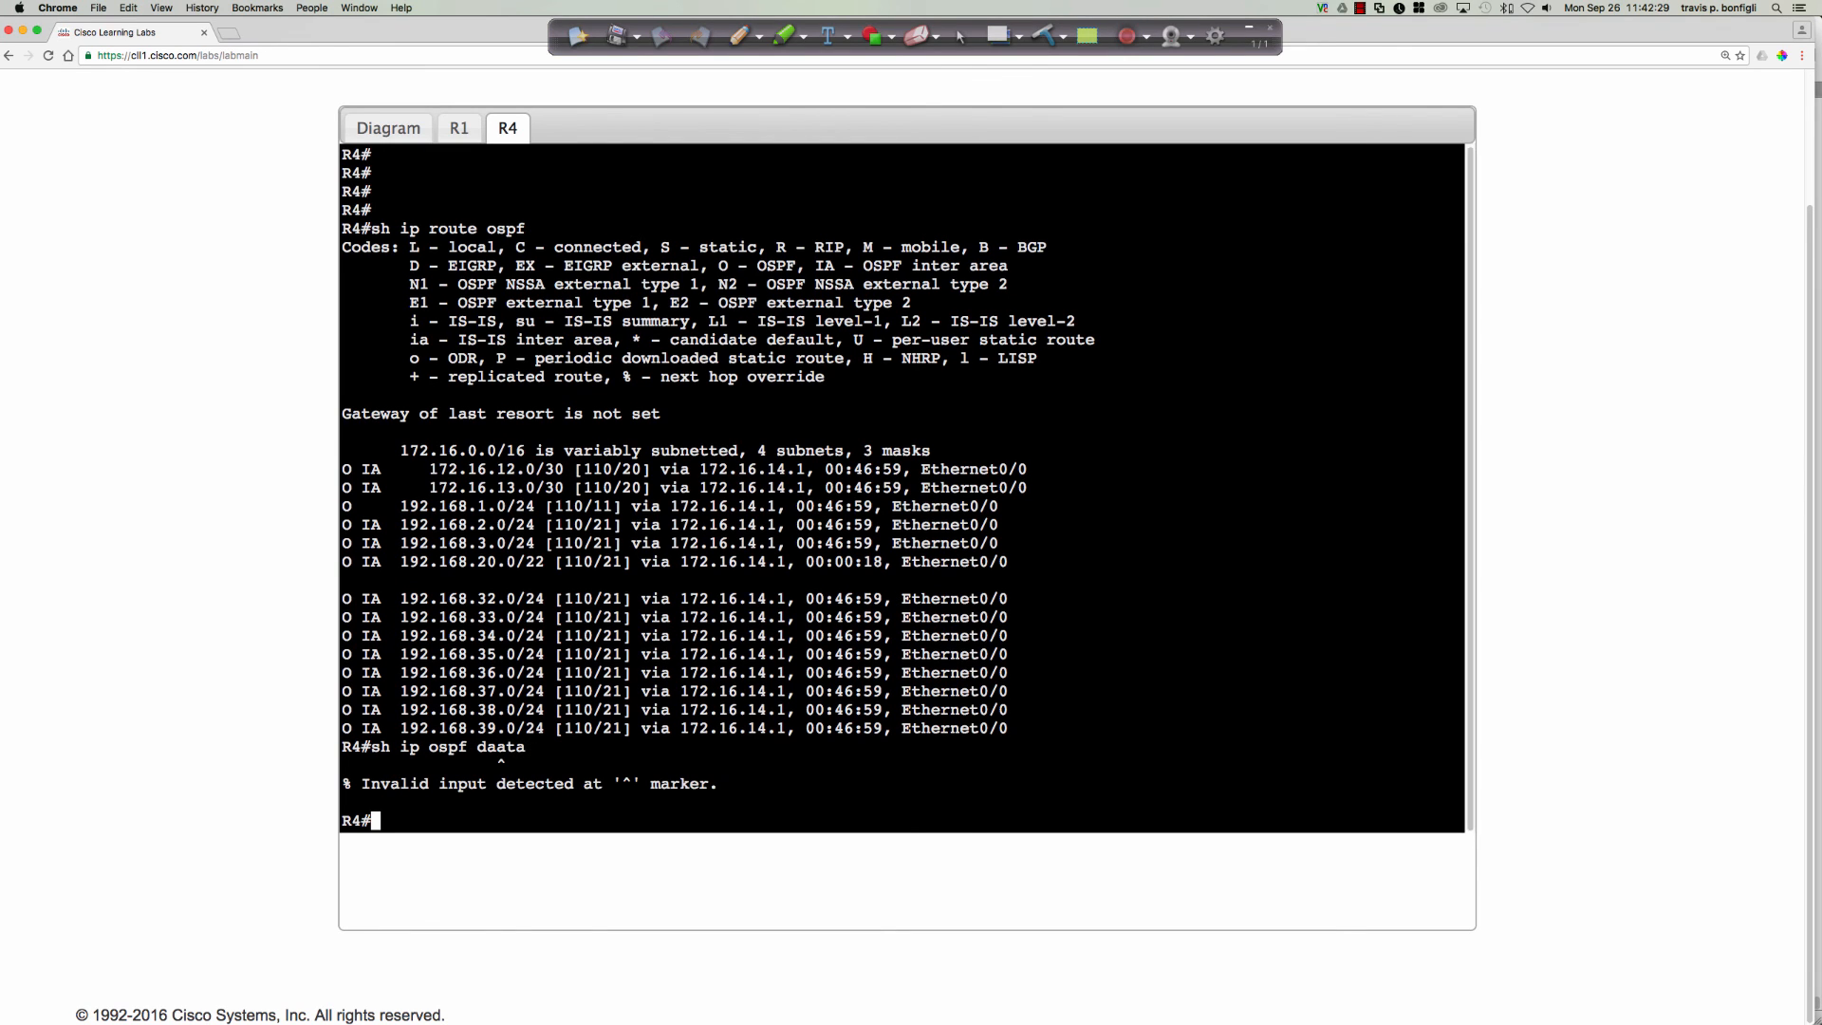
# - Run 'show ip ospf database summary 192.168.20.0' on R4
pyautogui.write('sh ip ospf da')
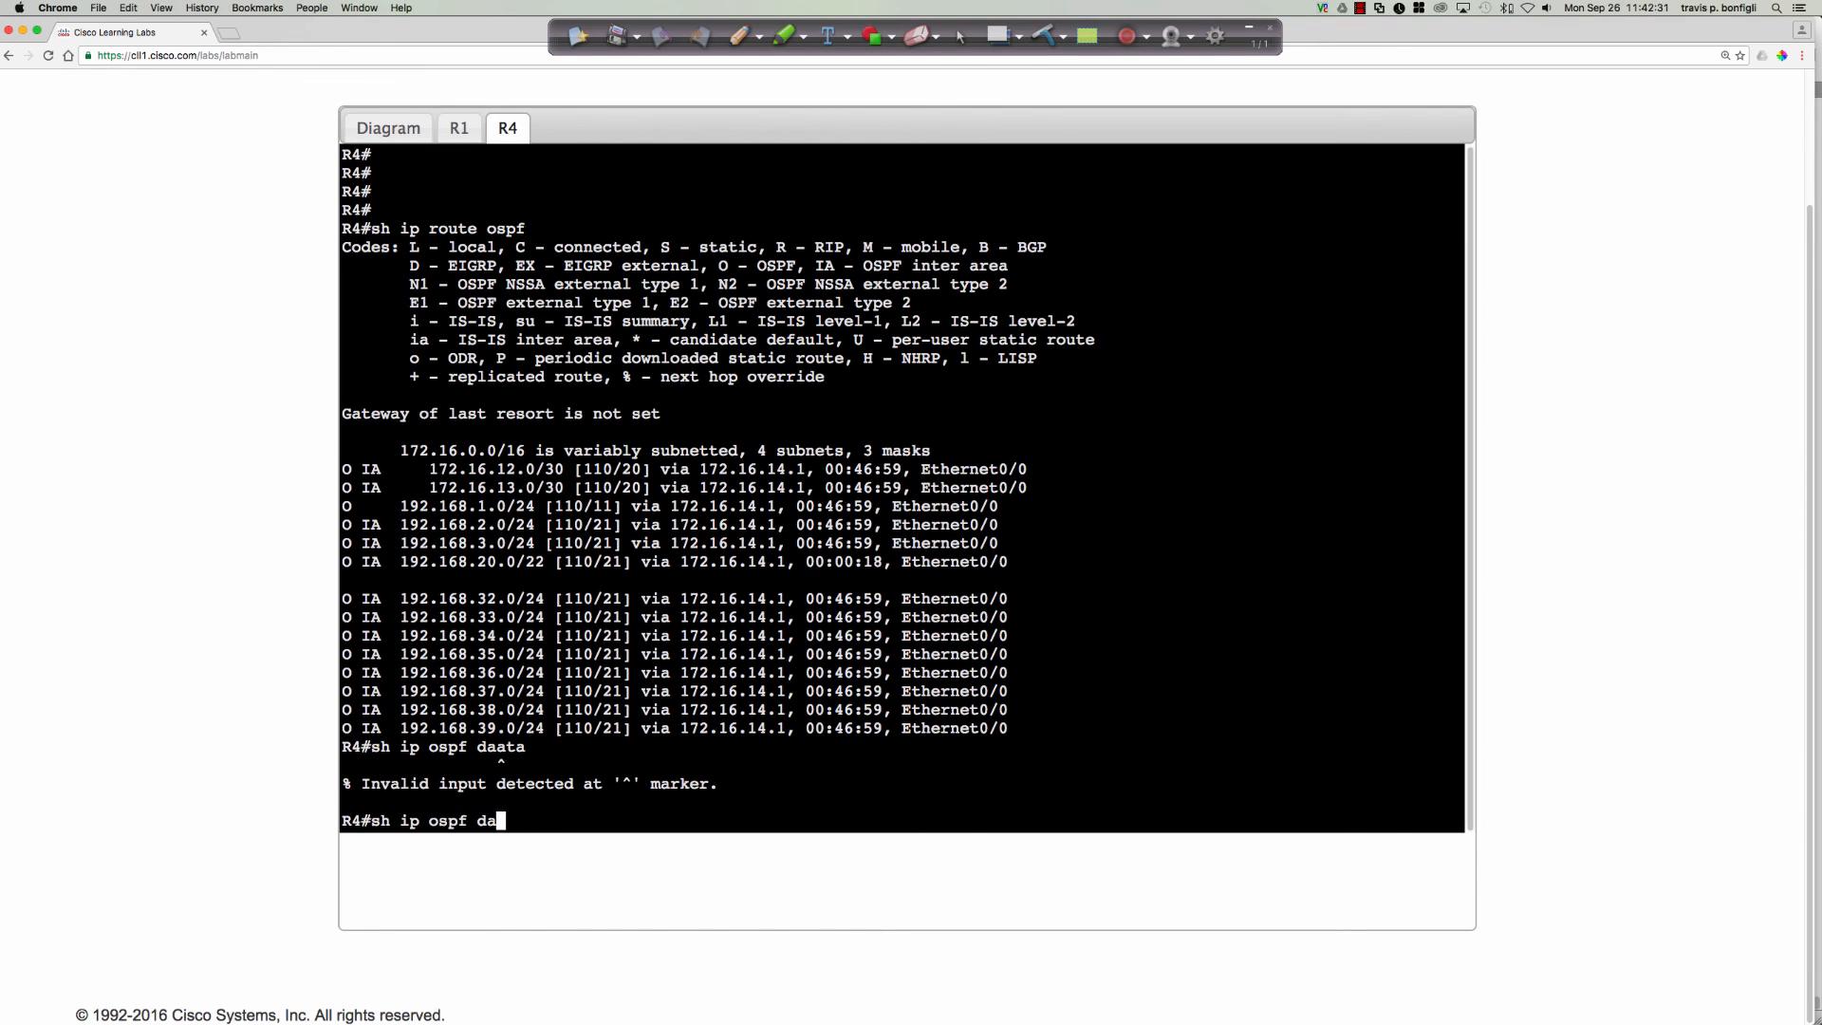
pyautogui.press('Return')
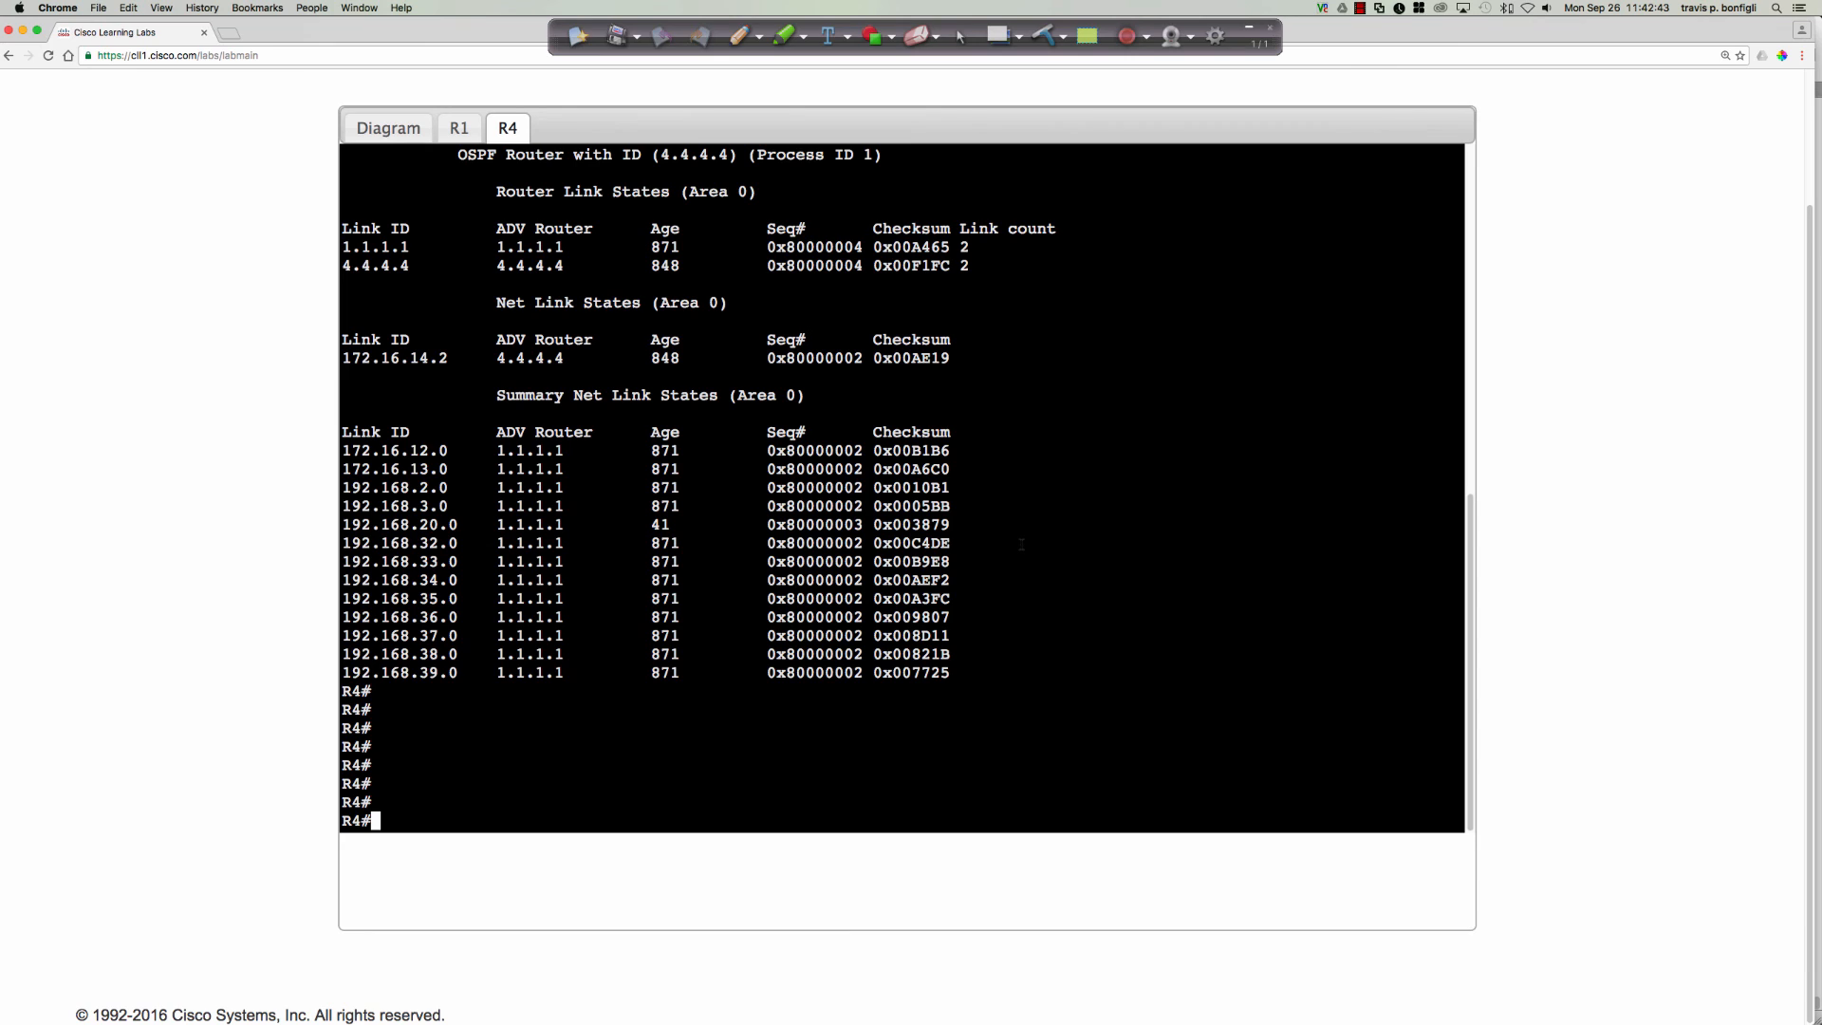
pyautogui.write('sh ip ospf data summary')
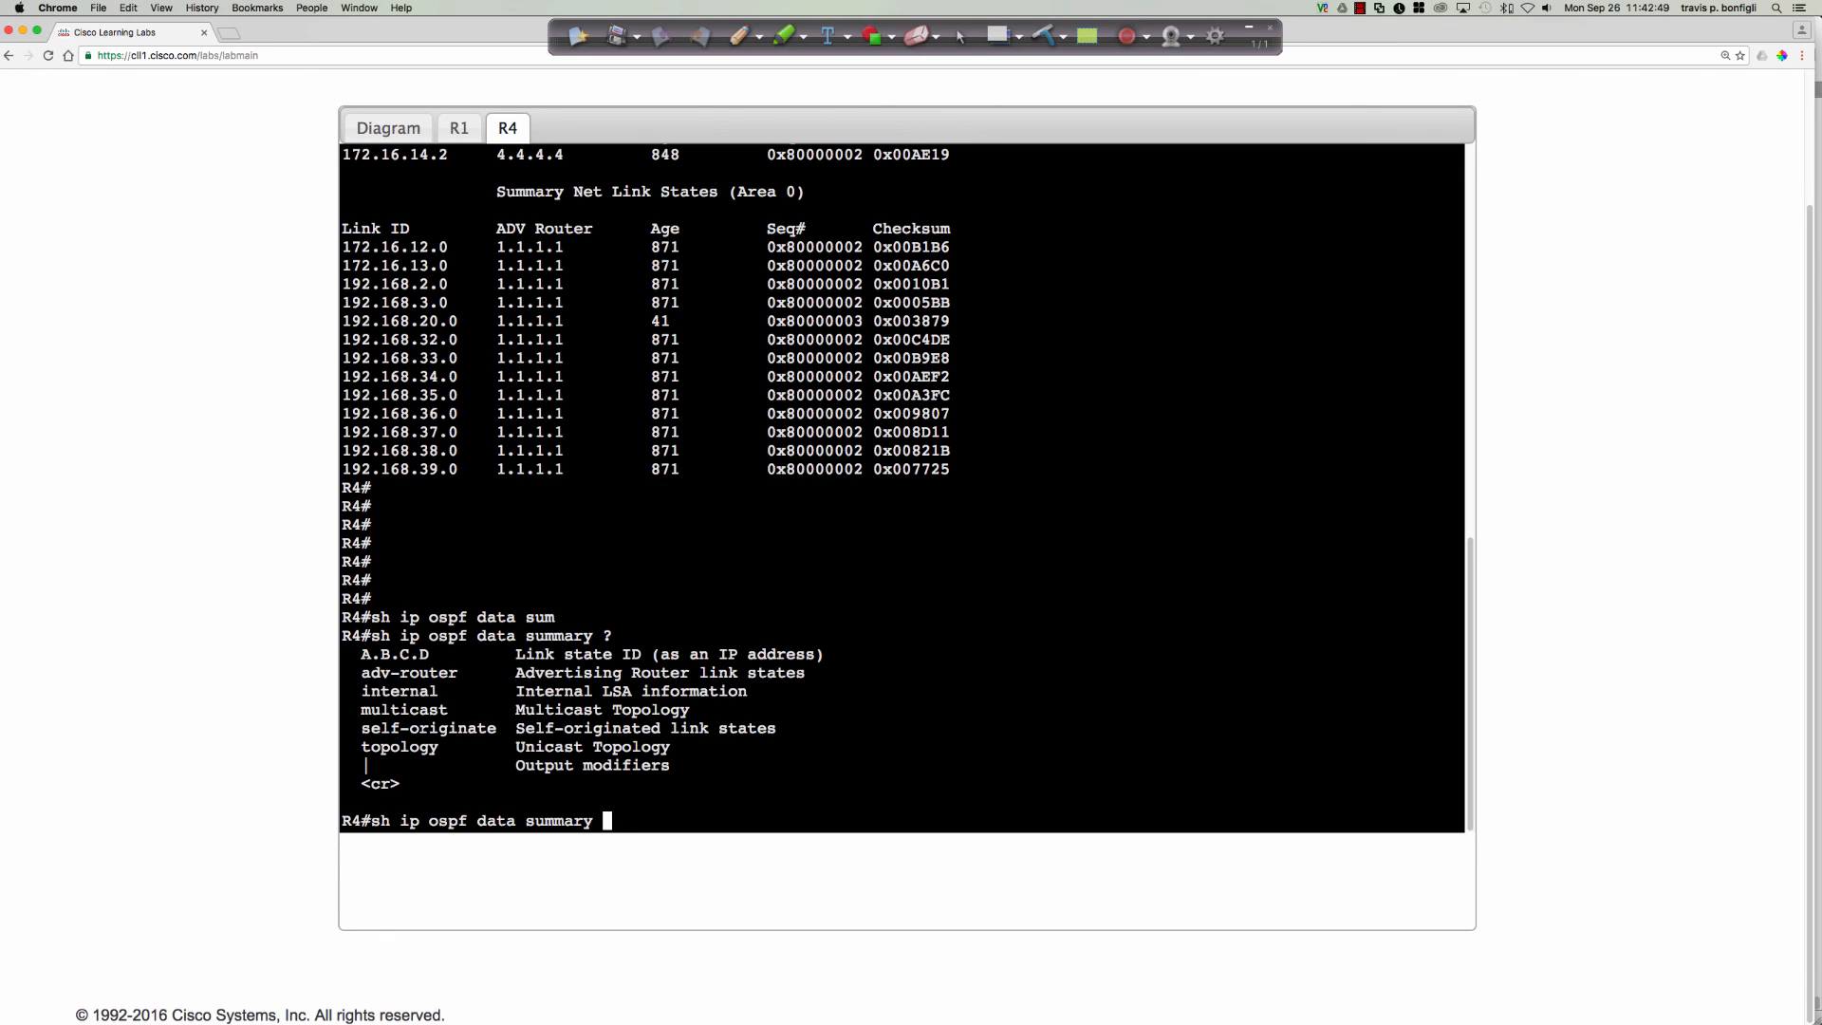
pyautogui.write('192.168.20')
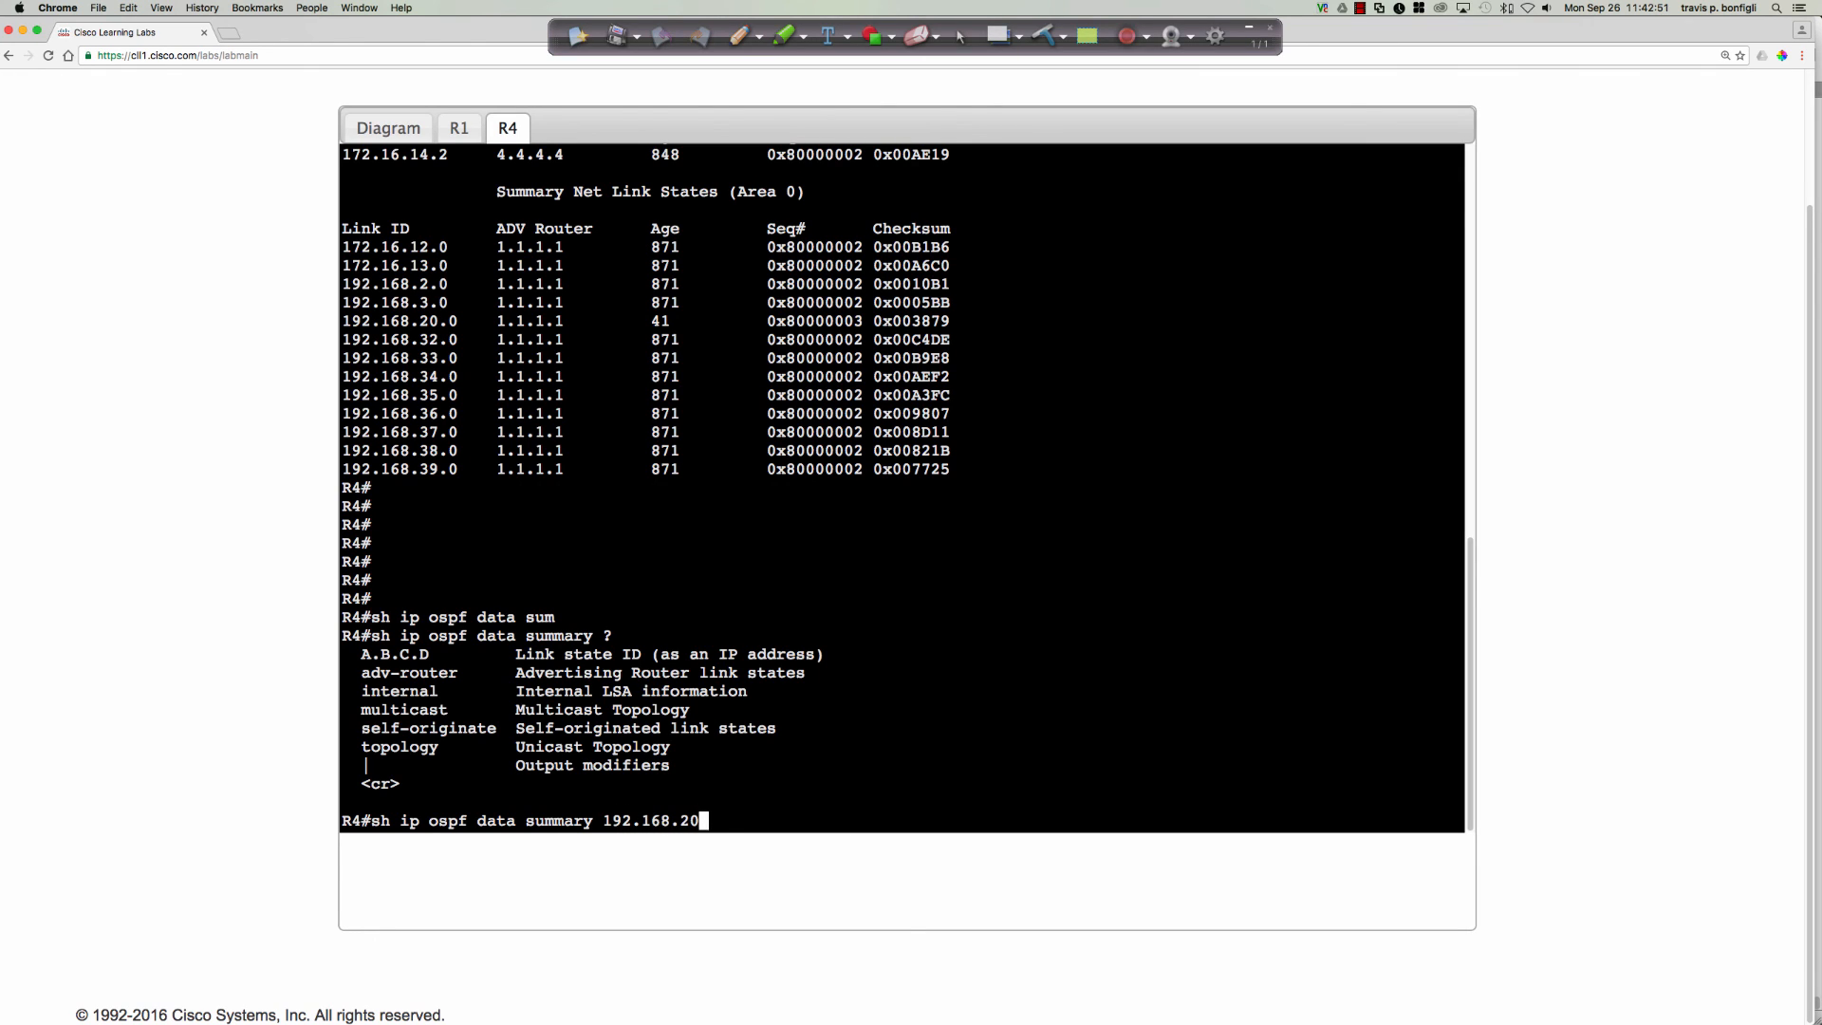
pyautogui.press('Return')
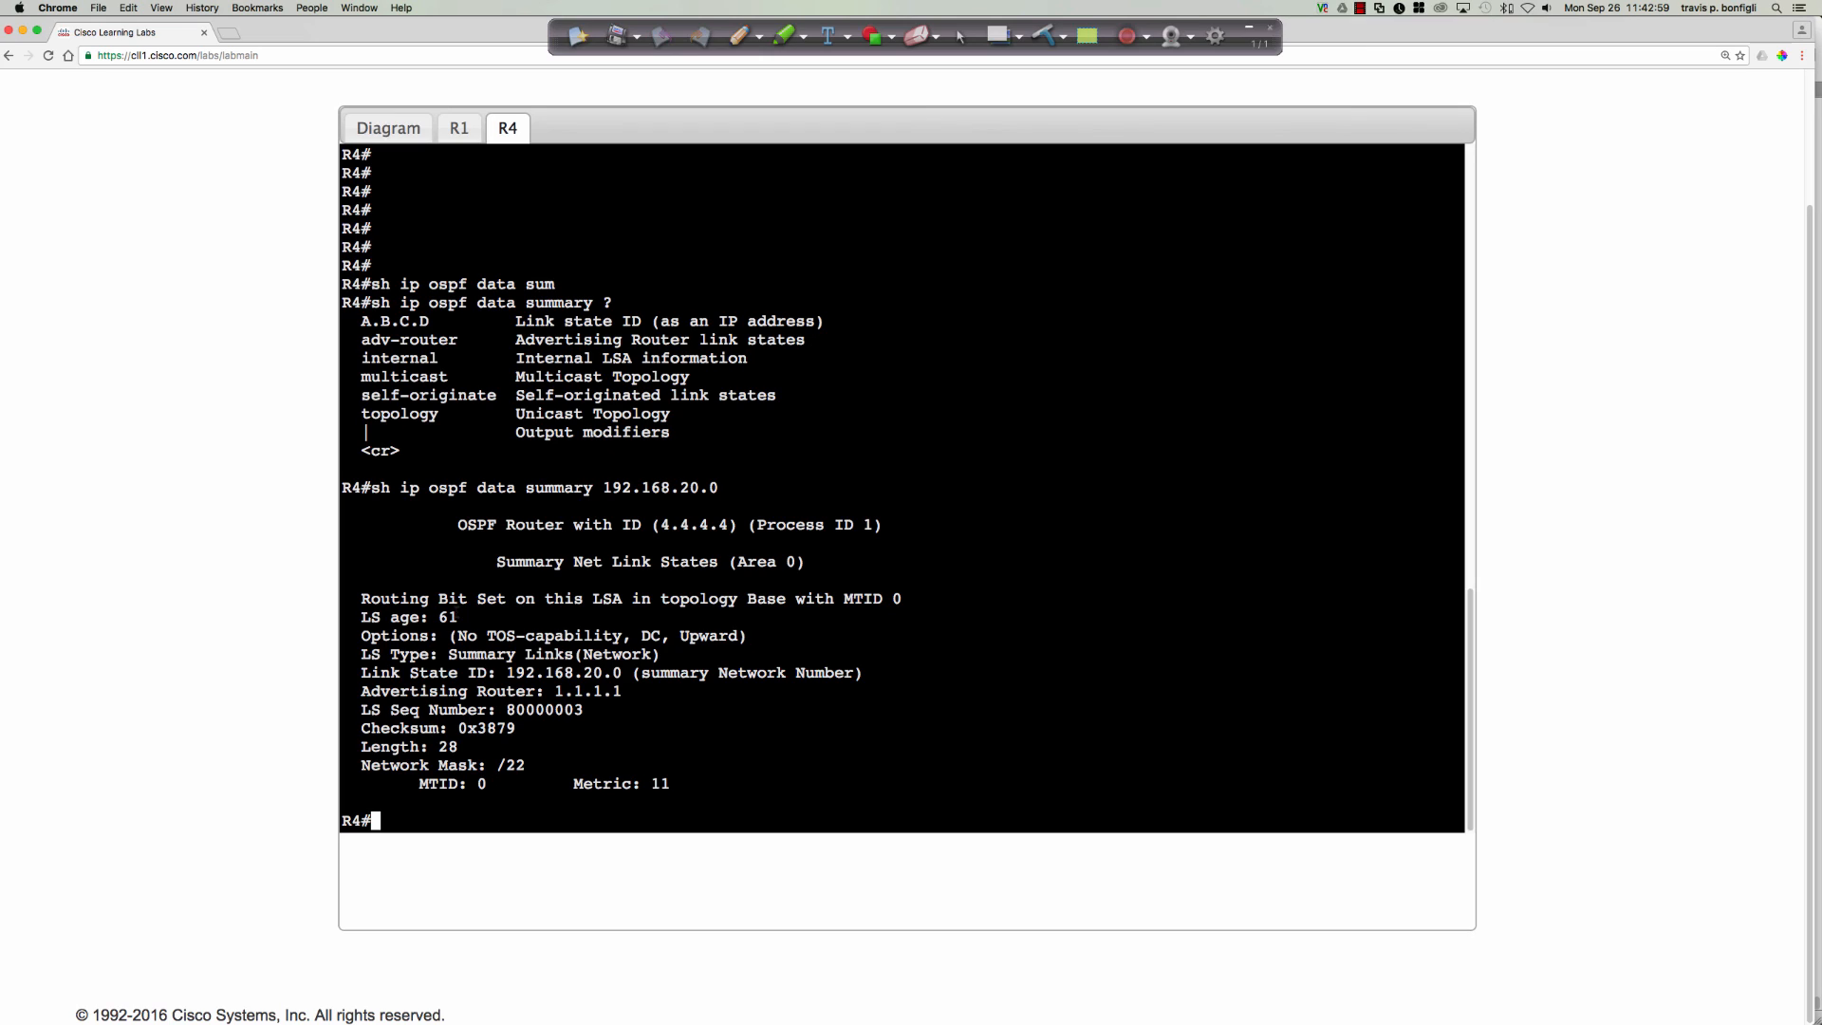
# - Highlight the /22 mask and advertising router 1.1.1.1, rerunning the LSA query to recheck
pyautogui.doubleClick(410, 672)
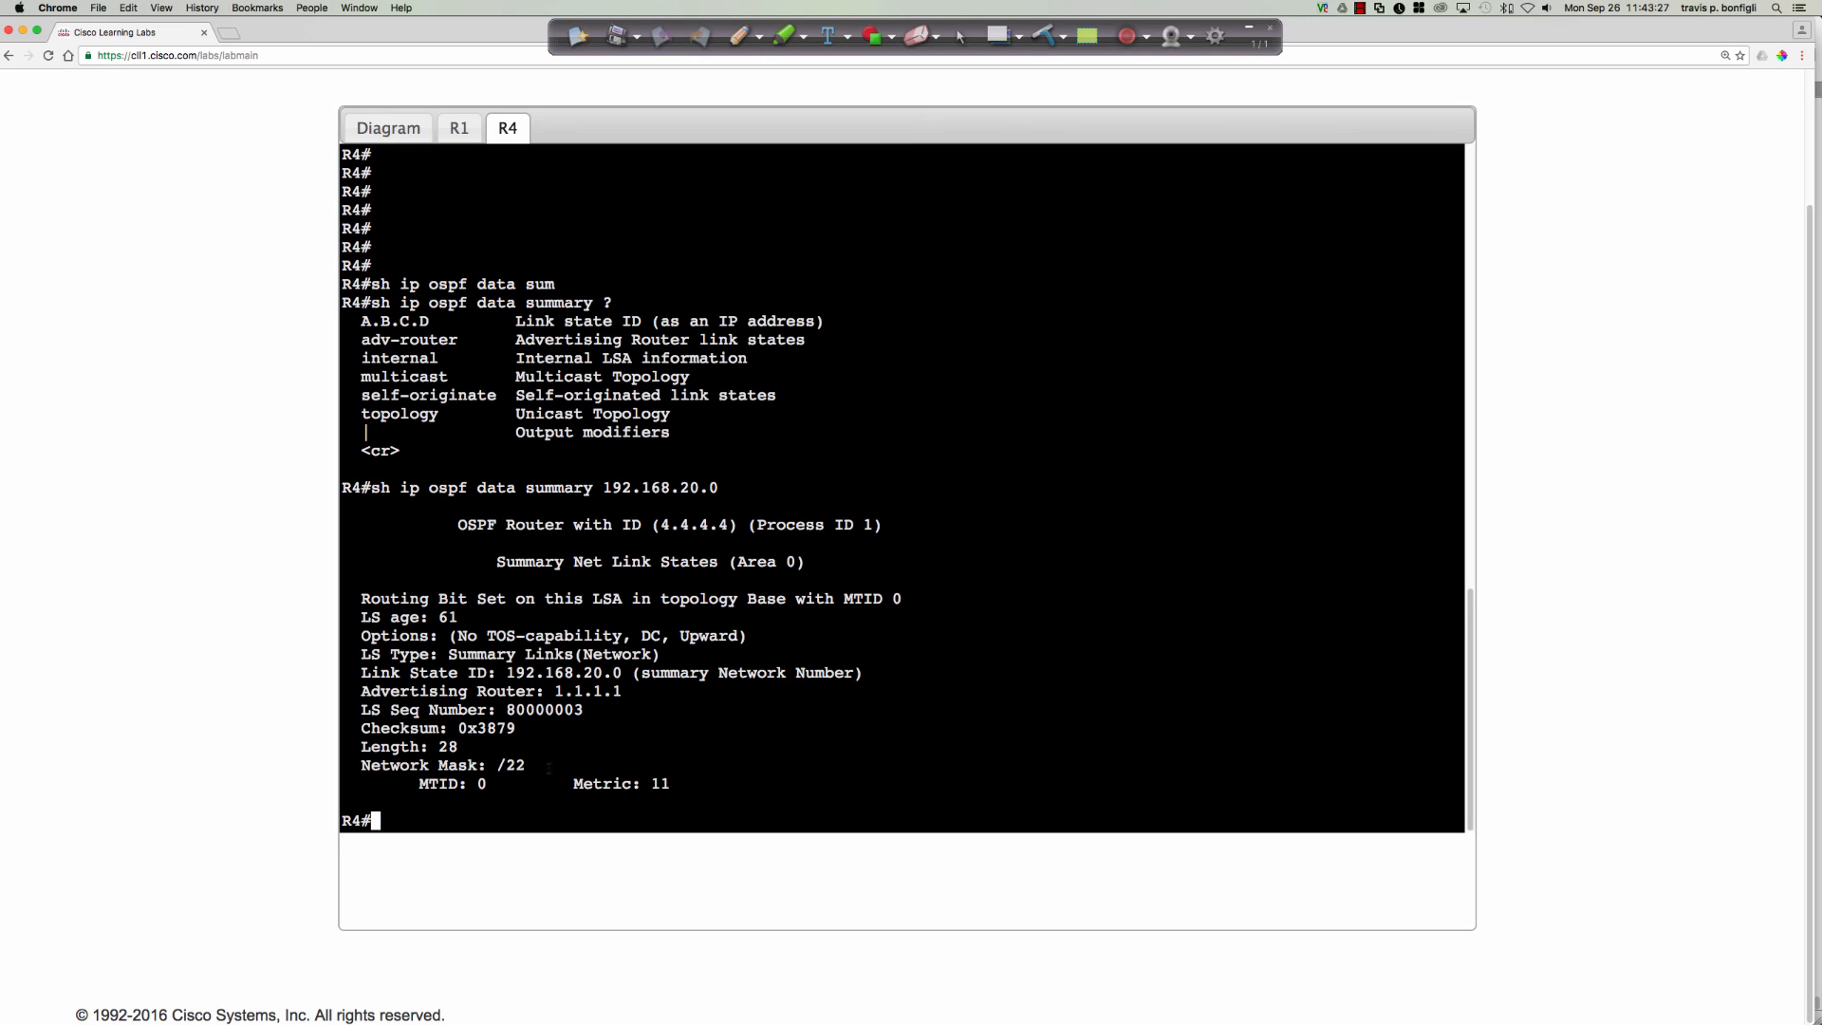
pyautogui.doubleClick(446, 765)
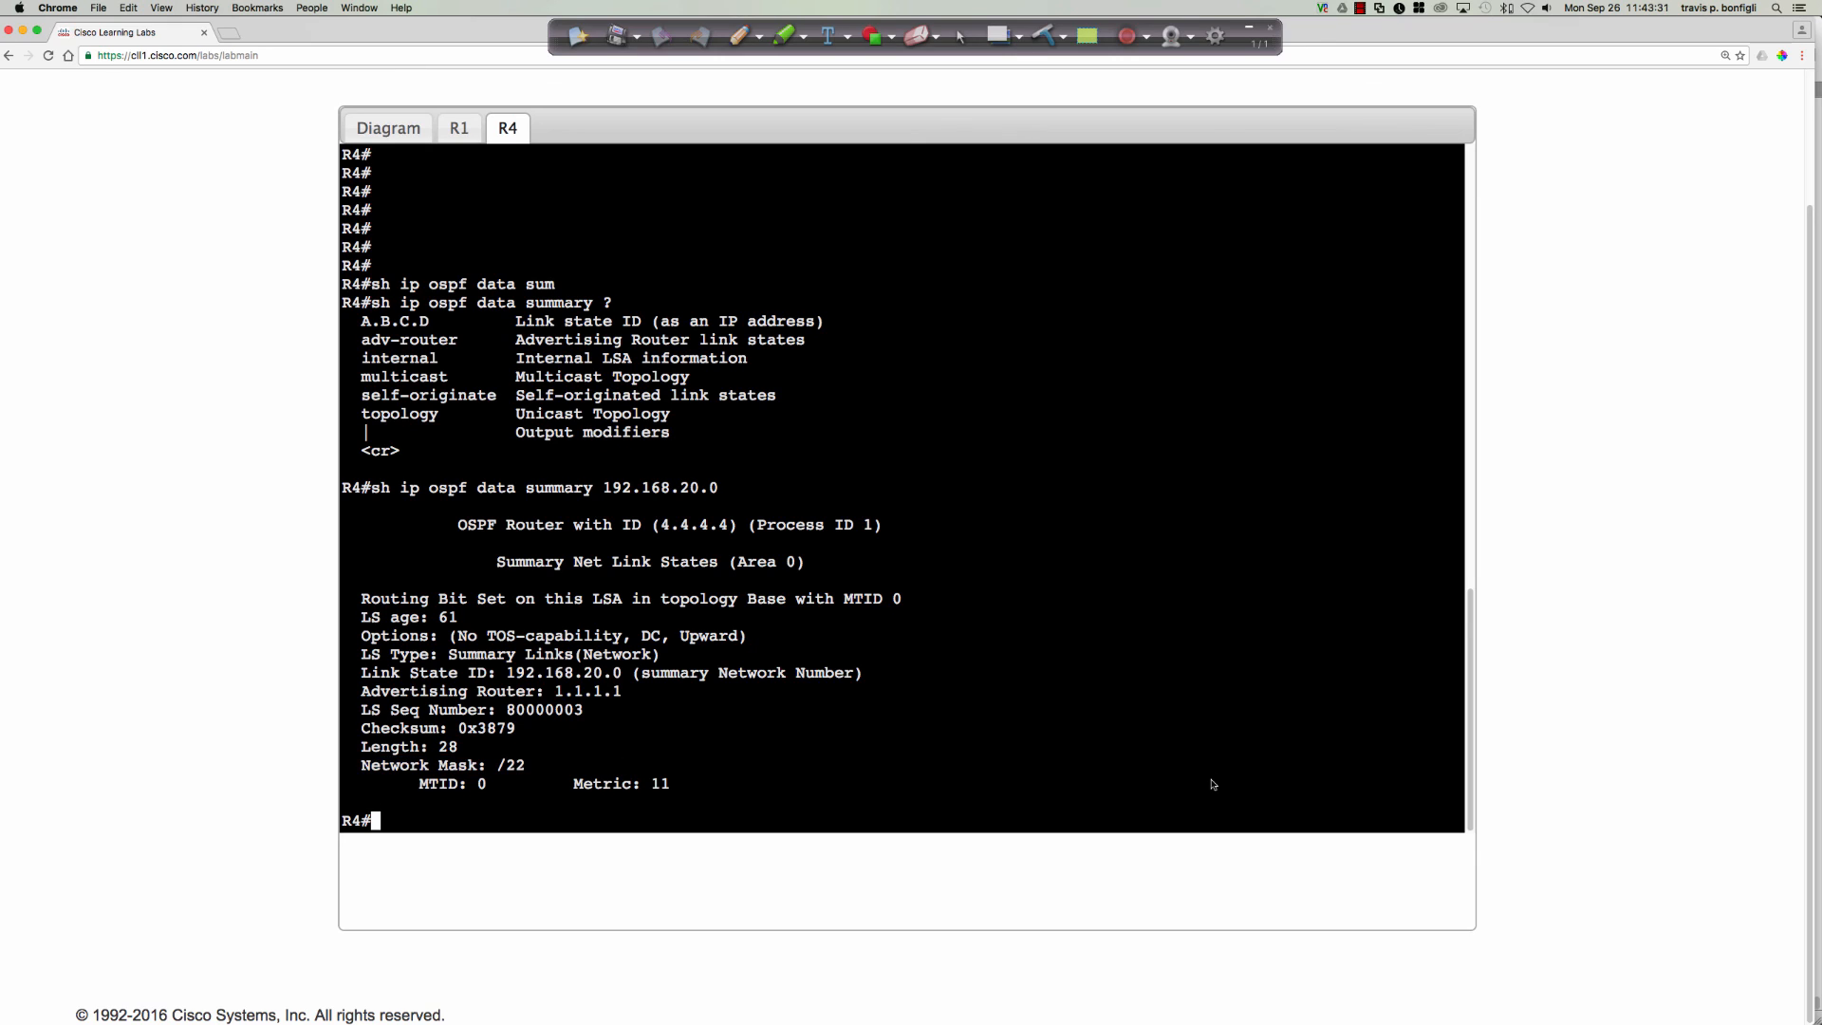
pyautogui.press('Return')
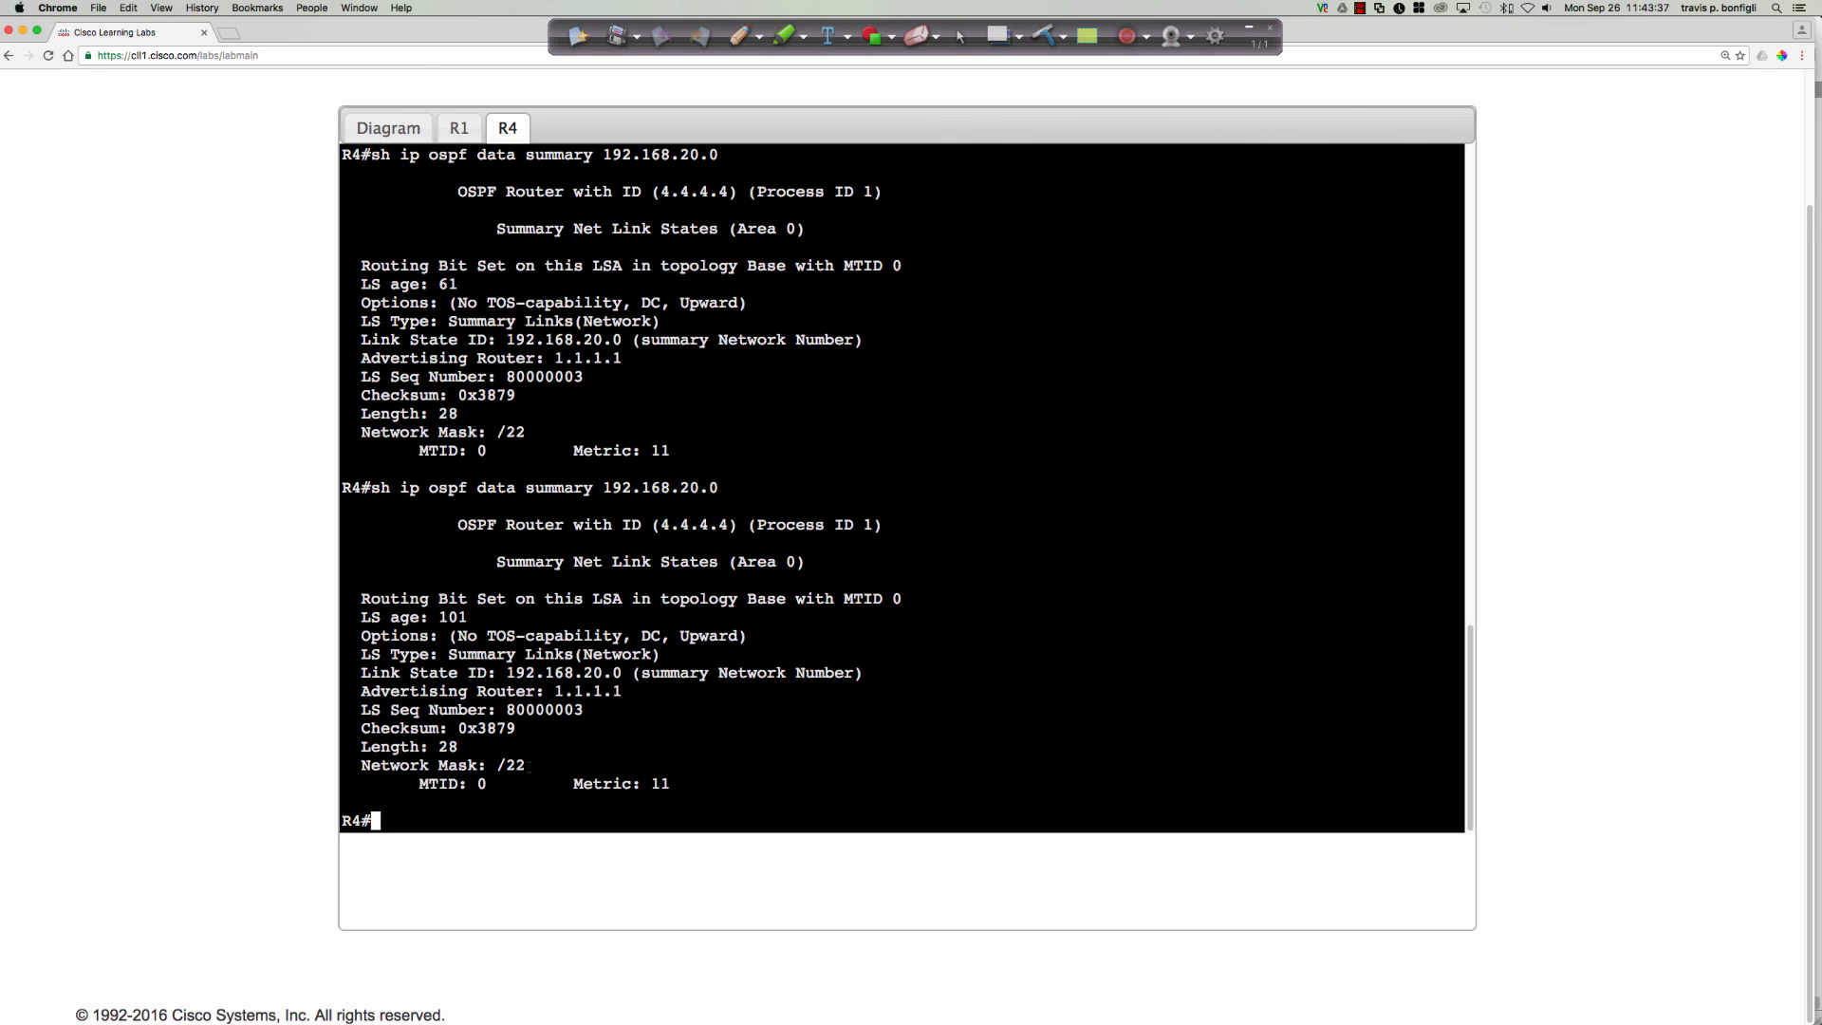
pyautogui.doubleClick(442, 764)
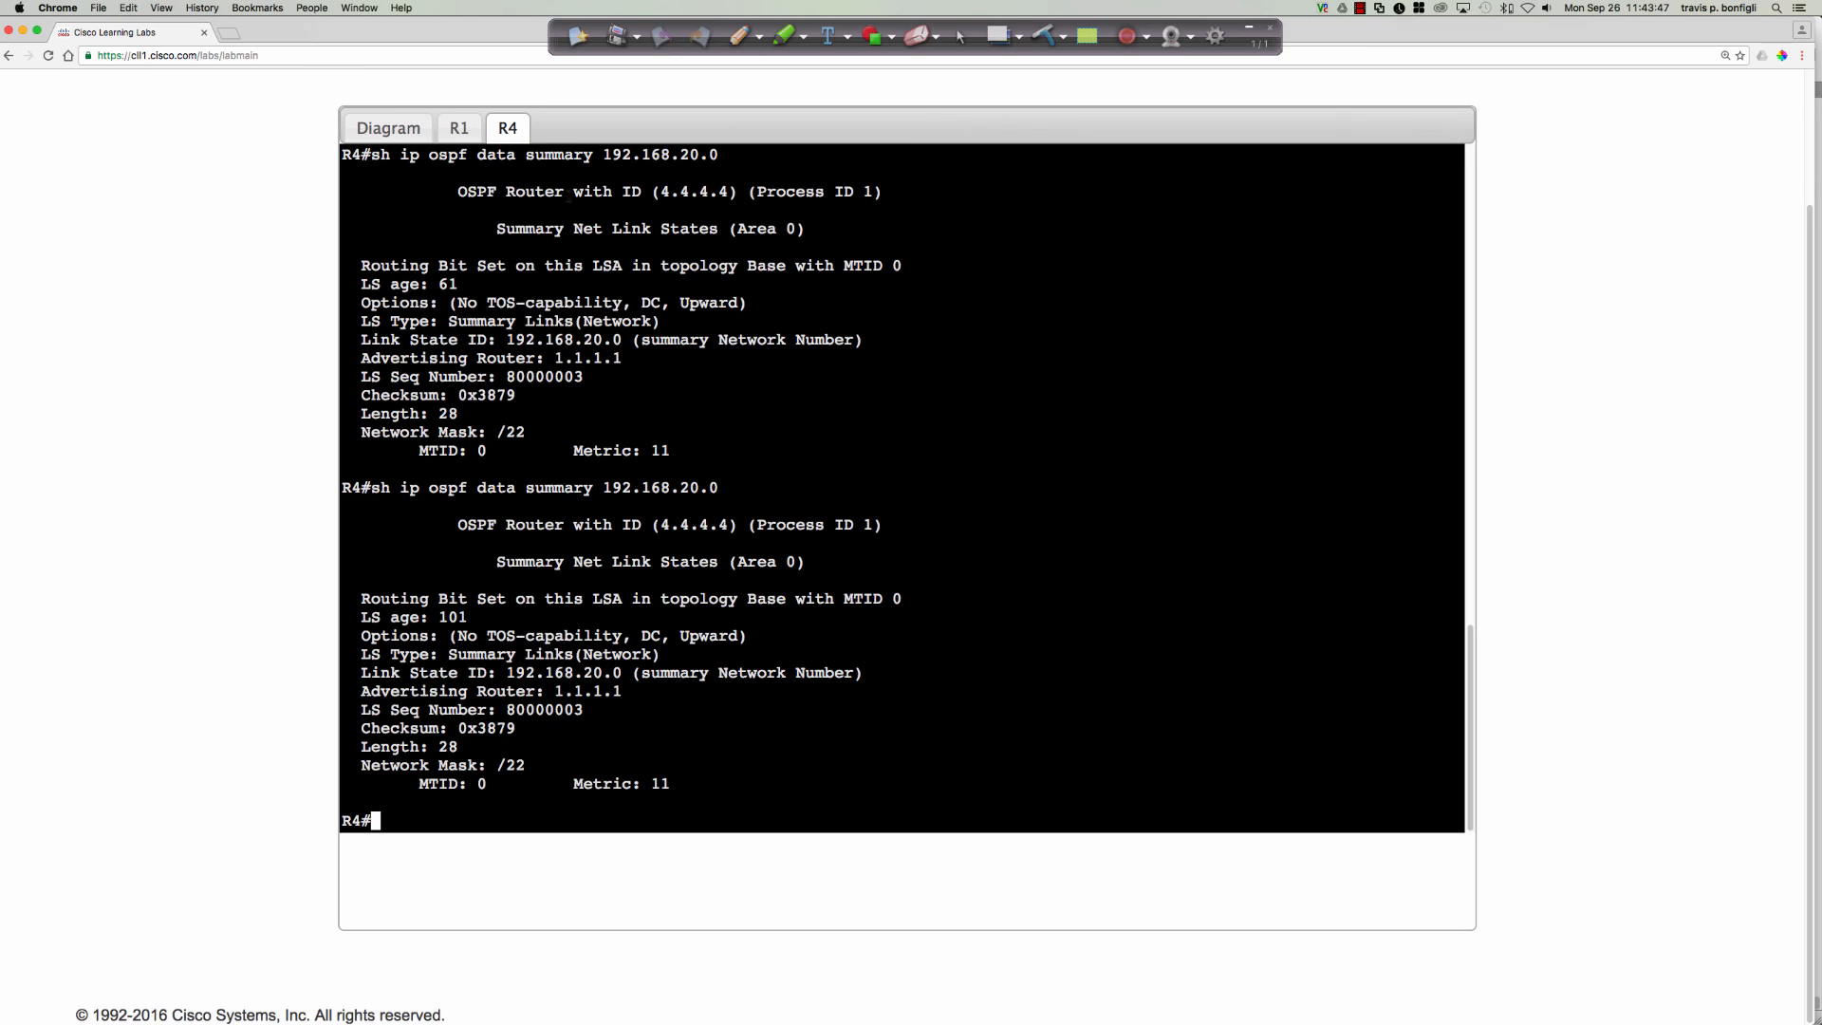
# - On R1 apply 'area 2 range 192.168.32.0 255.255.248.0' under router ospf 1
pyautogui.click(458, 127)
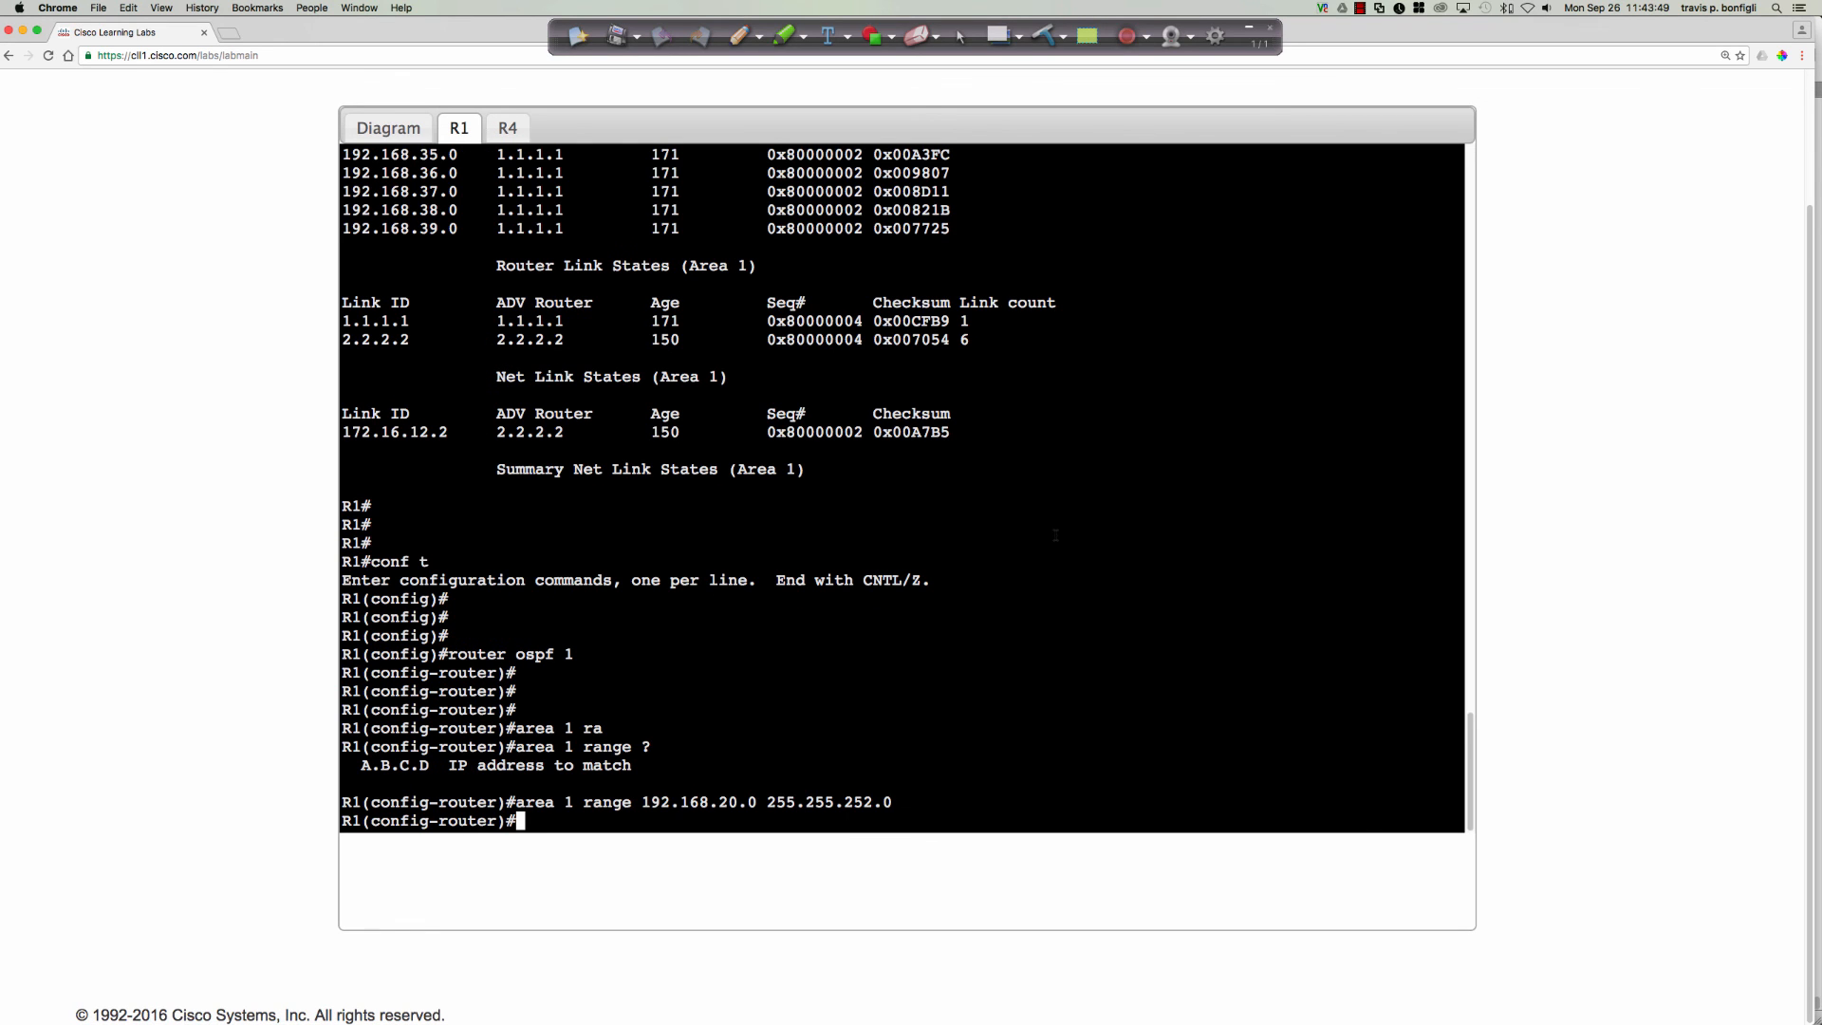
pyautogui.write('area 2 range')
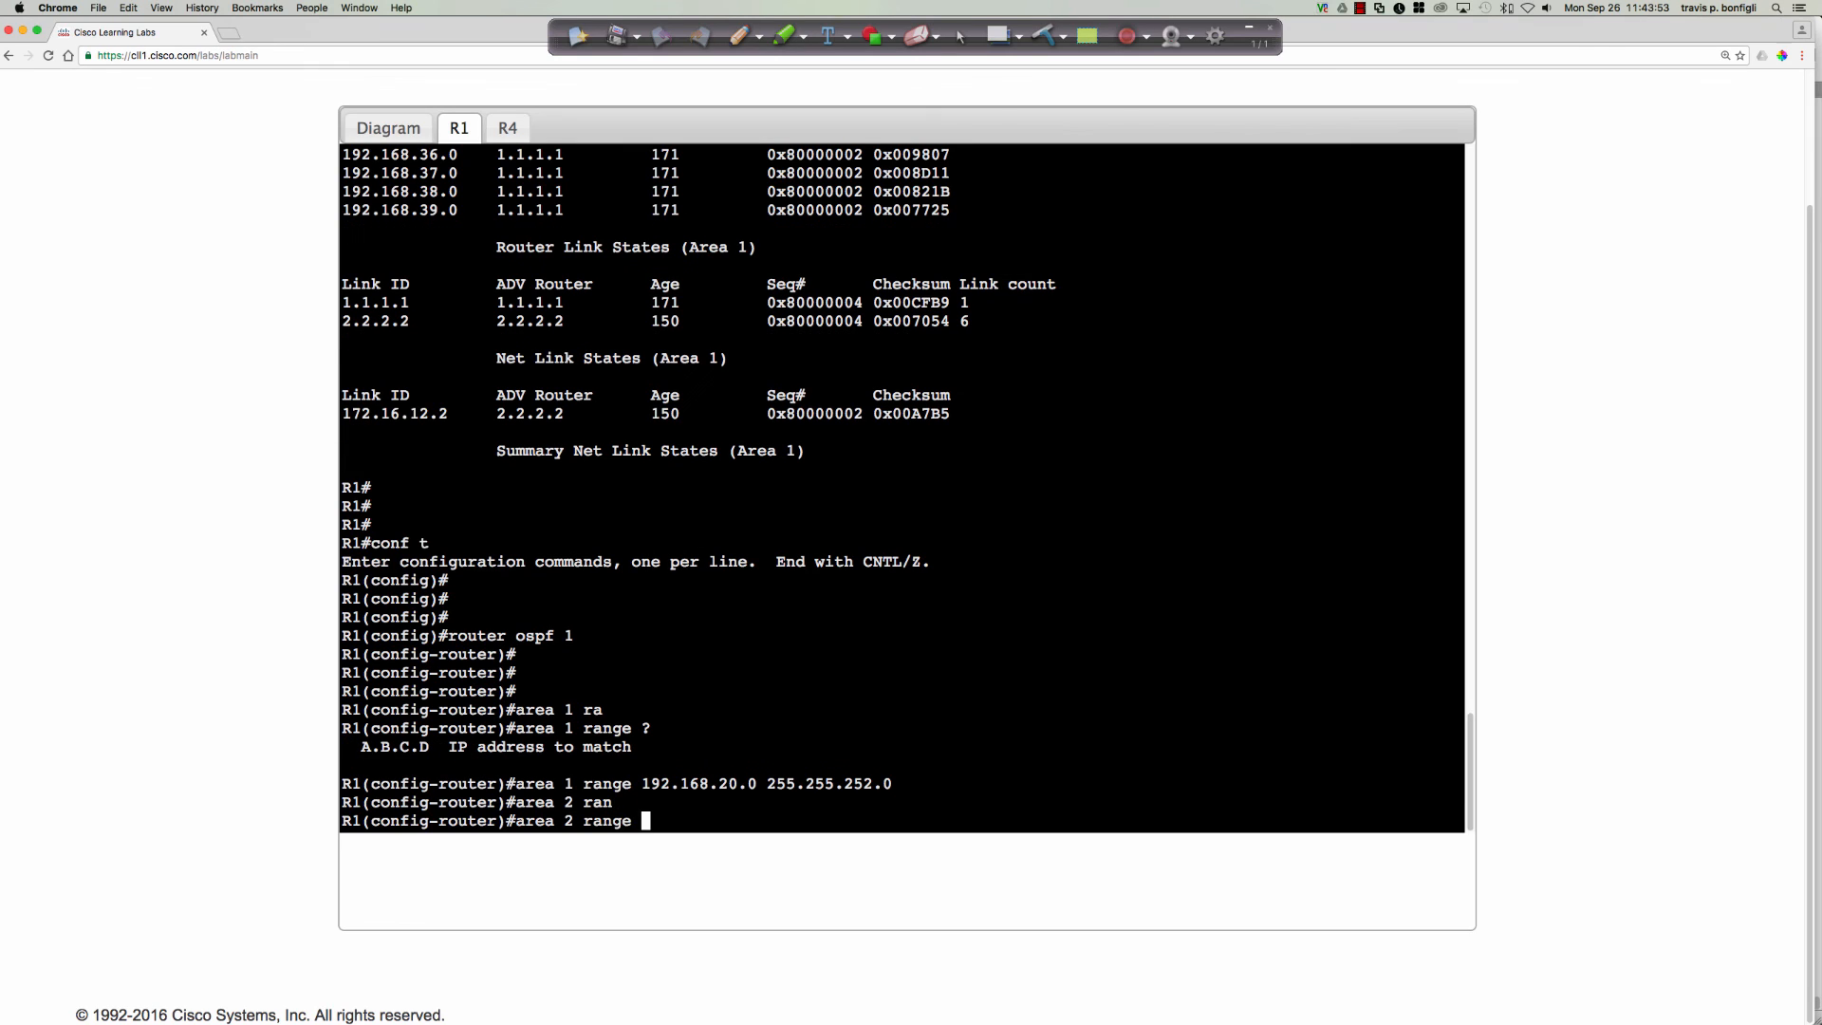
pyautogui.write('192.168')
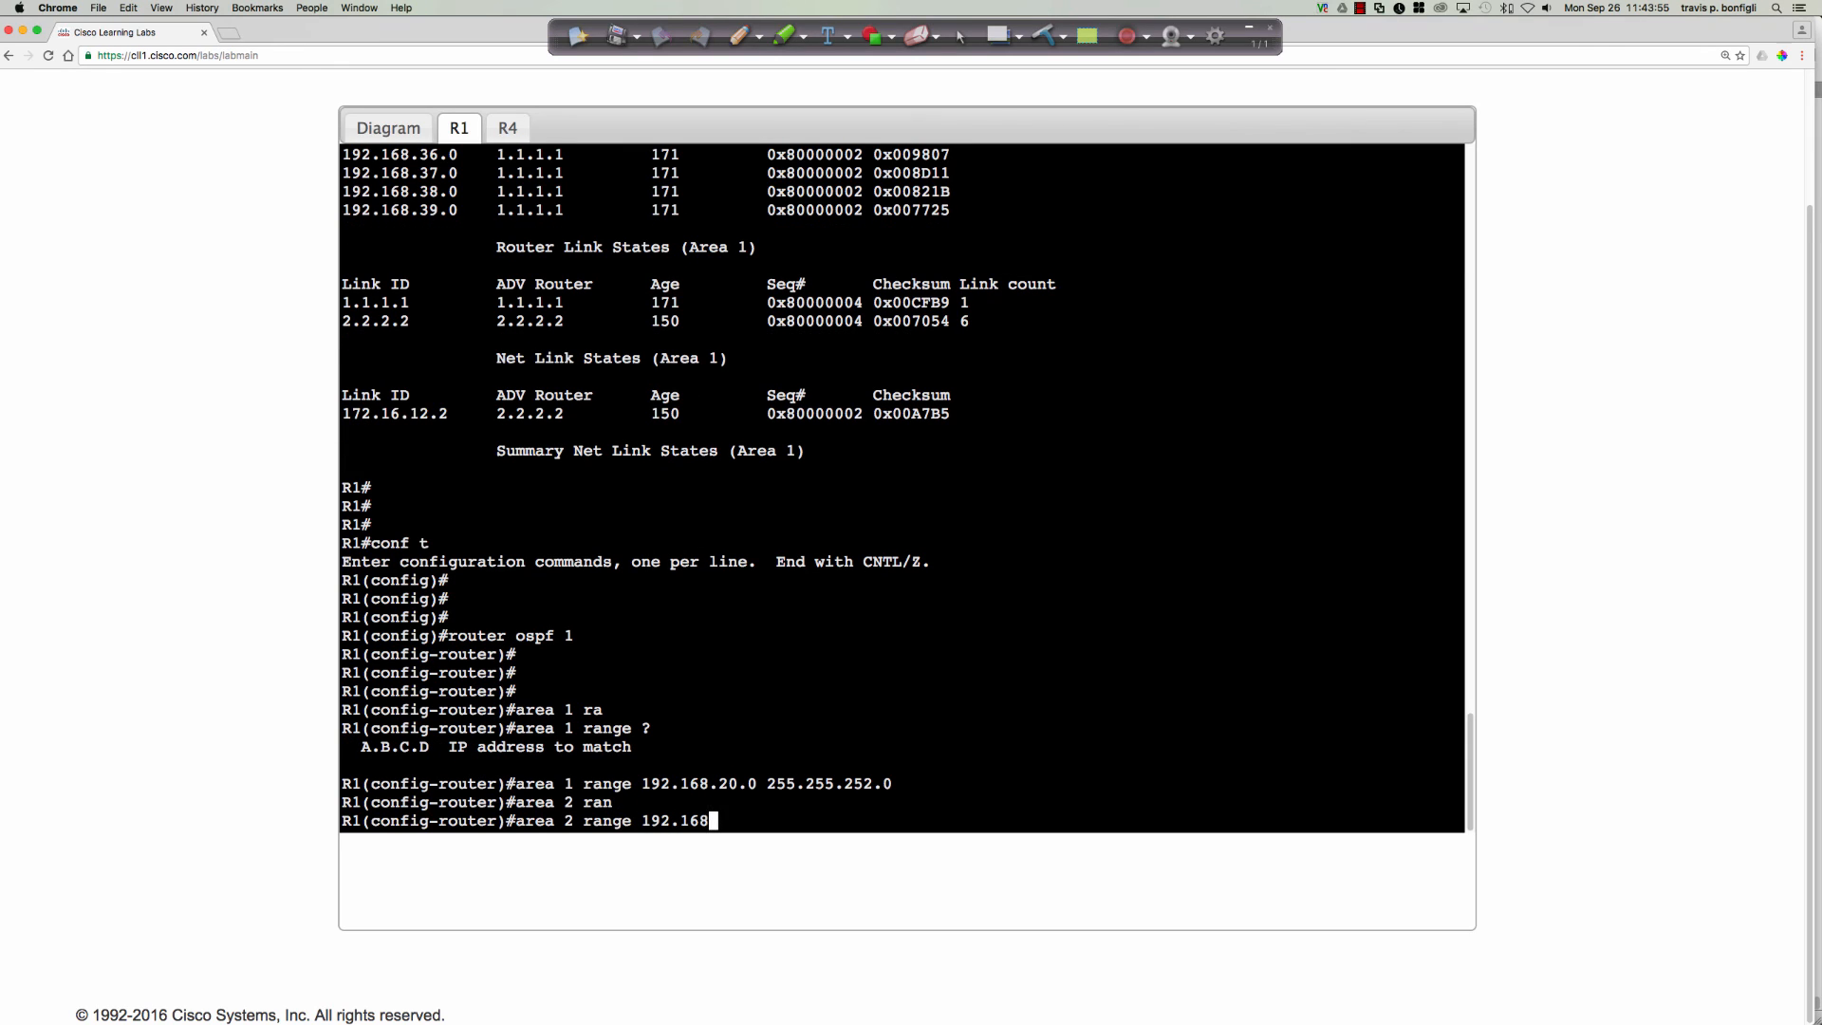
pyautogui.write('32.0')
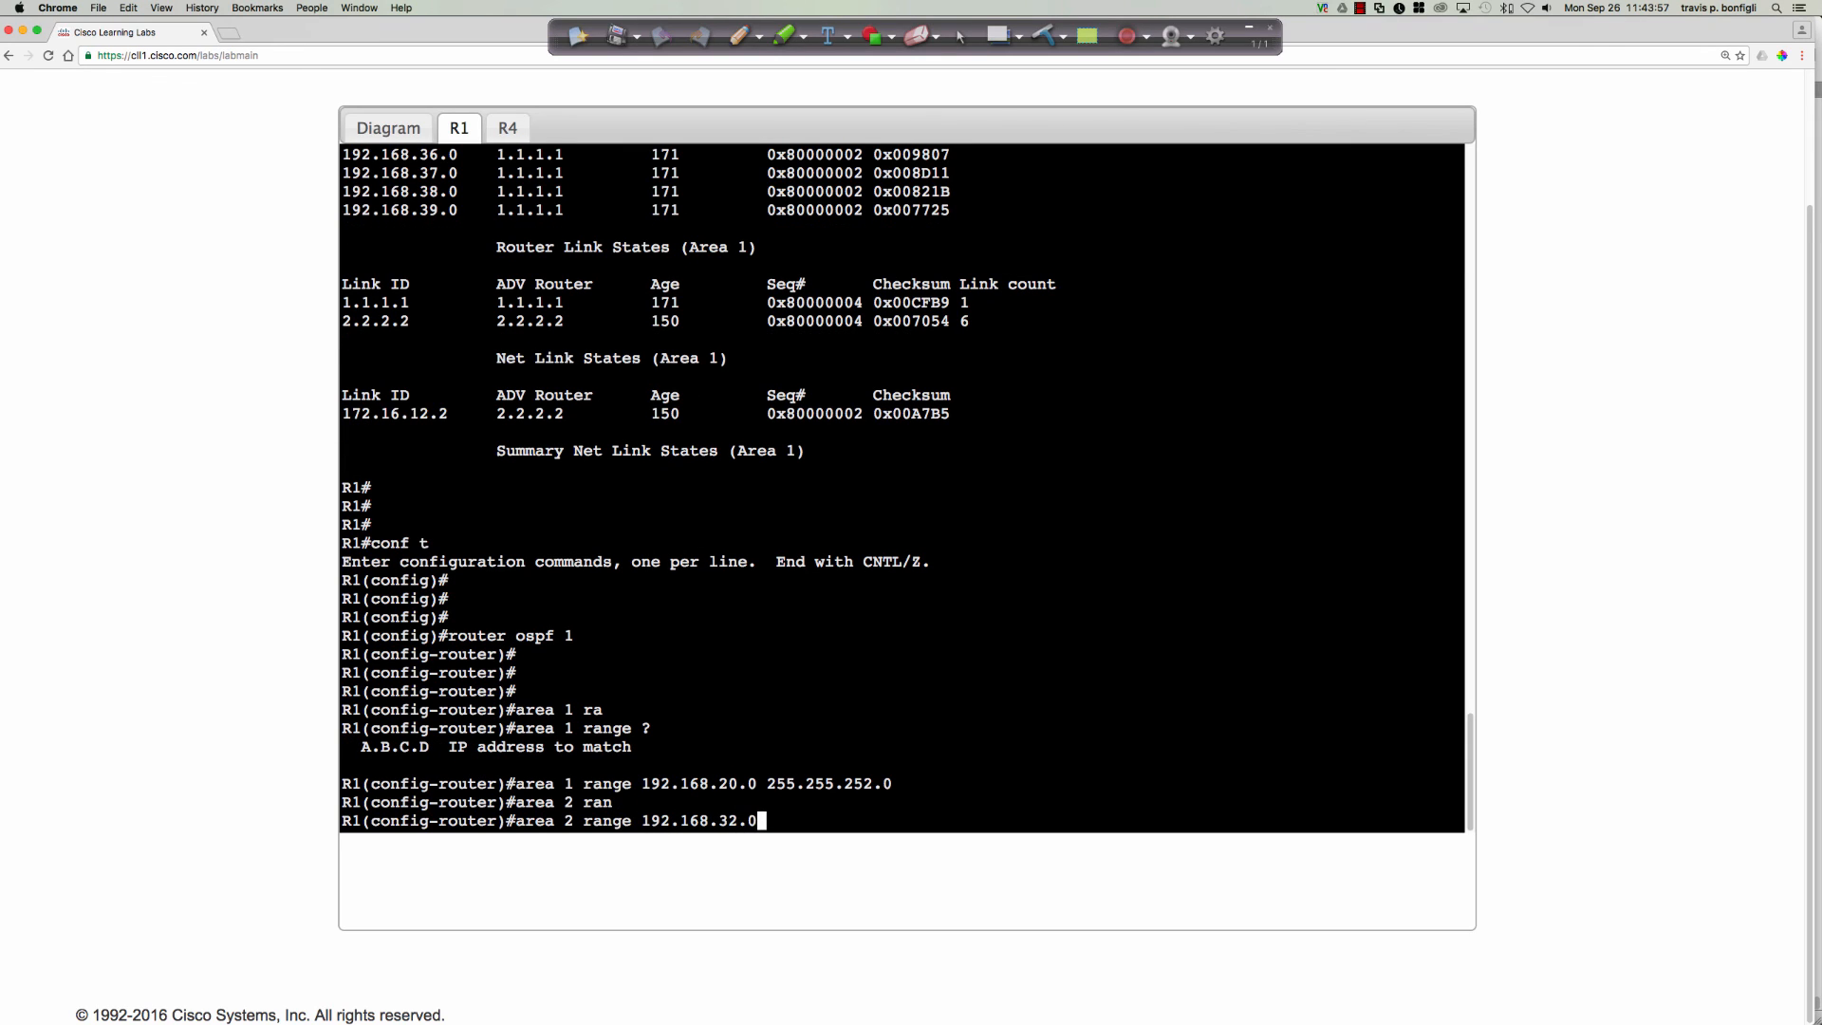
pyautogui.write('2')
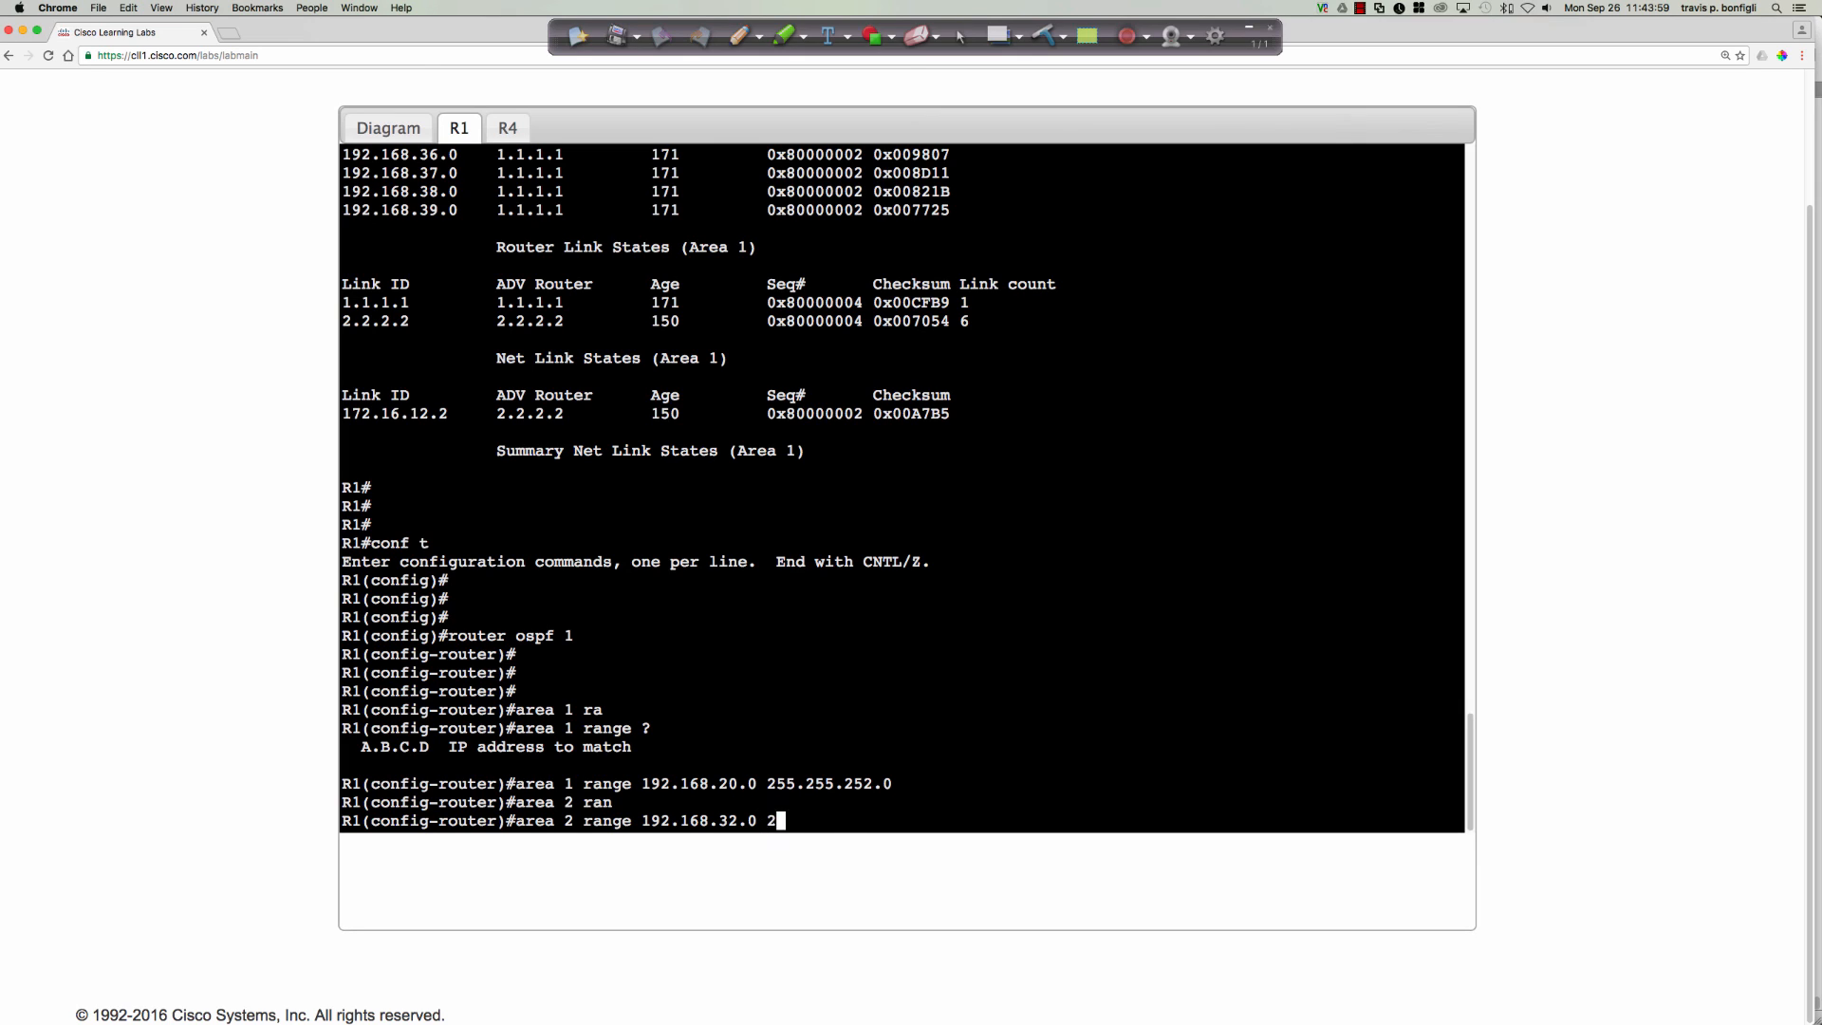
pyautogui.write('55.255.24')
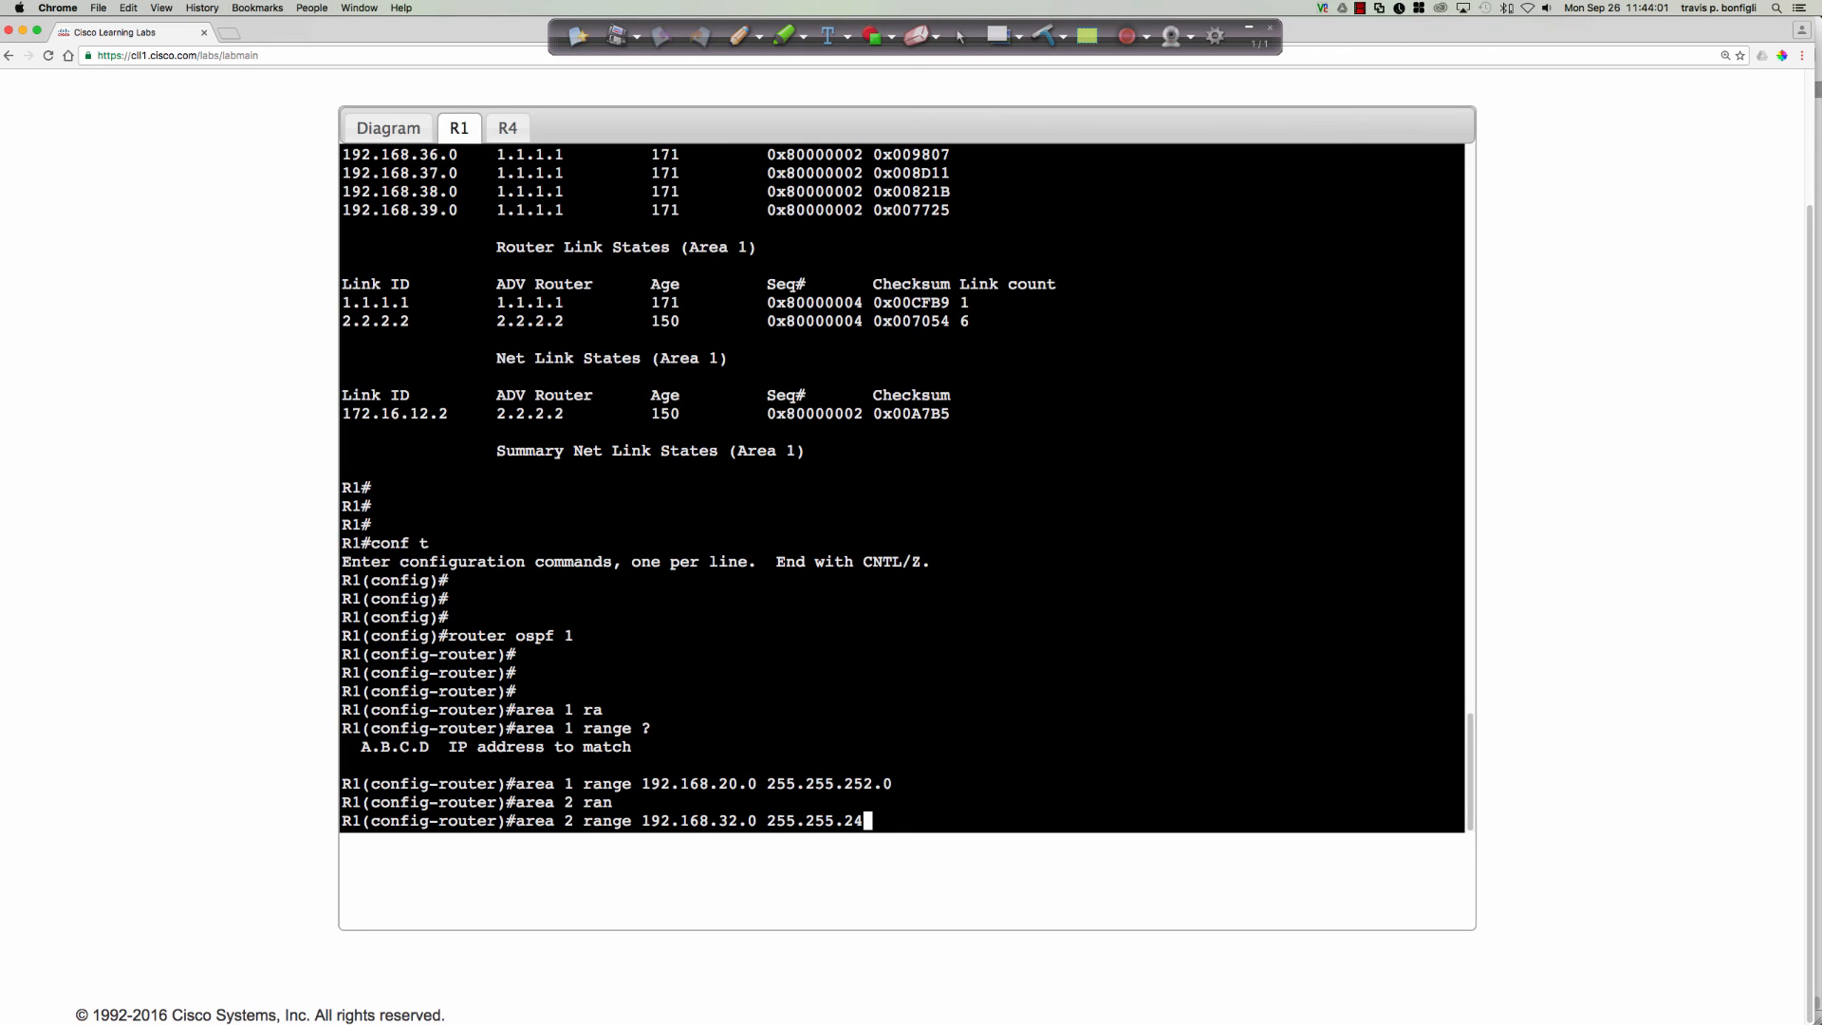
pyautogui.write('8.0')
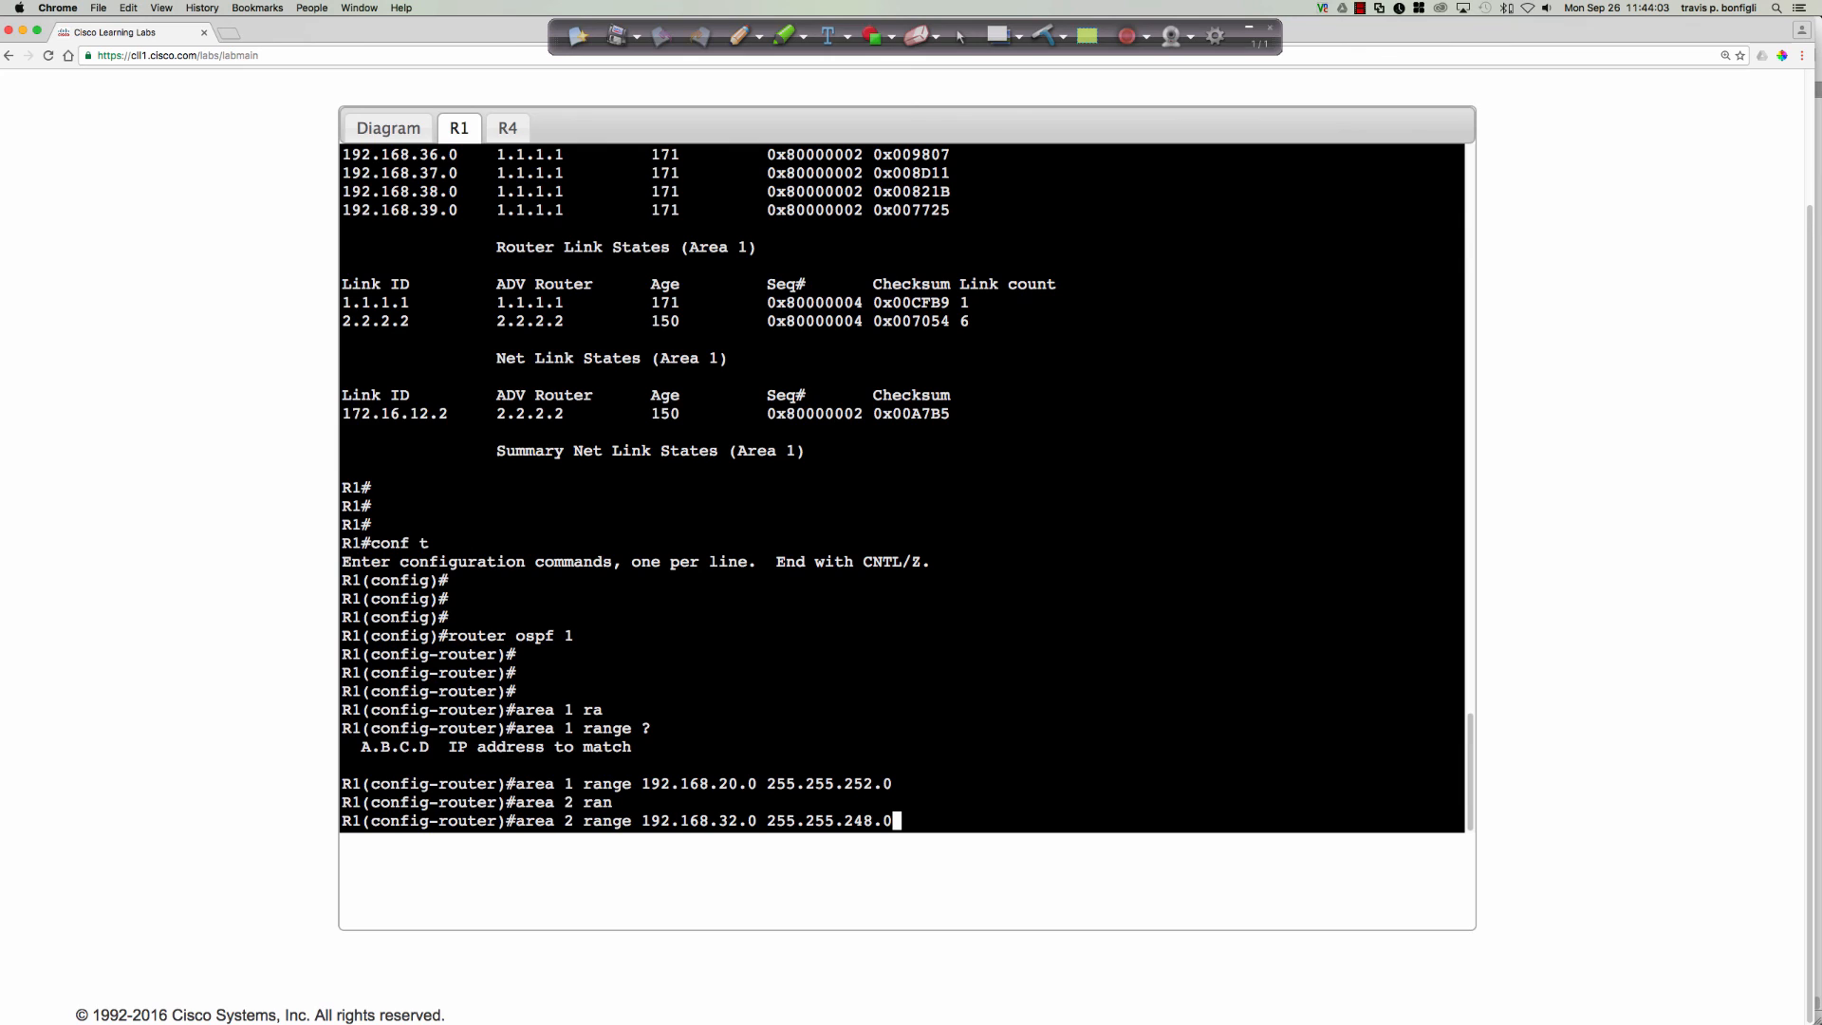
pyautogui.press('Return')
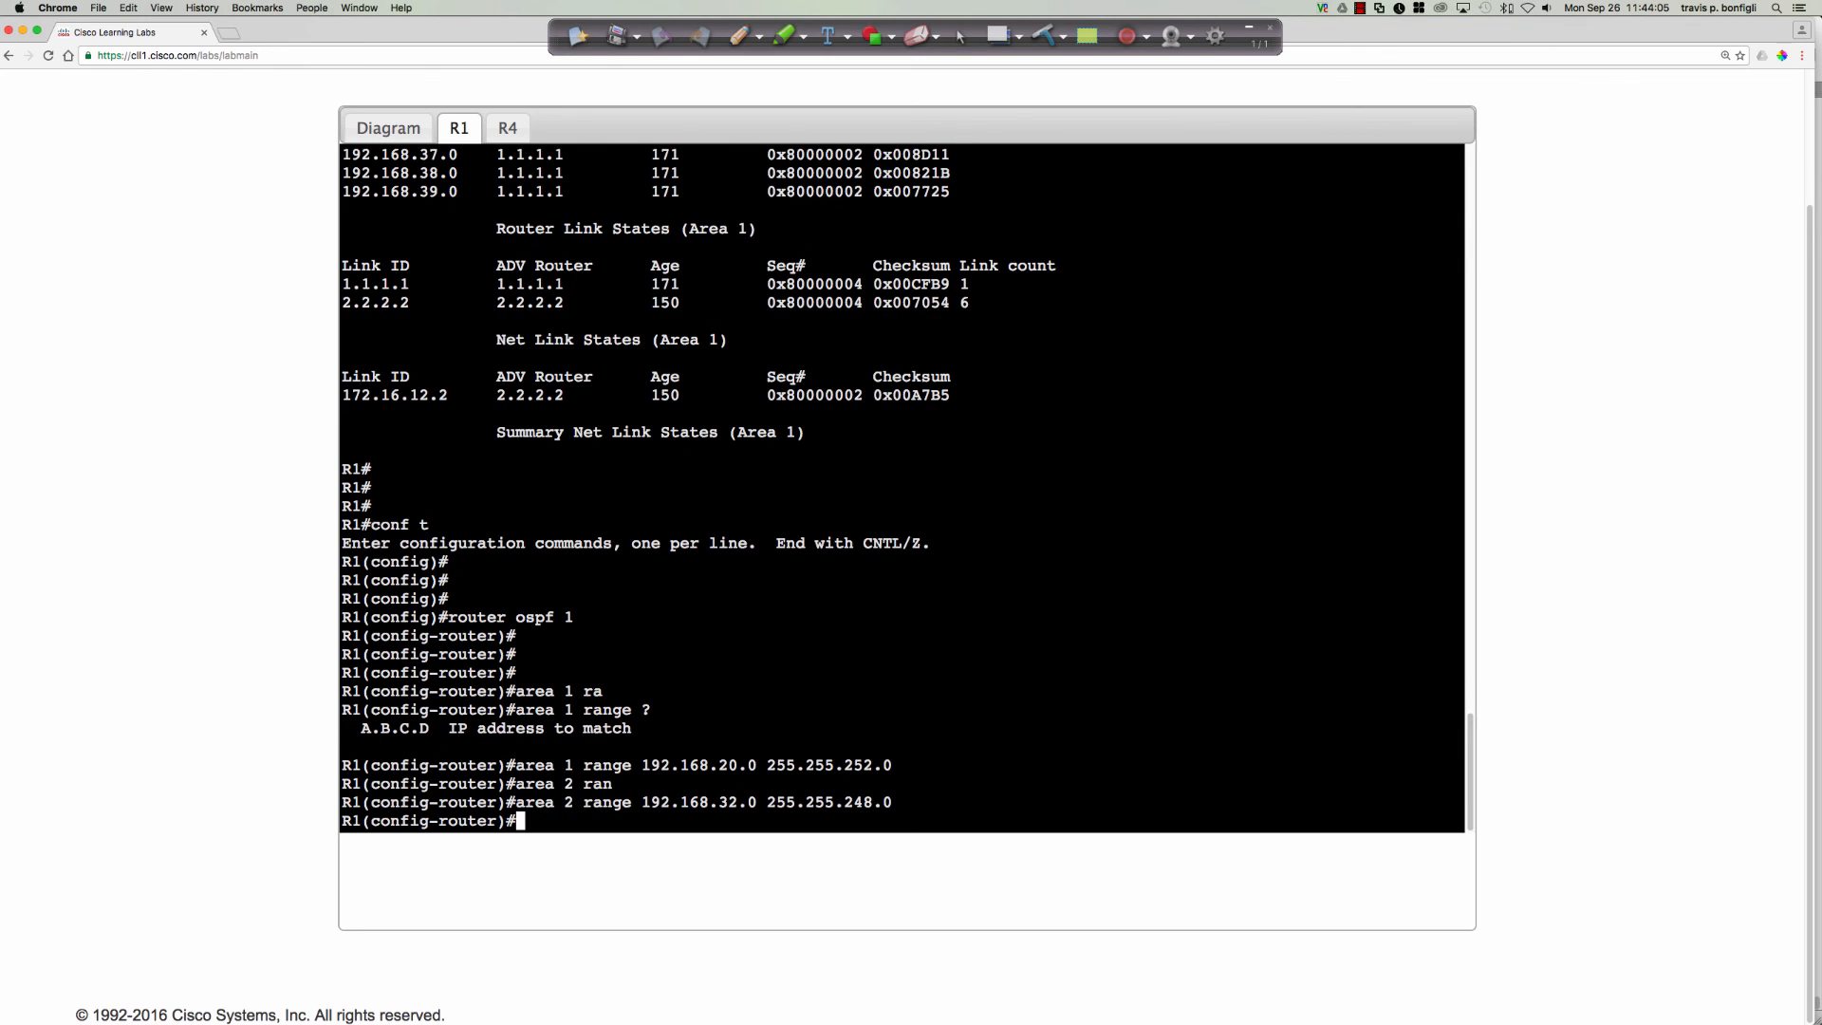
# - Run 'do sh ip route ospf' on R1 to confirm both /22 and /21 summaries, then switch to R4
pyautogui.write('do sh ip route ospf')
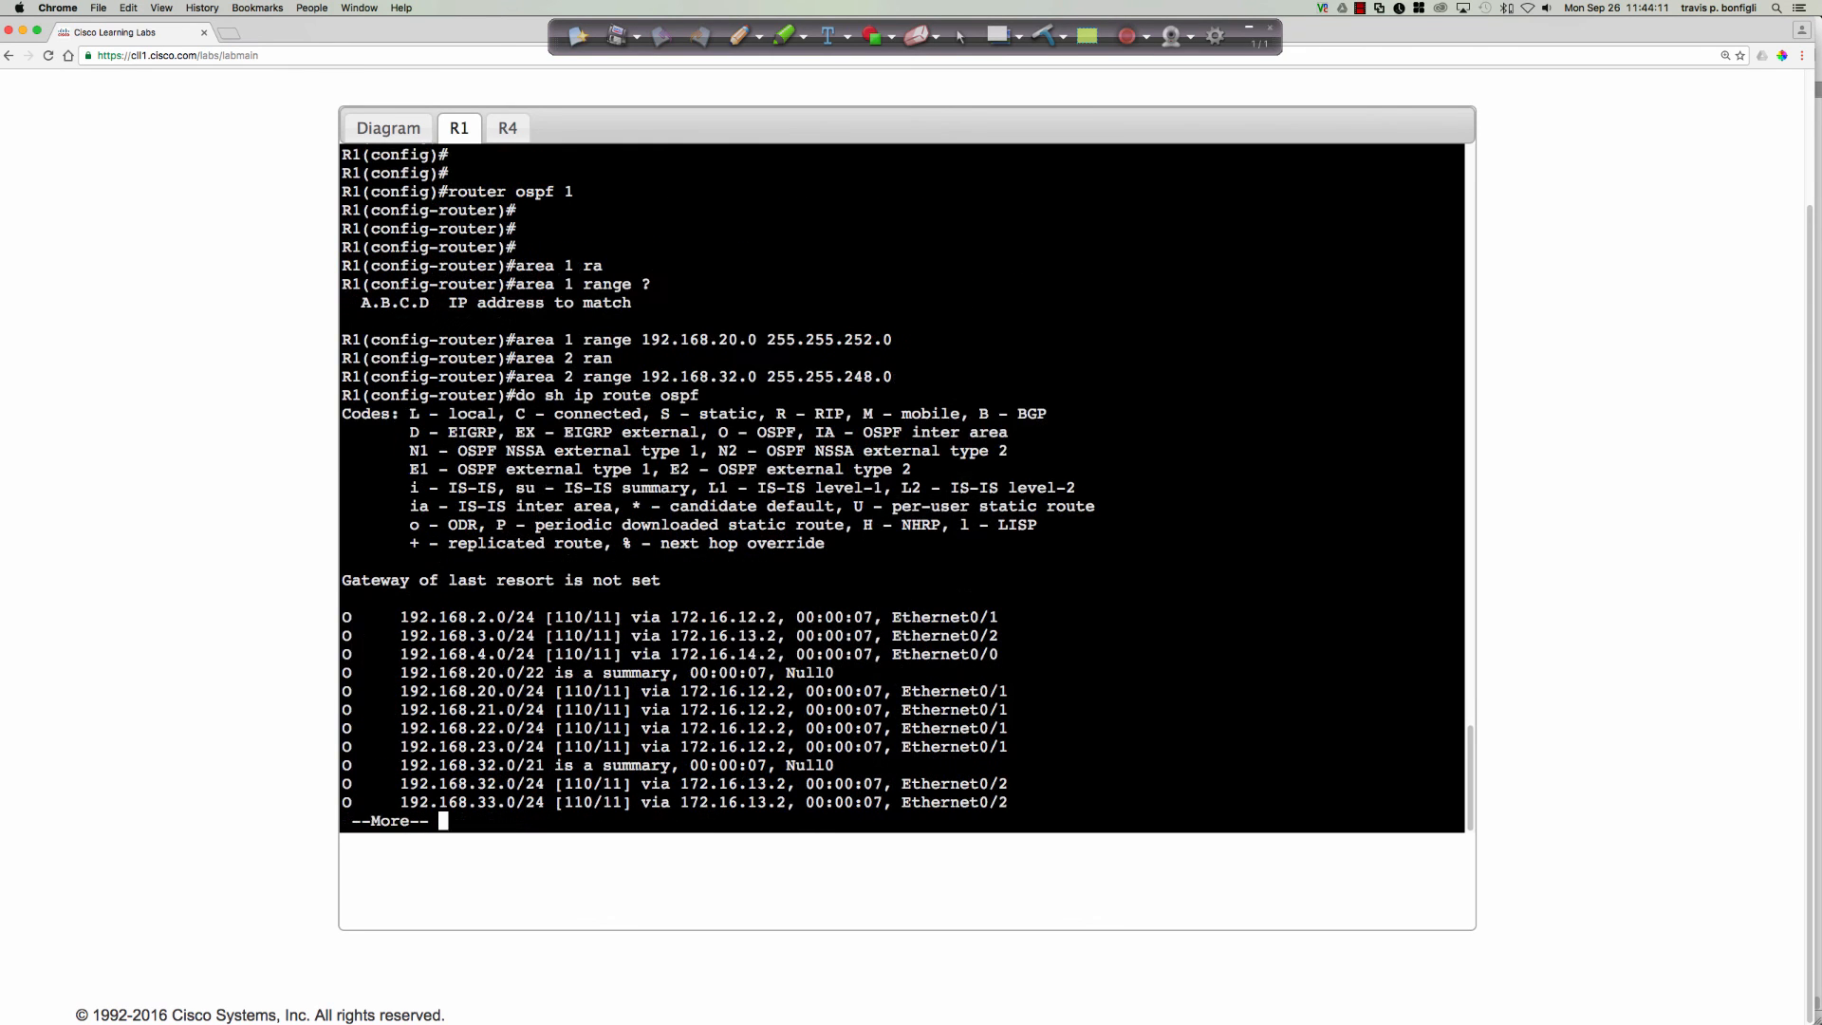
pyautogui.press('space')
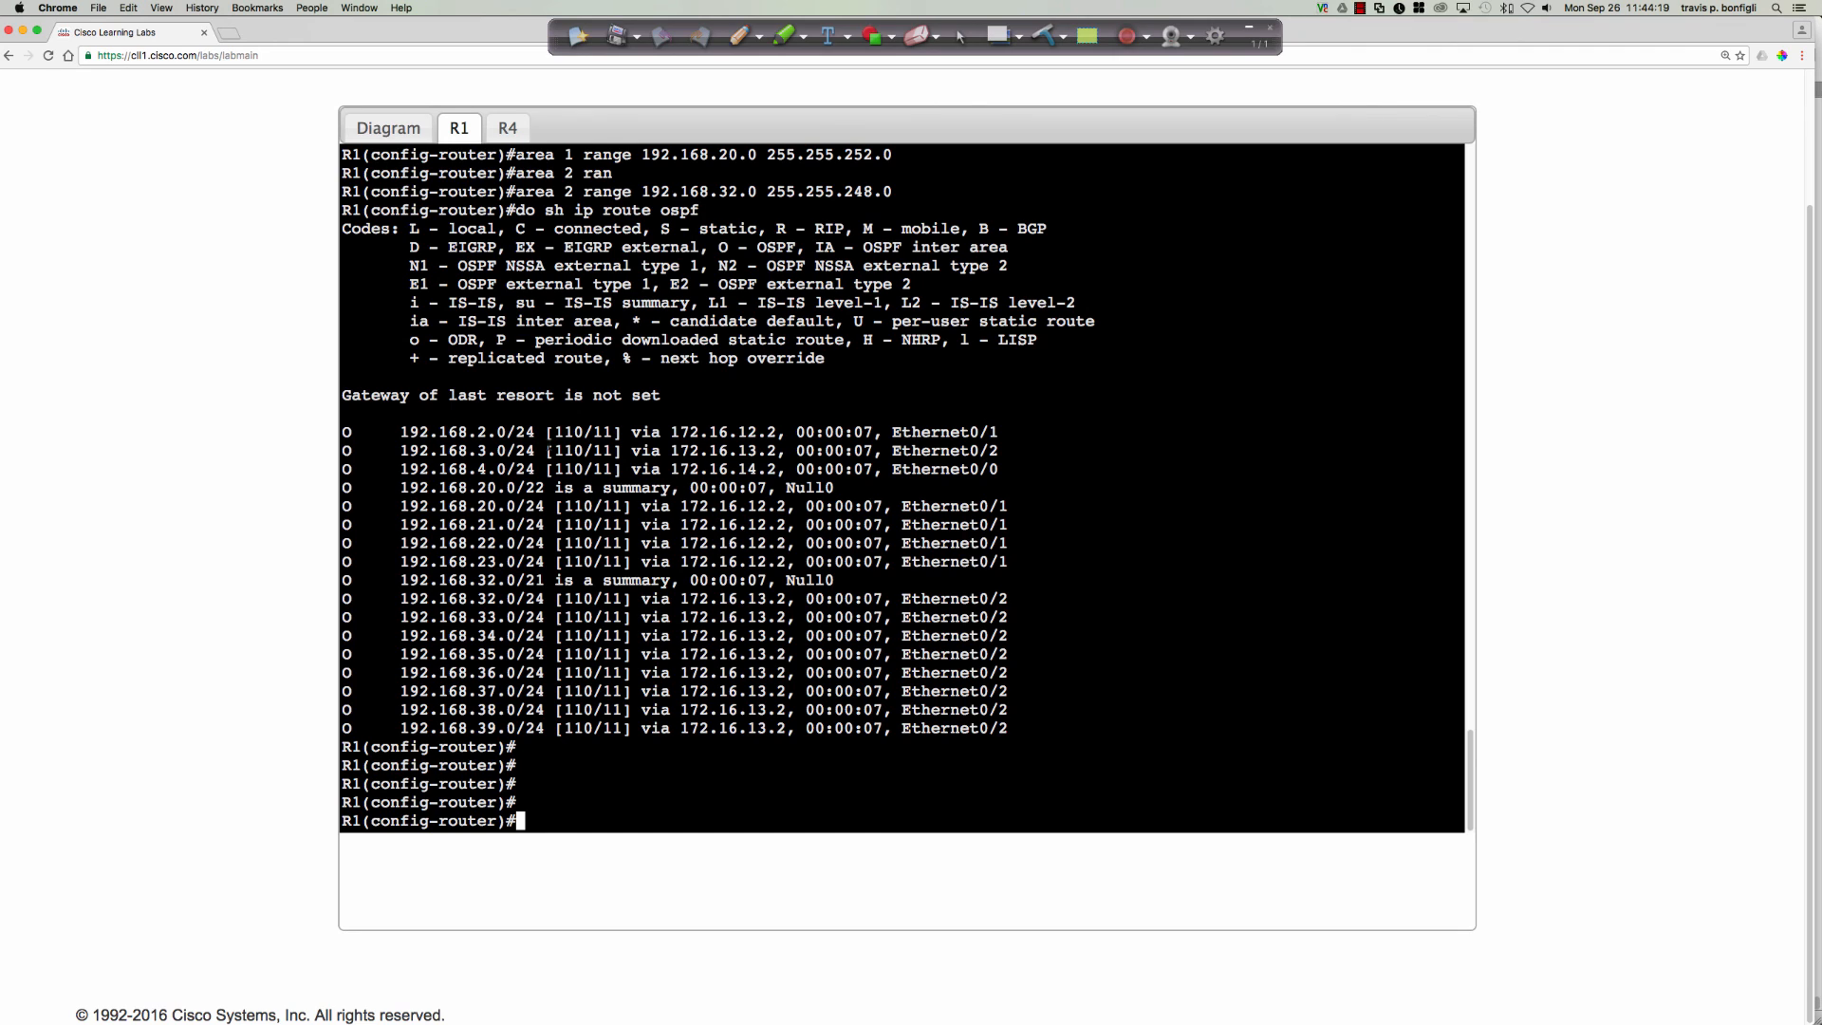
pyautogui.click(508, 127)
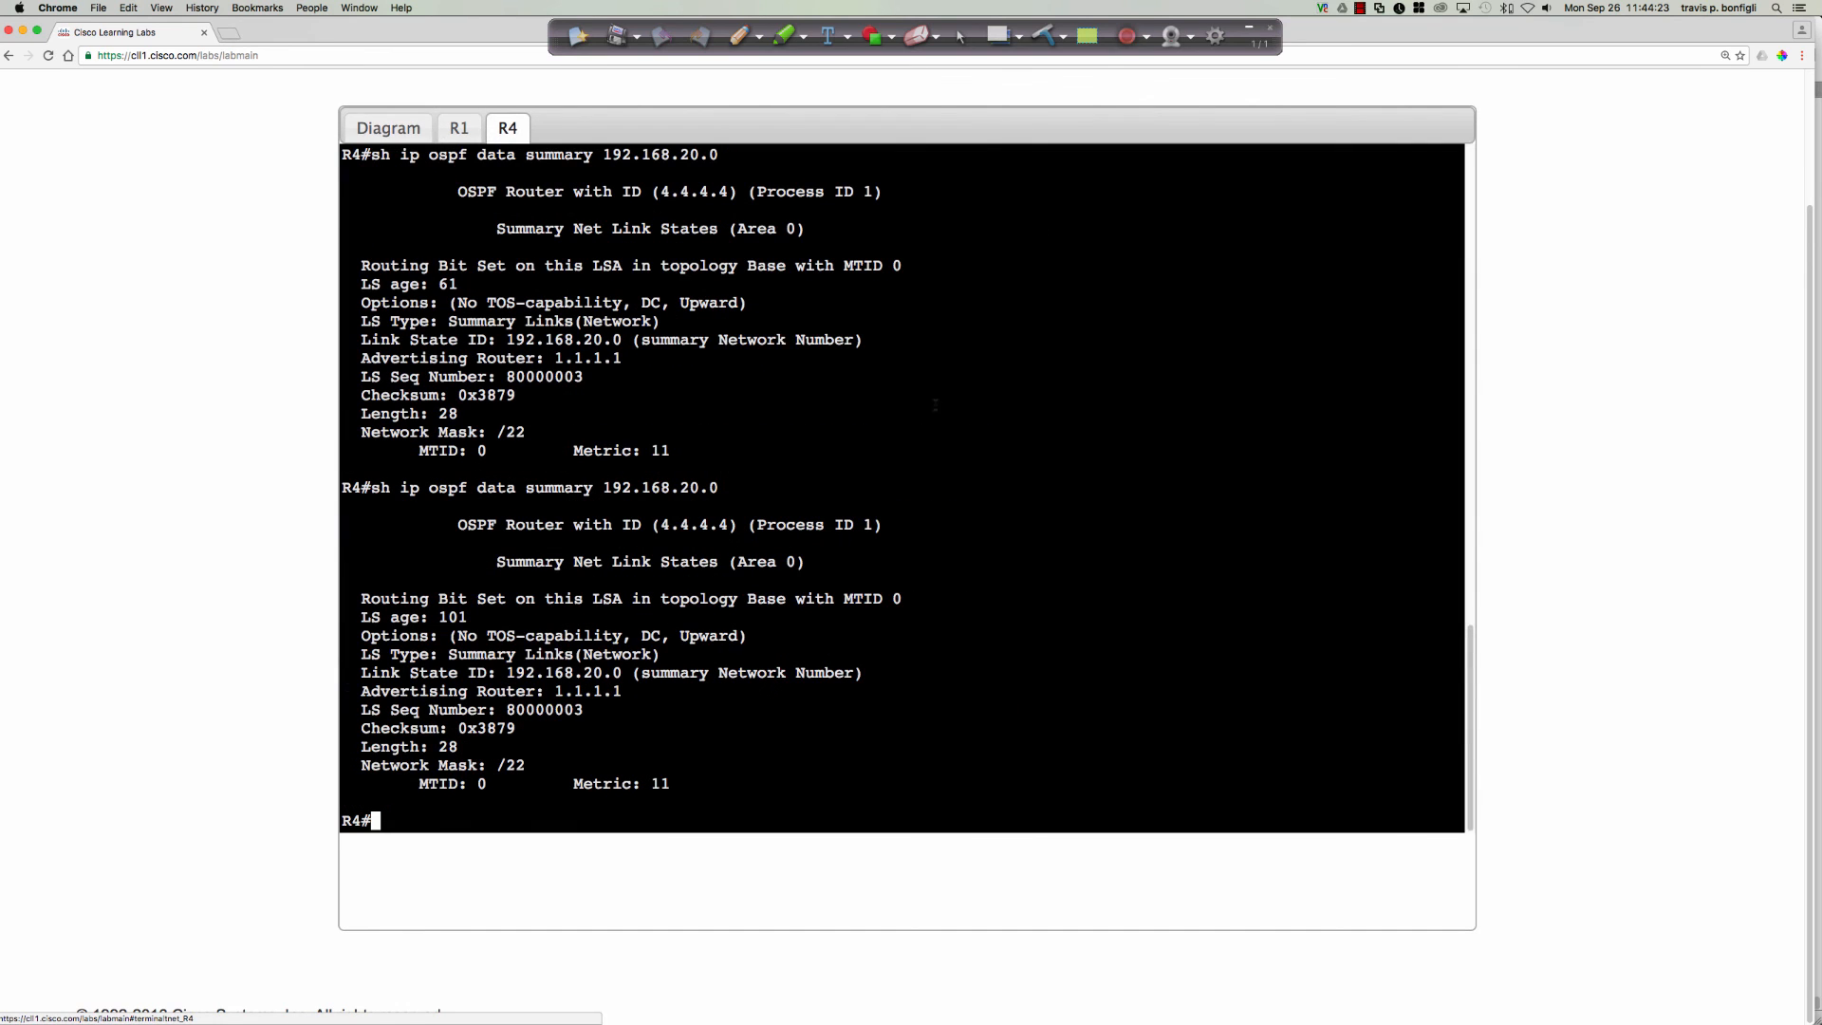
# - Show R4's OSPF routes, confirming the 192.168.20.0/22 and 192.168.32.0/21 inter-area summaries
pyautogui.write('sh ip route ospf')
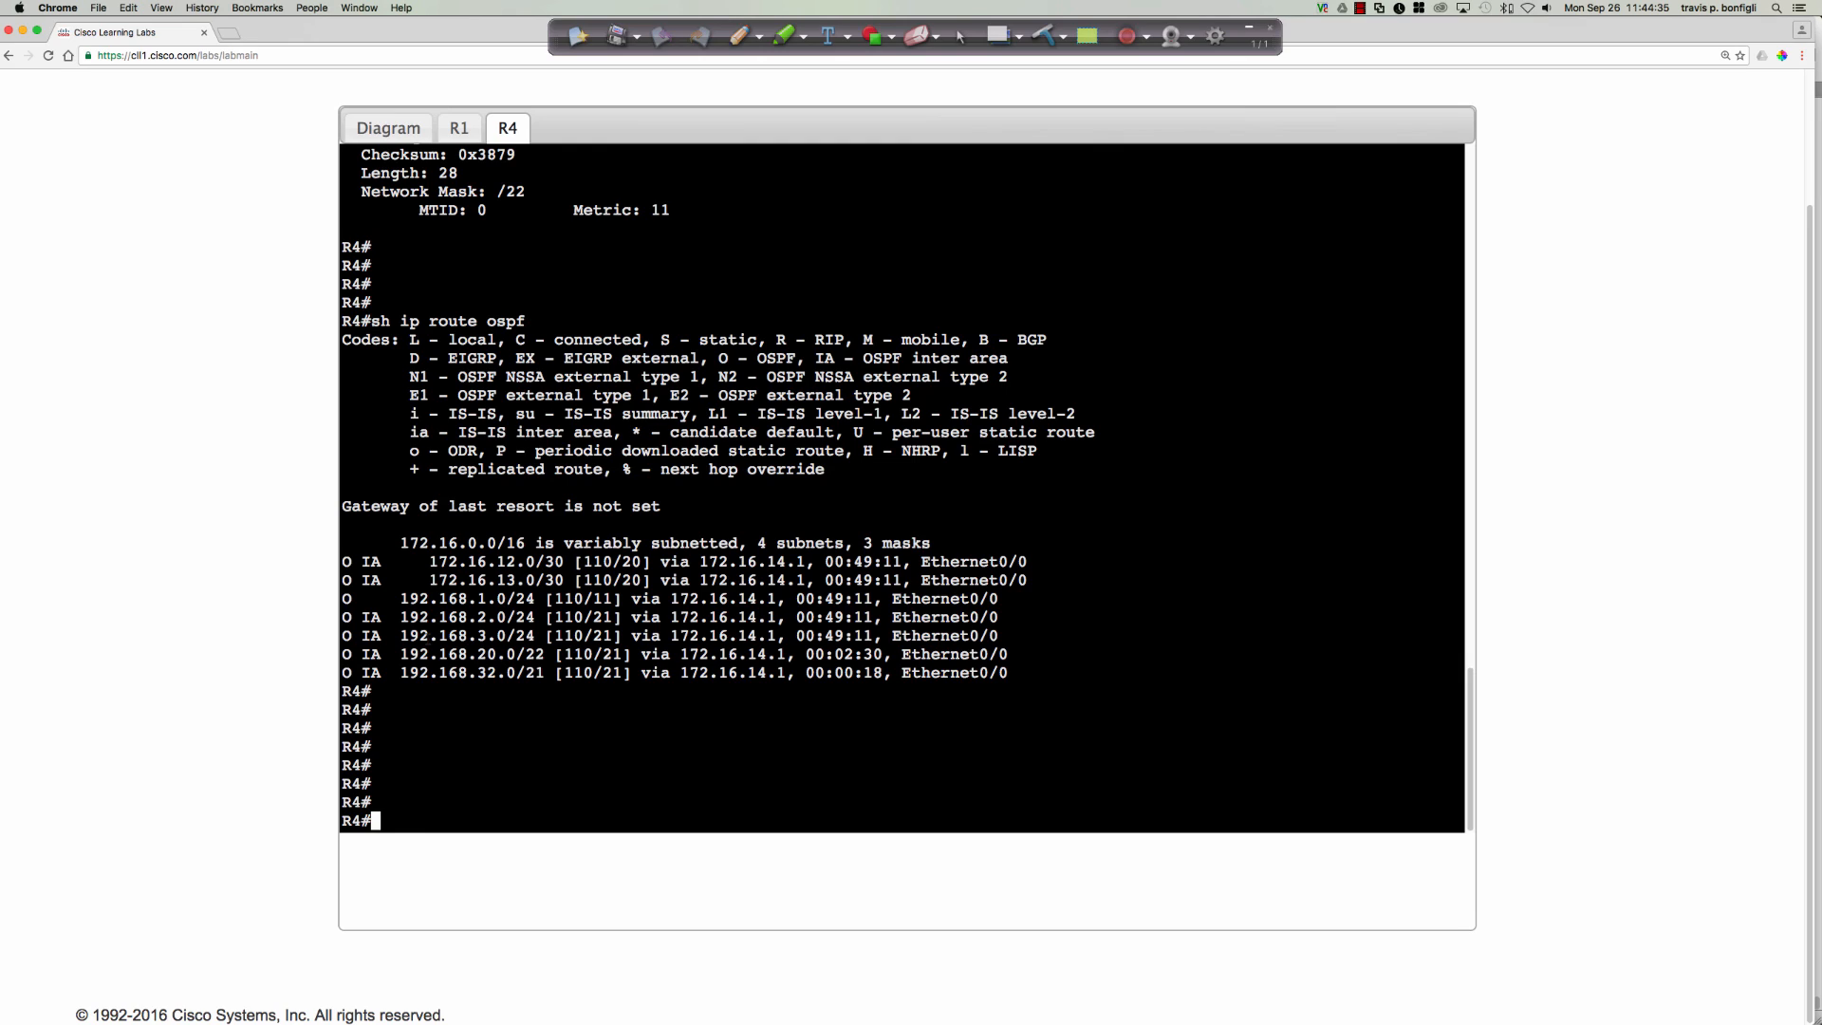
pyautogui.doubleClick(363, 654)
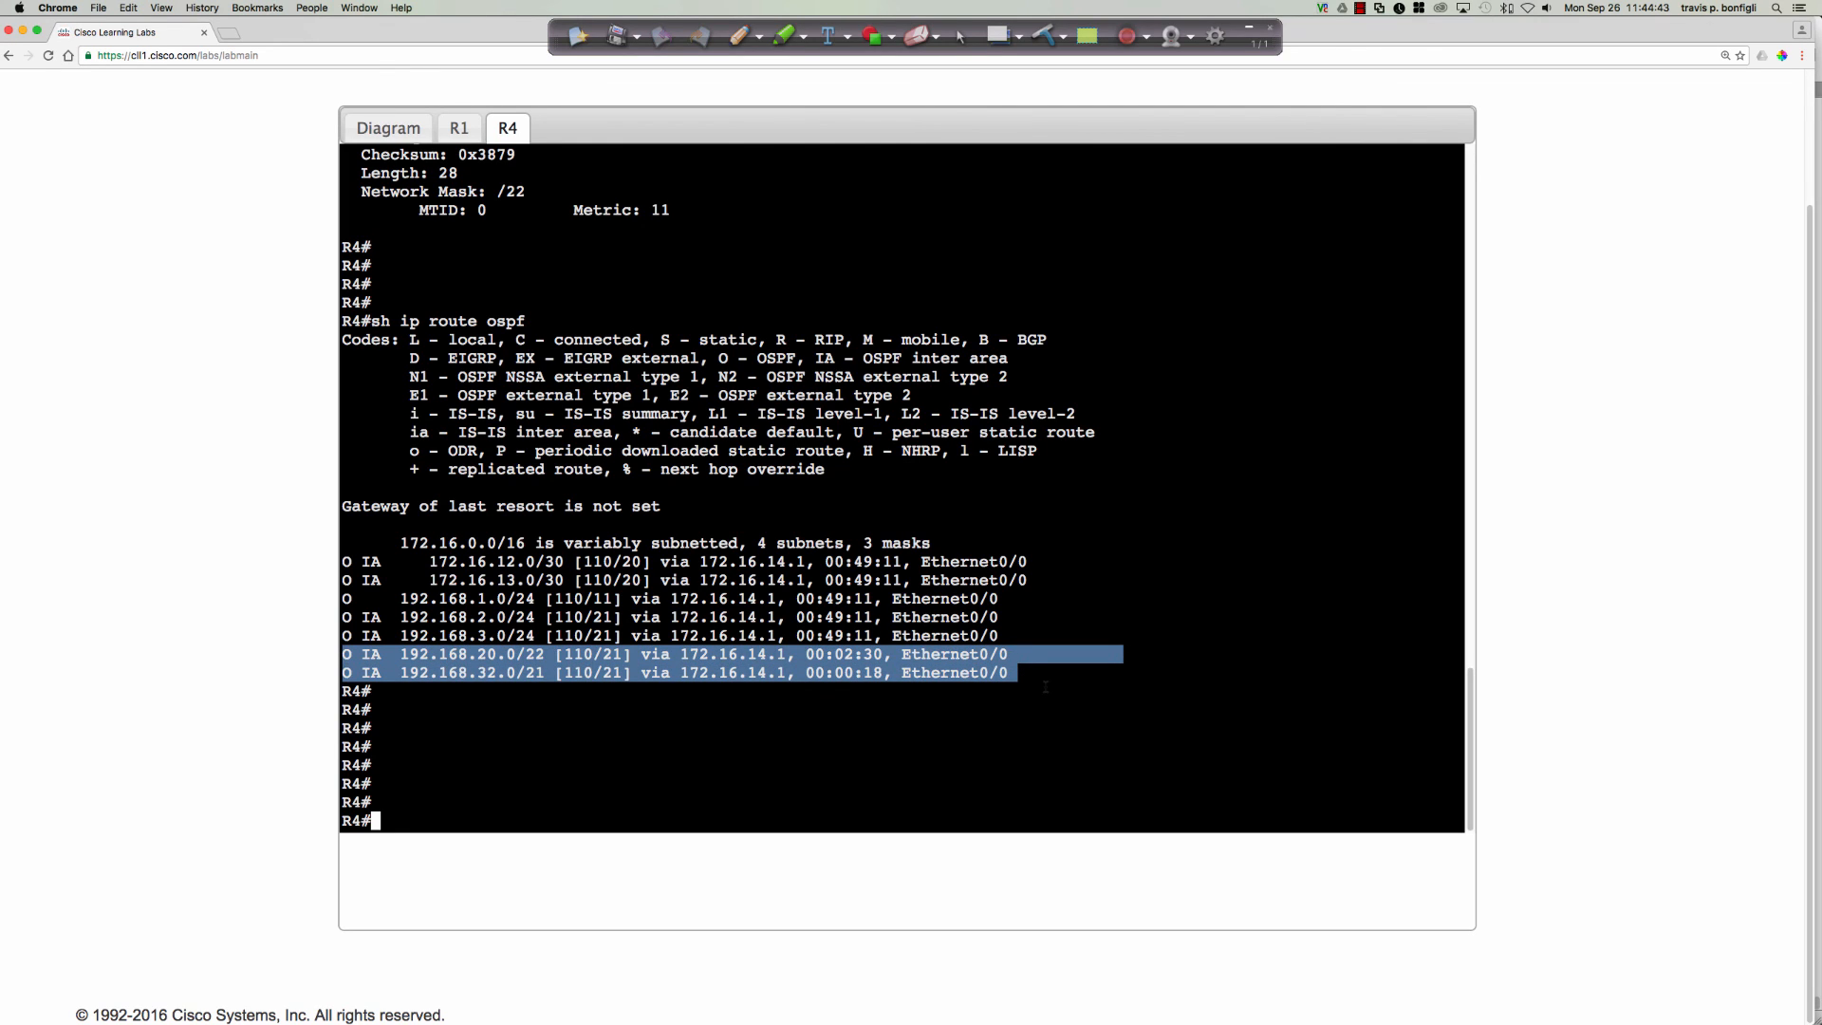
# - Display R4's summary LSA for 192.168.32.0/21 from 1.1.1.1, then bring up the network diagram
pyautogui.write('sh ip o')
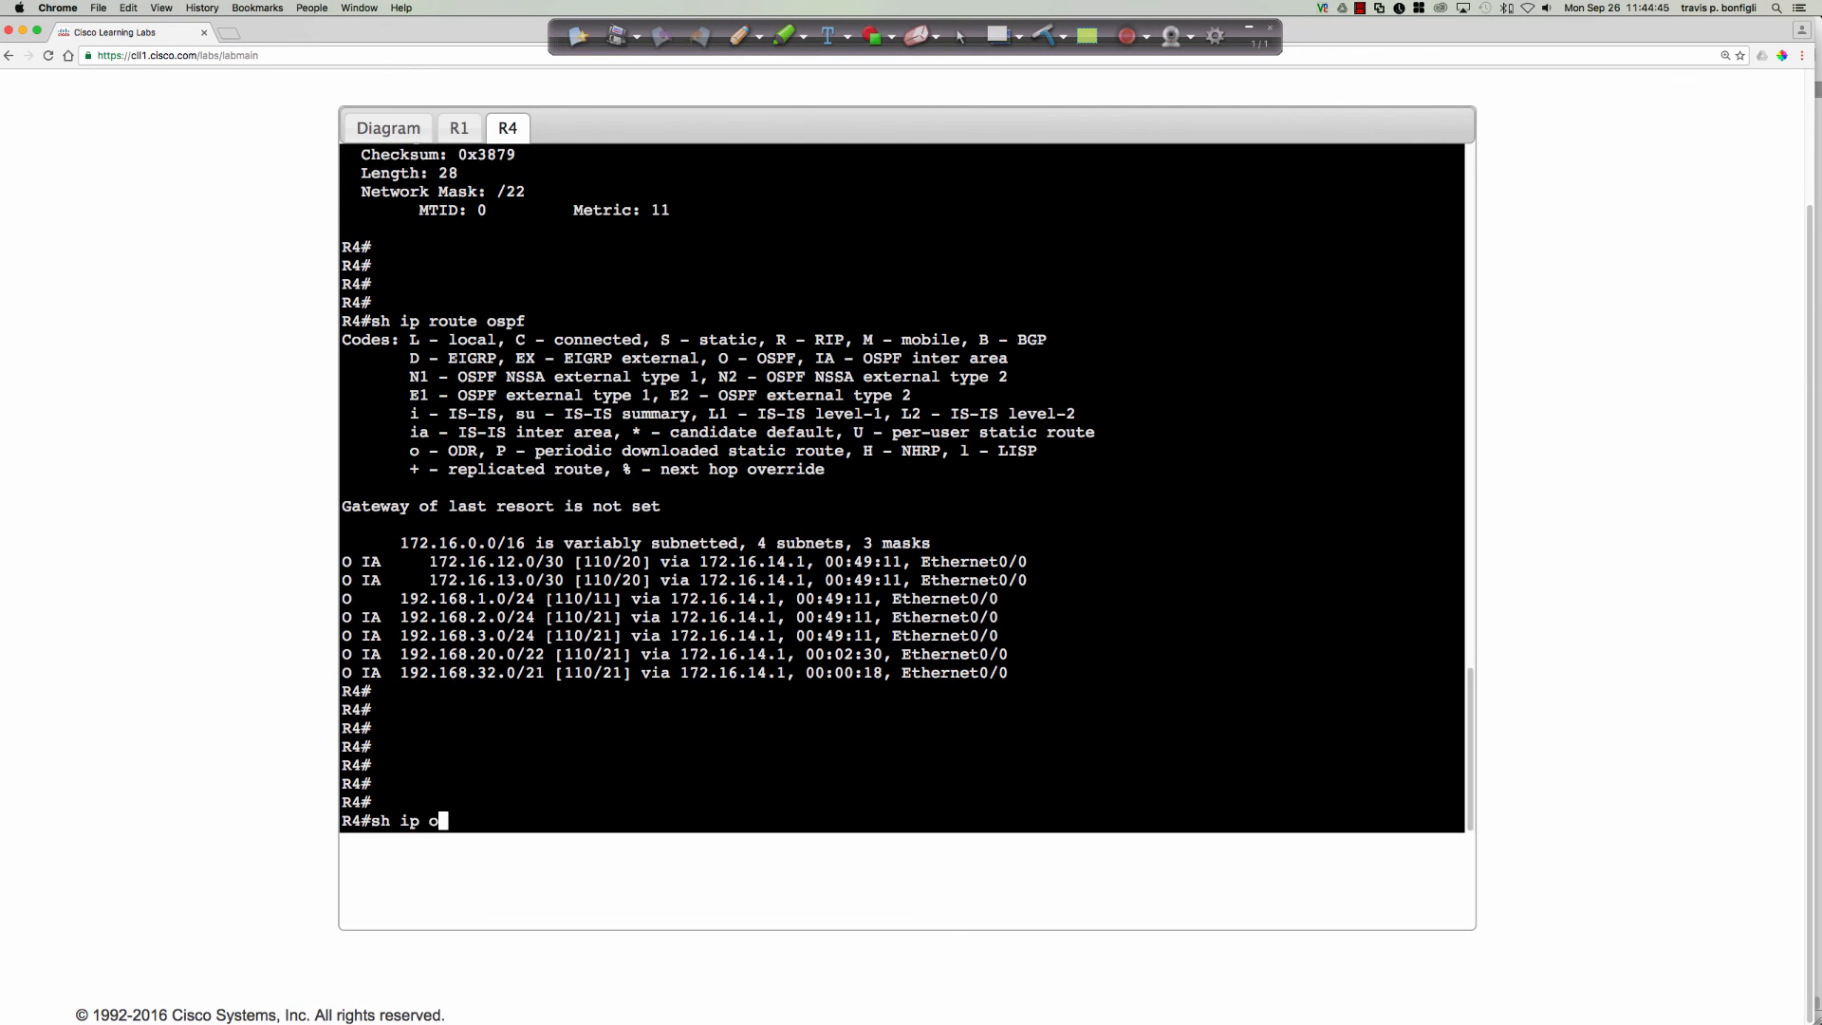
pyautogui.write('spf data')
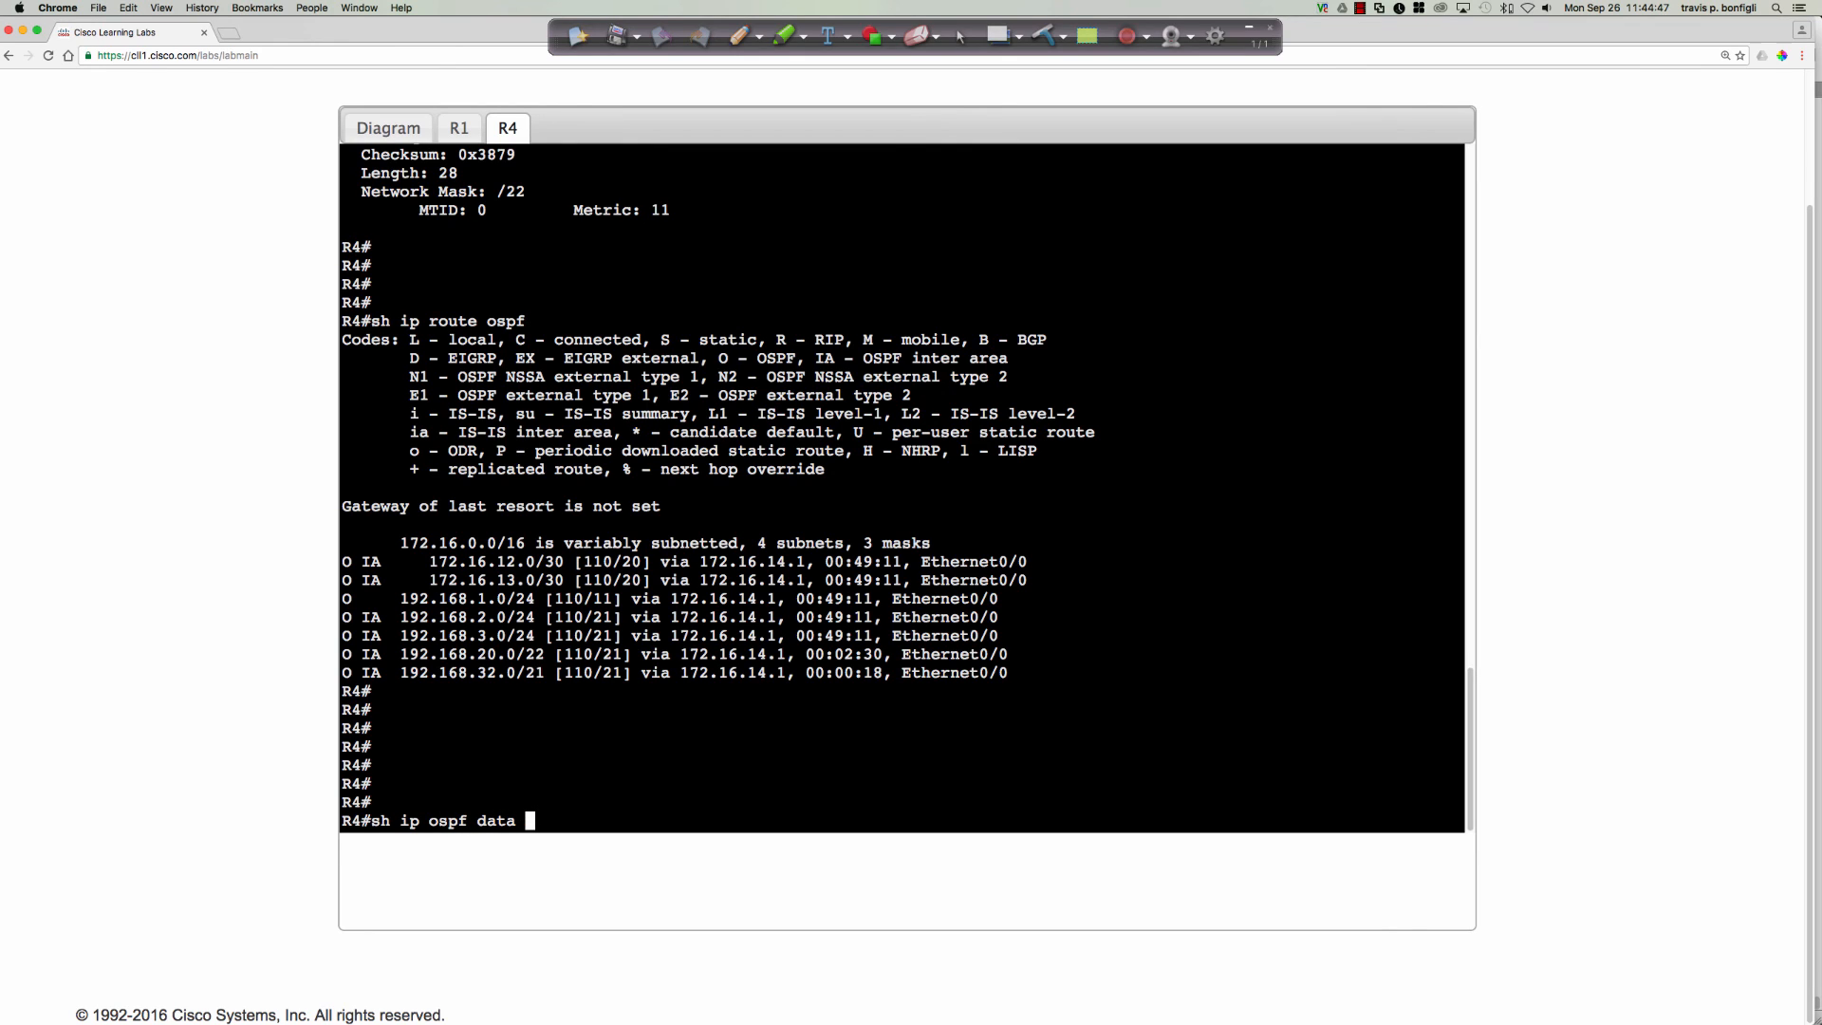
pyautogui.write('summ')
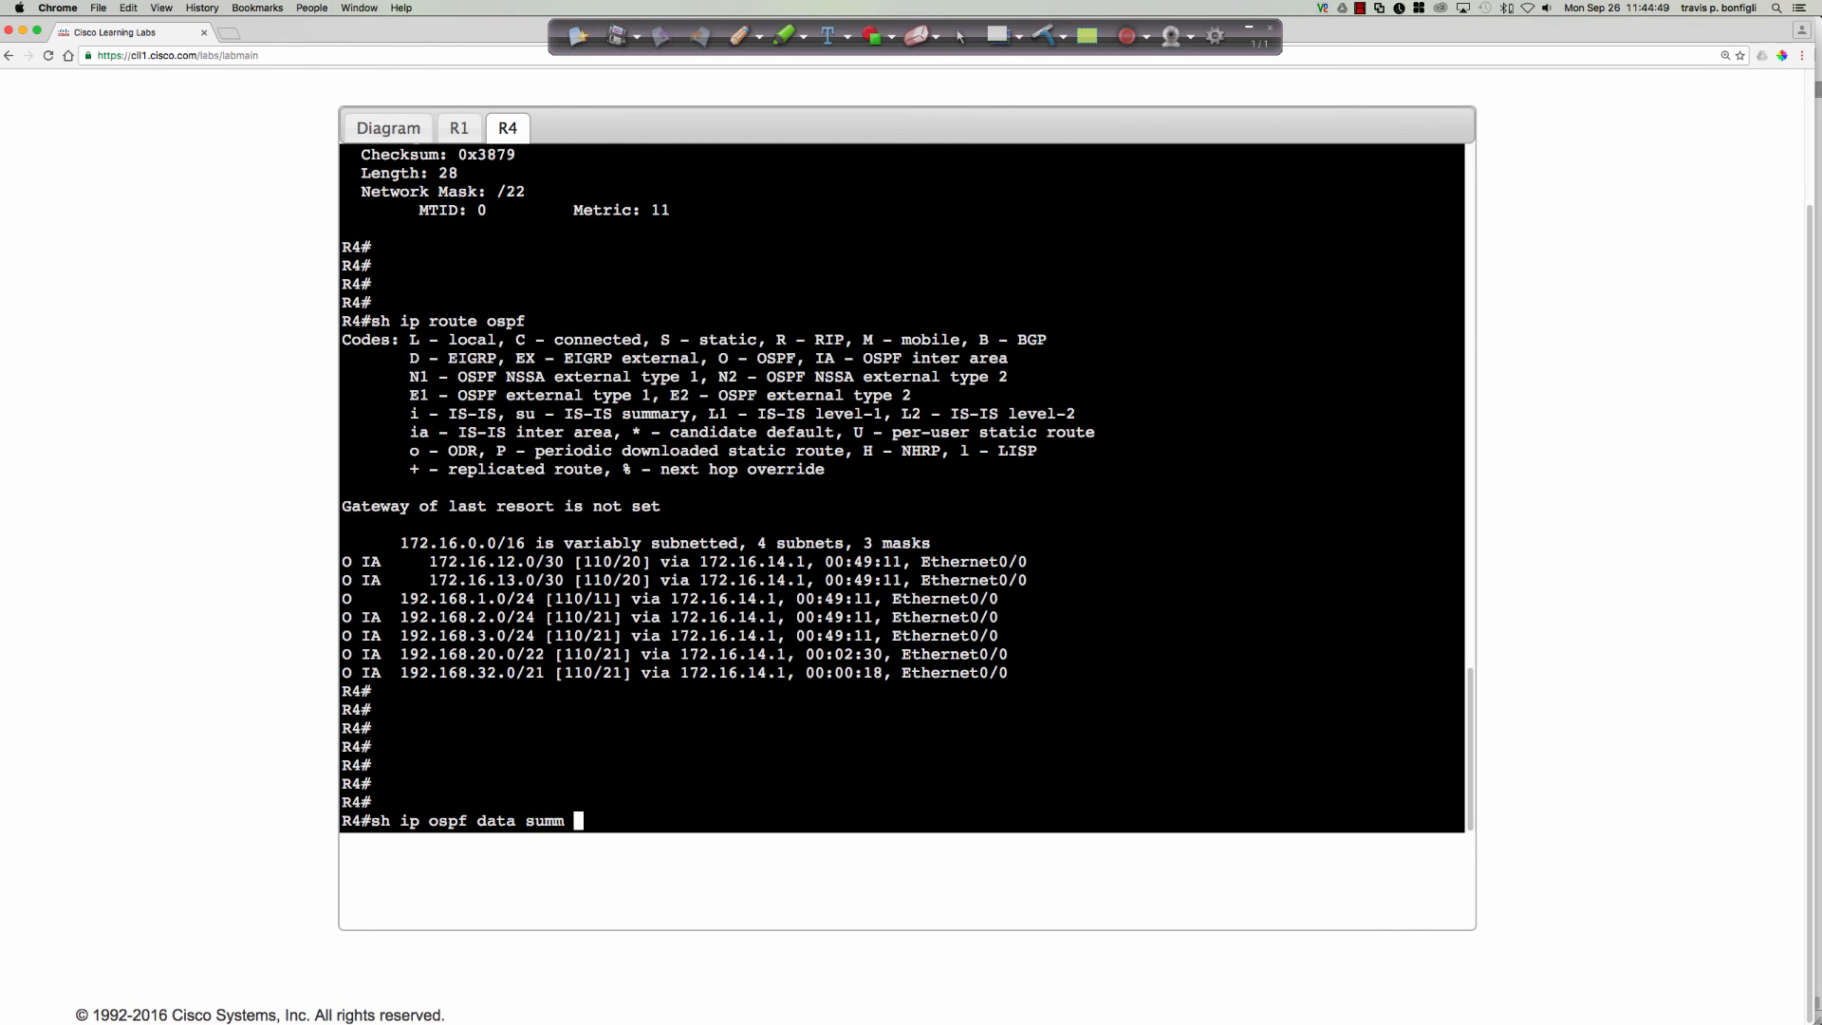
pyautogui.write('192.168.32.0')
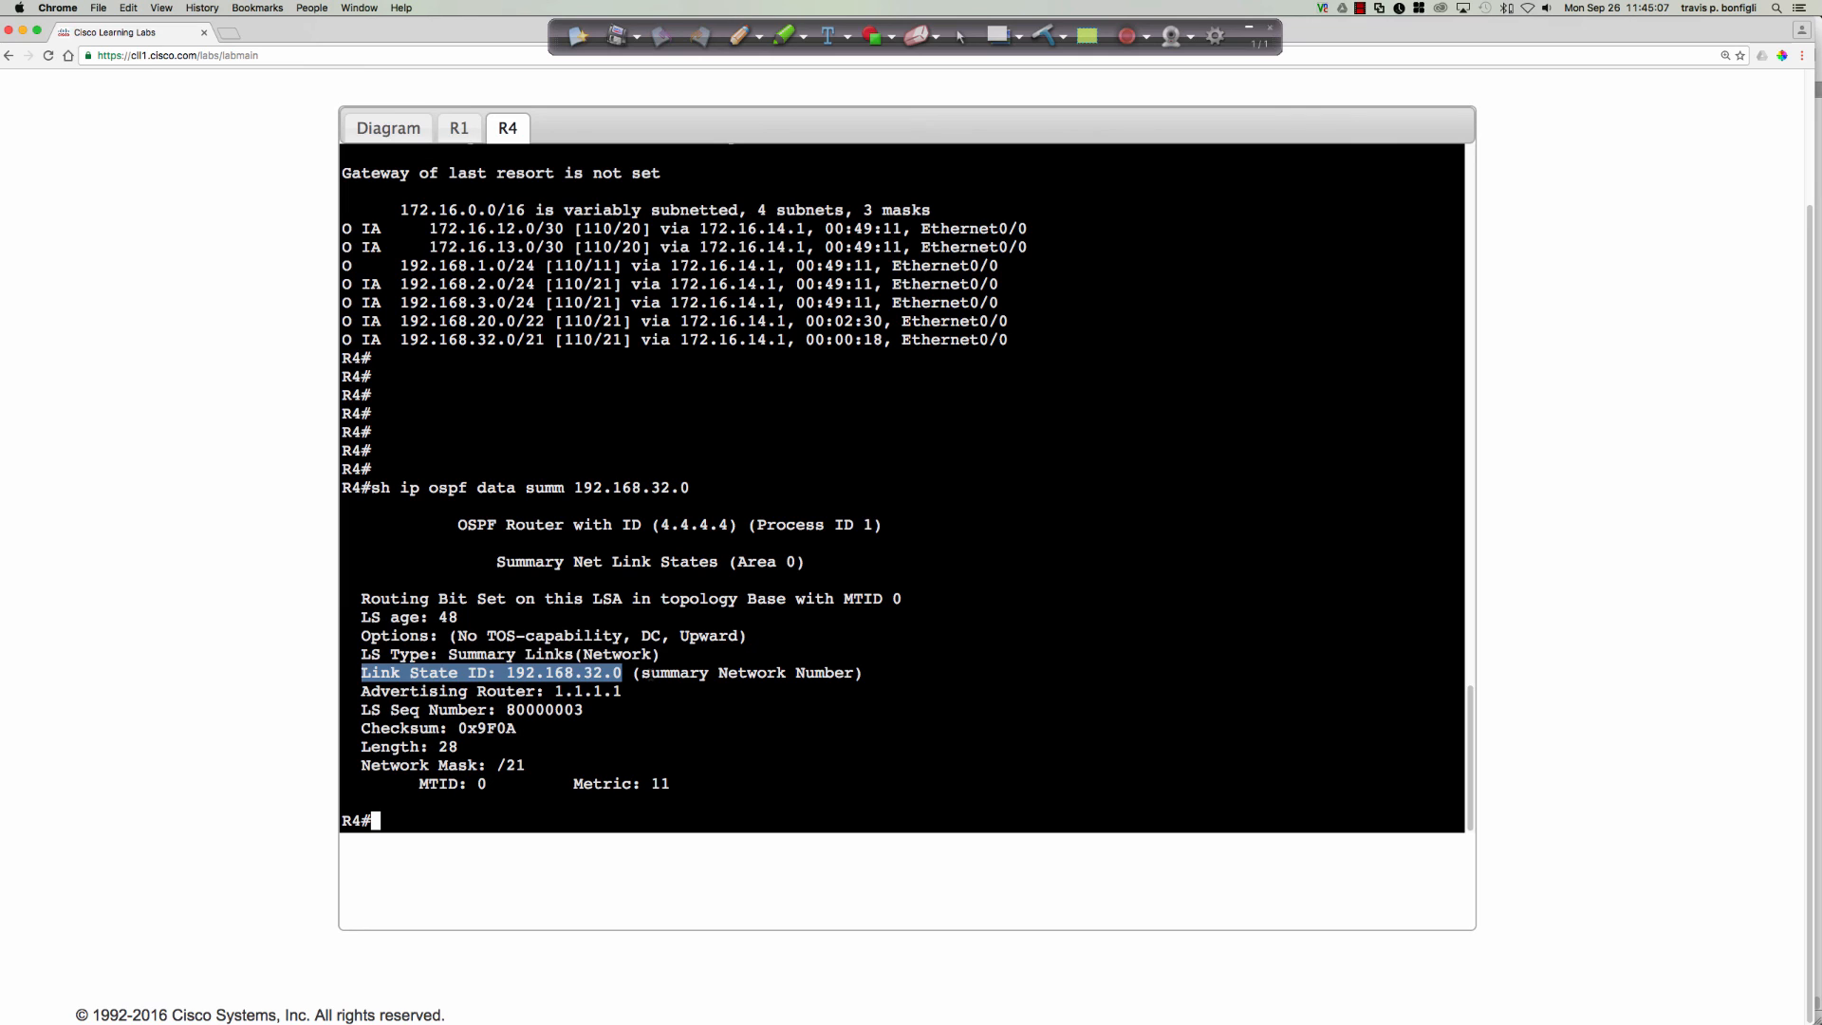
pyautogui.click(608, 459)
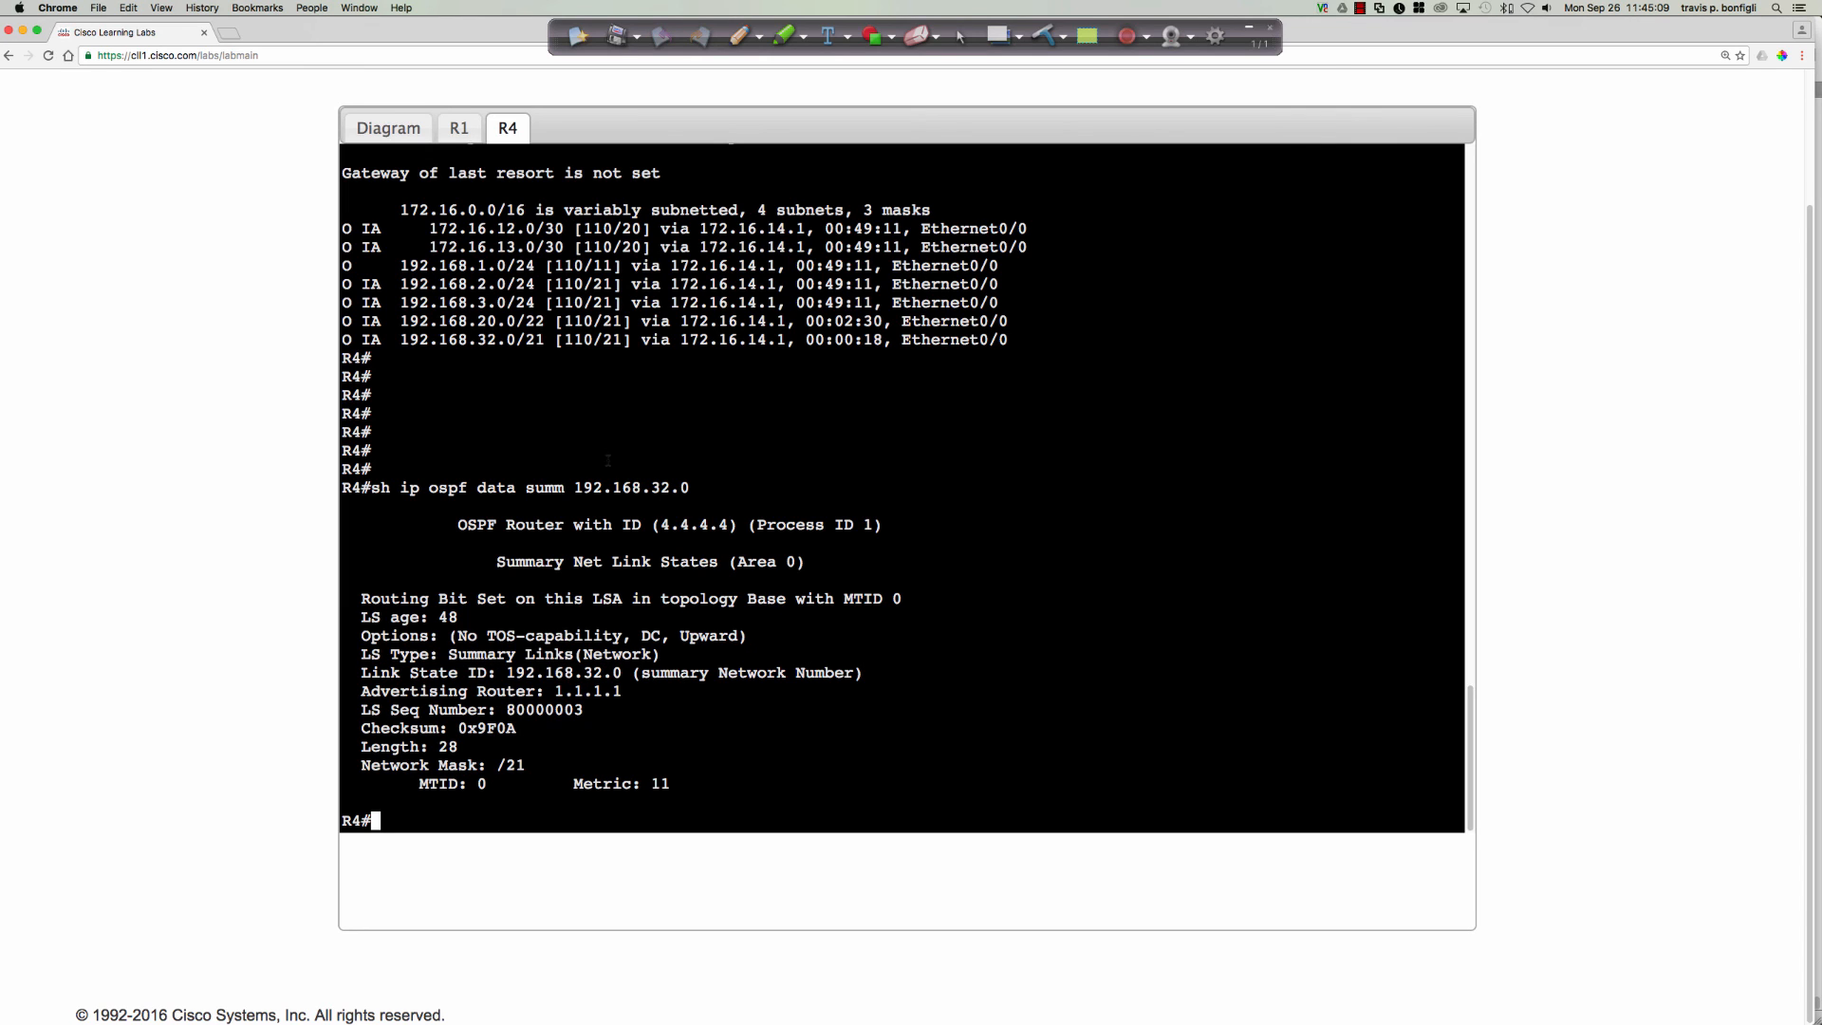
pyautogui.click(387, 127)
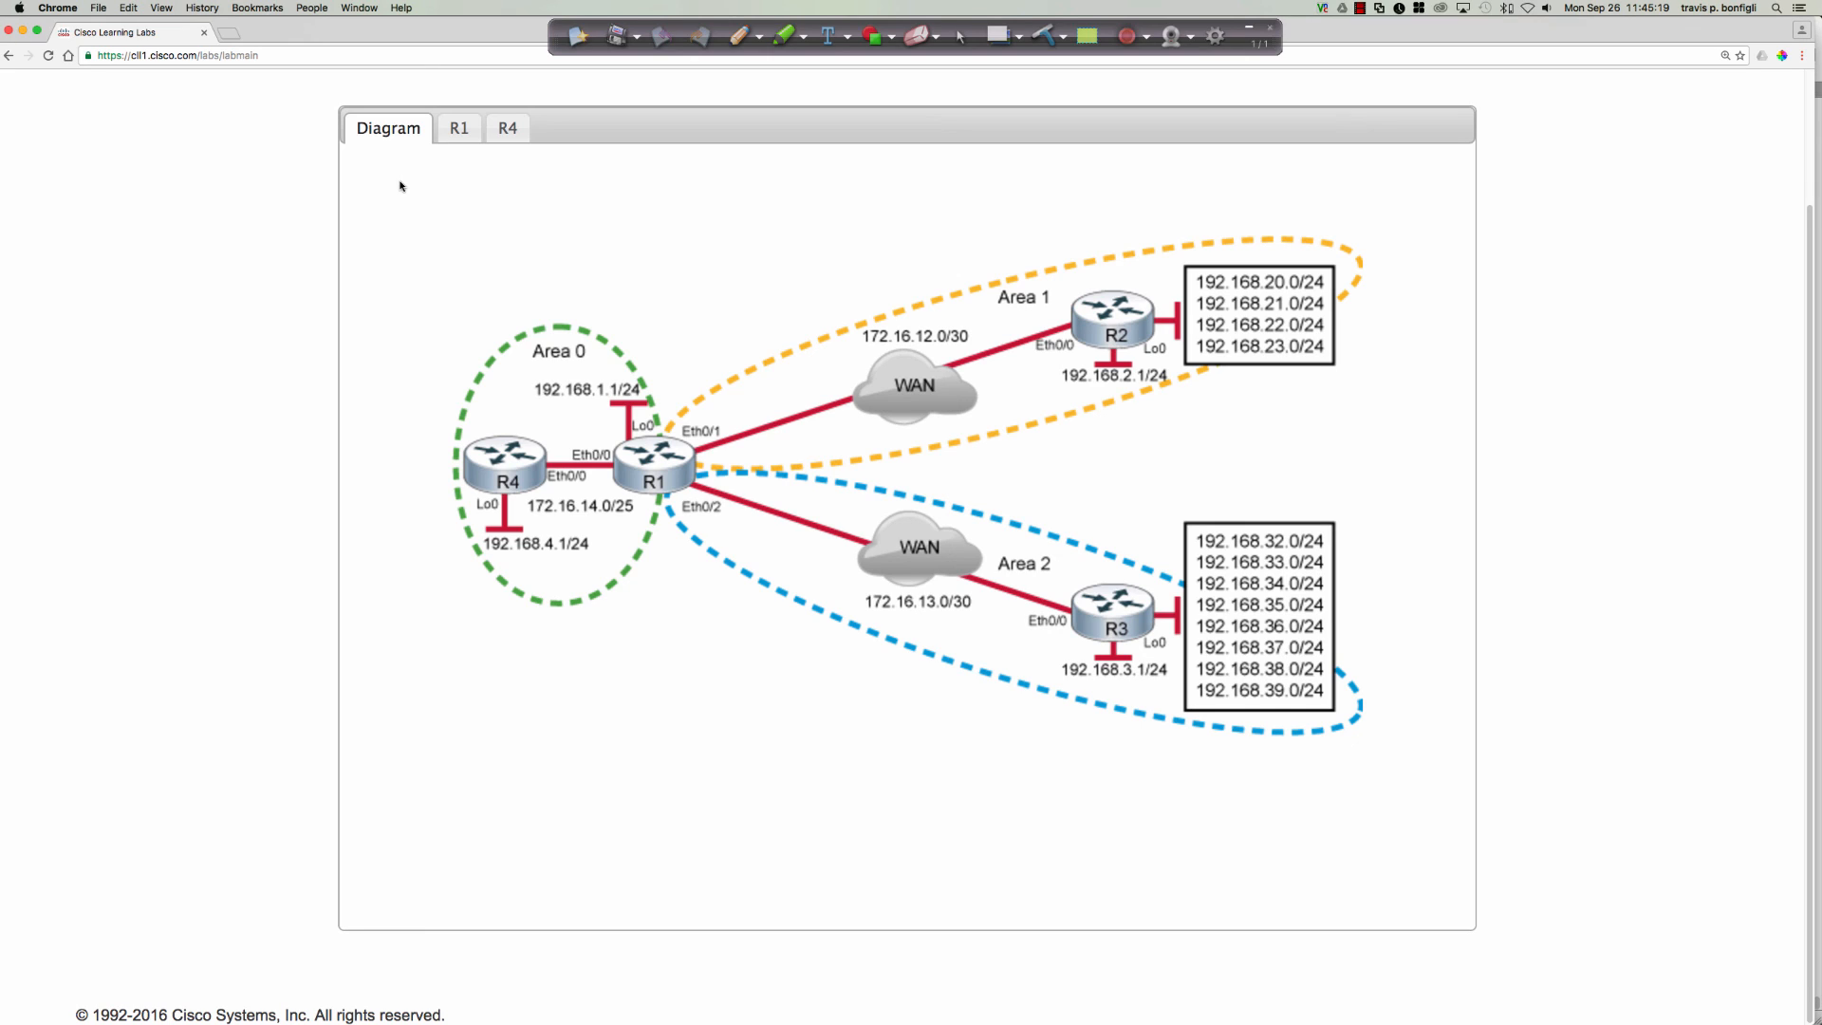
# - Return to R1's console and review its OSPF table with the /22 and /21 Null0 summary routes
pyautogui.click(457, 127)
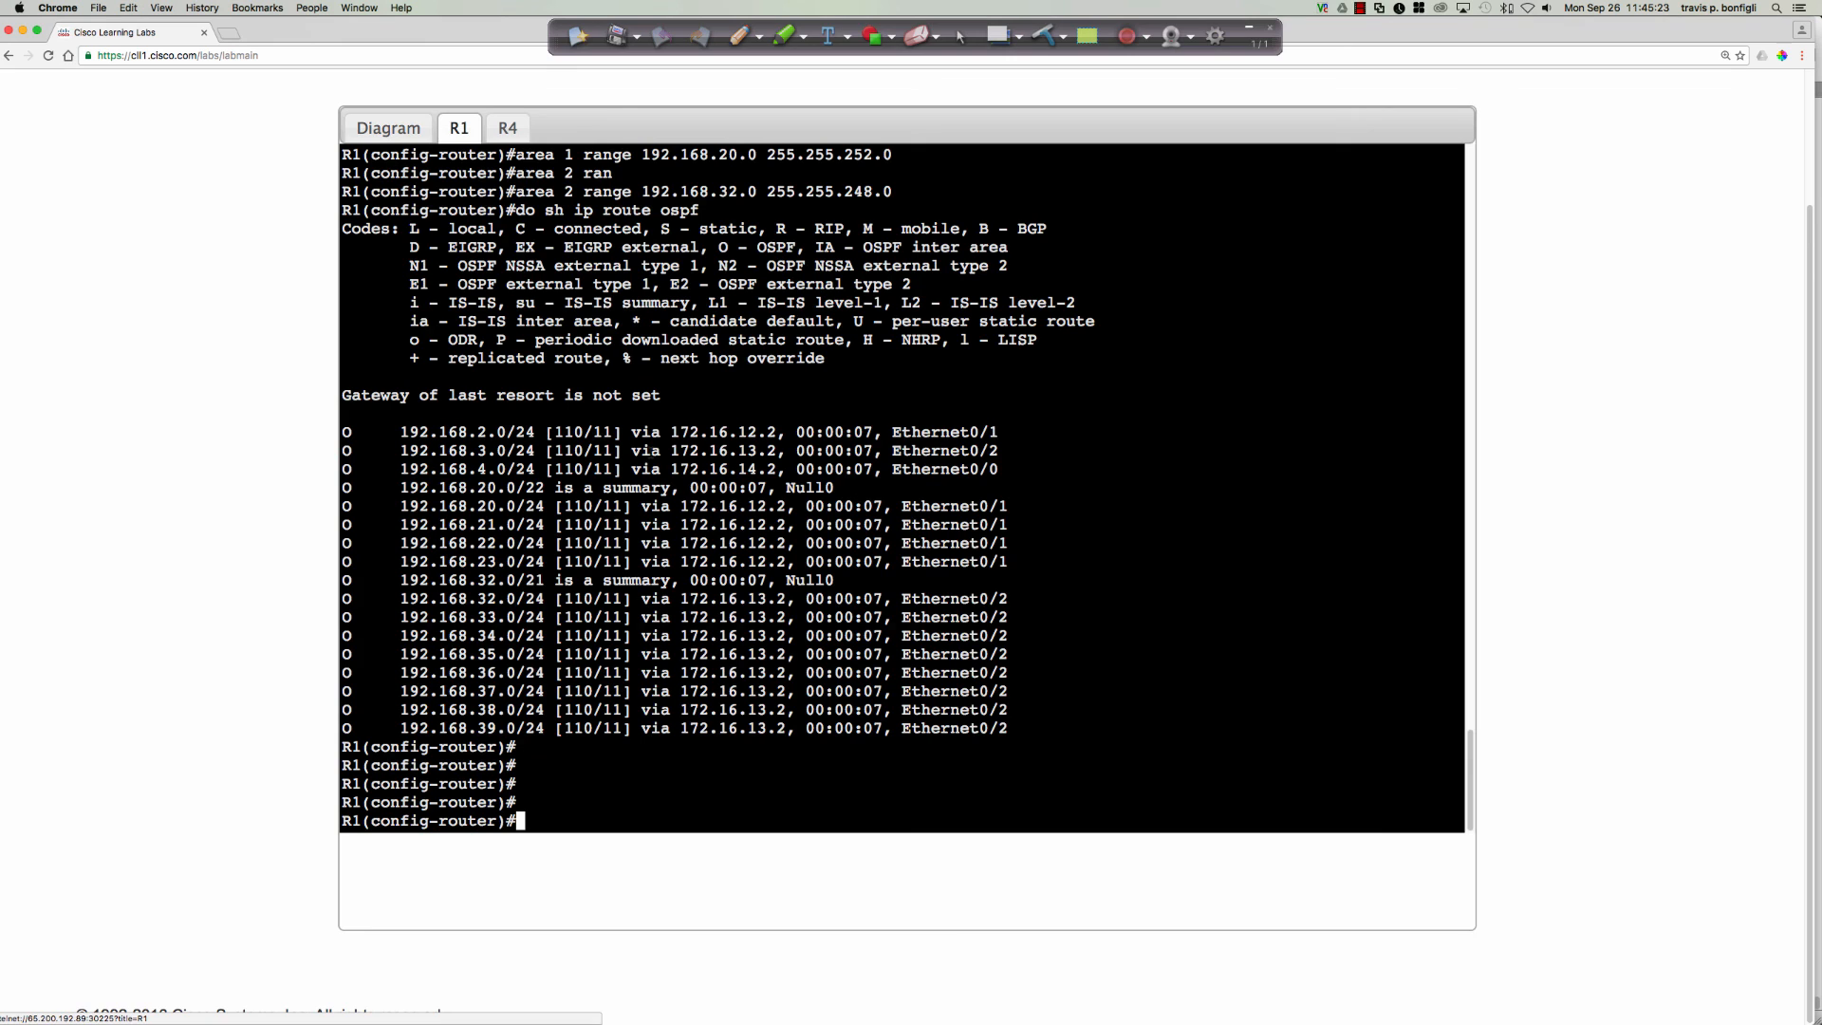
pyautogui.moveTo(1121, 427)
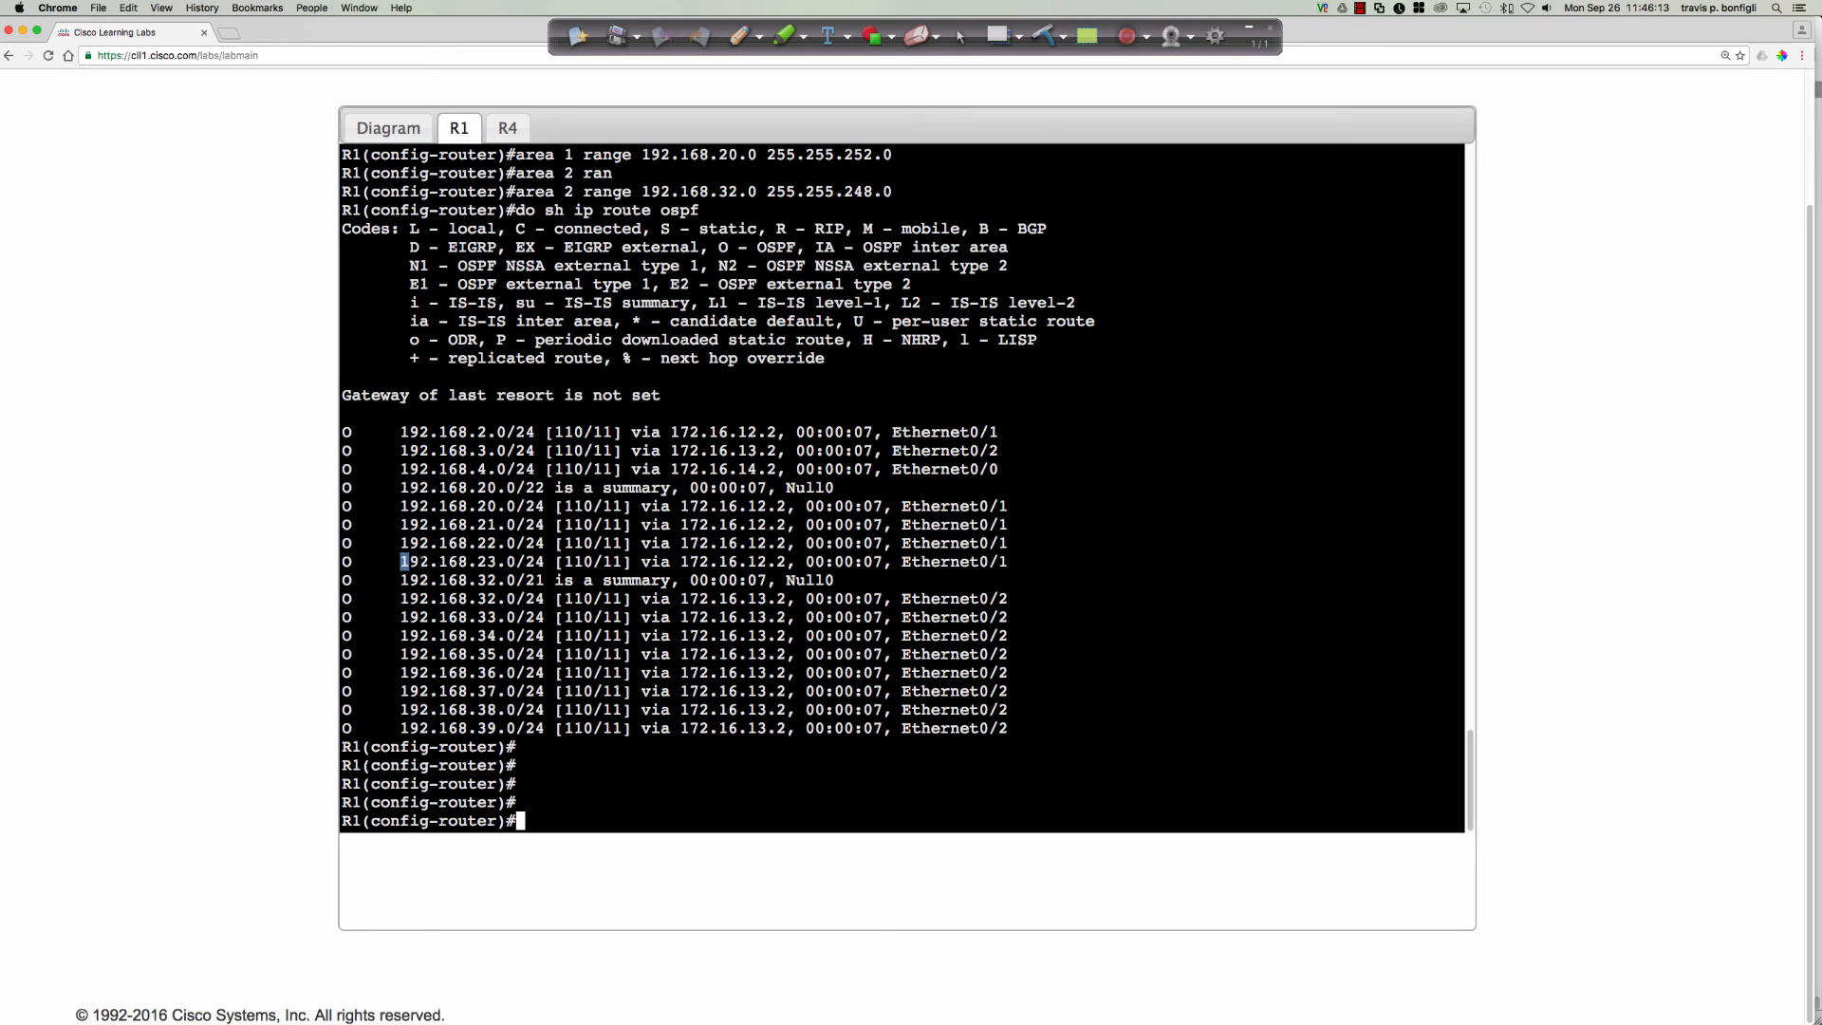
pyautogui.doubleClick(471, 561)
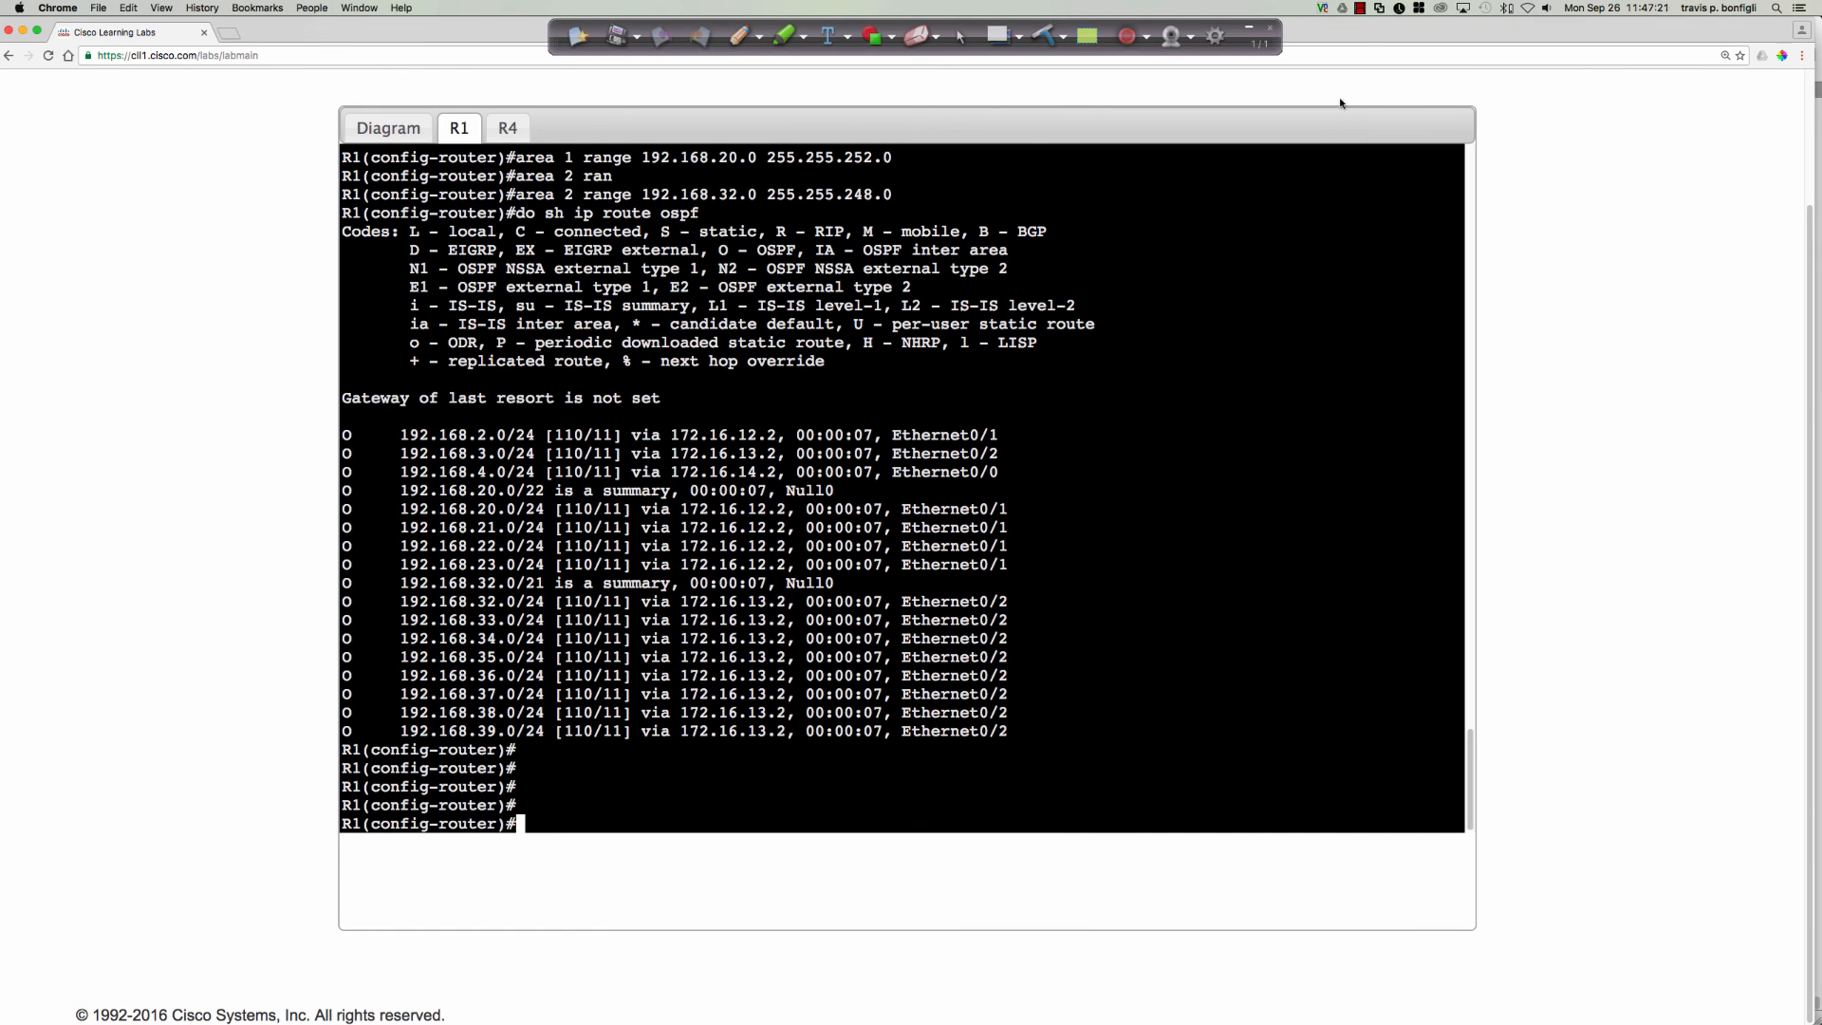
pyautogui.click(1358, 8)
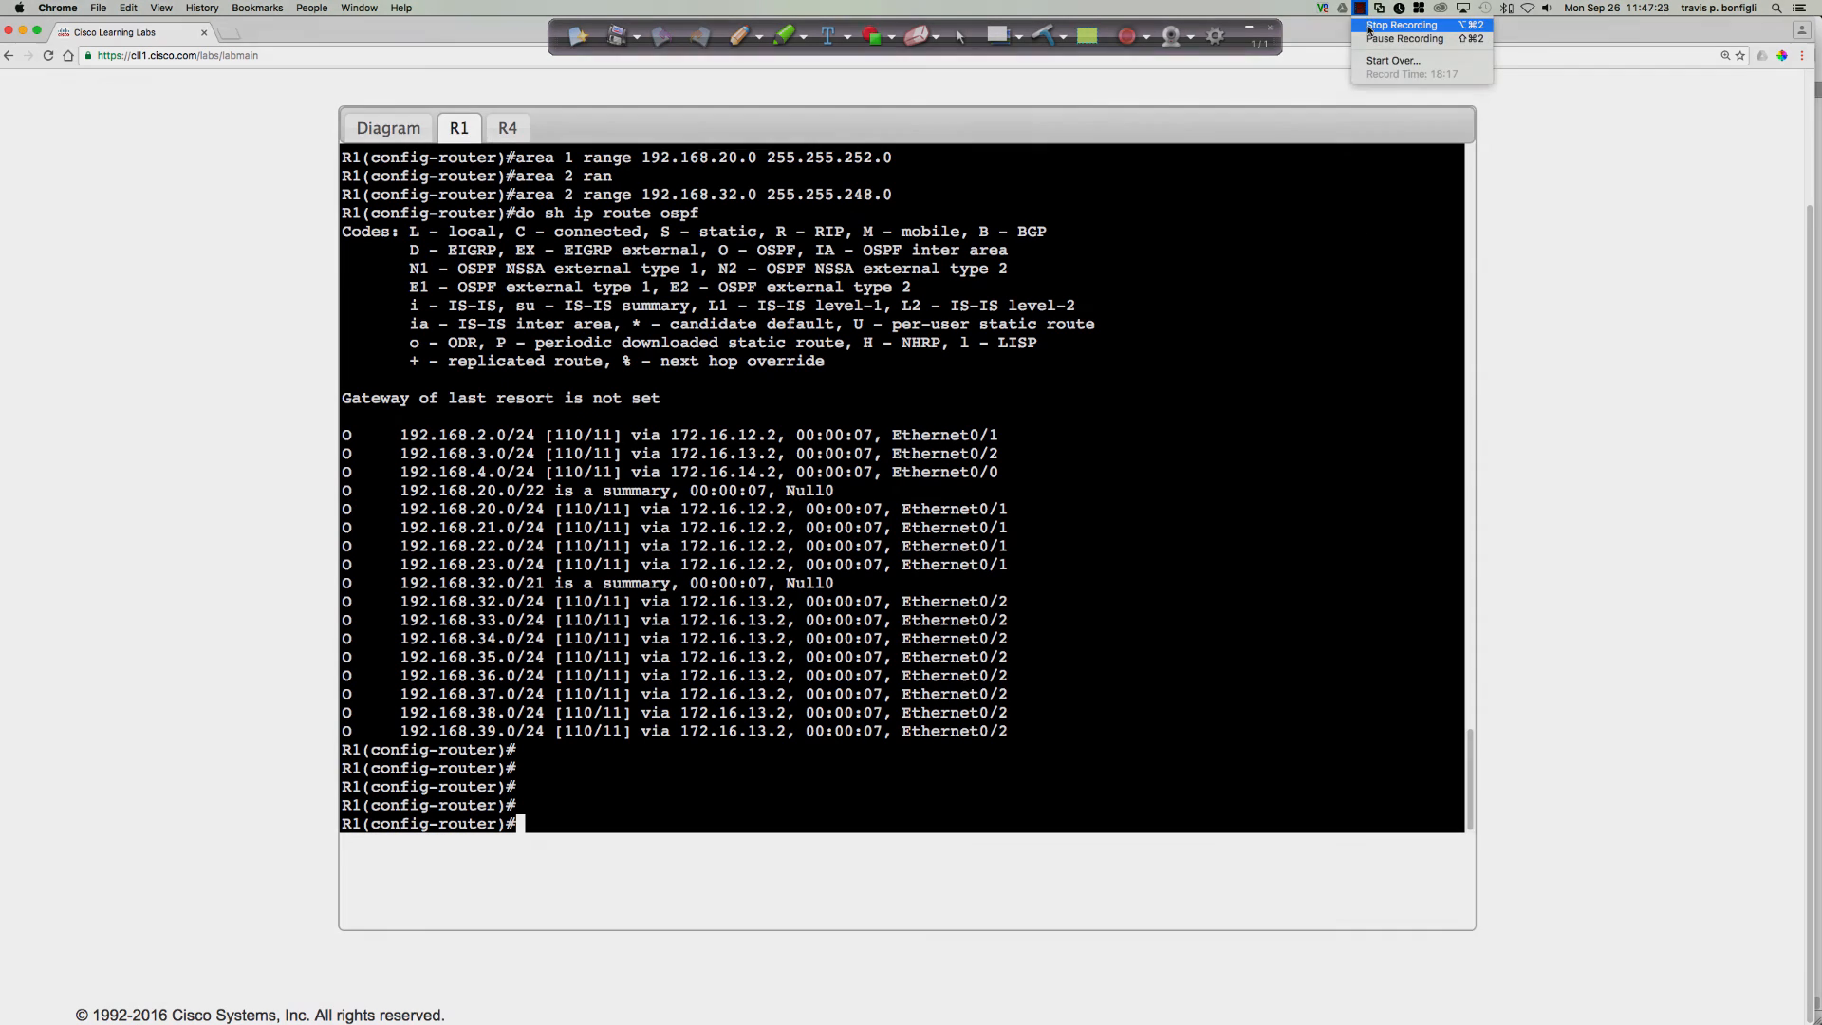